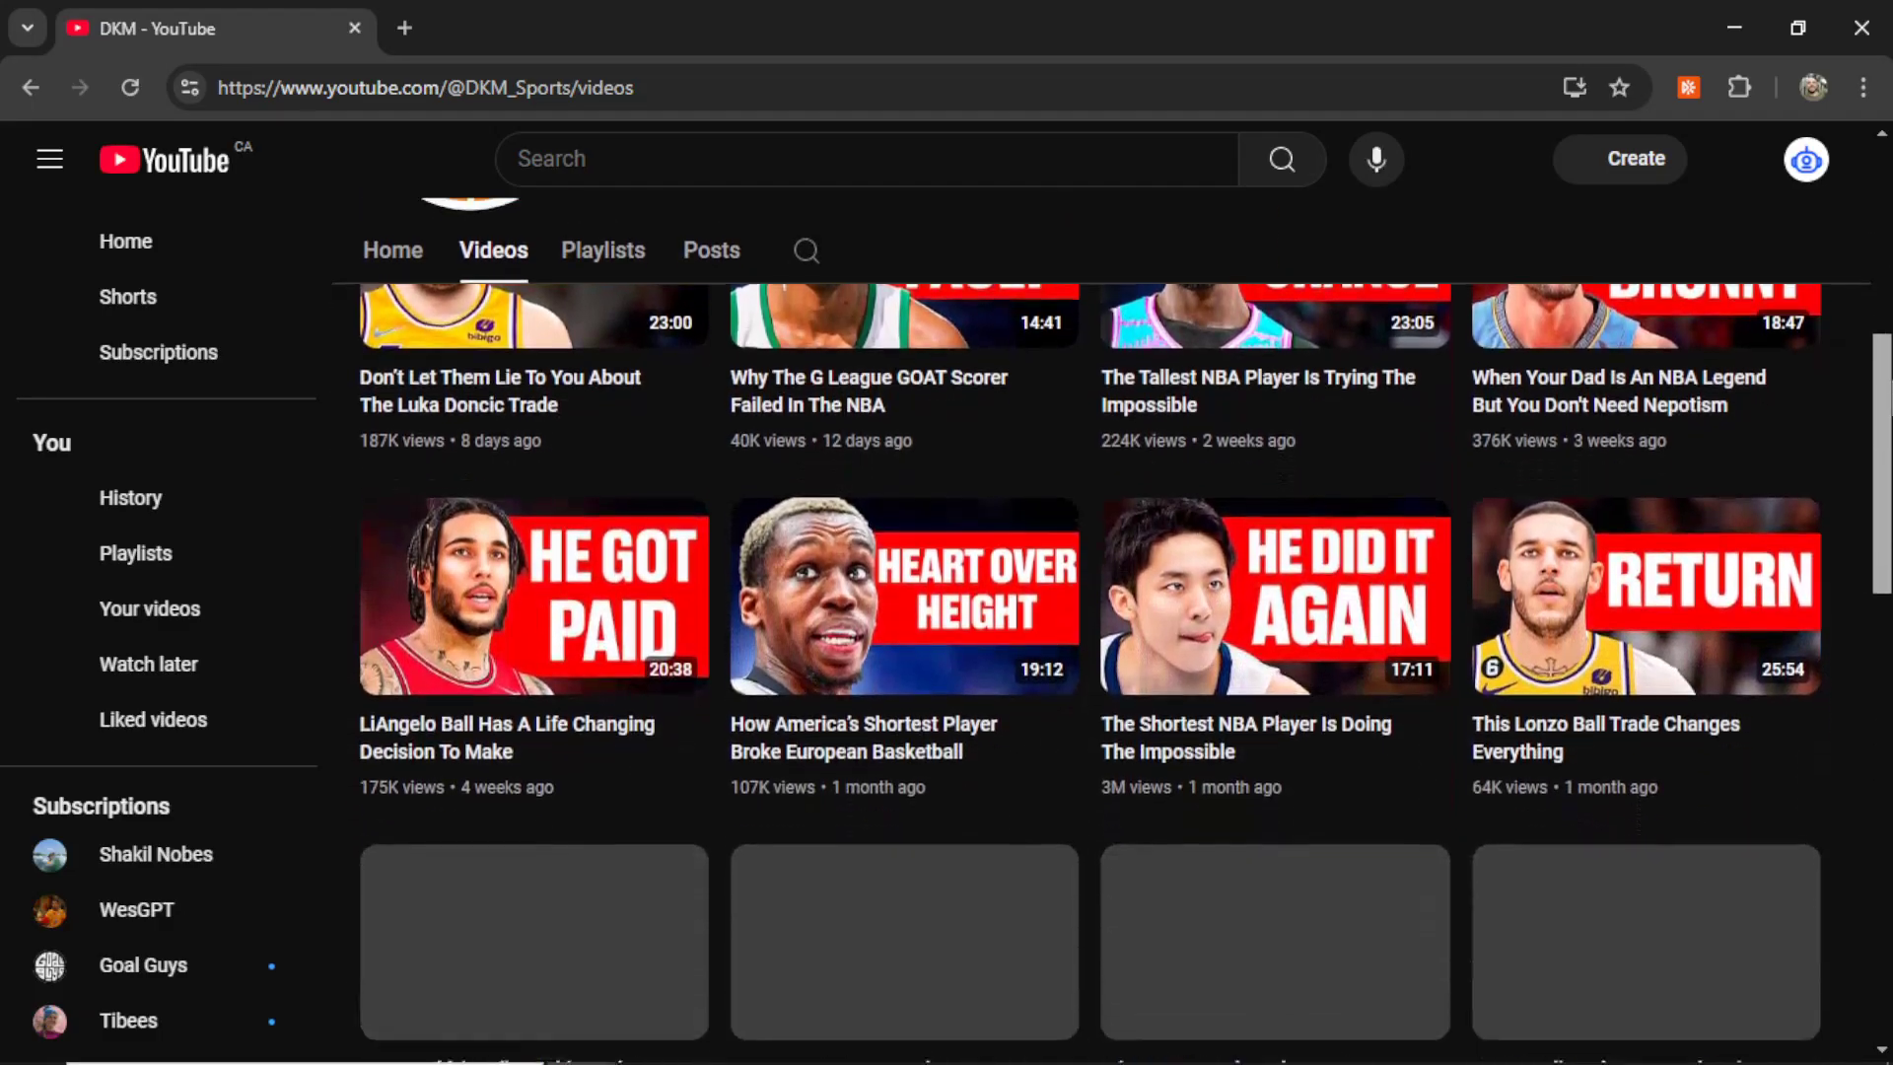
Open the 'NBA Reject To EuroLeague Legend' DKM video and scroll its transcript.
scroll("down", 3)
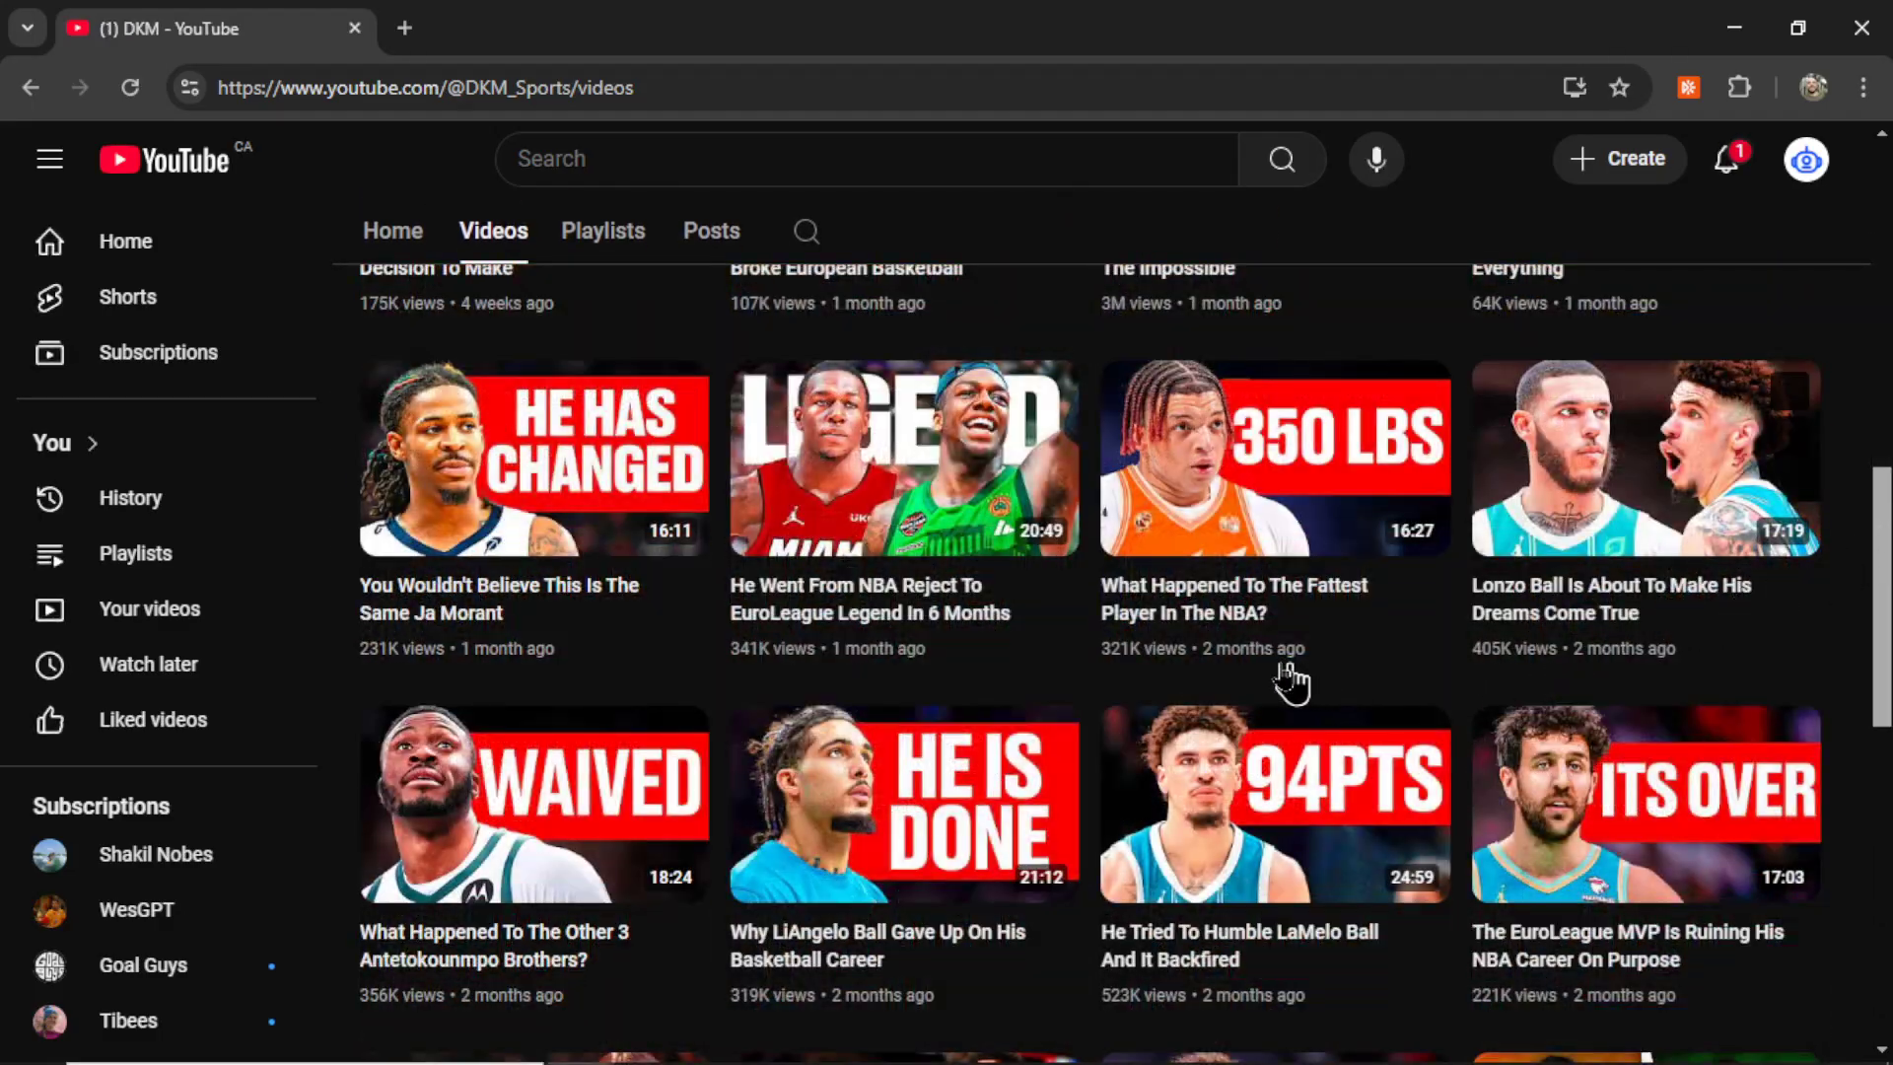
mouse_move(897, 625)
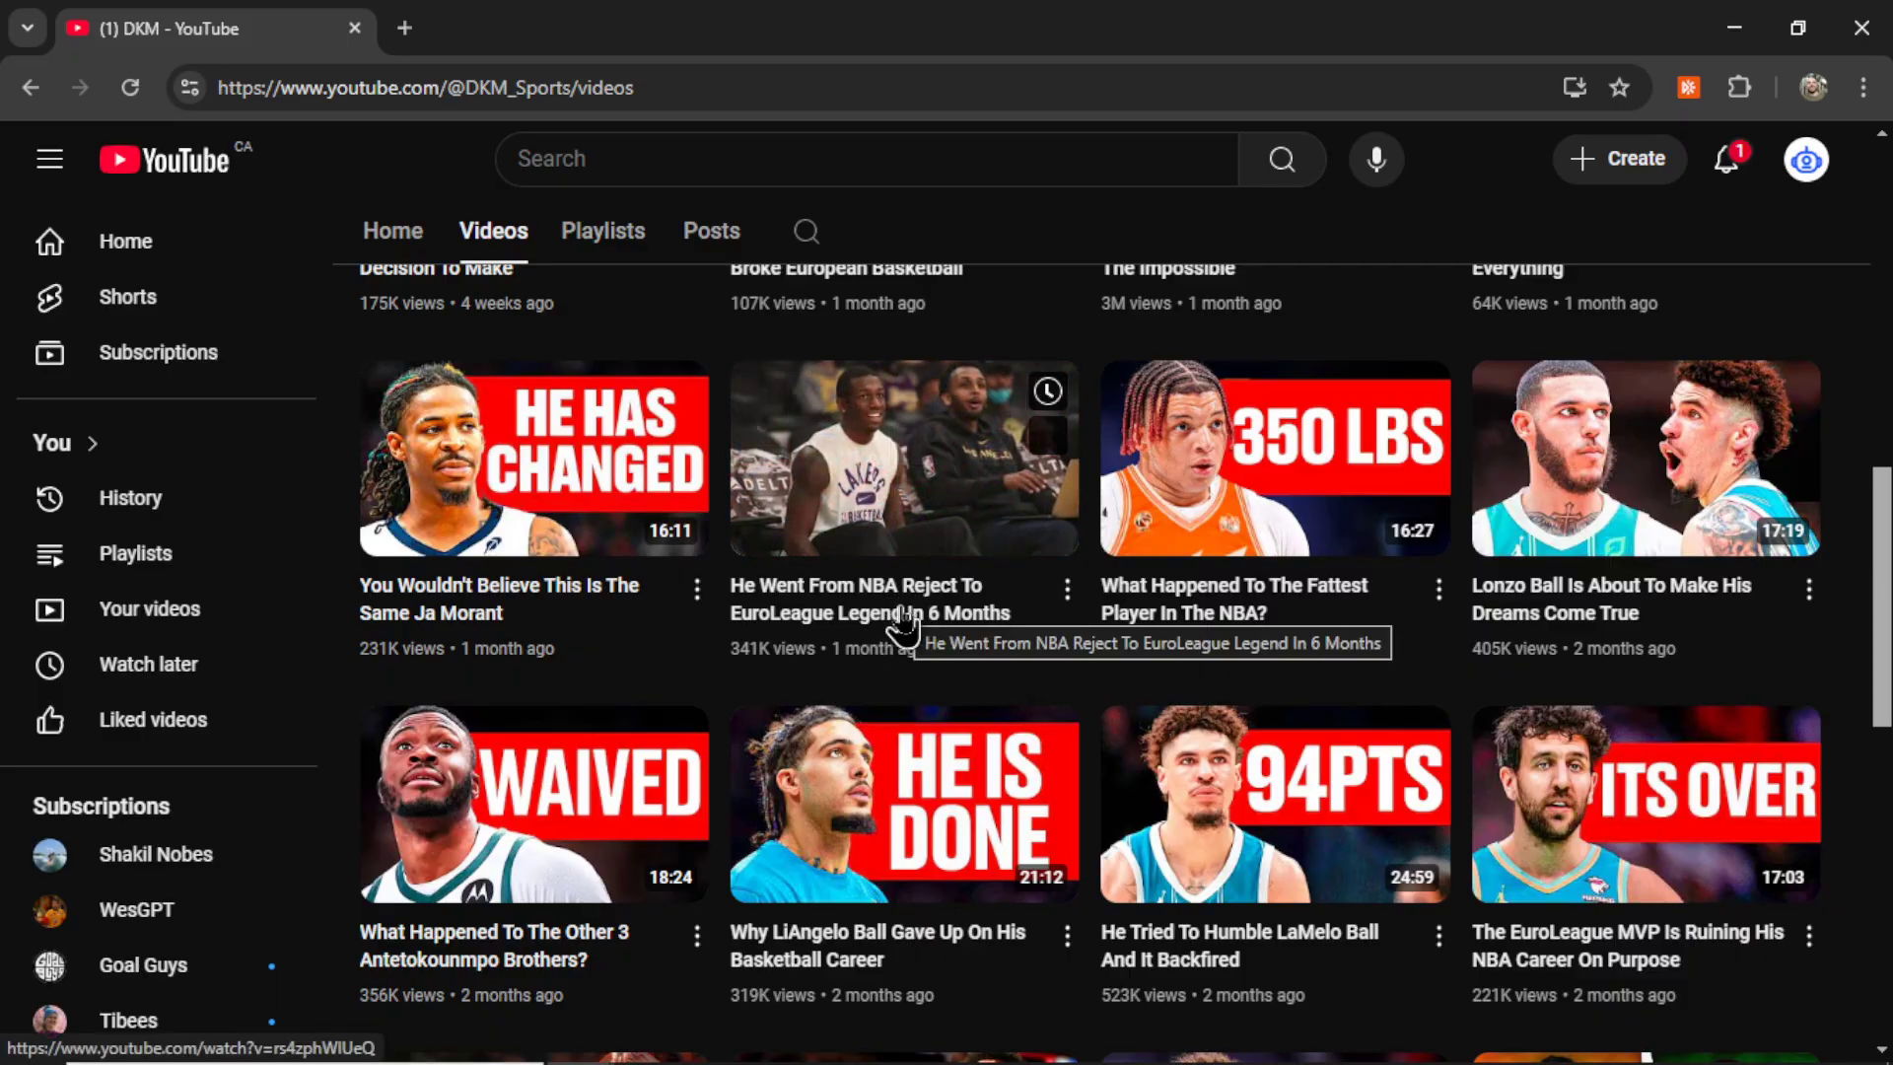
left_click(904, 458)
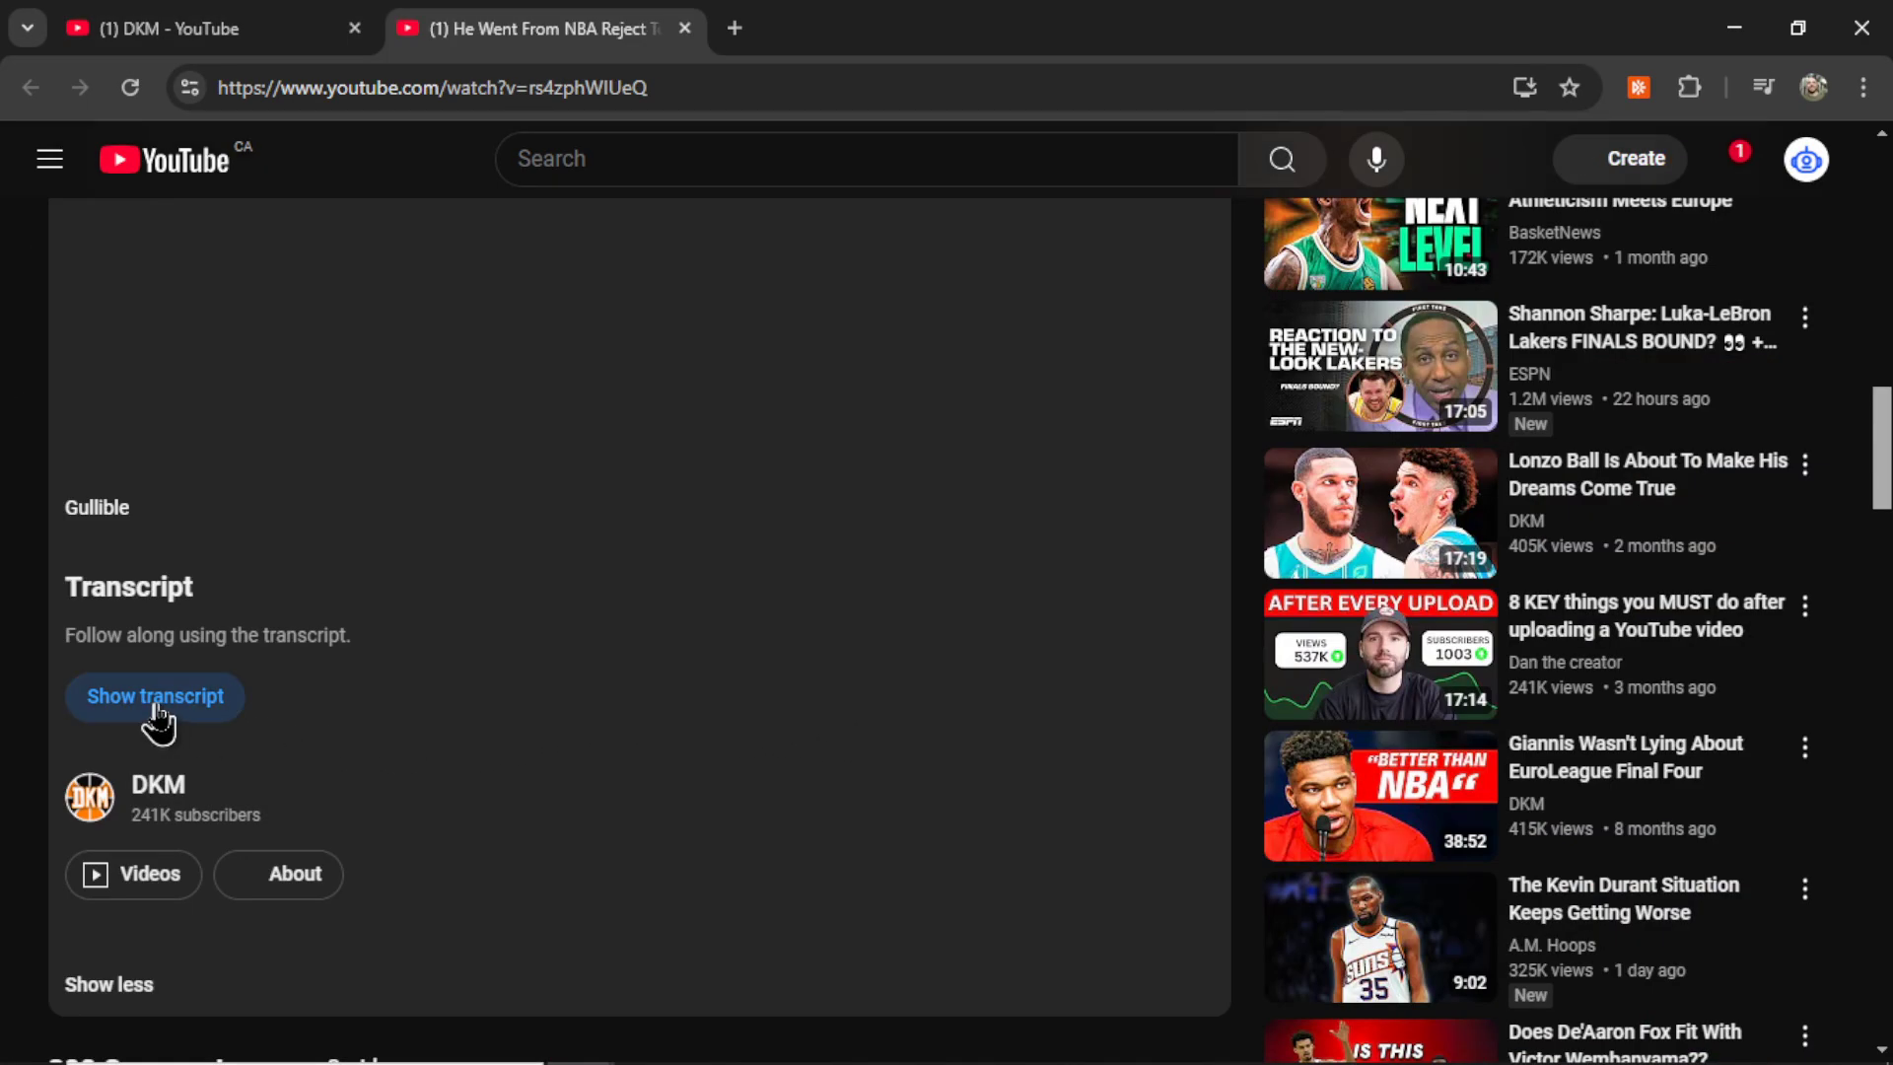
left_click(154, 696)
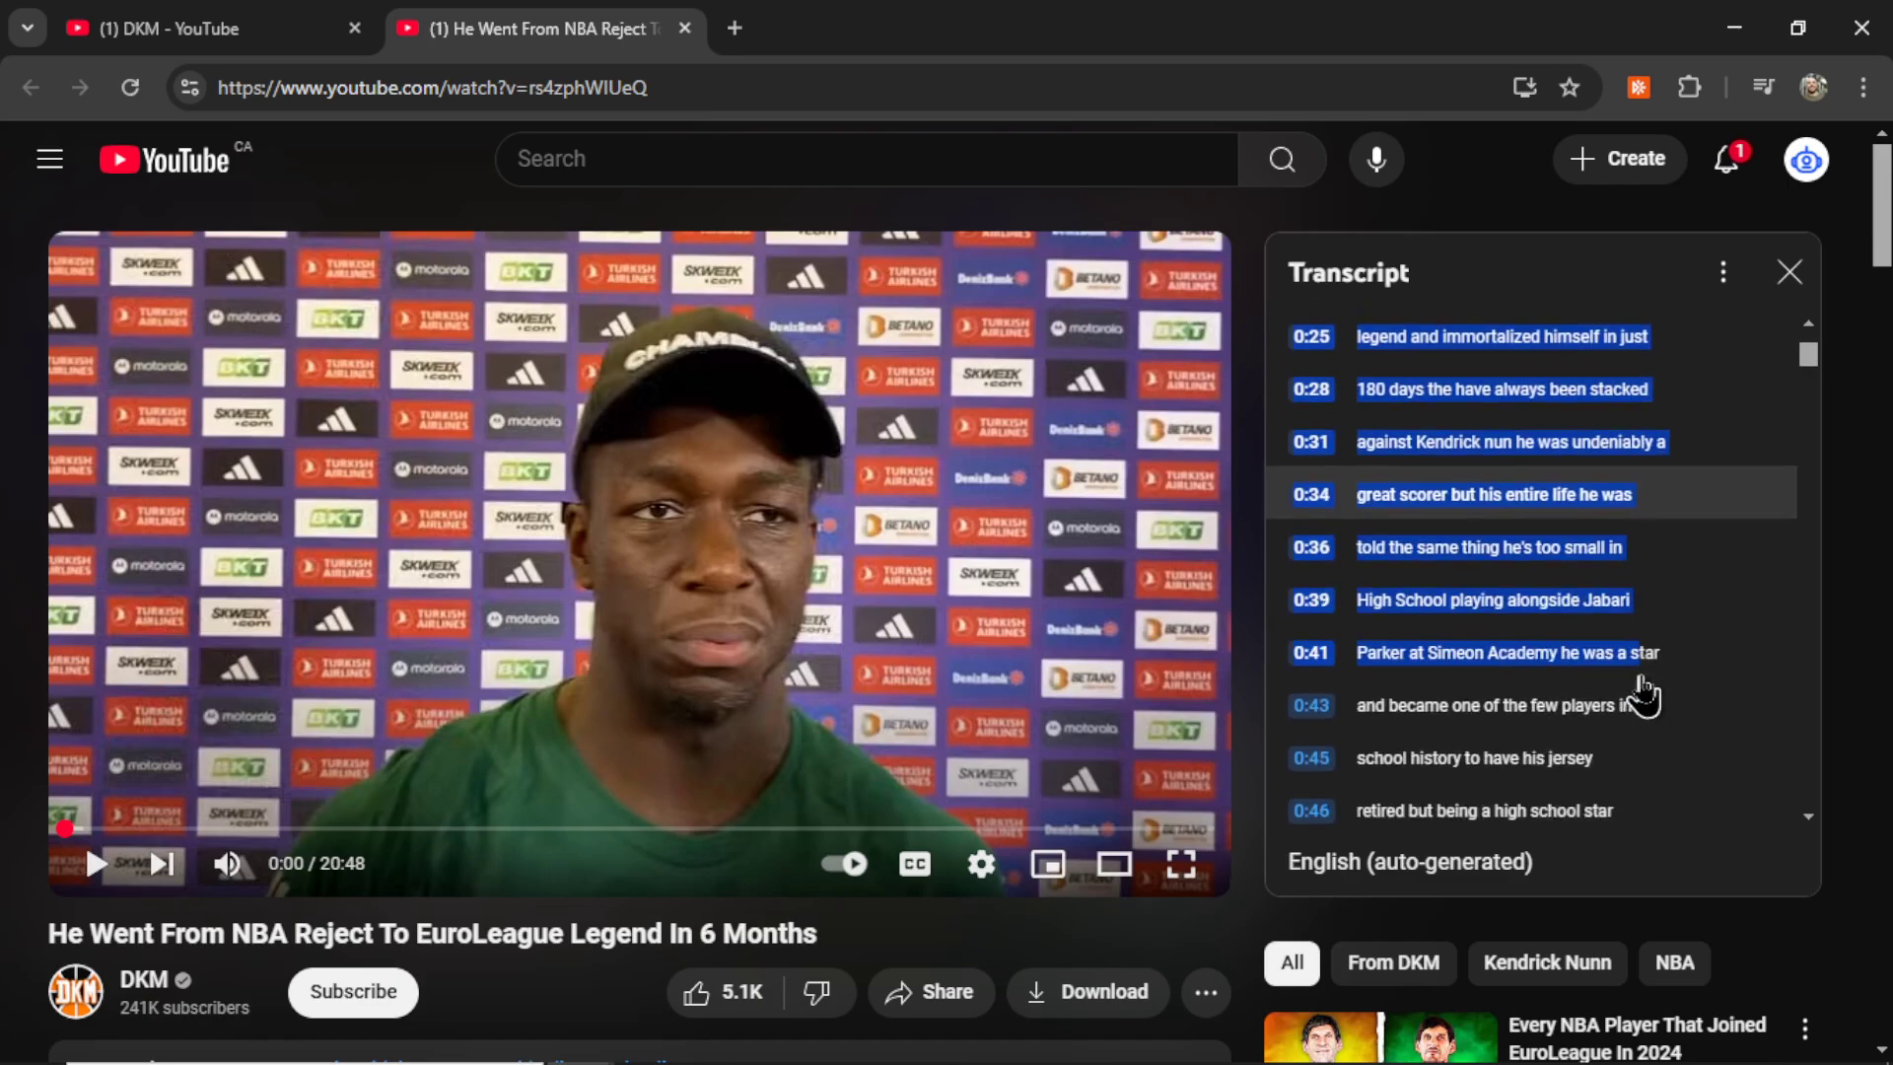
scroll("down", 3)
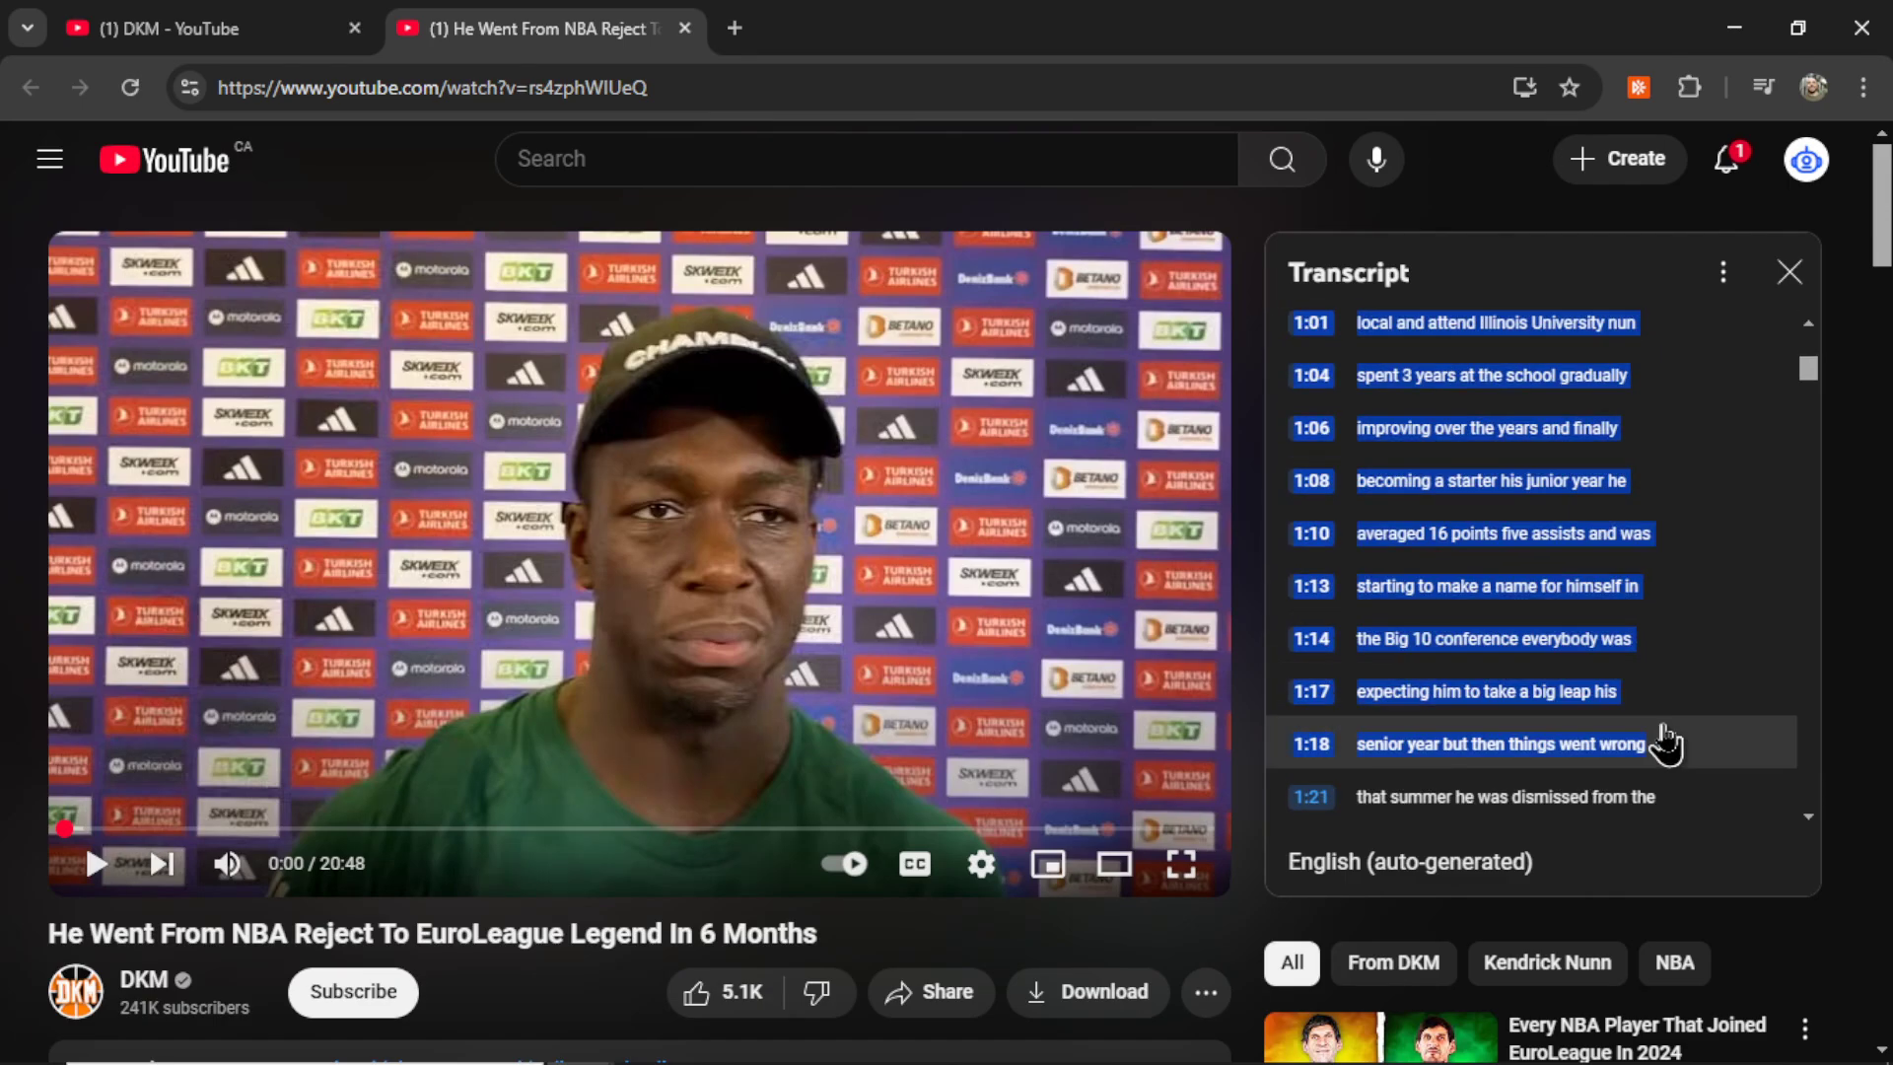
scroll("down", 3)
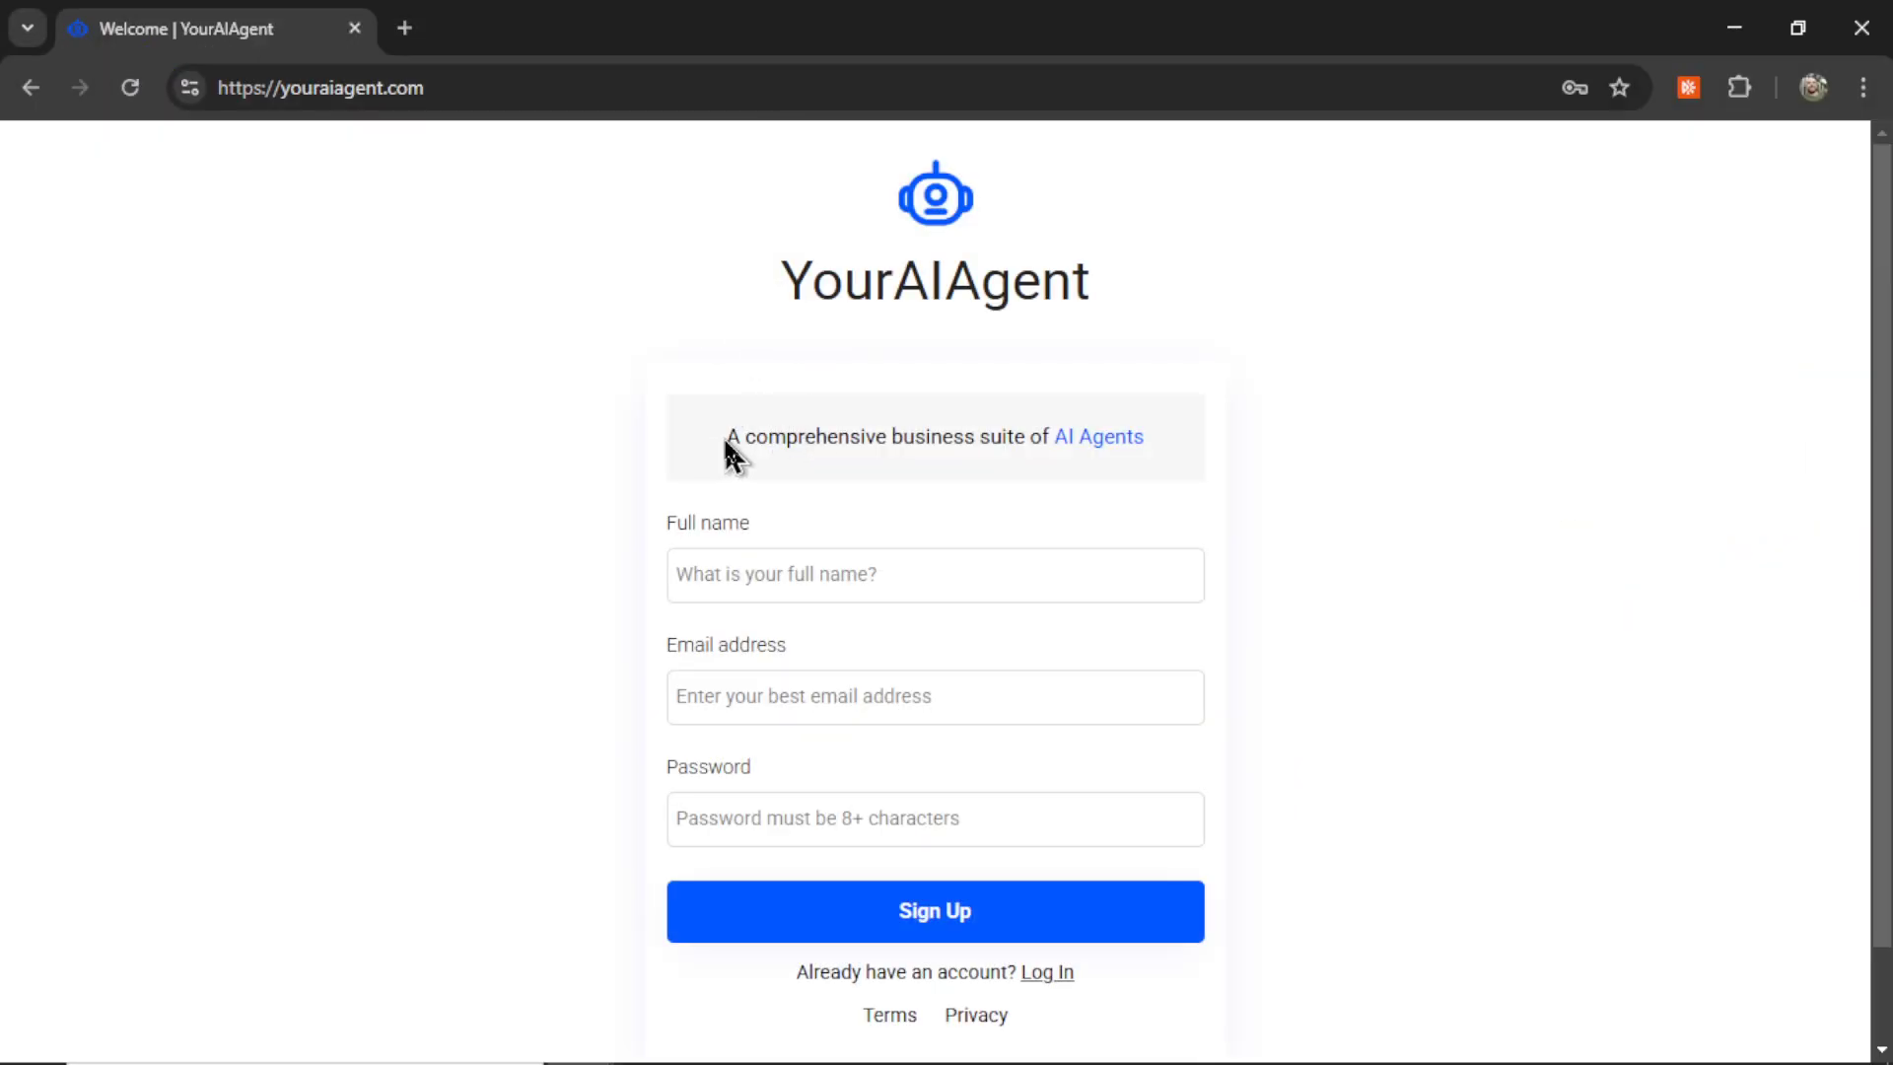
left_click_drag(725, 436, 1141, 436)
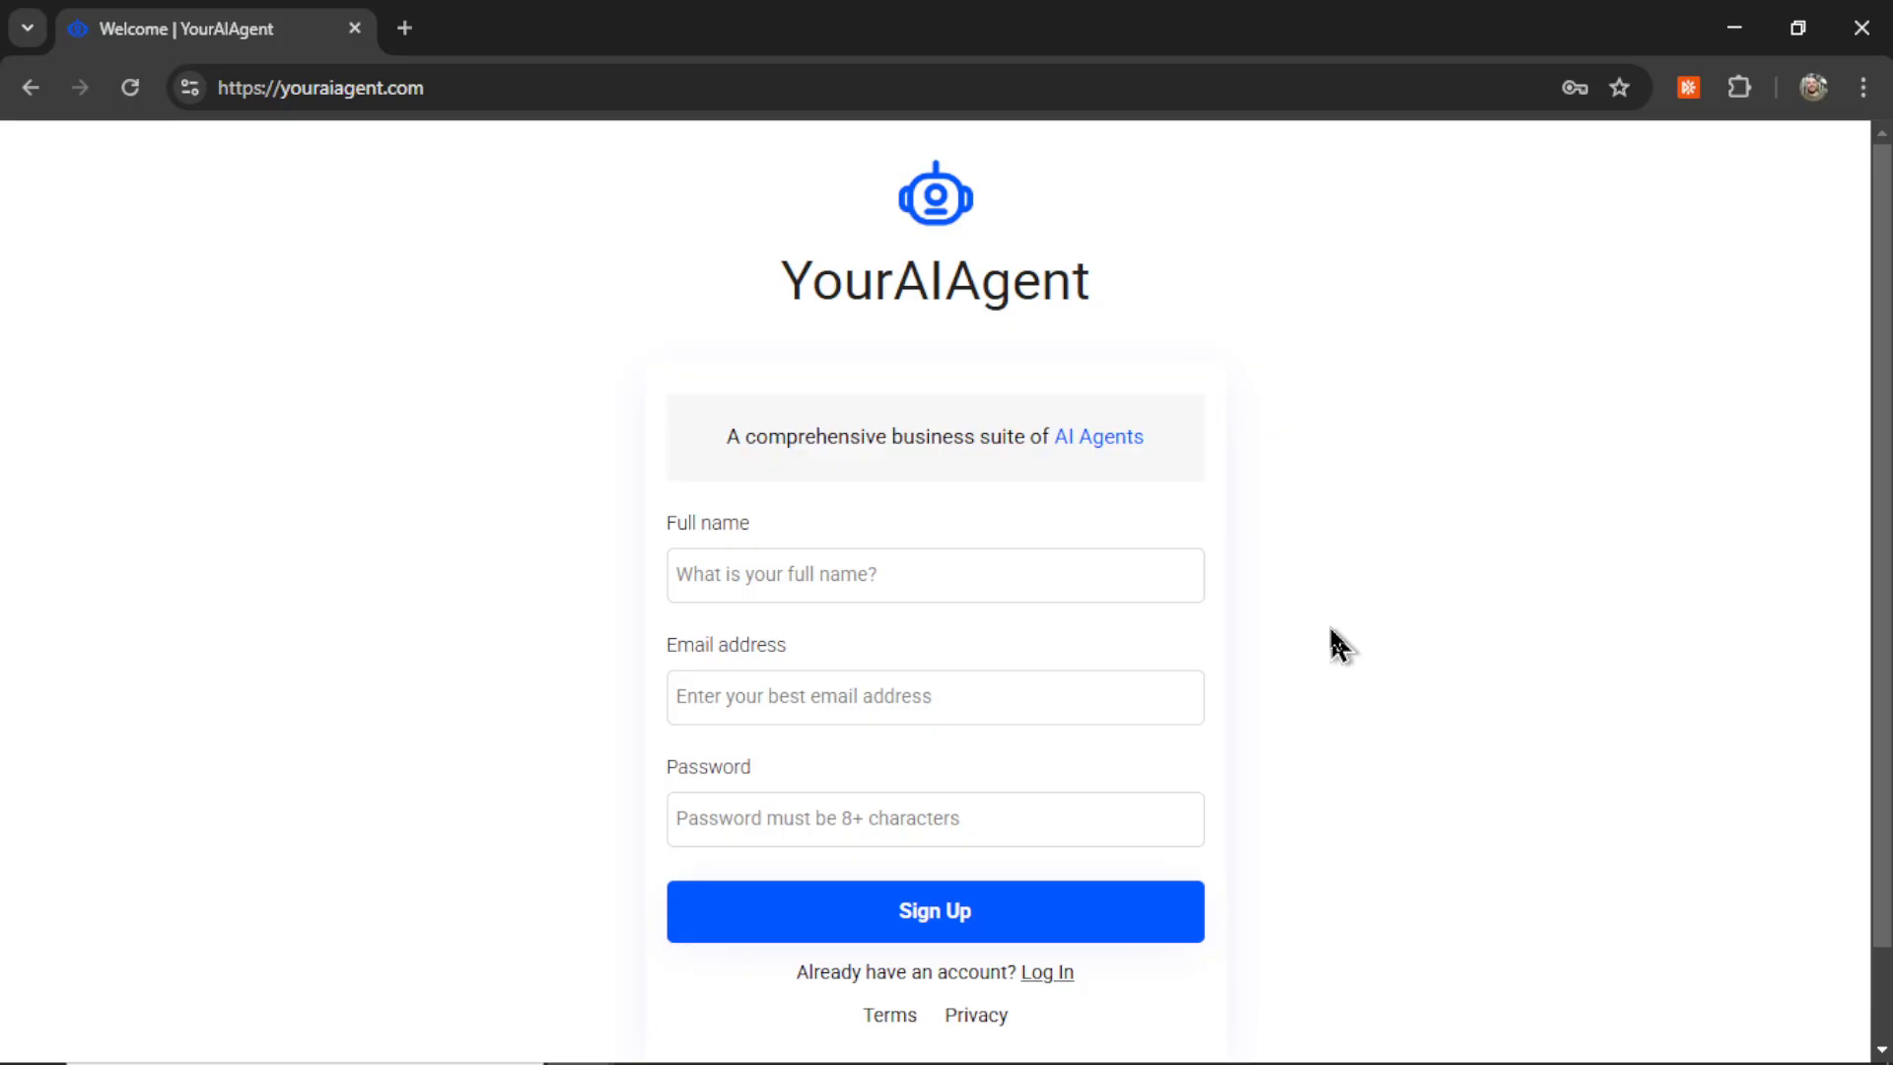
mouse_move(1027, 589)
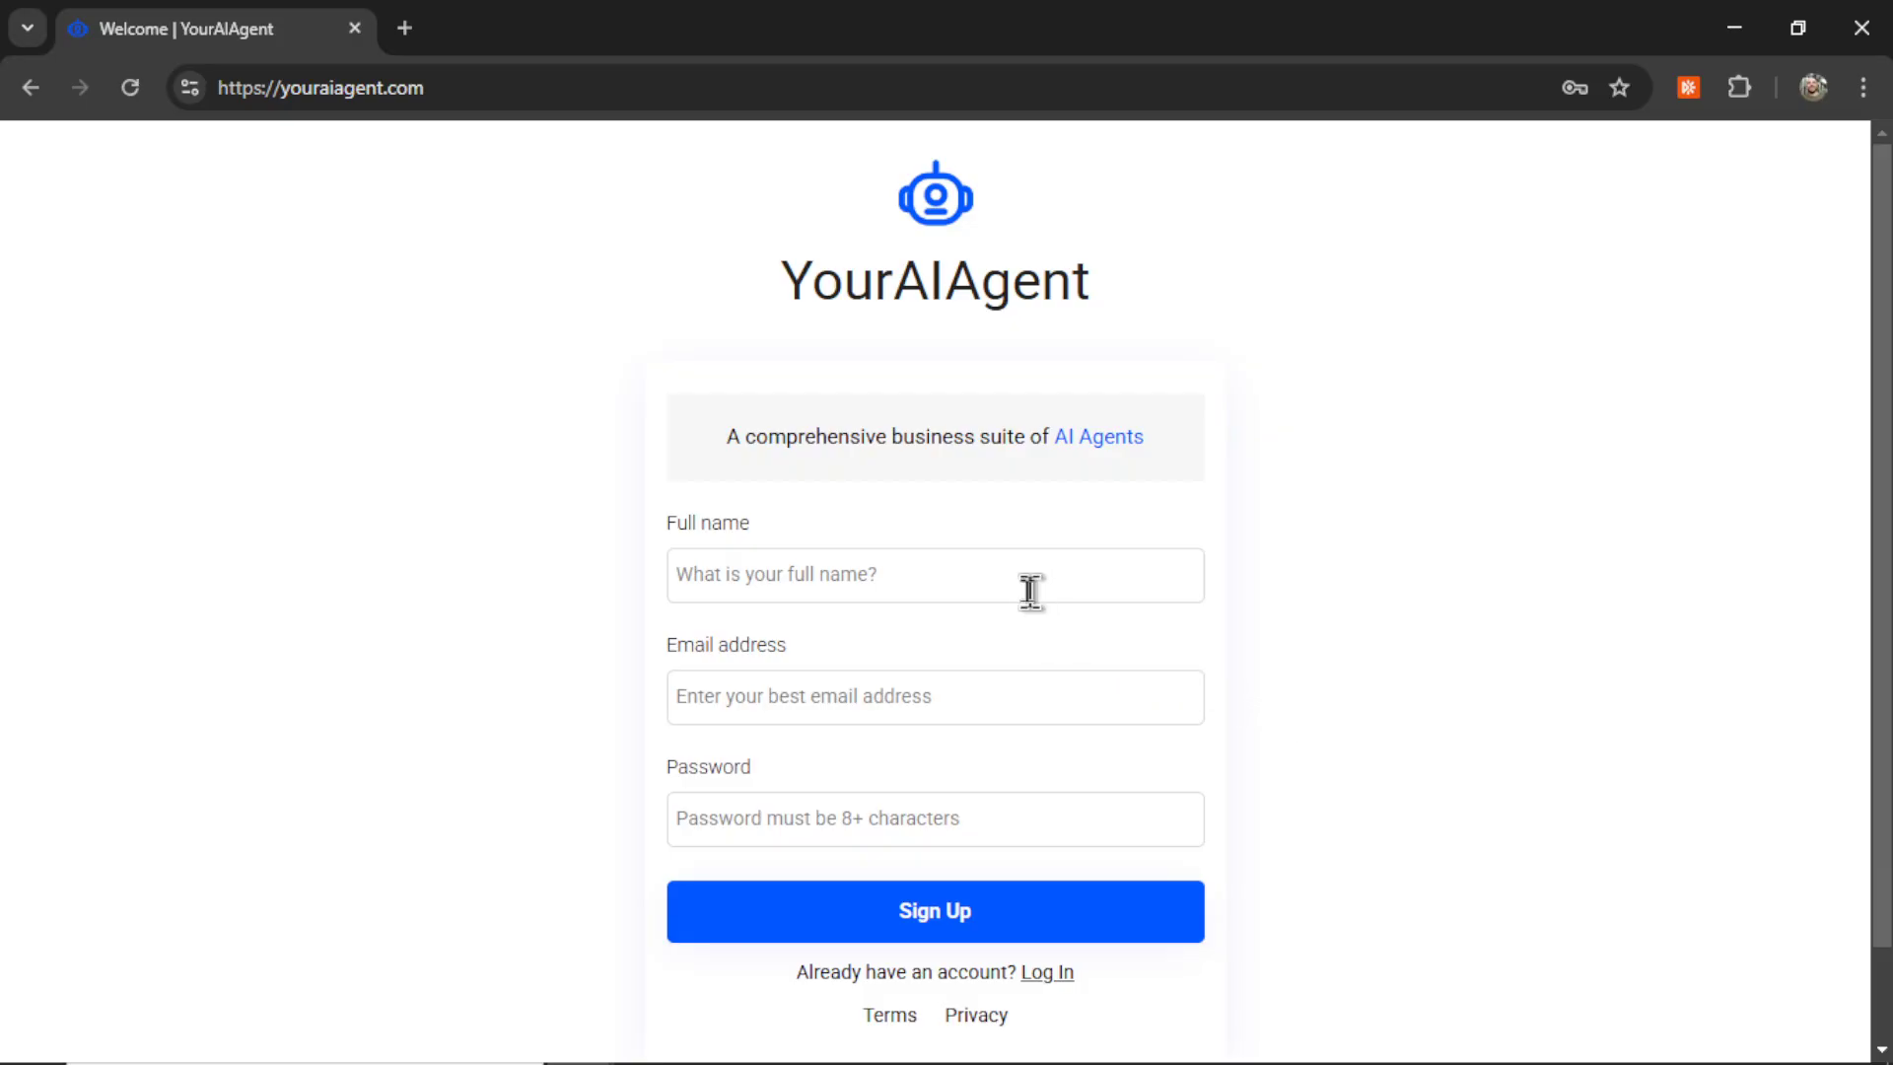
mouse_move(999, 811)
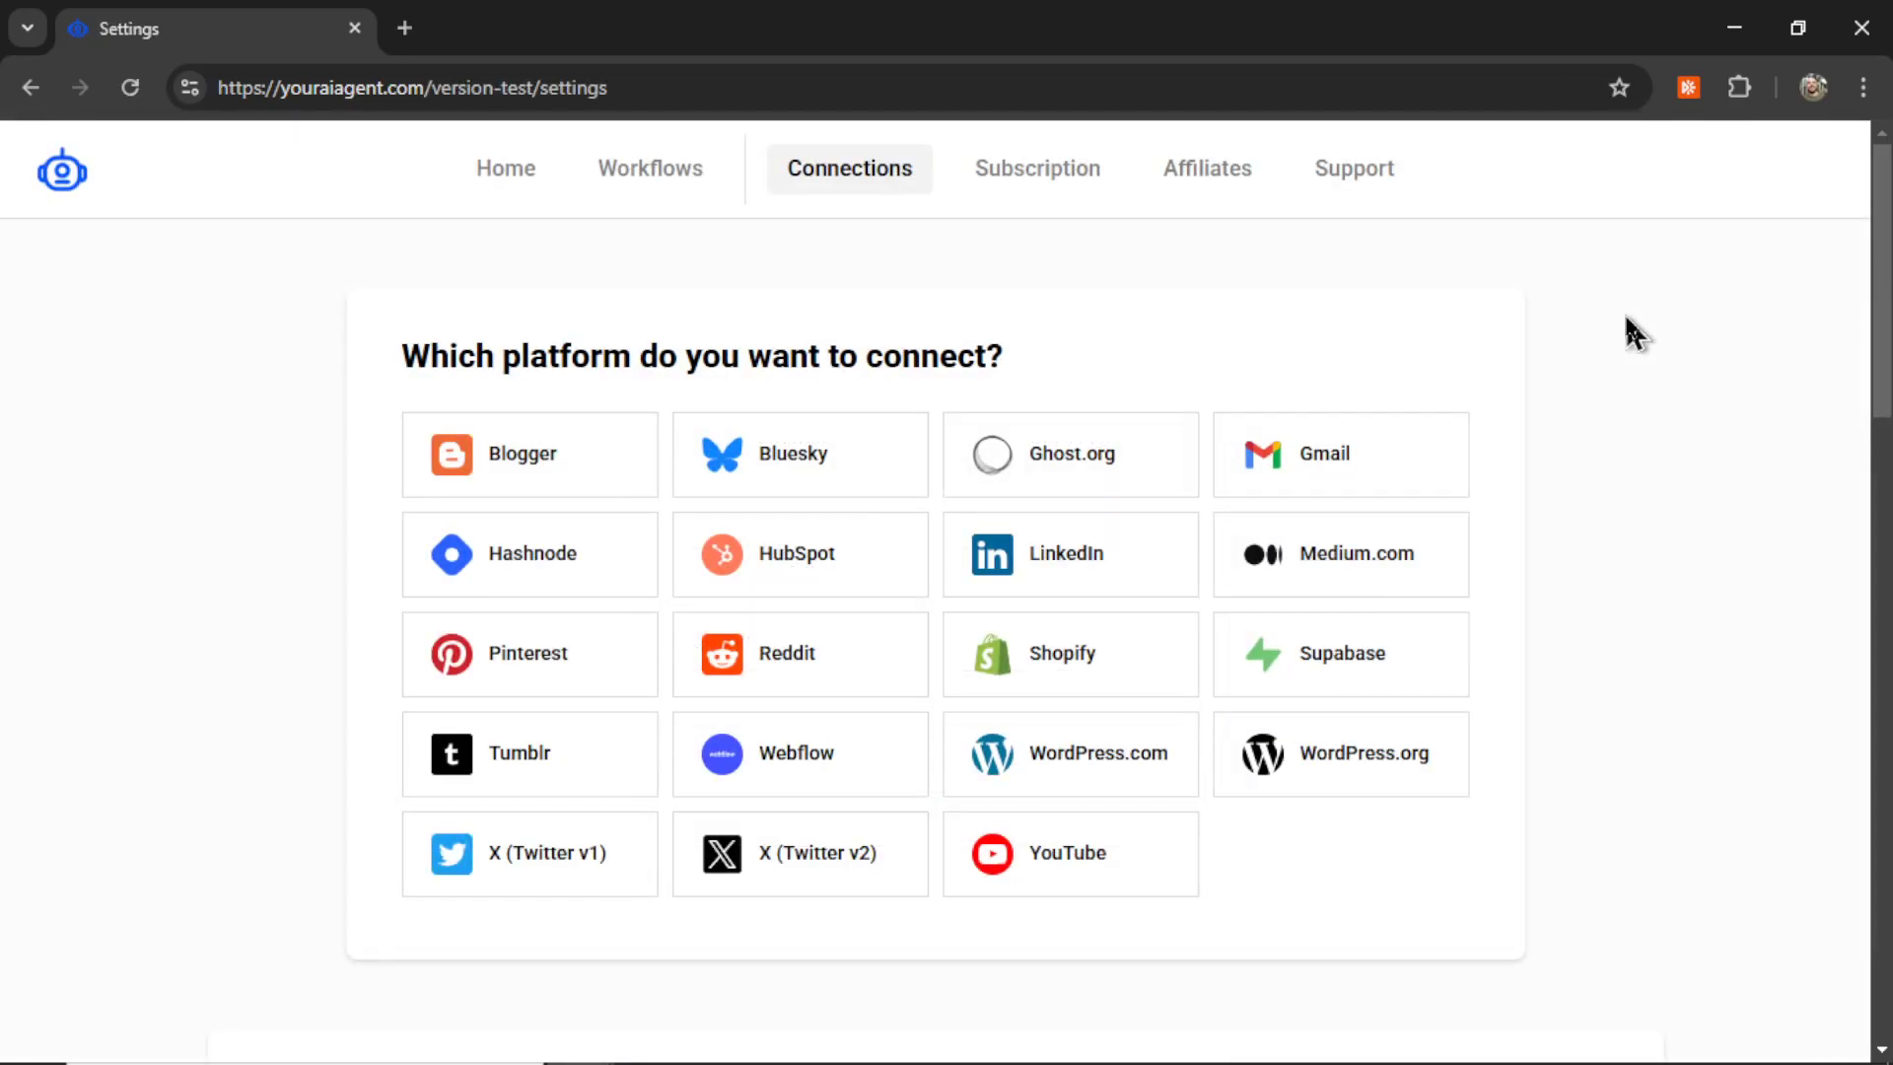
mouse_move(1683, 565)
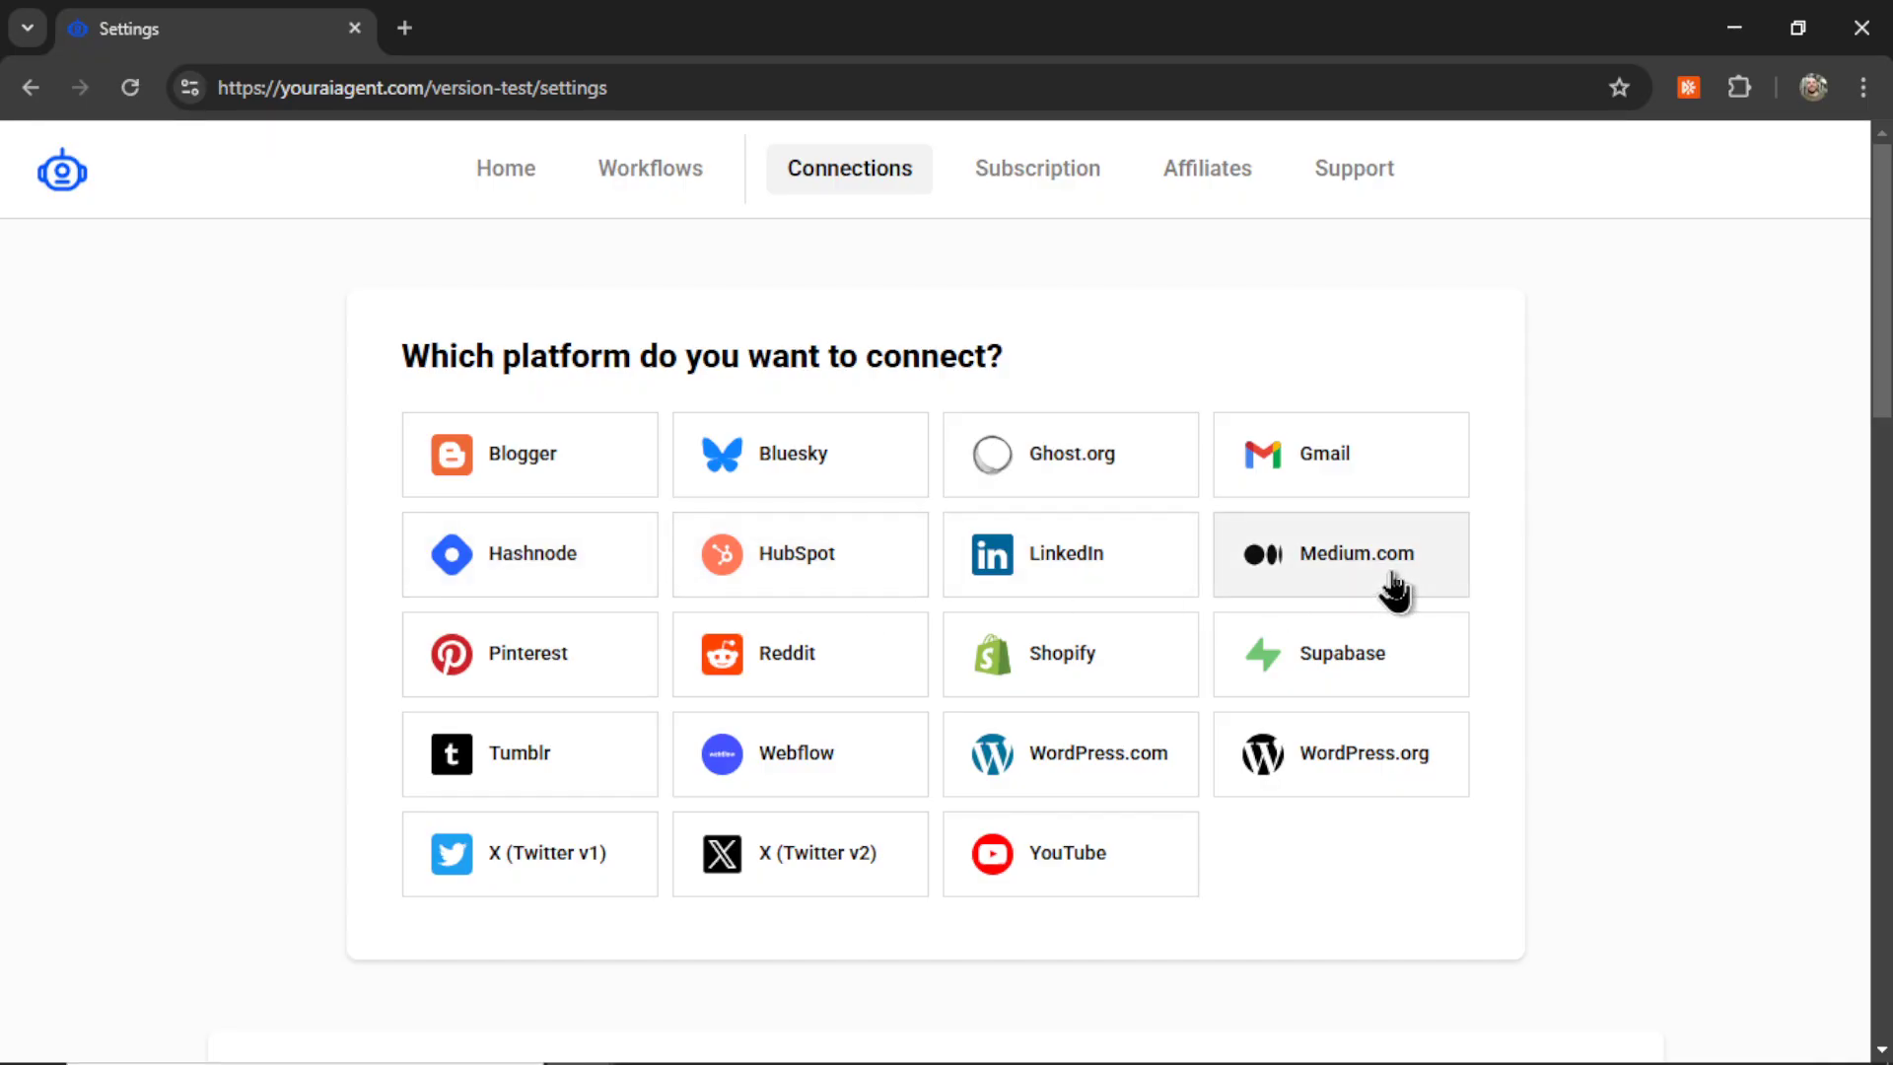
mouse_move(1245, 702)
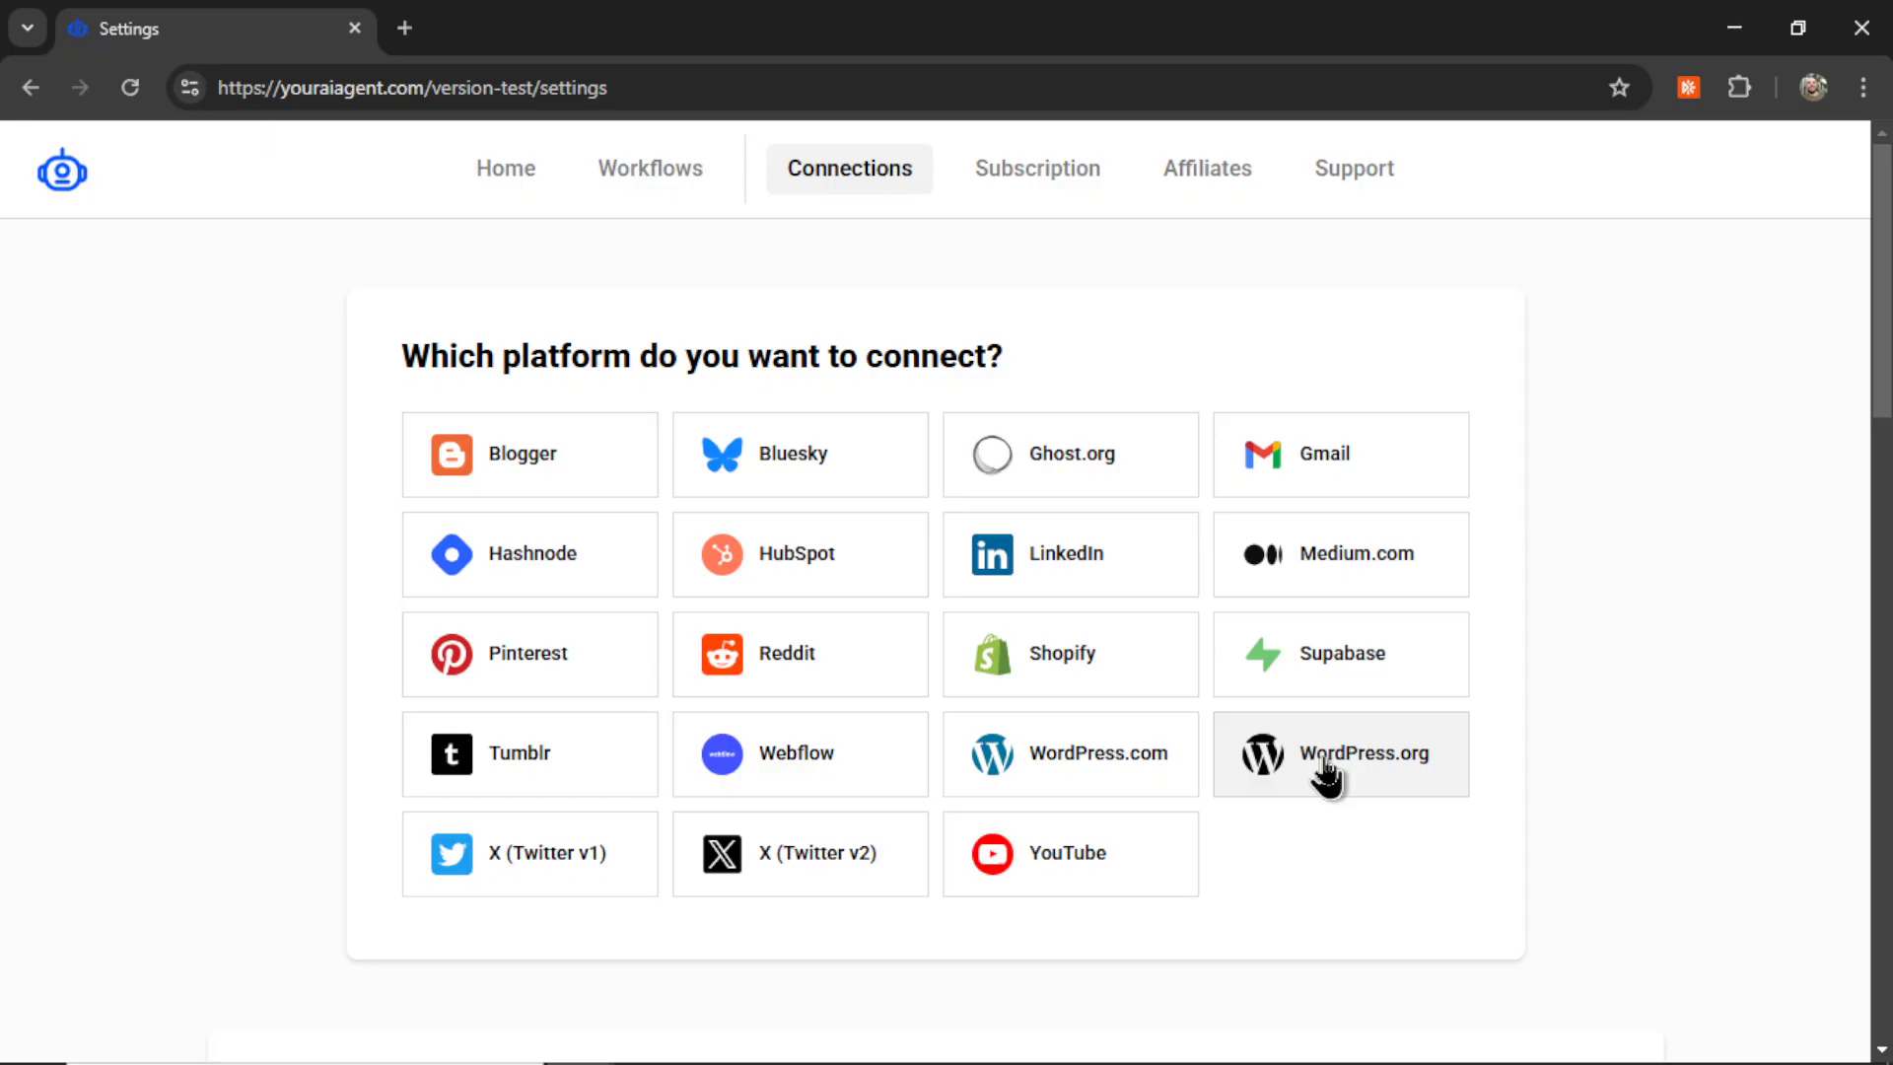
mouse_move(1184, 823)
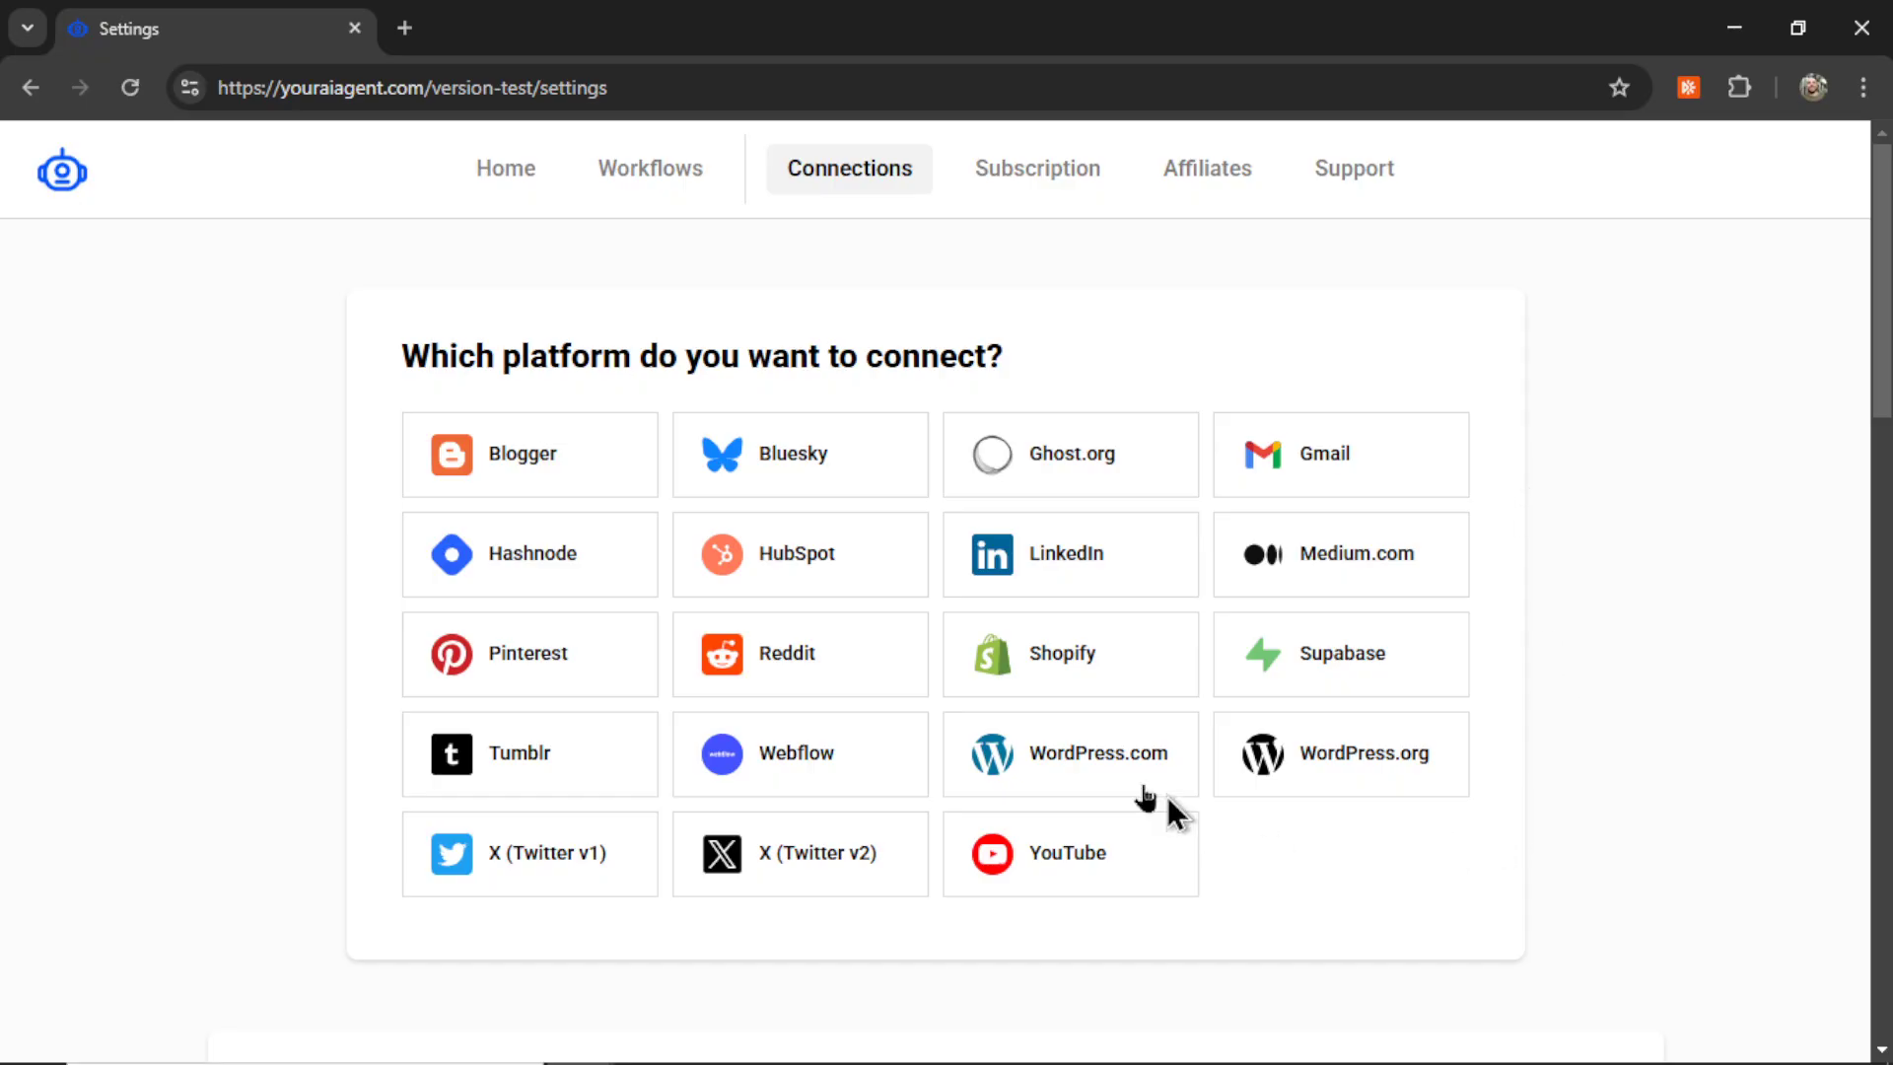
mouse_move(1123, 787)
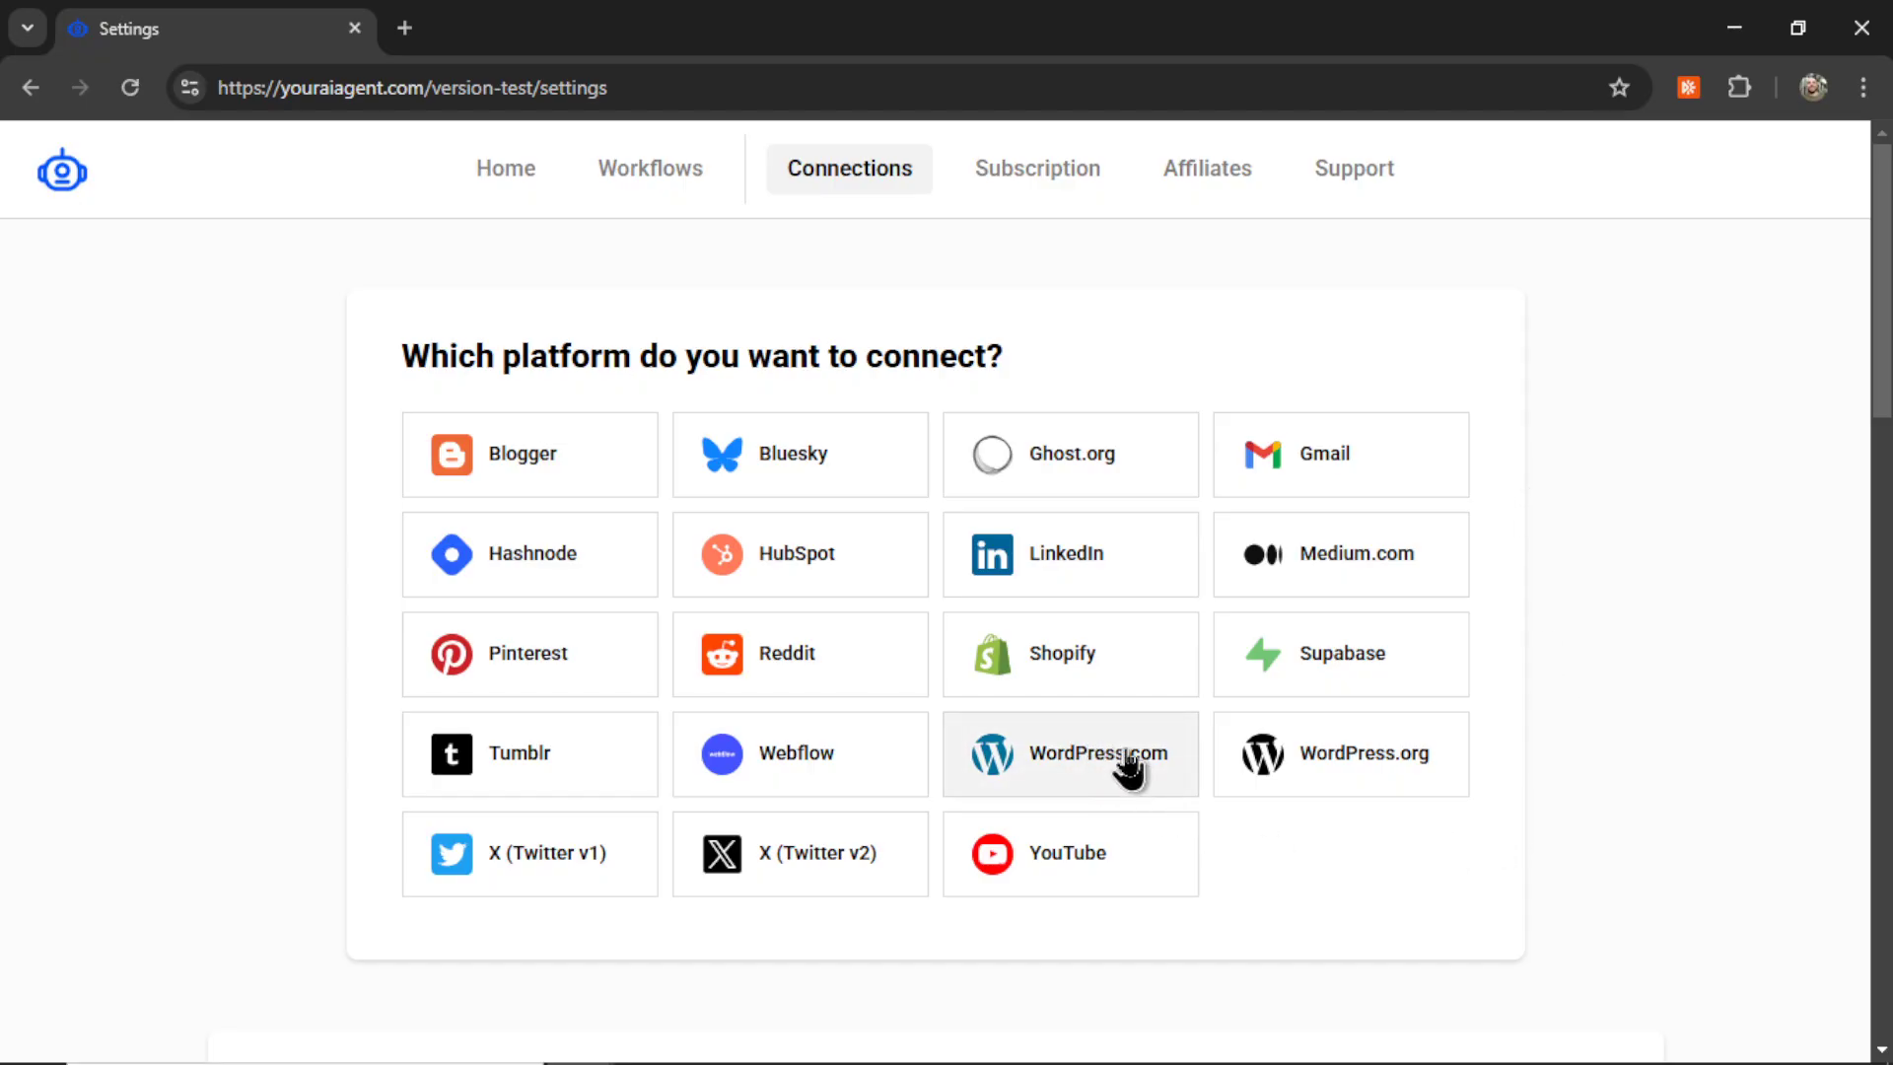
Add a WordPress.com connection named 'My WordPress Website'.
left_click(1097, 754)
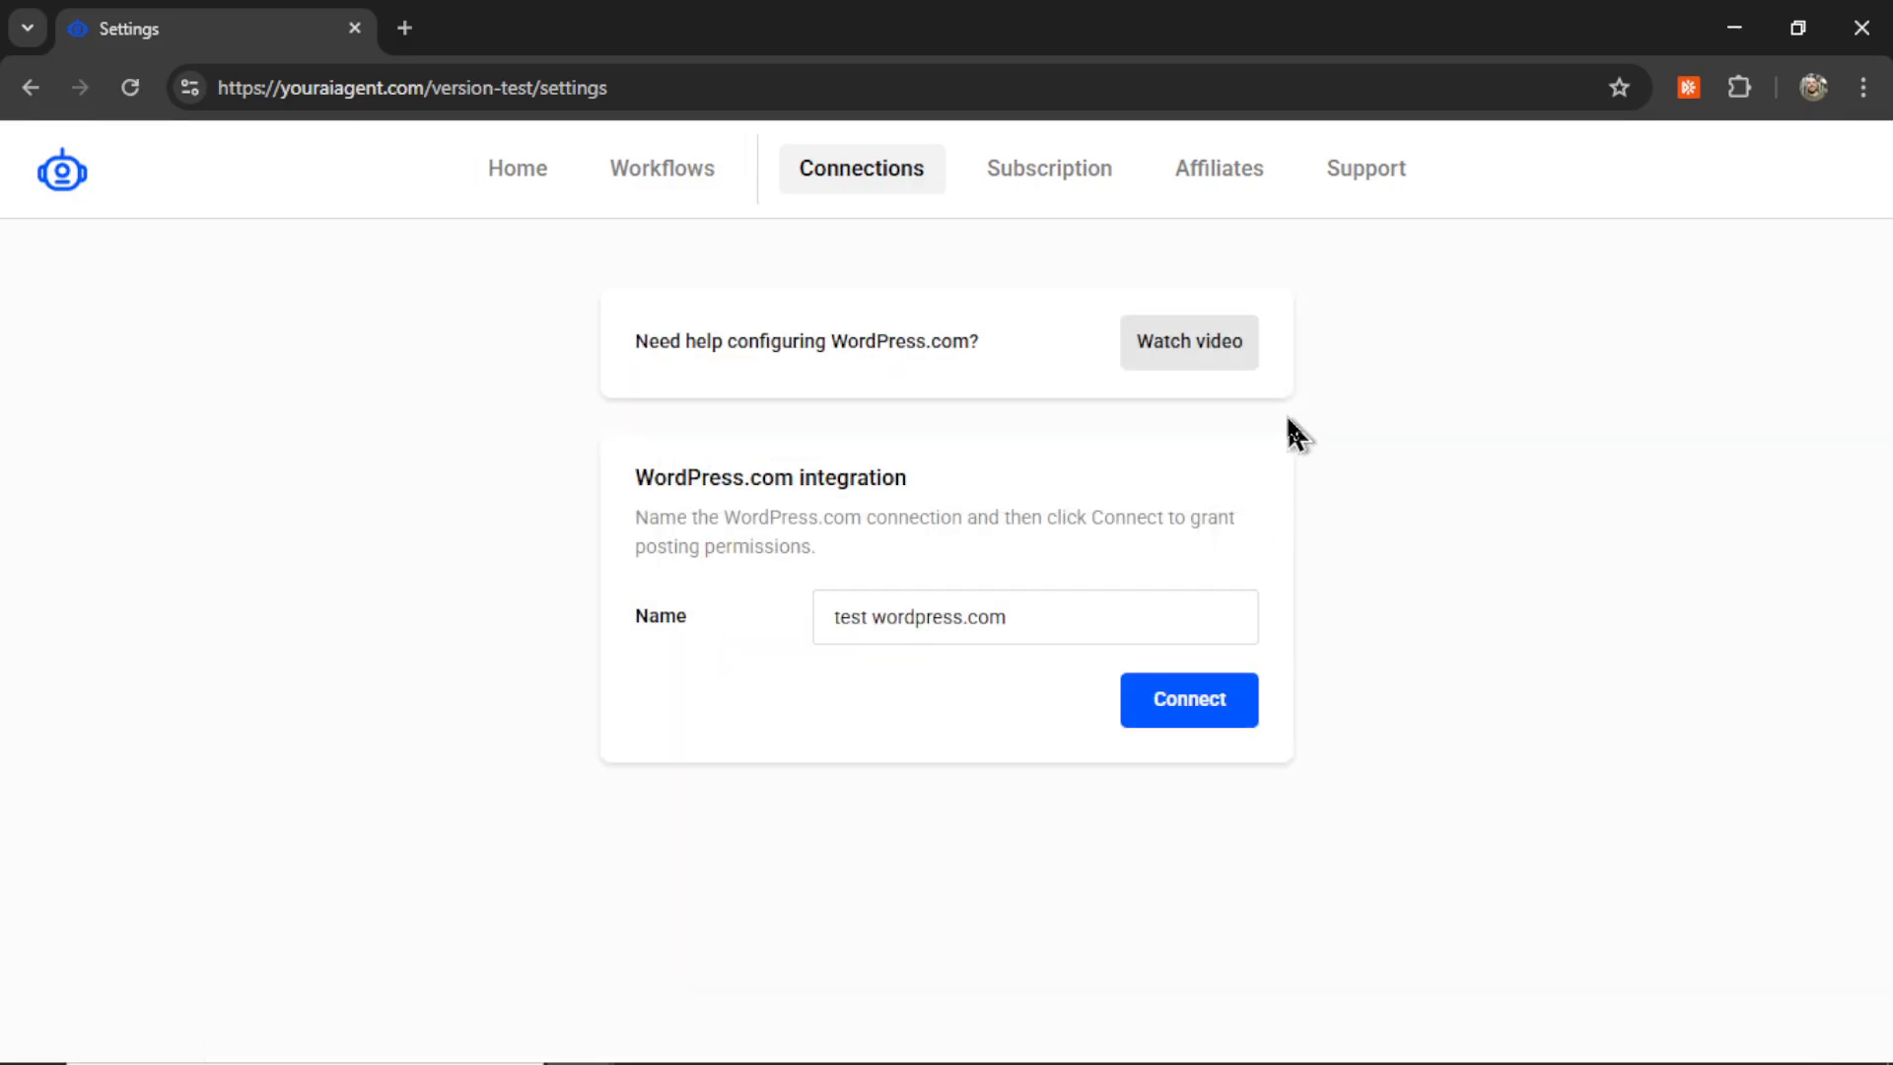
mouse_move(1412, 292)
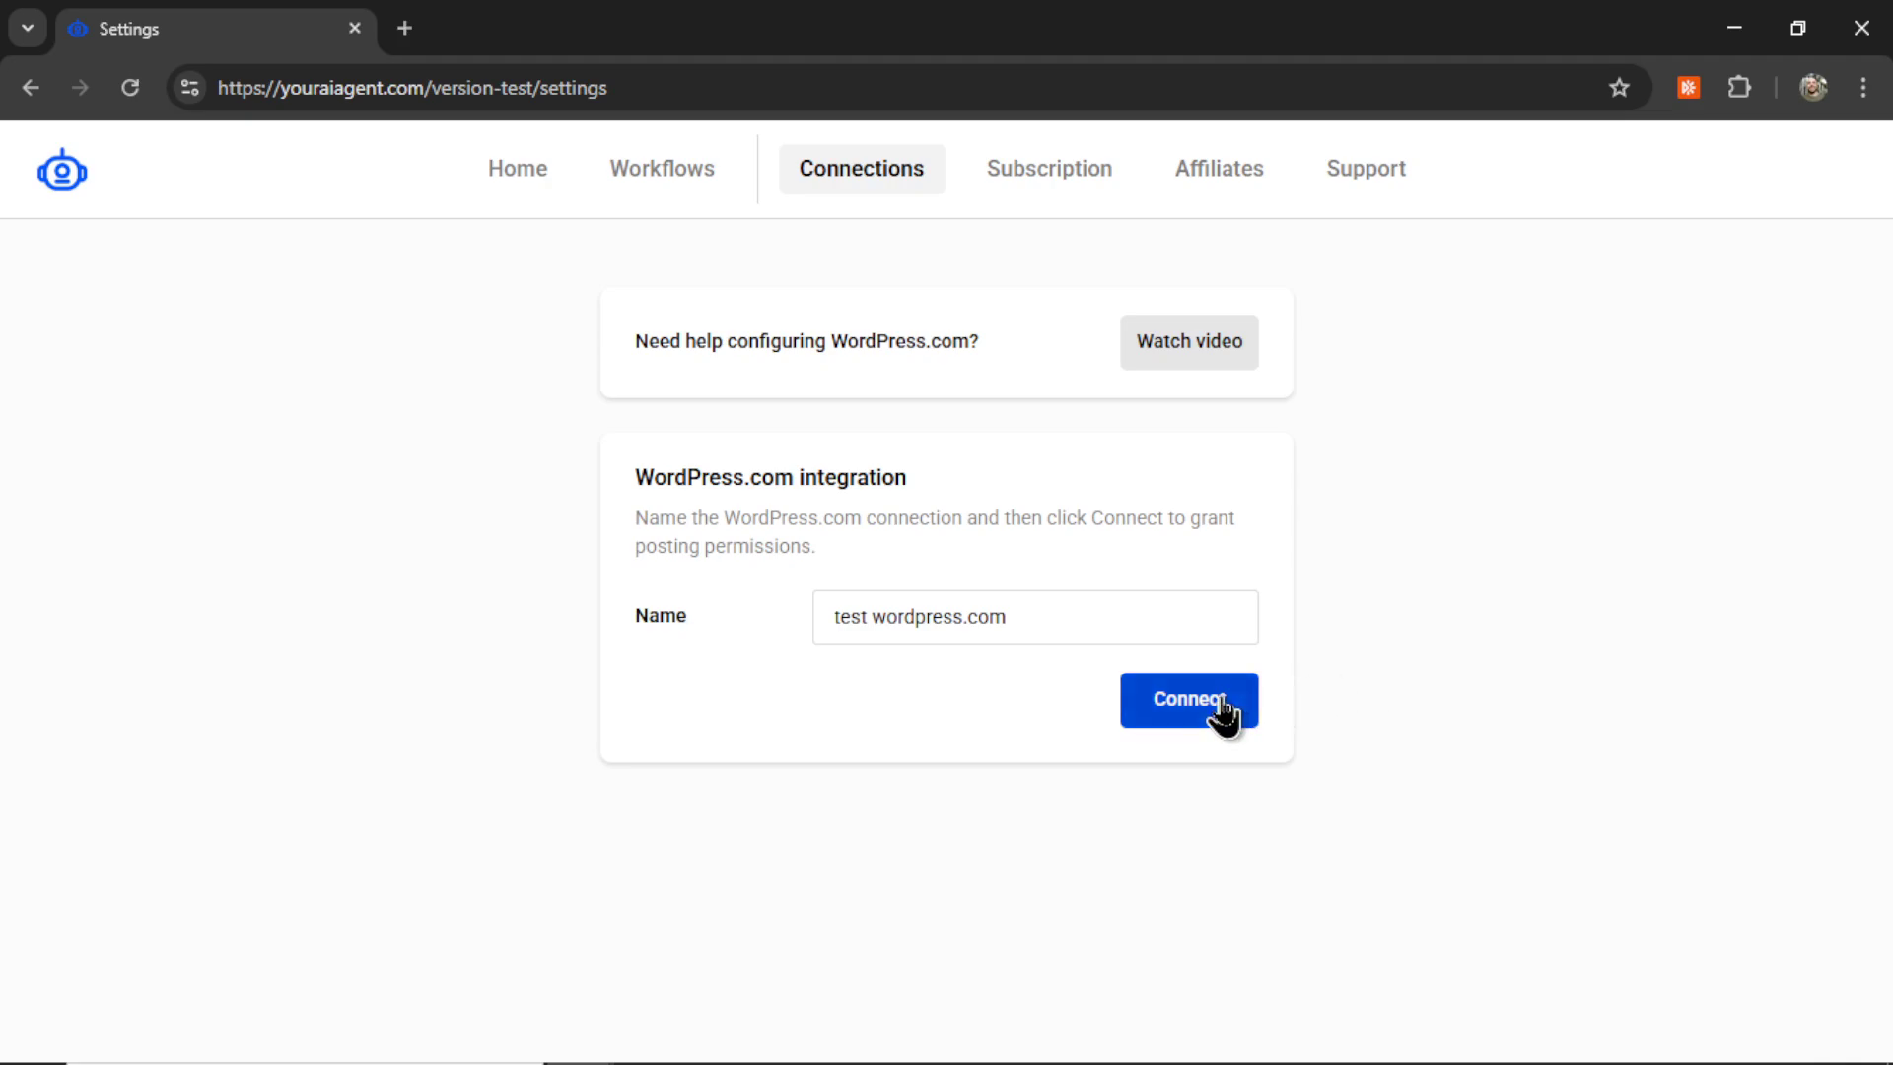
mouse_move(1087, 669)
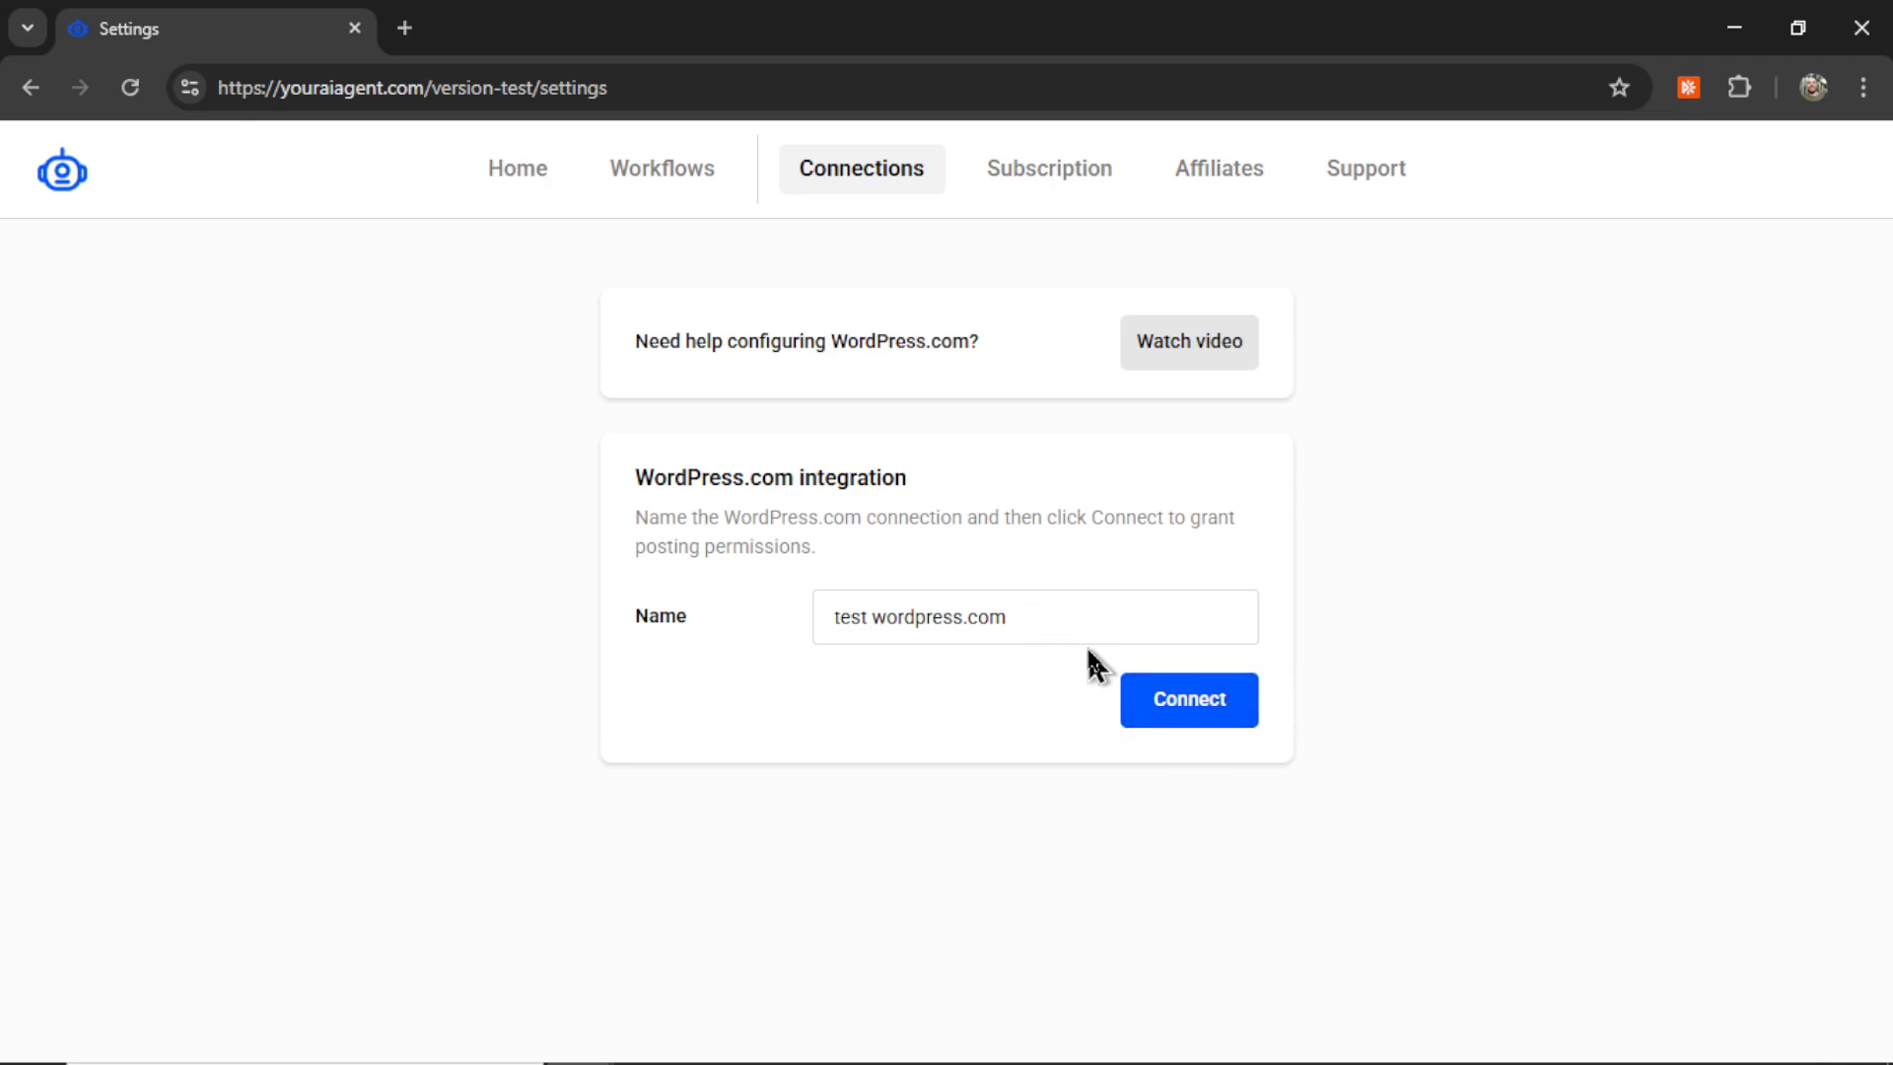
mouse_move(1266, 400)
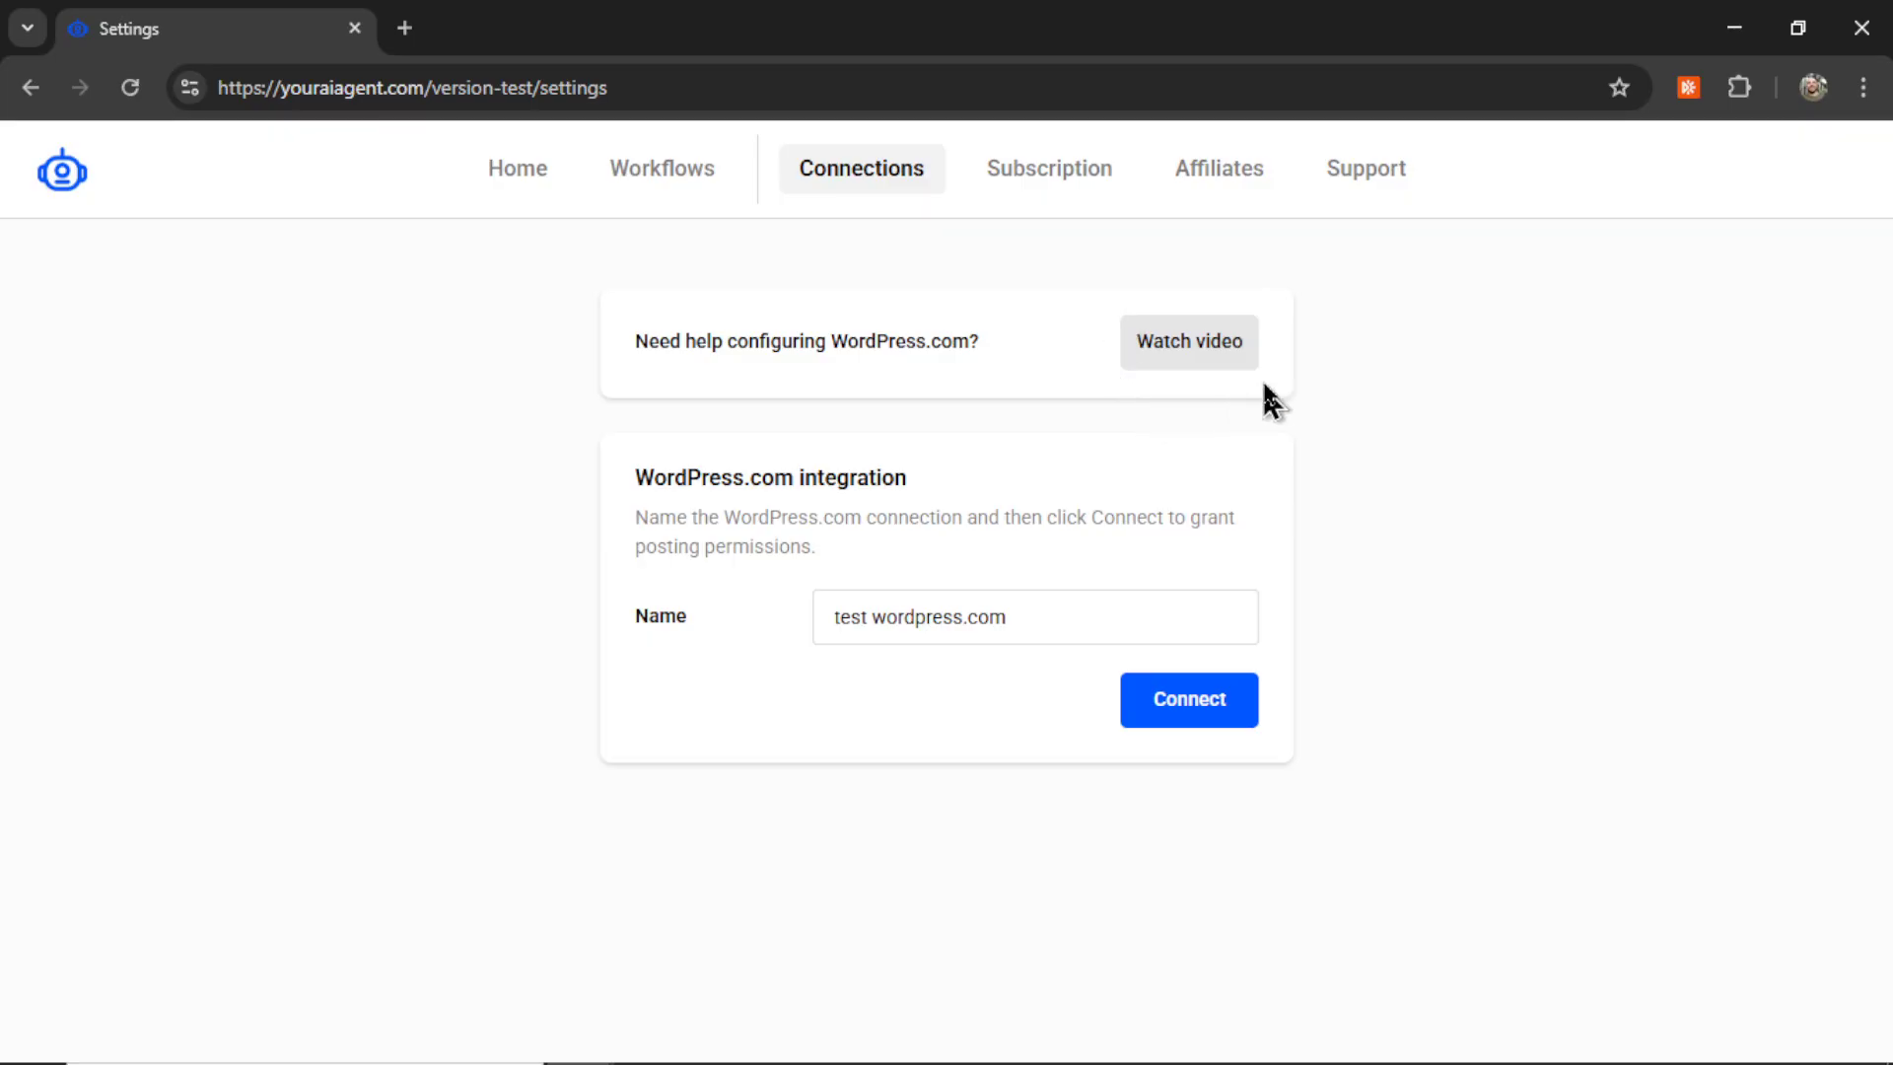
mouse_move(1215, 372)
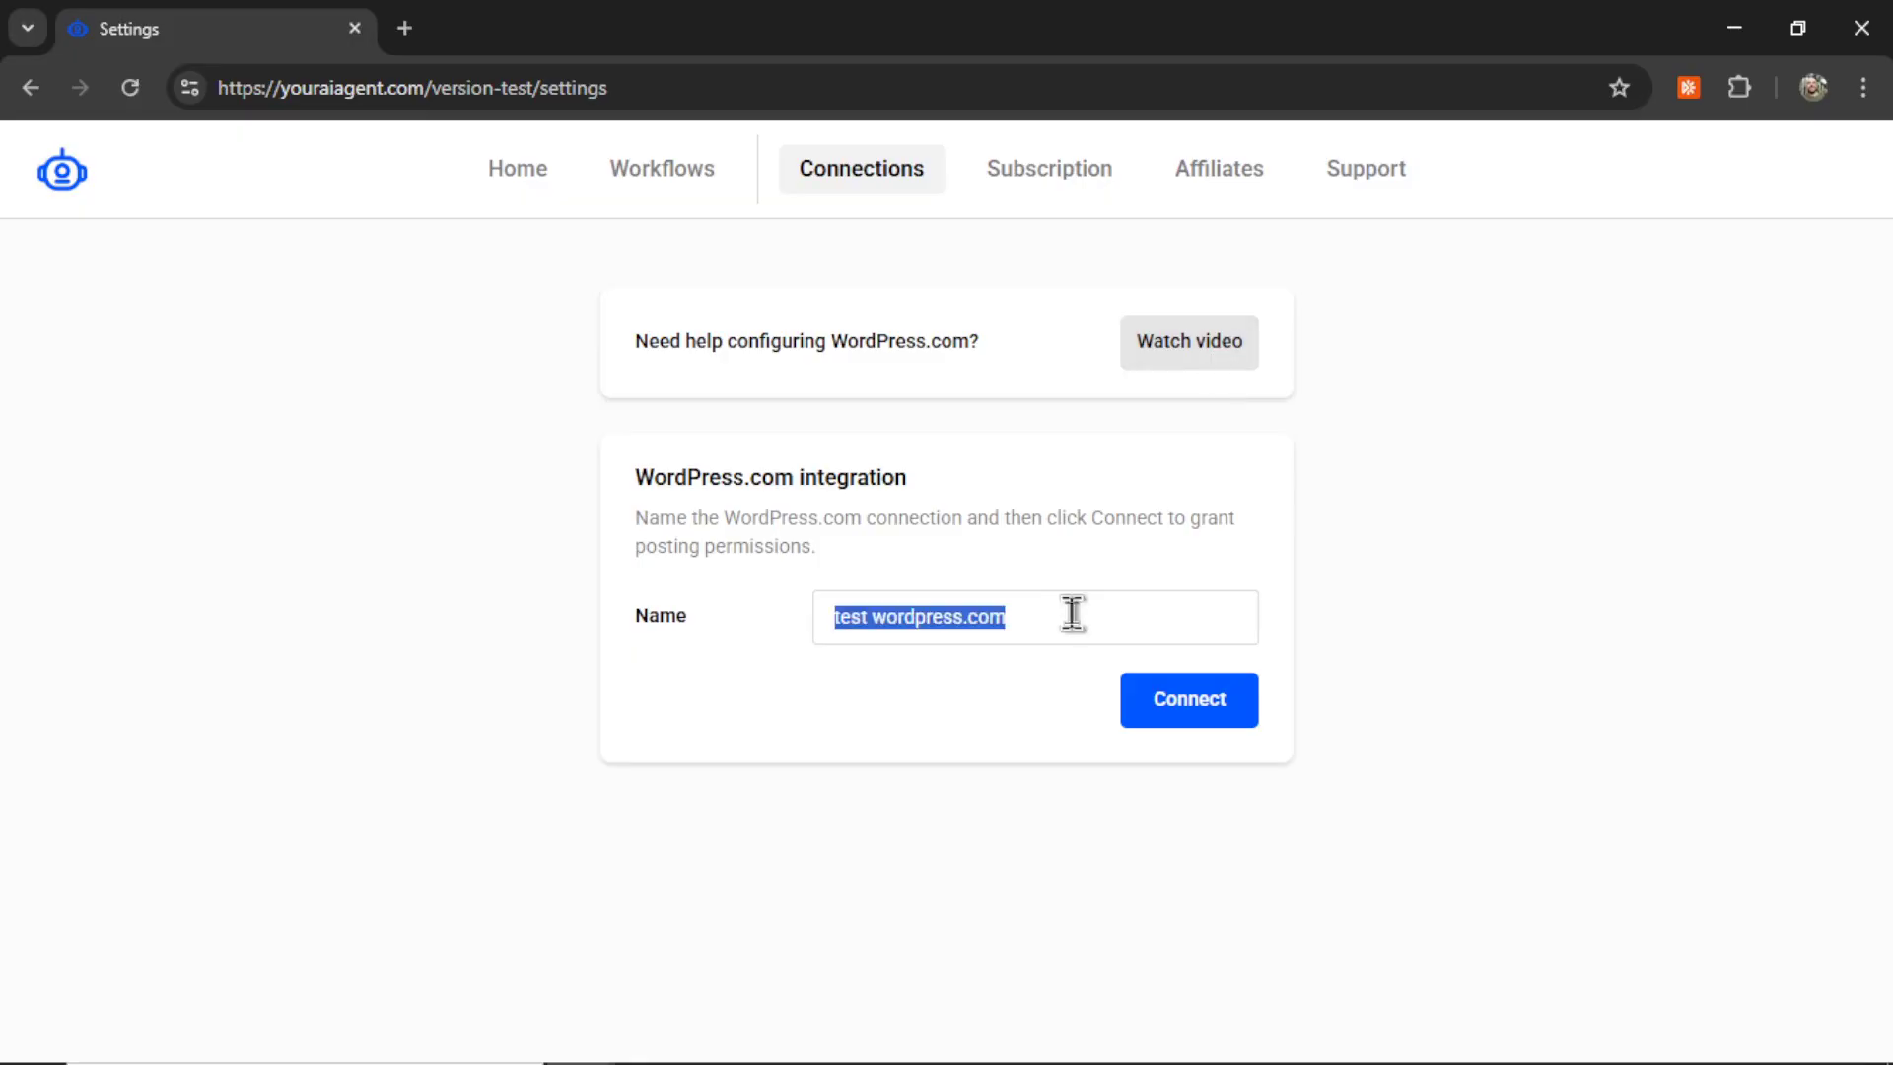
key("Delete")
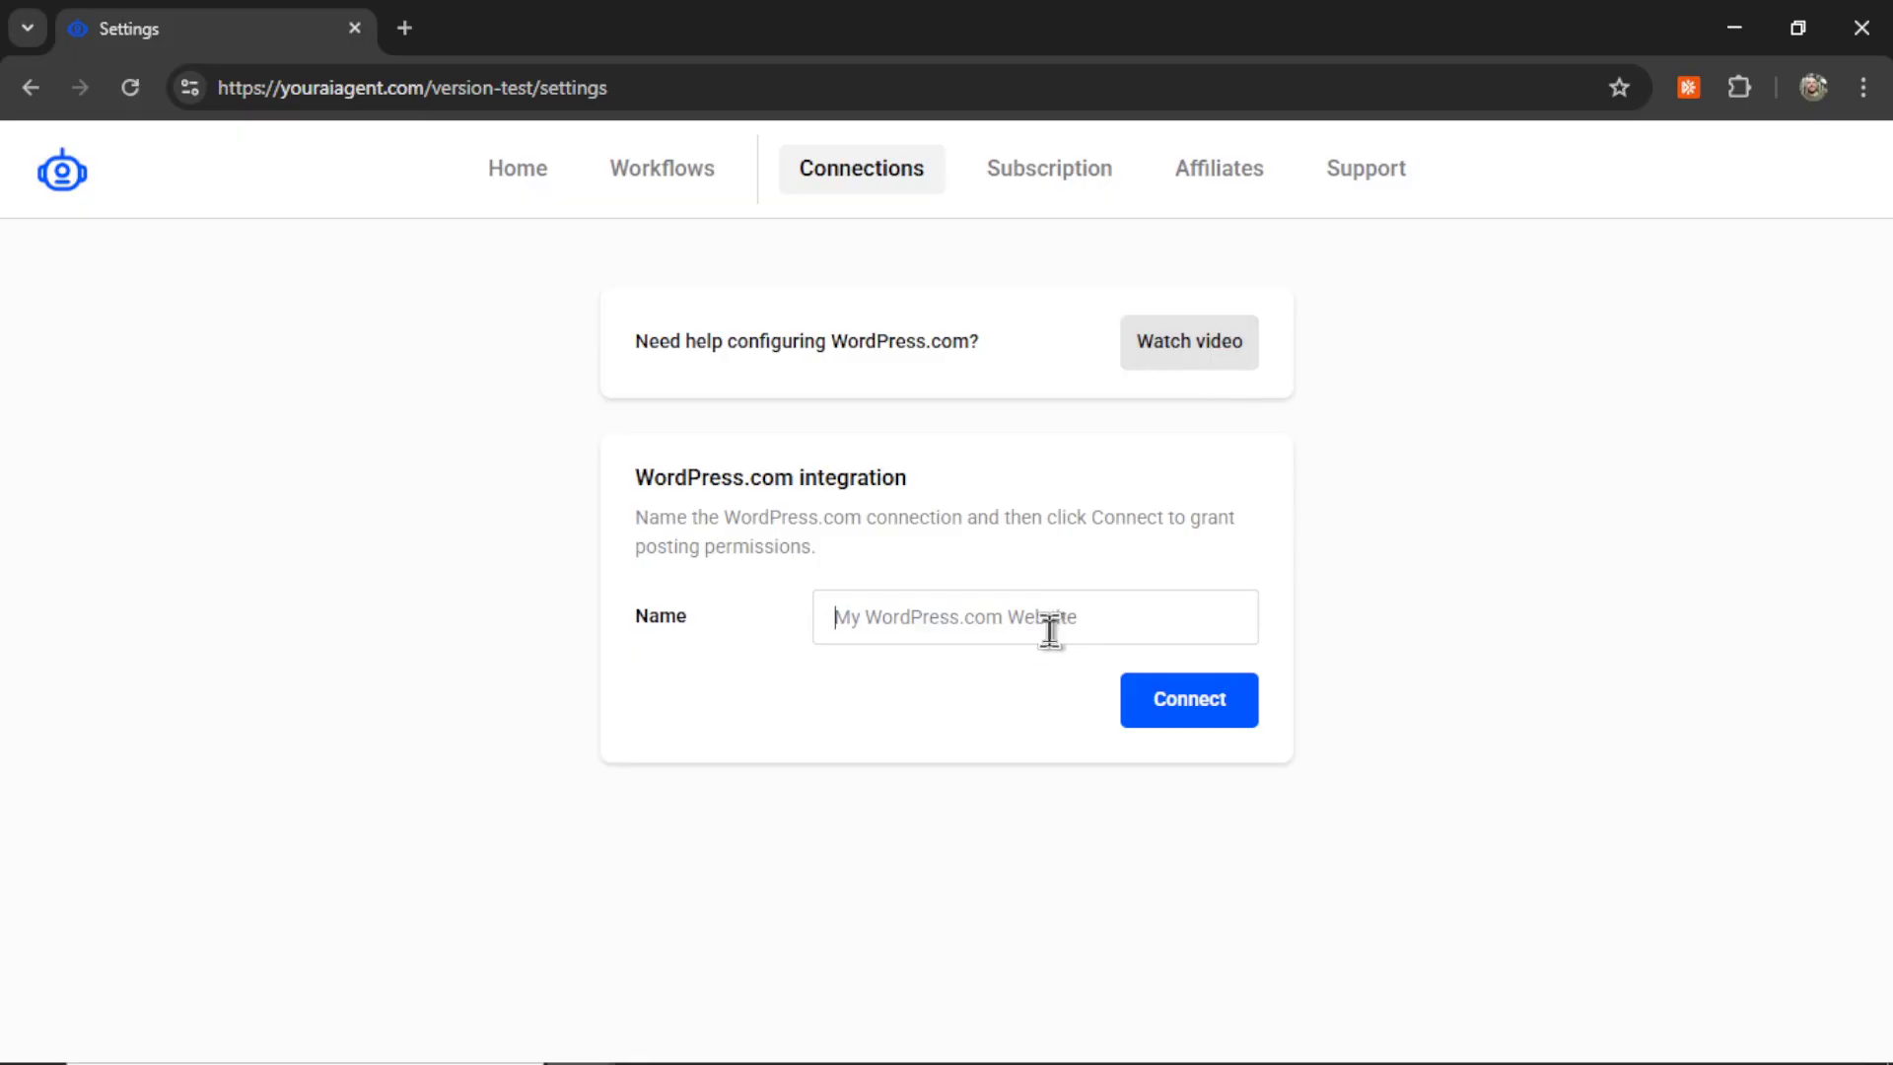
type("My WordPress Website")
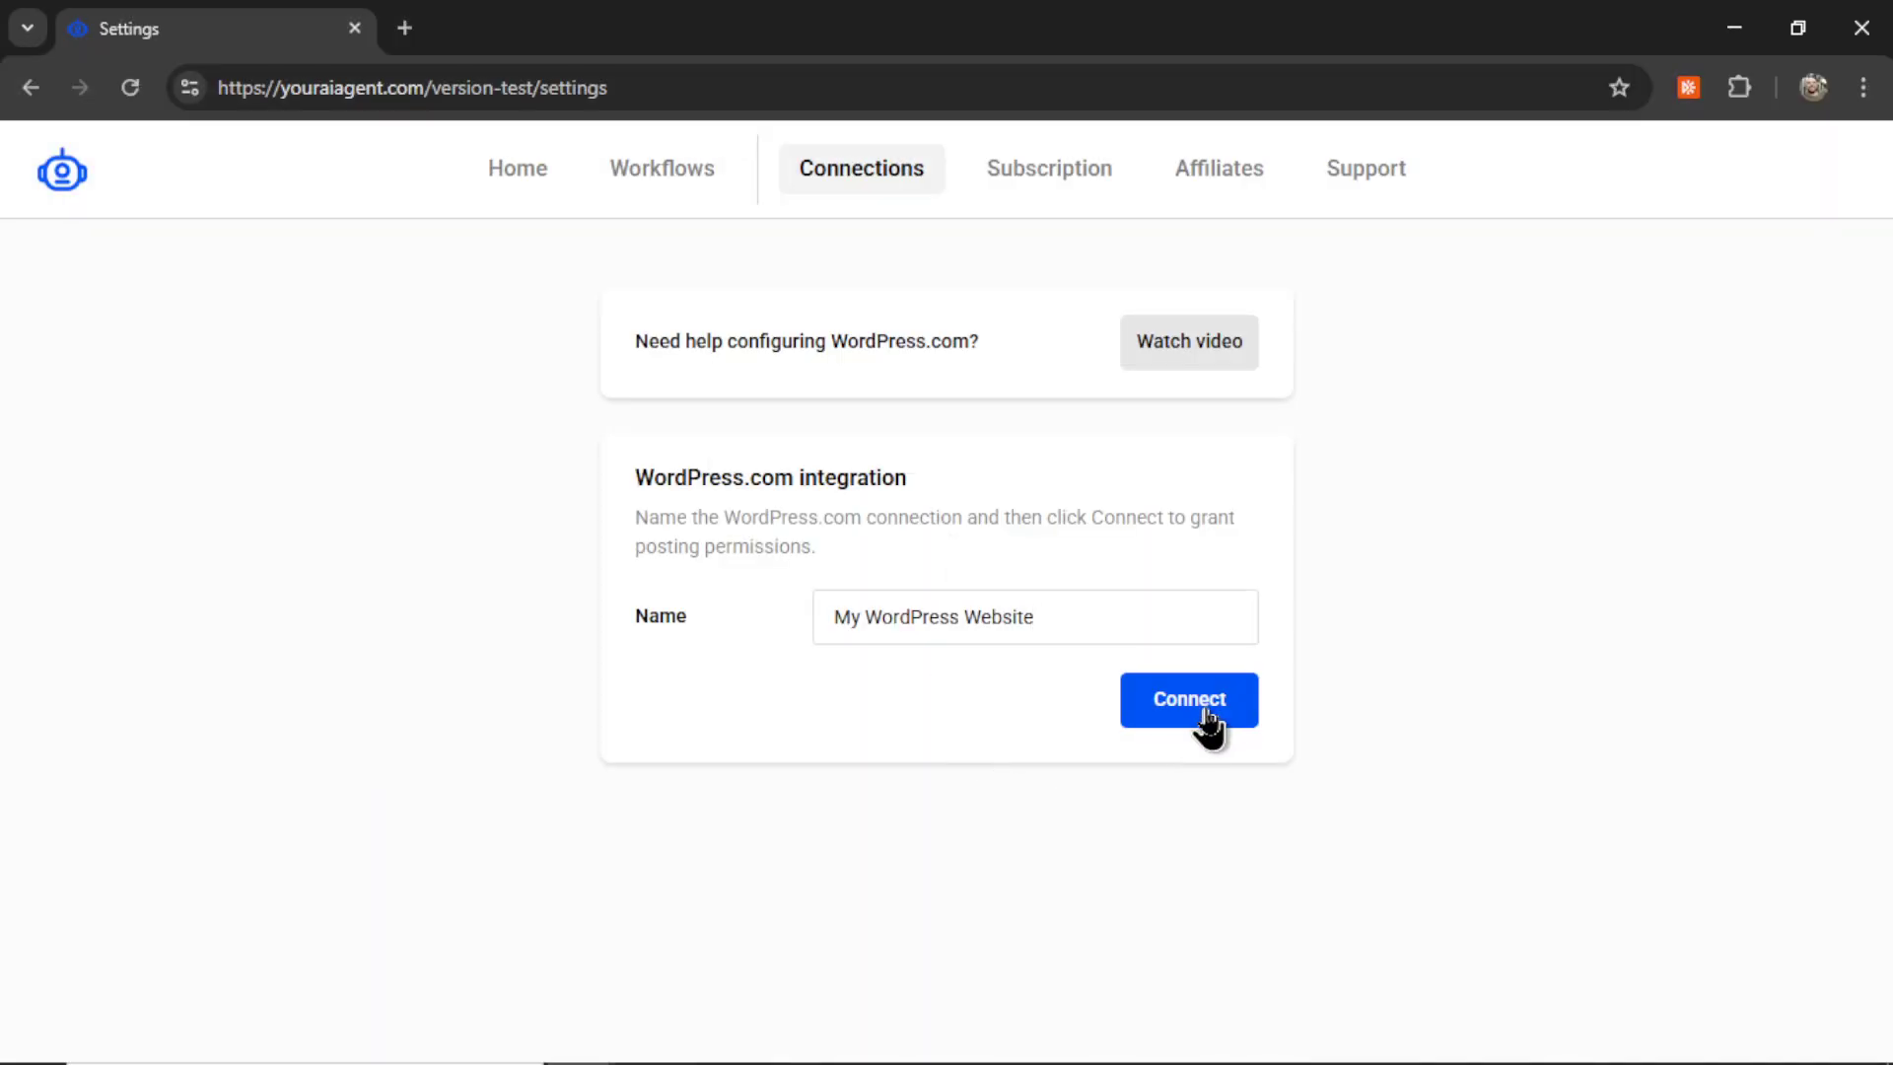
Connect and approve WordPress.com access, including post management permission, for the agent.
left_click(1189, 700)
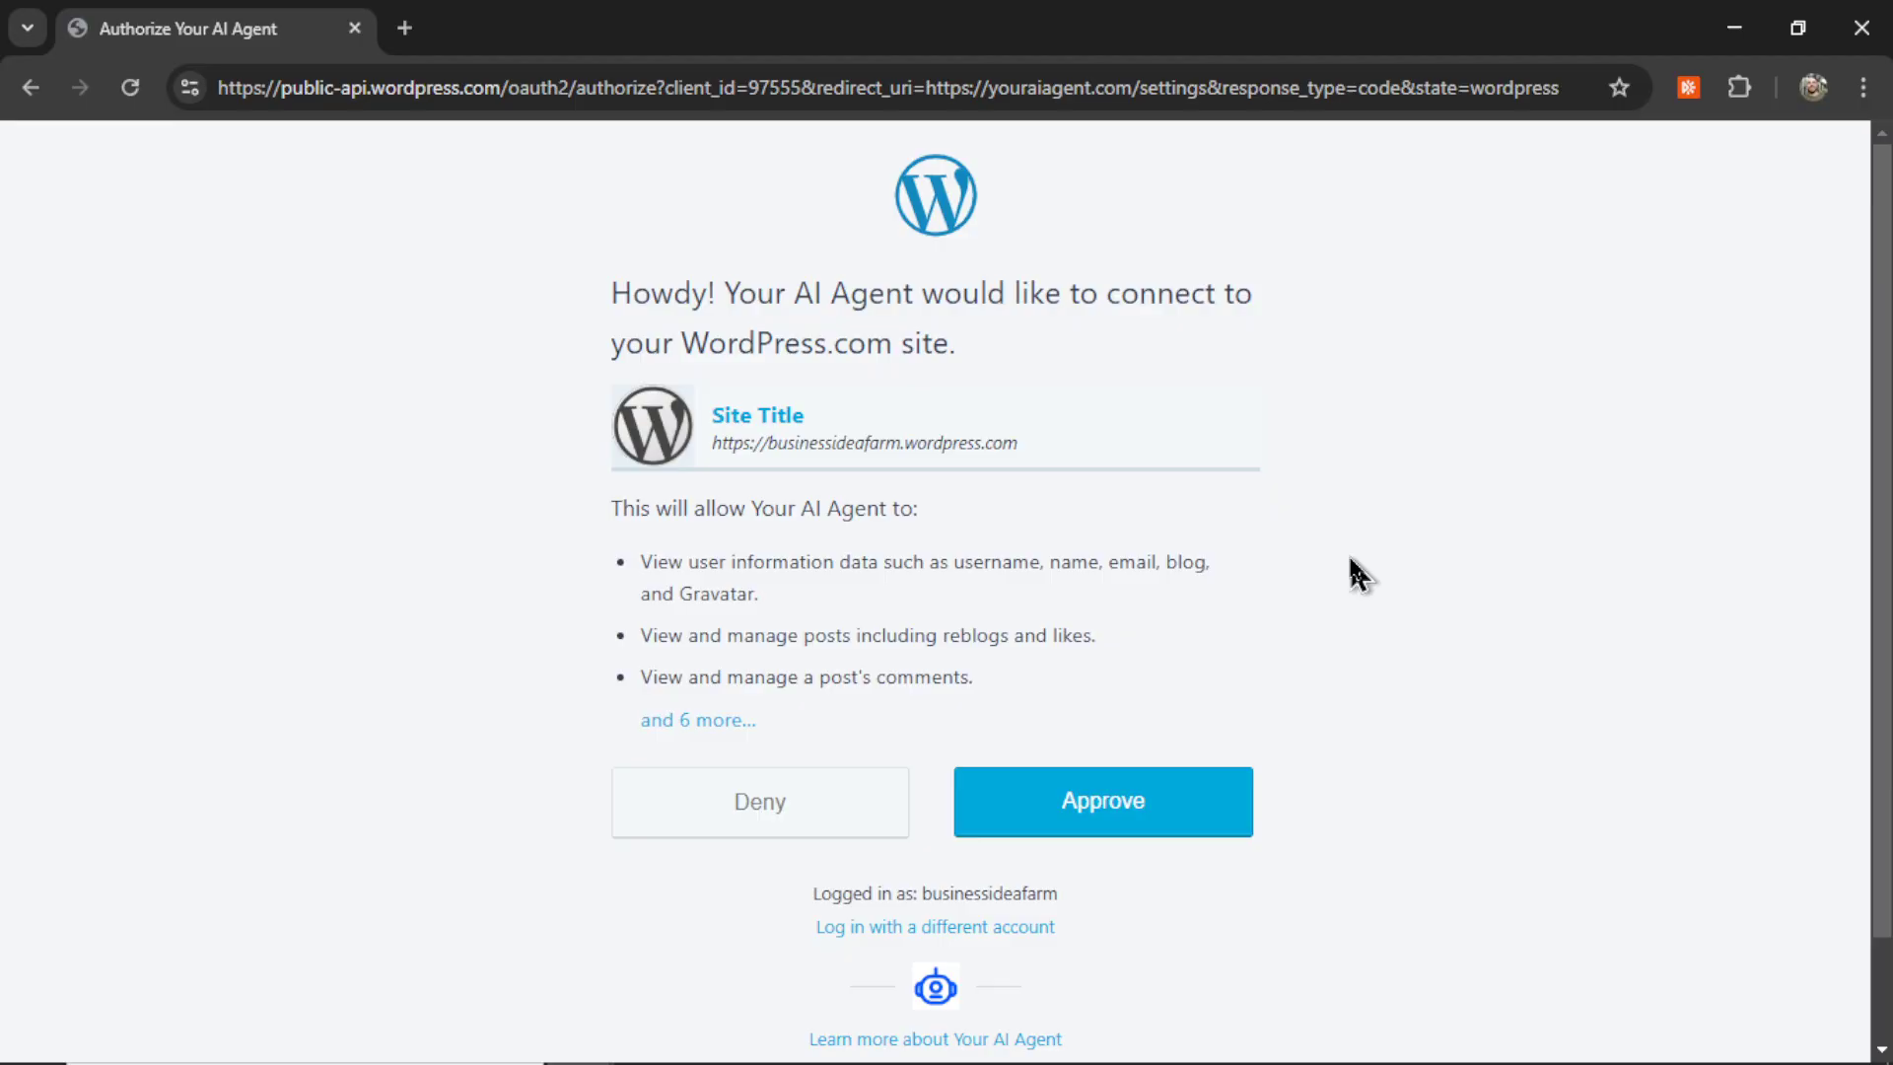
mouse_move(1377, 825)
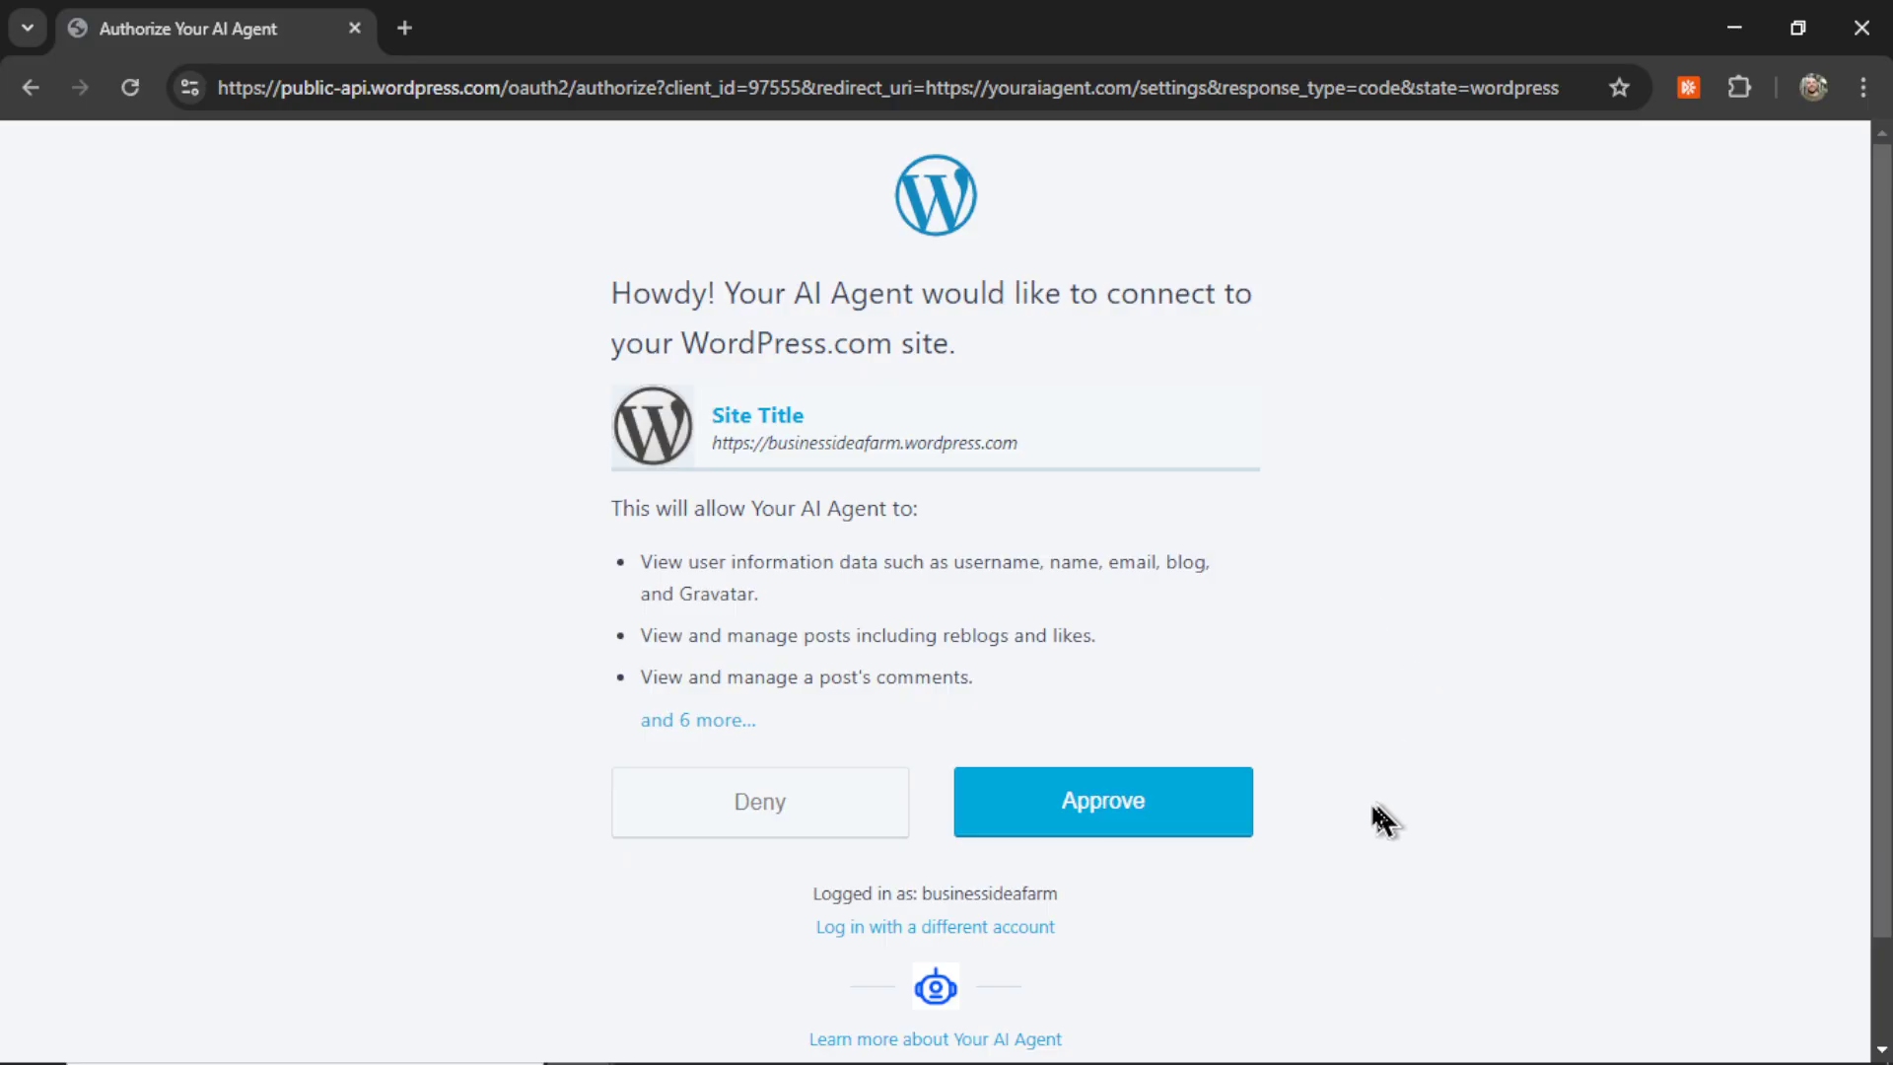
mouse_move(1181, 829)
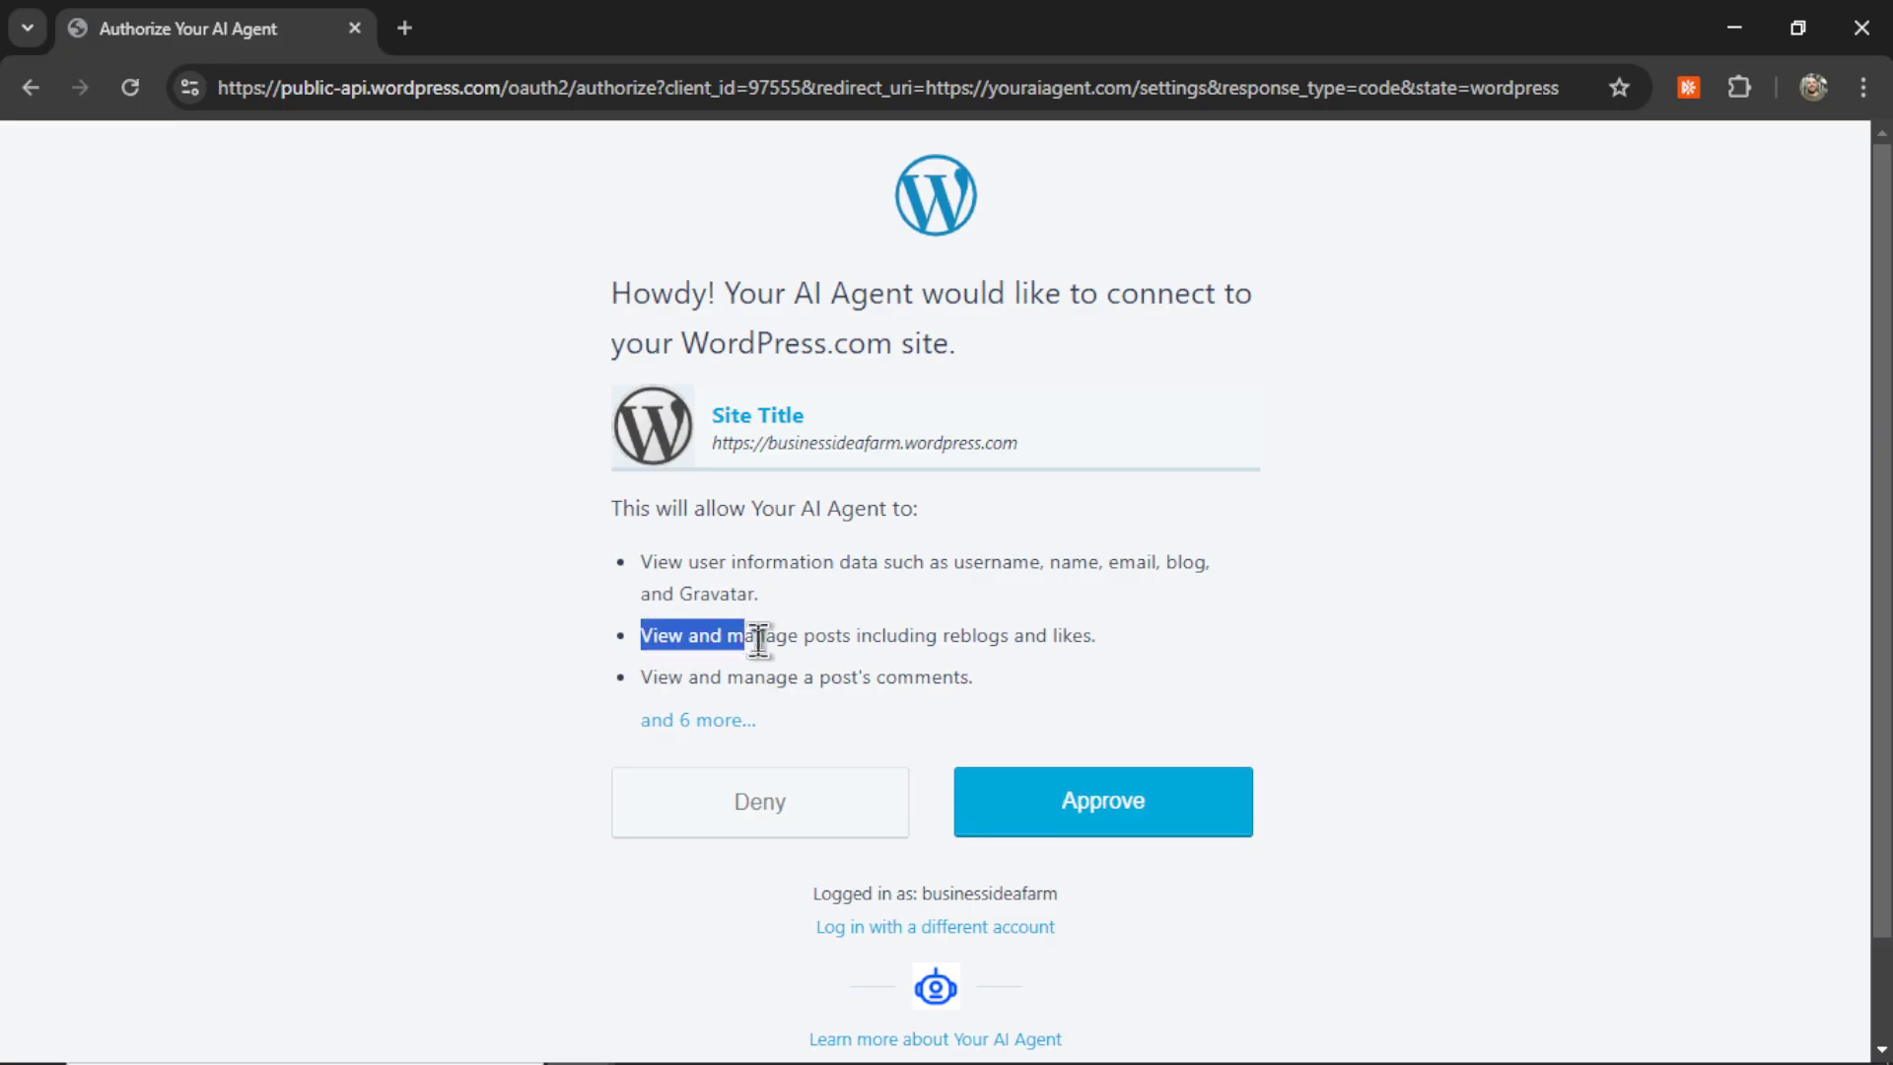
left_click_drag(754, 634, 1038, 634)
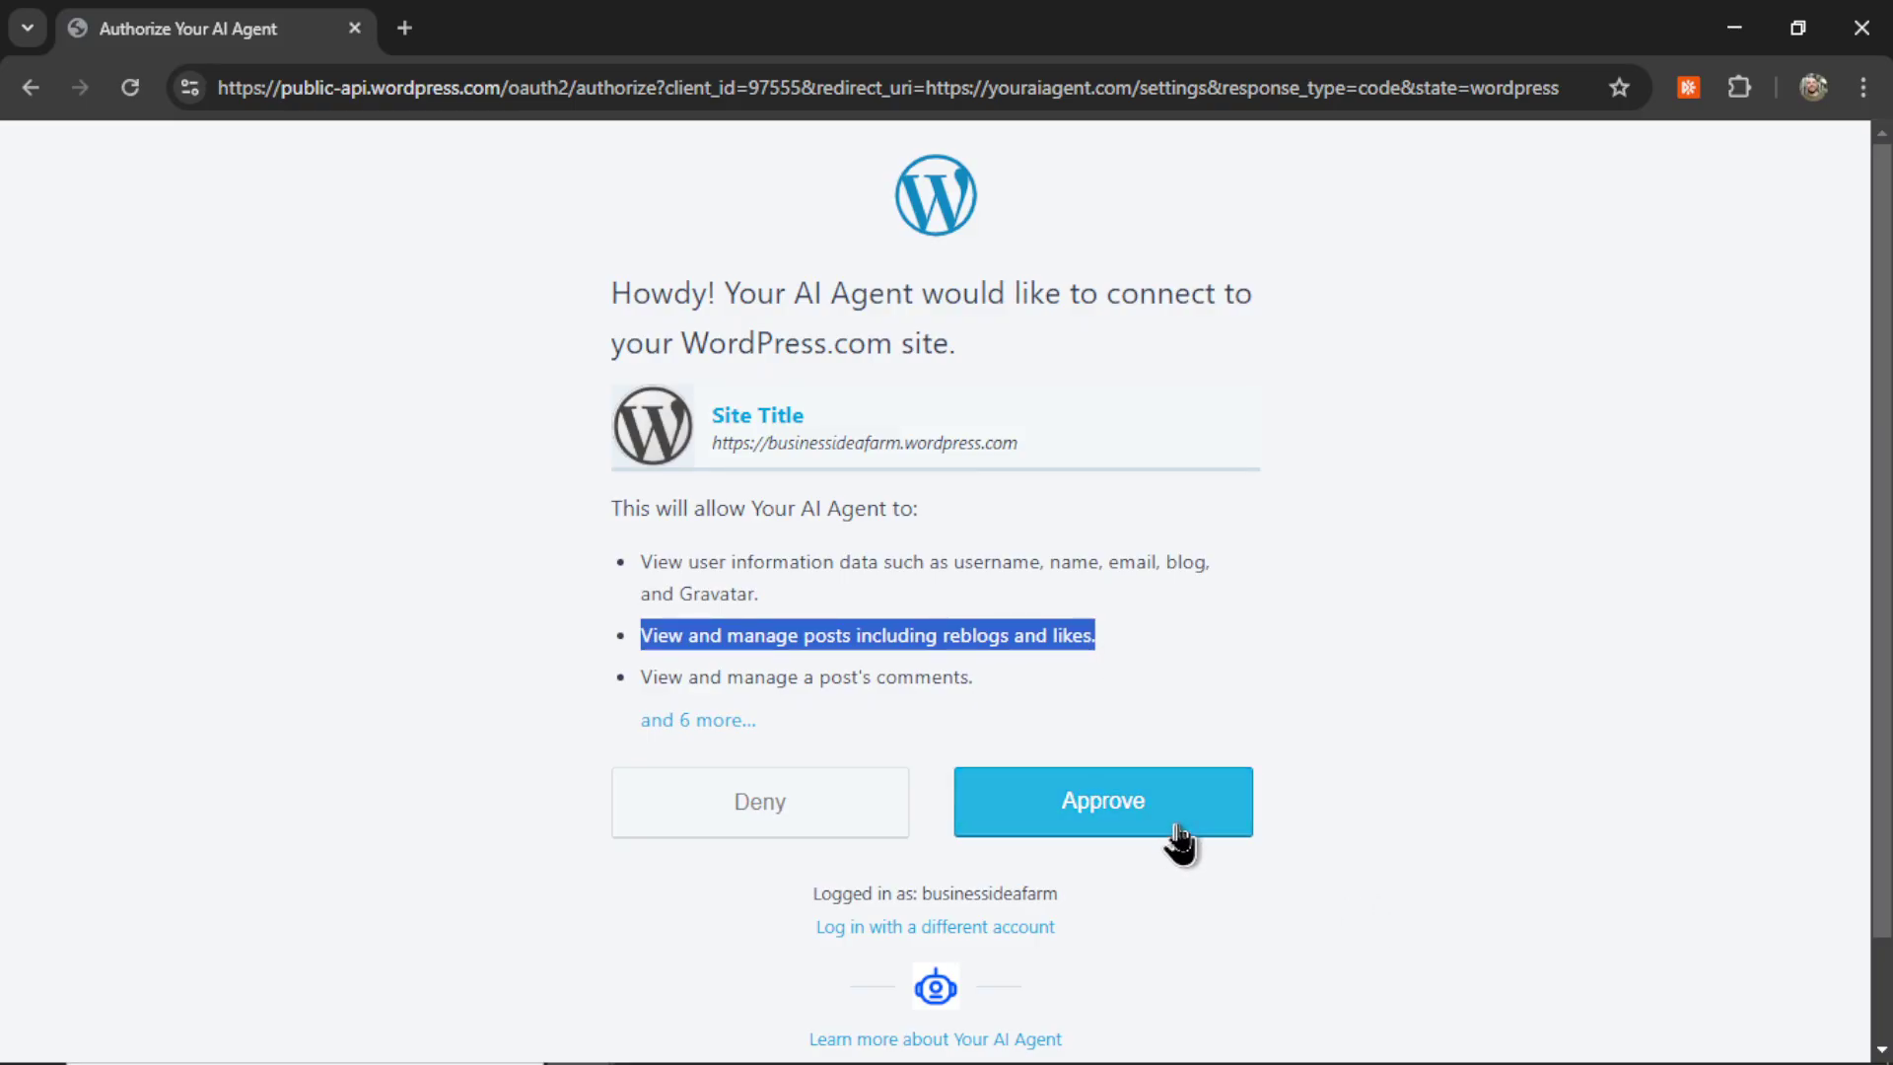
left_click(1102, 802)
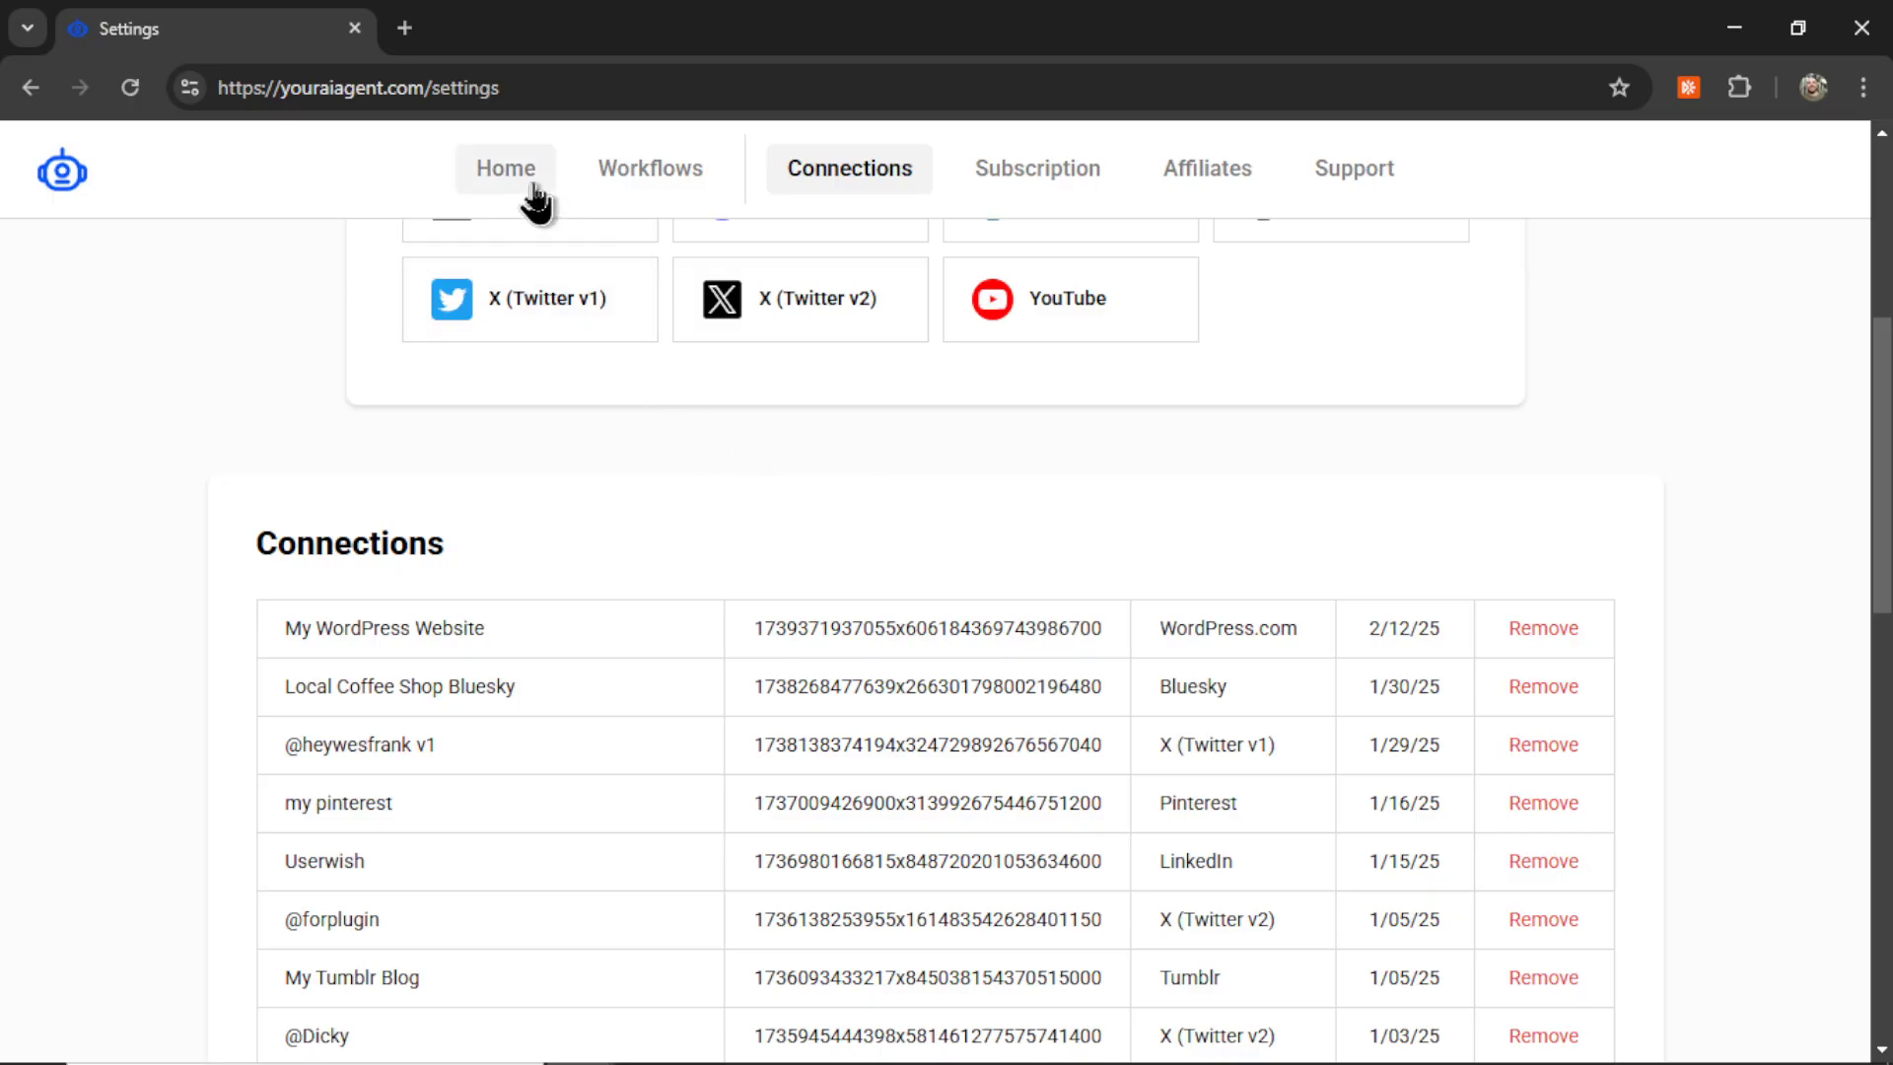
Return to the YourAIAgent home page and scroll through the task cards, including SEO Heist and Timely News.
left_click(505, 168)
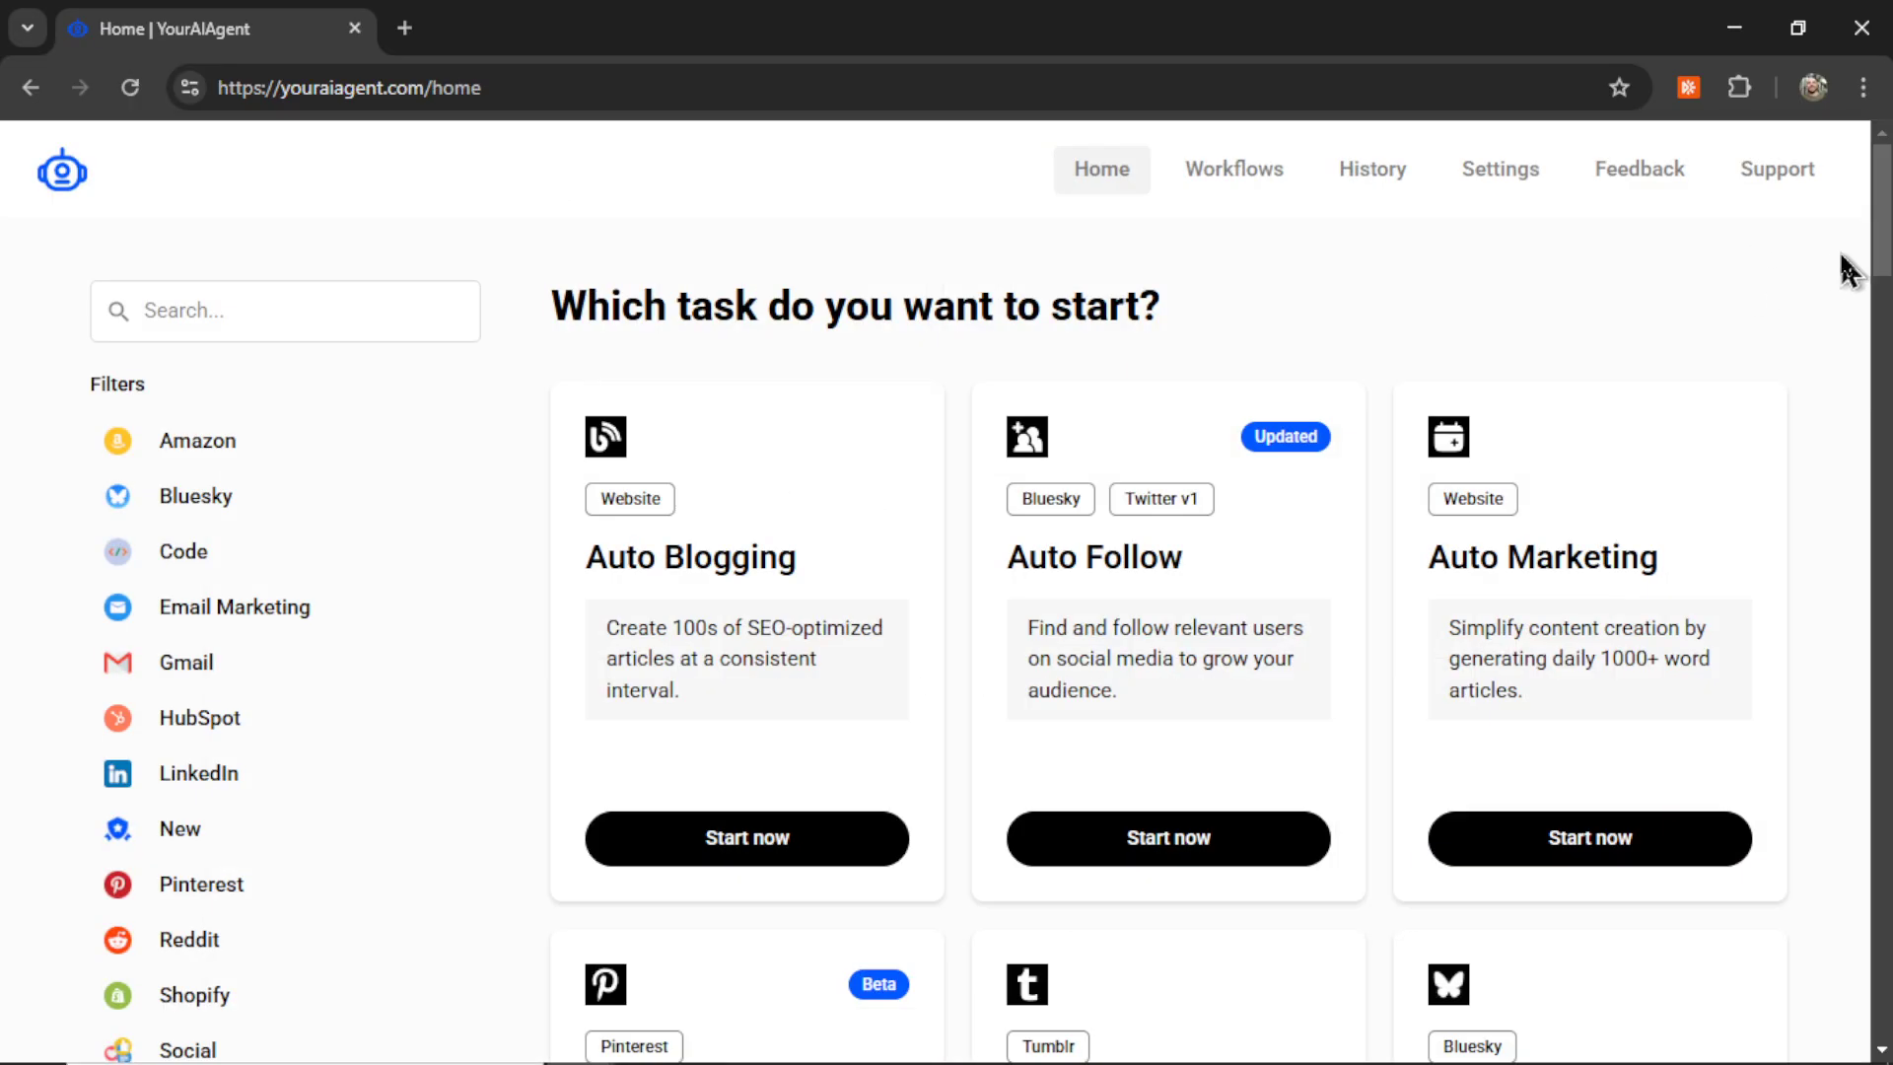
scroll("down", 3)
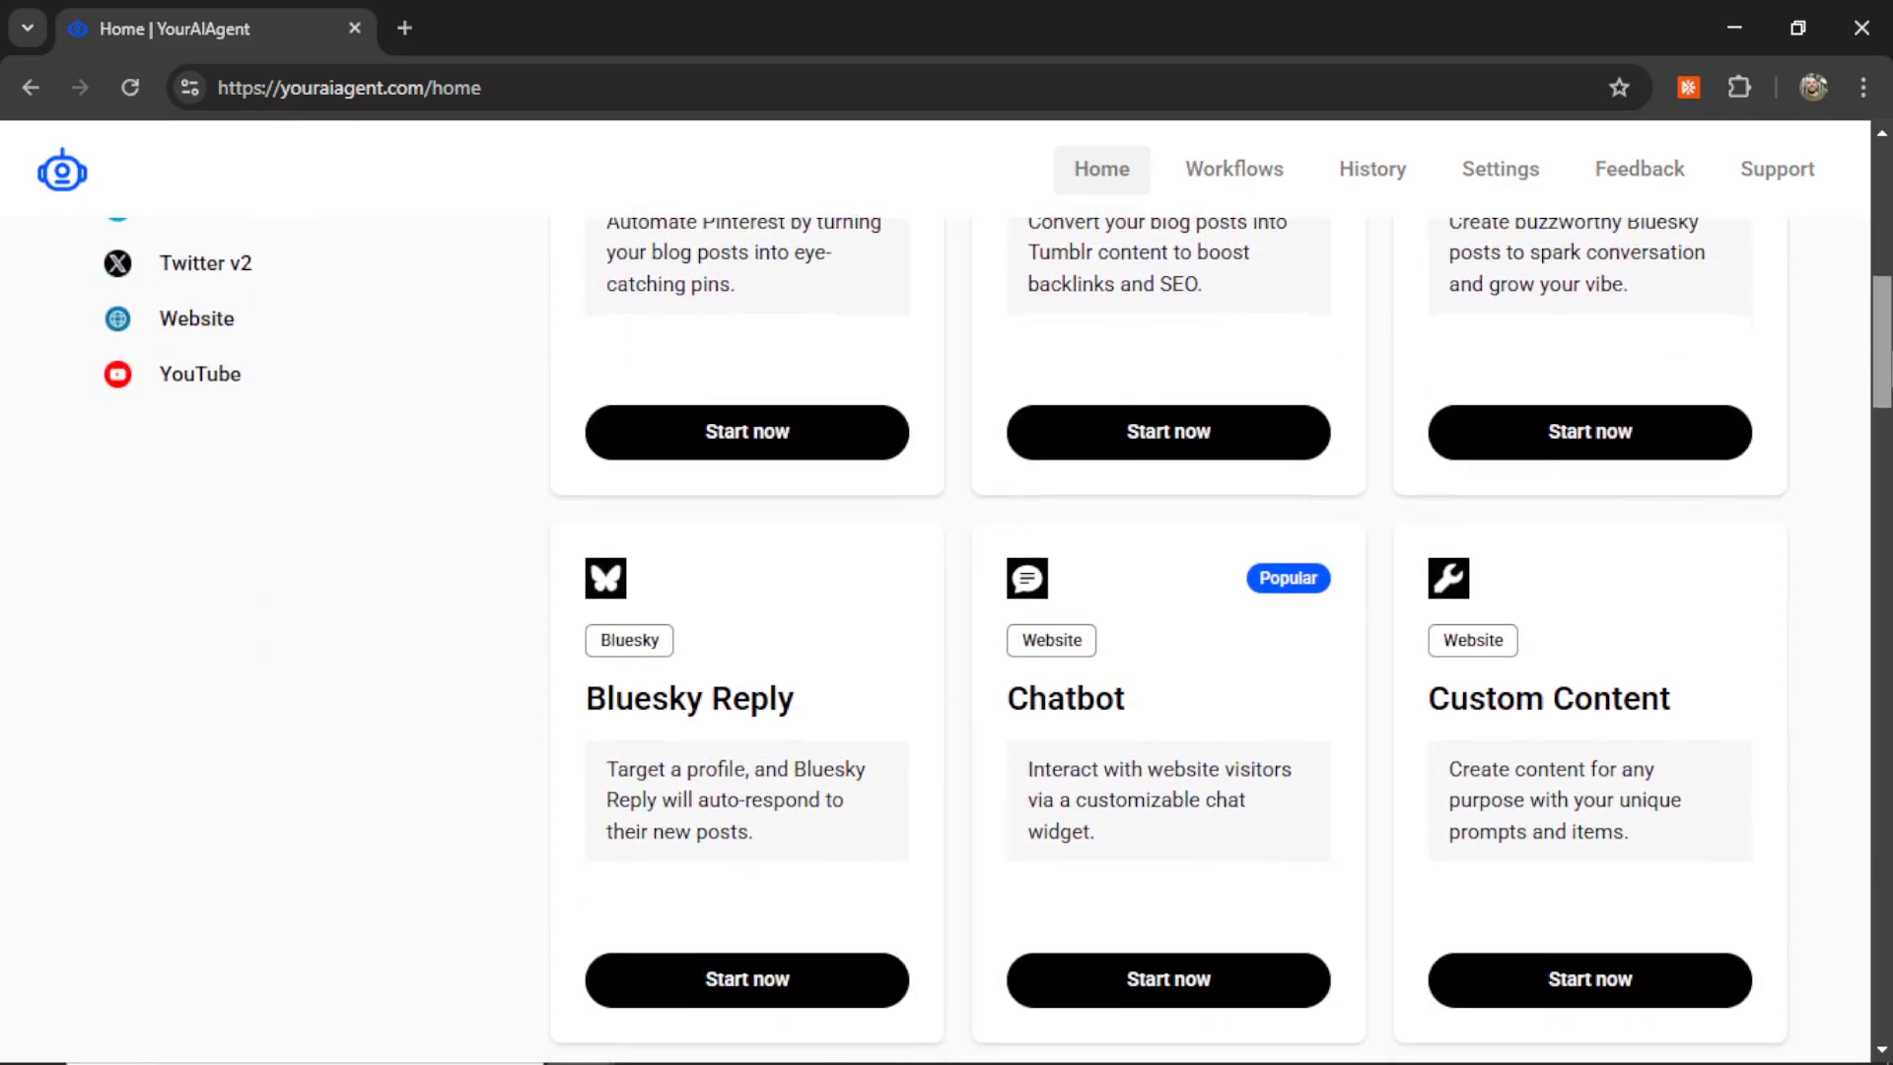
scroll("down", 3)
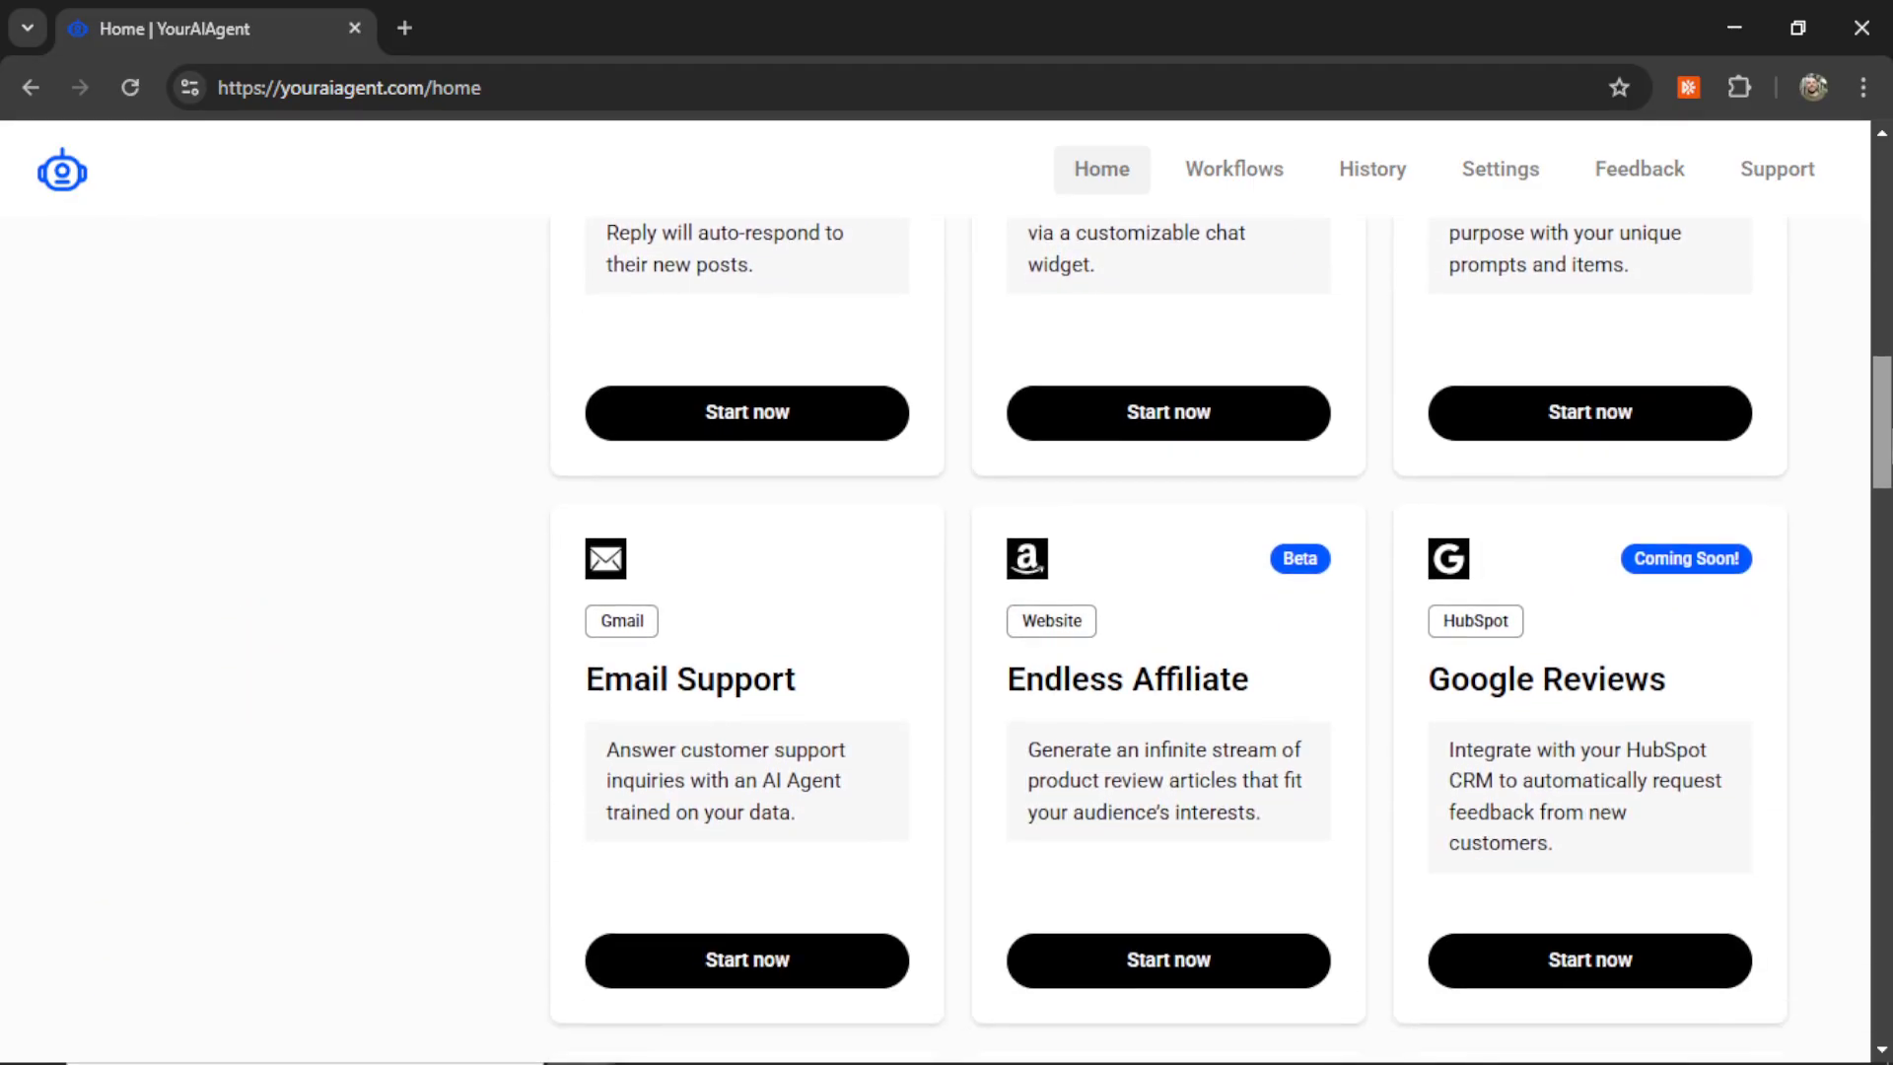
scroll("down", 3)
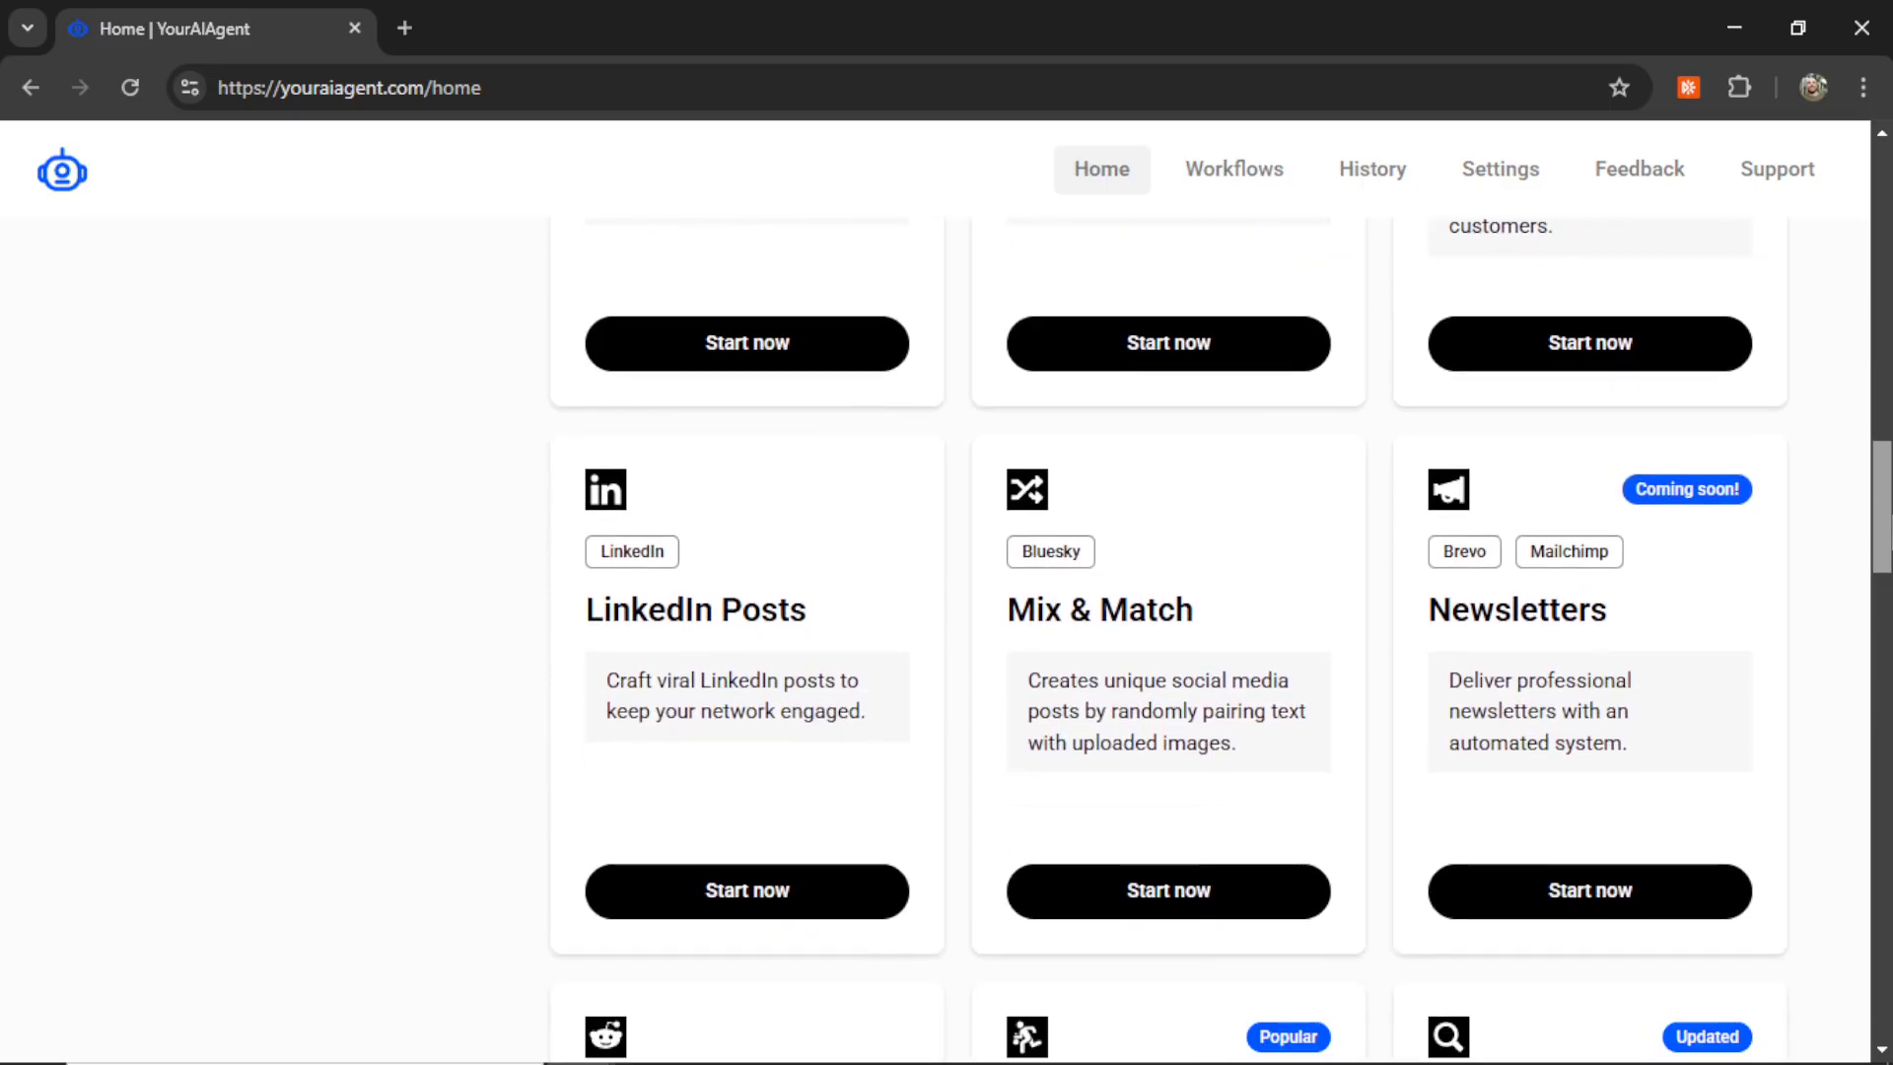
scroll("down", 3)
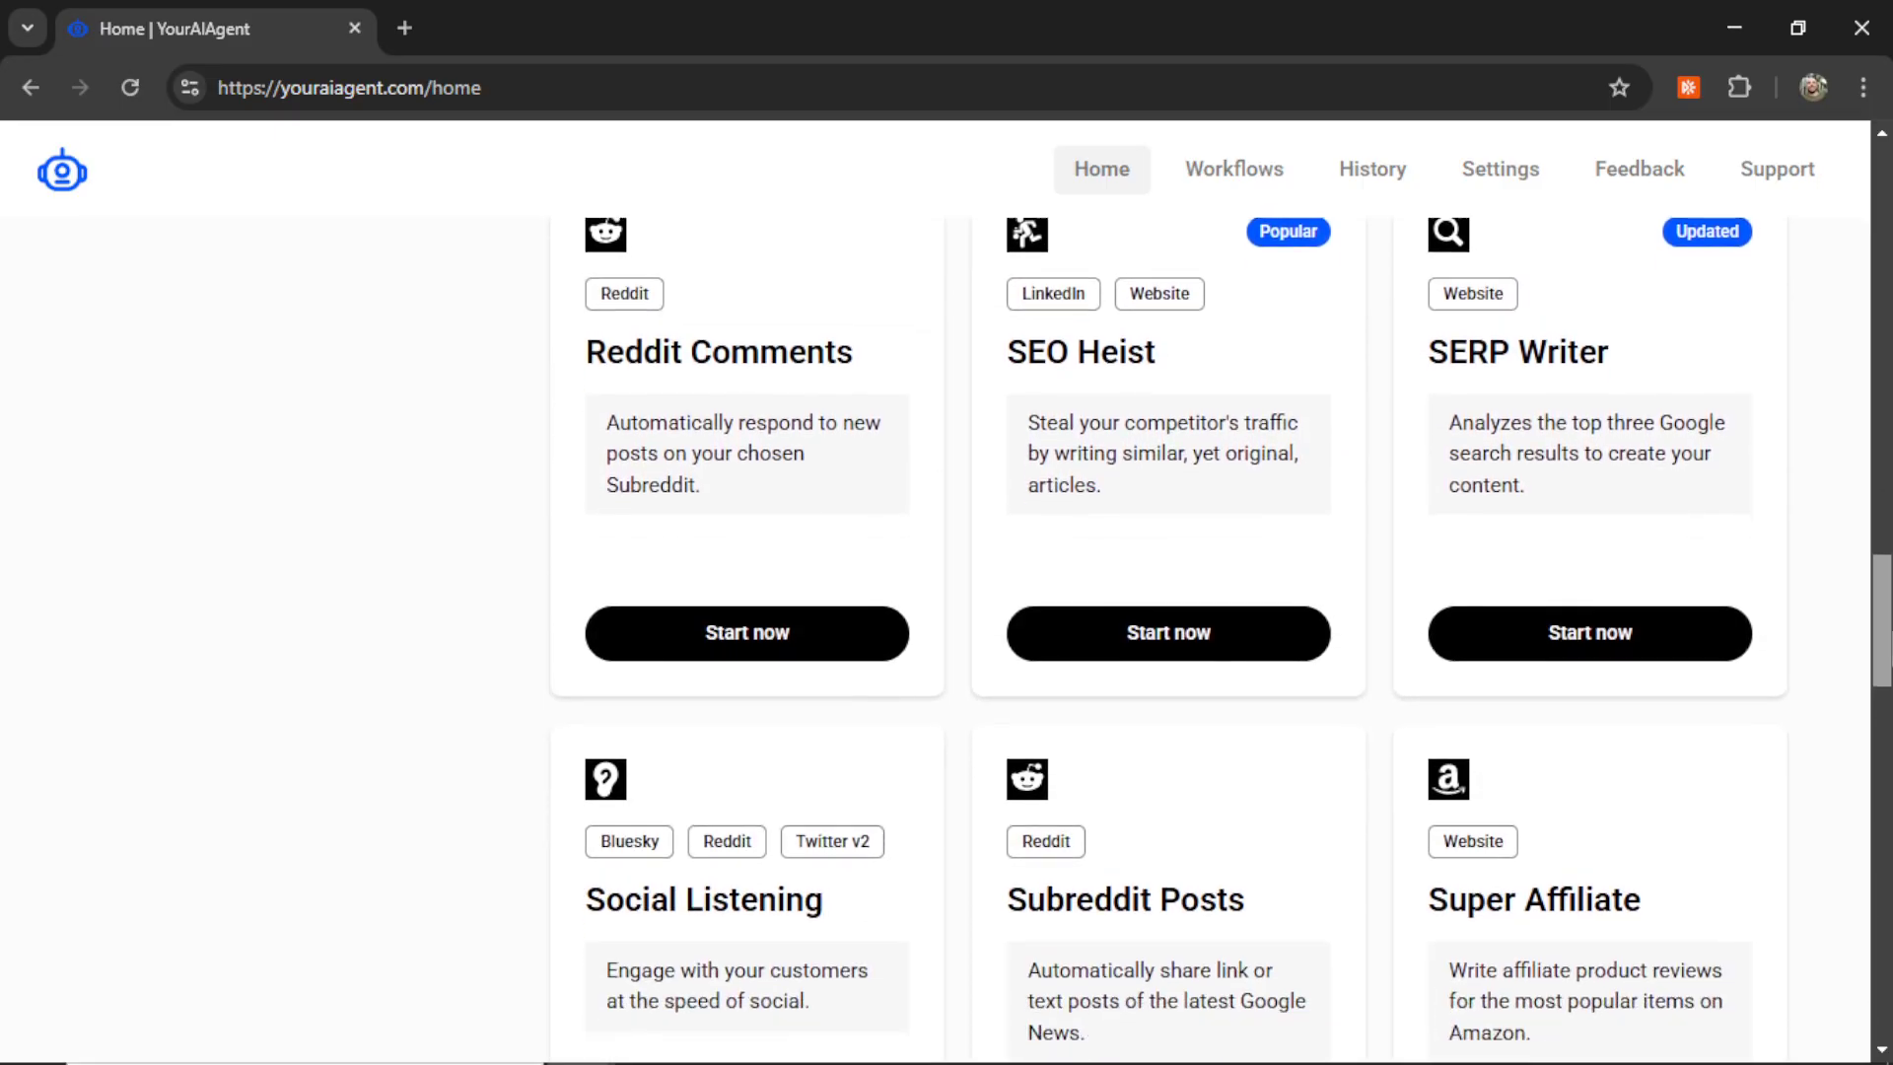
scroll("down", 3)
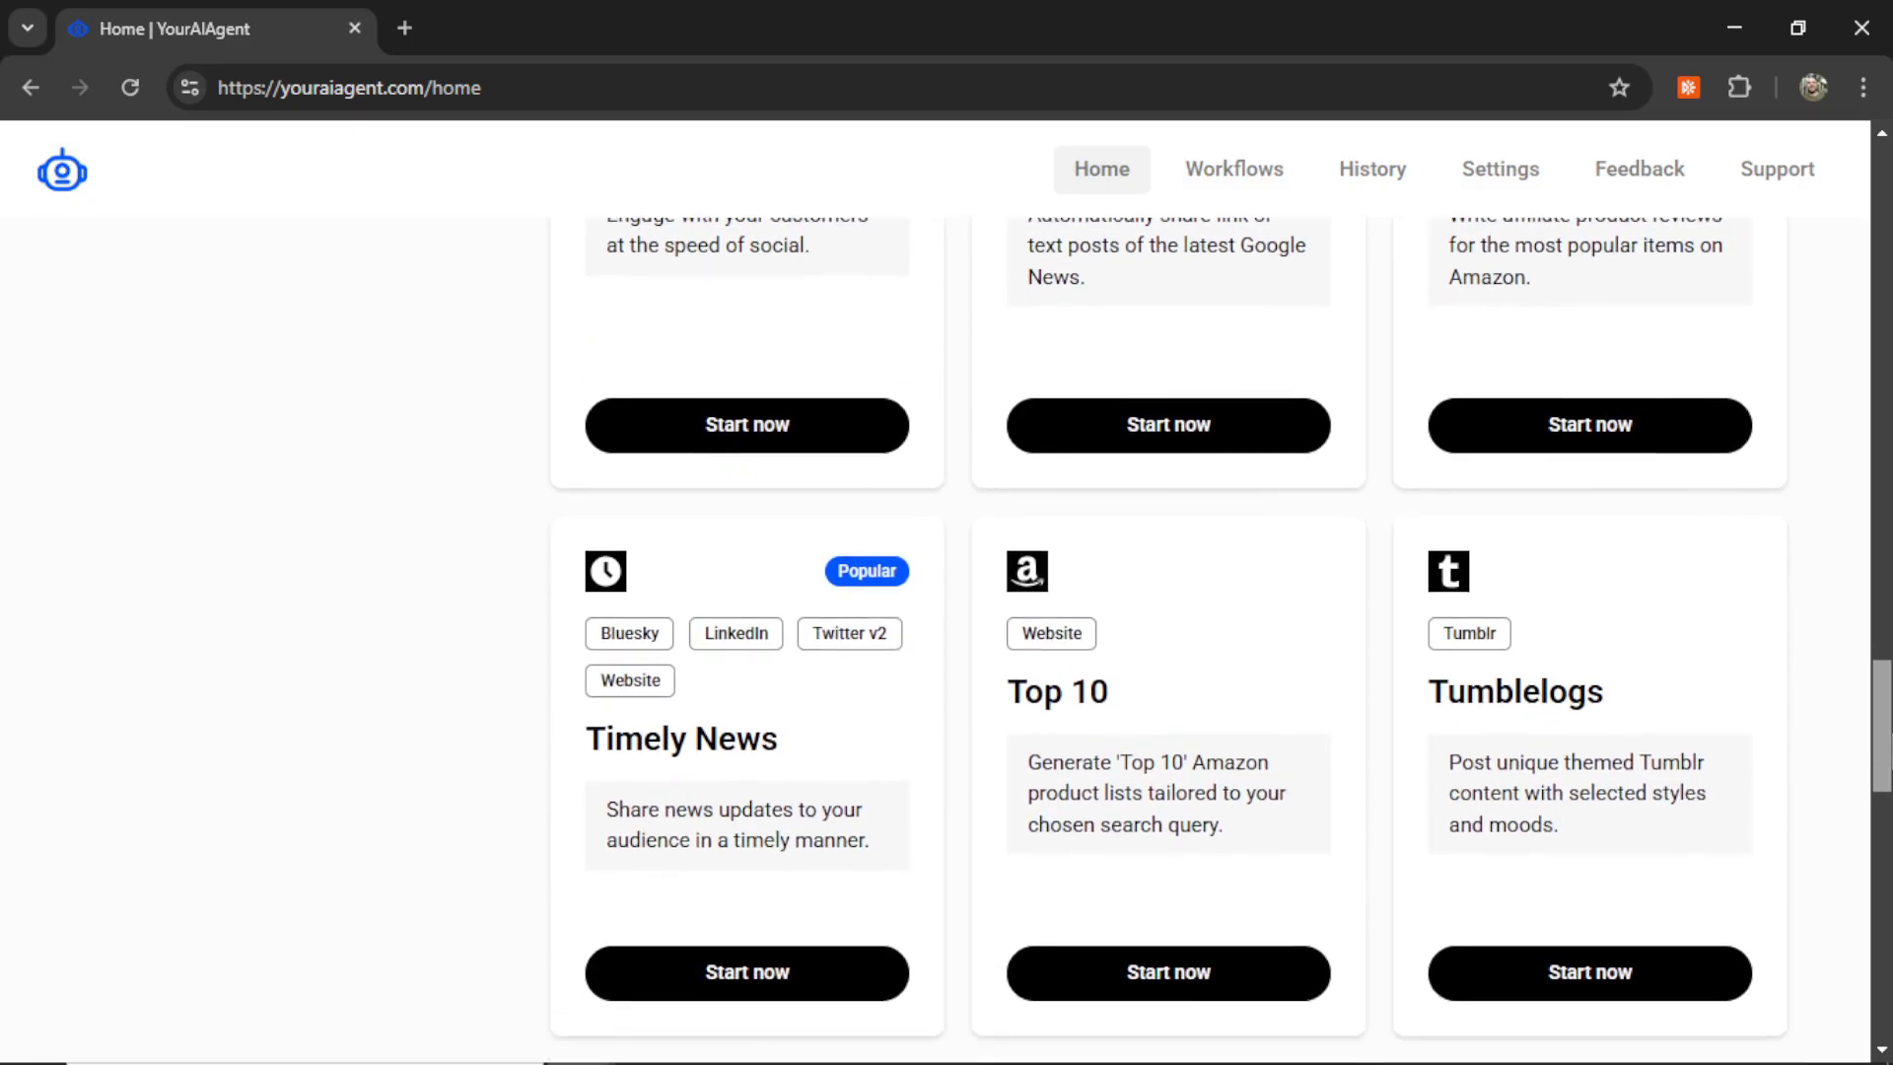
scroll("down", 3)
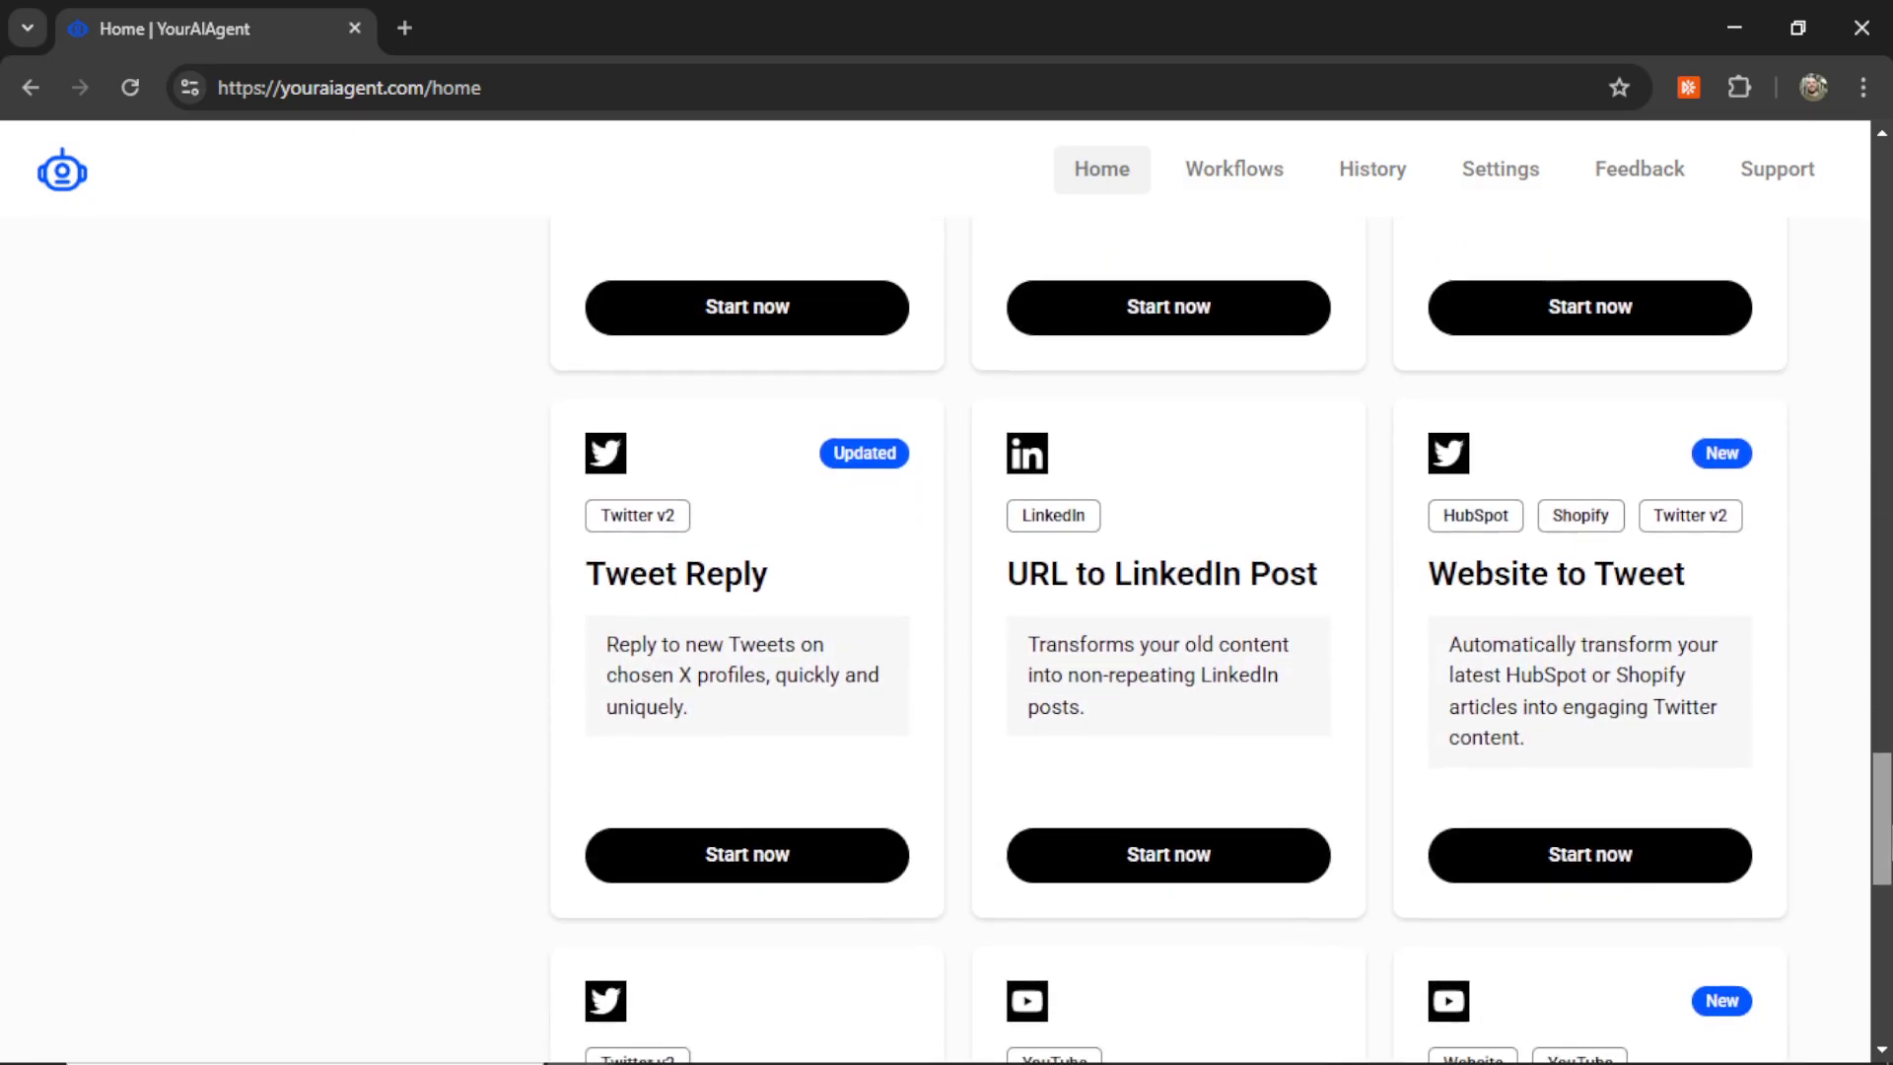
scroll("down", 3)
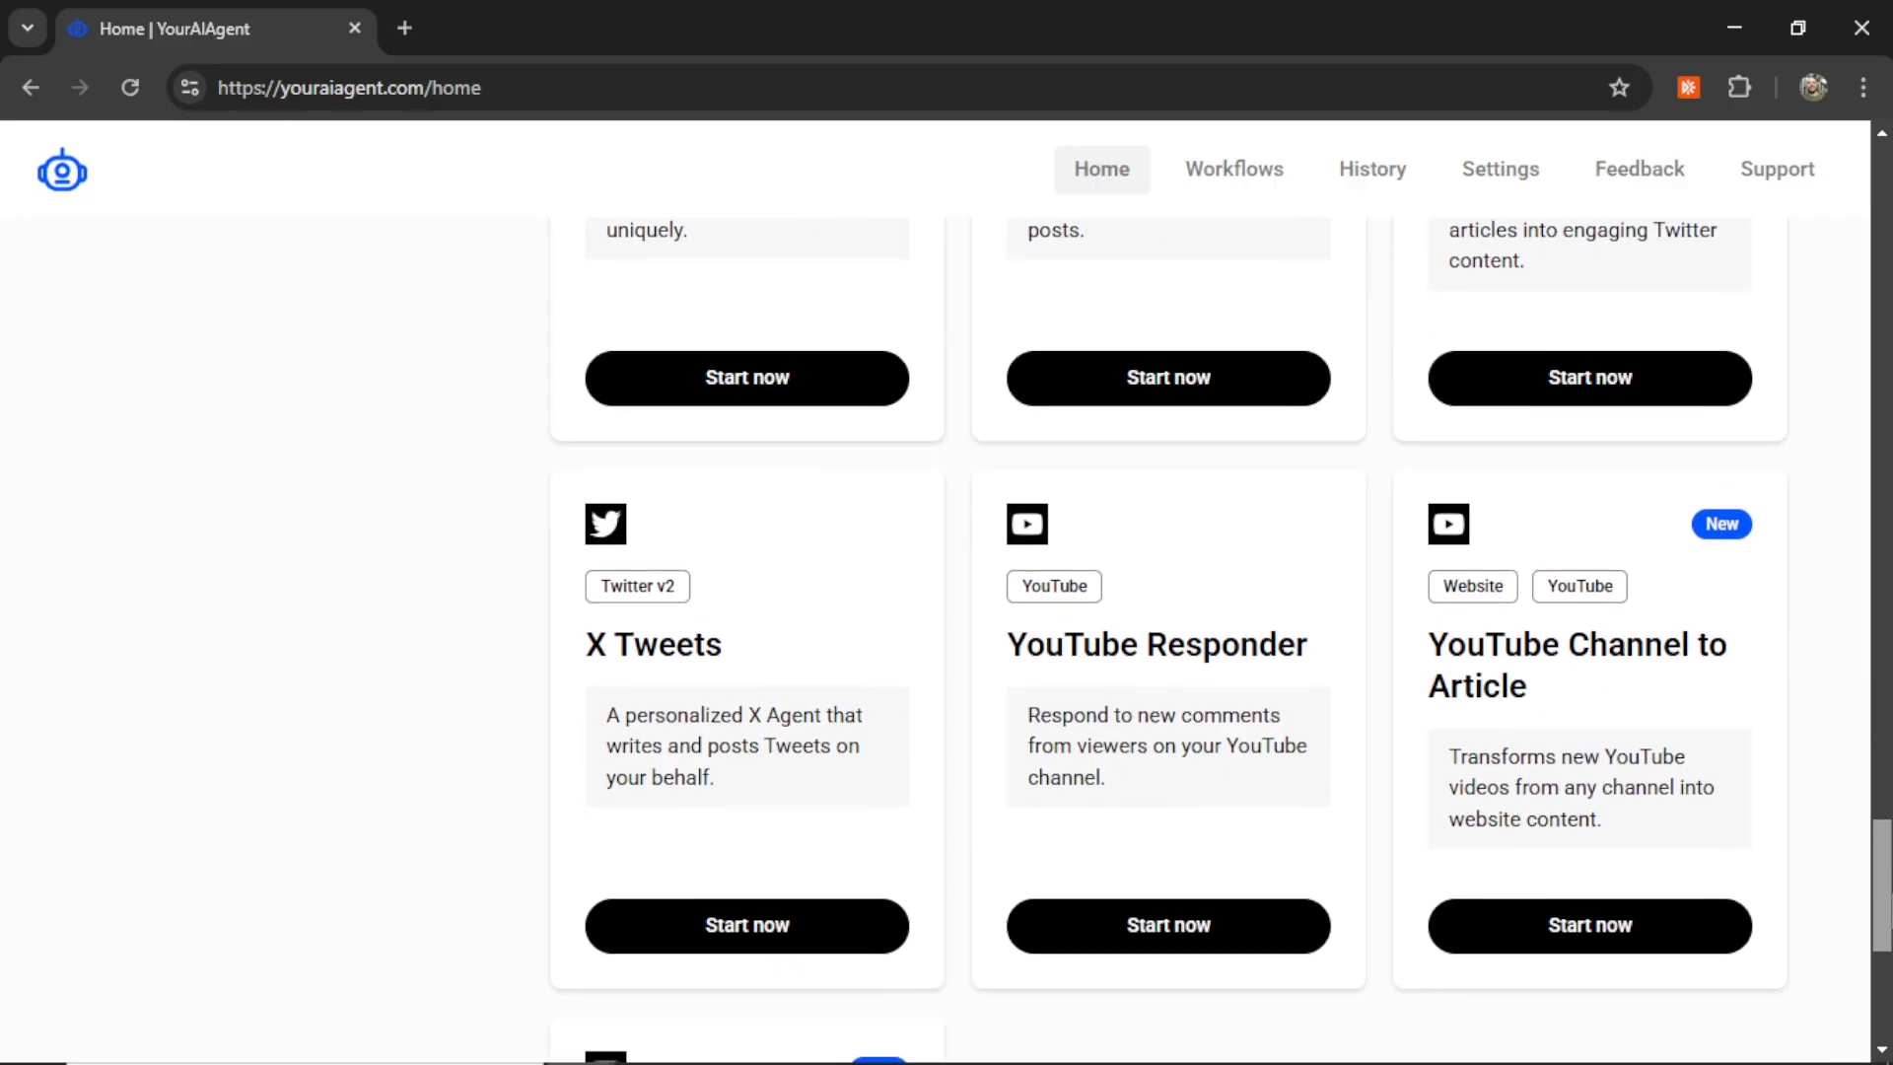
scroll("up", 3)
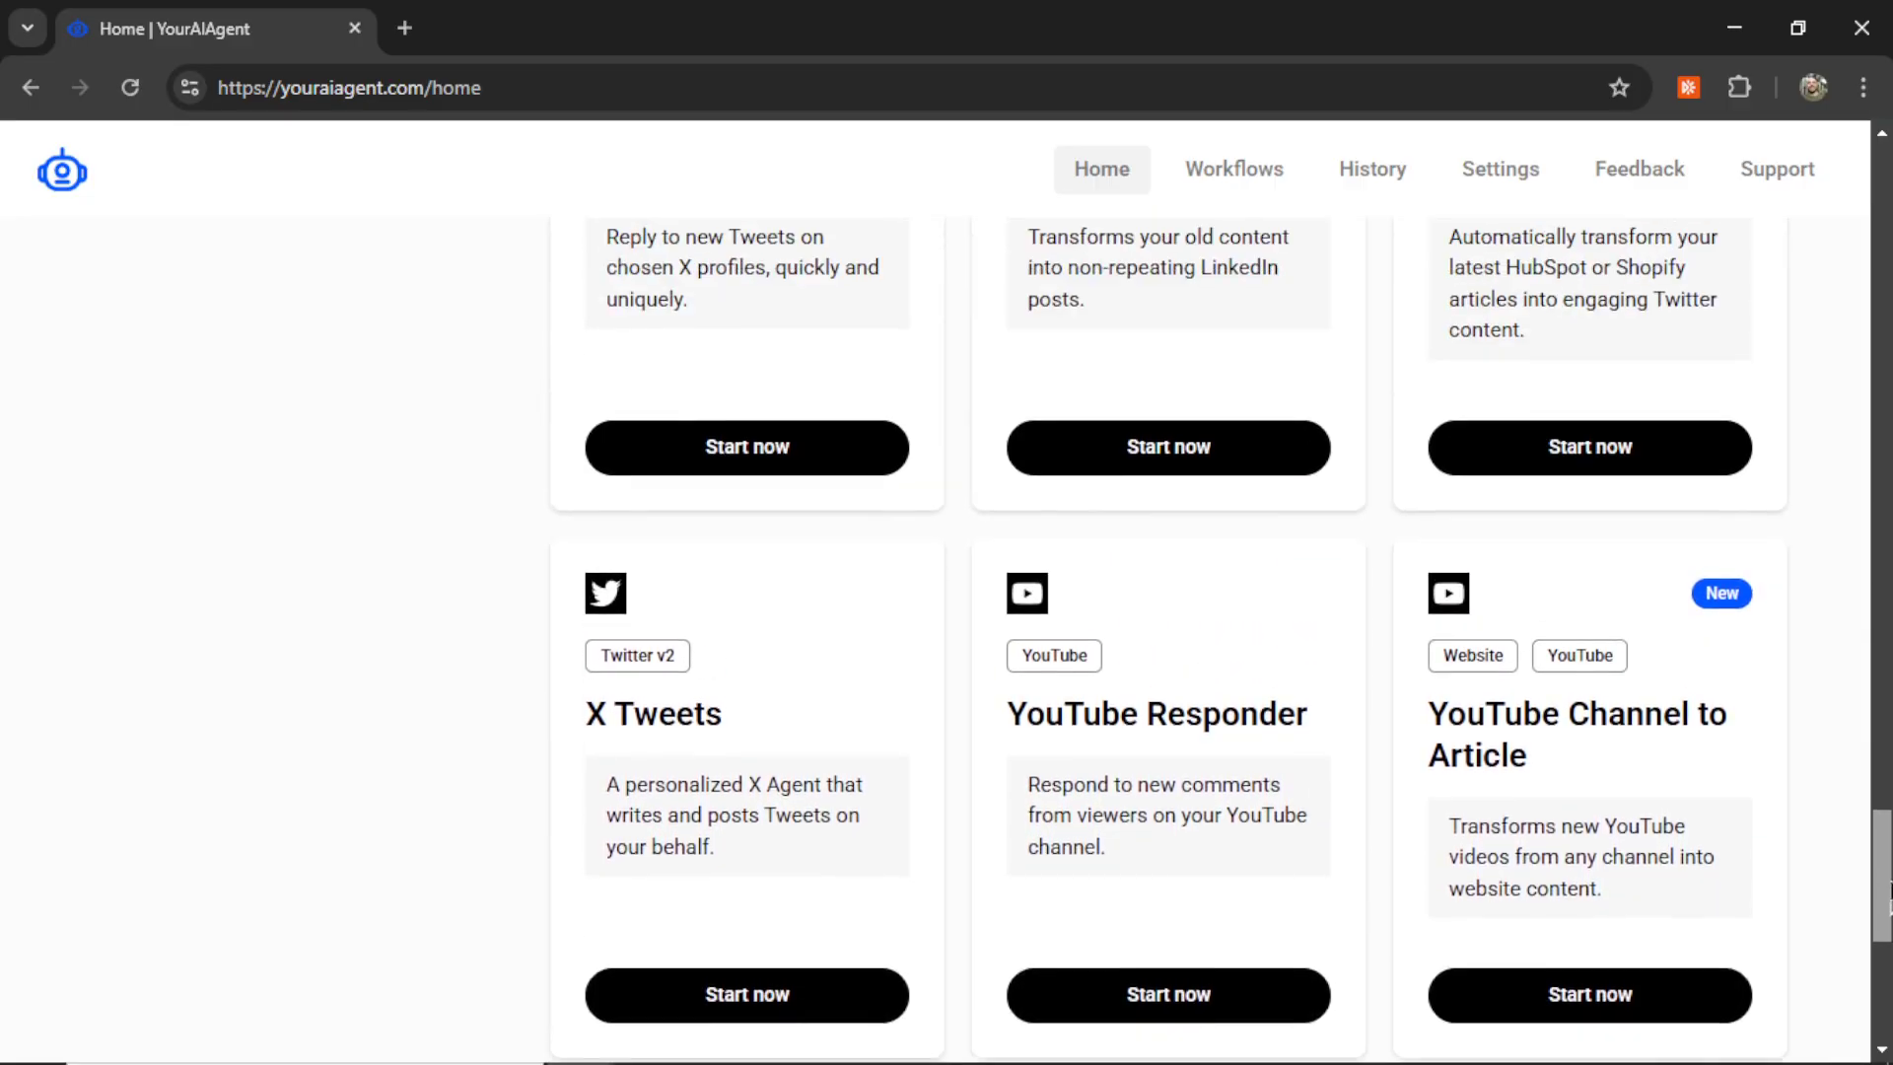
scroll("down", 3)
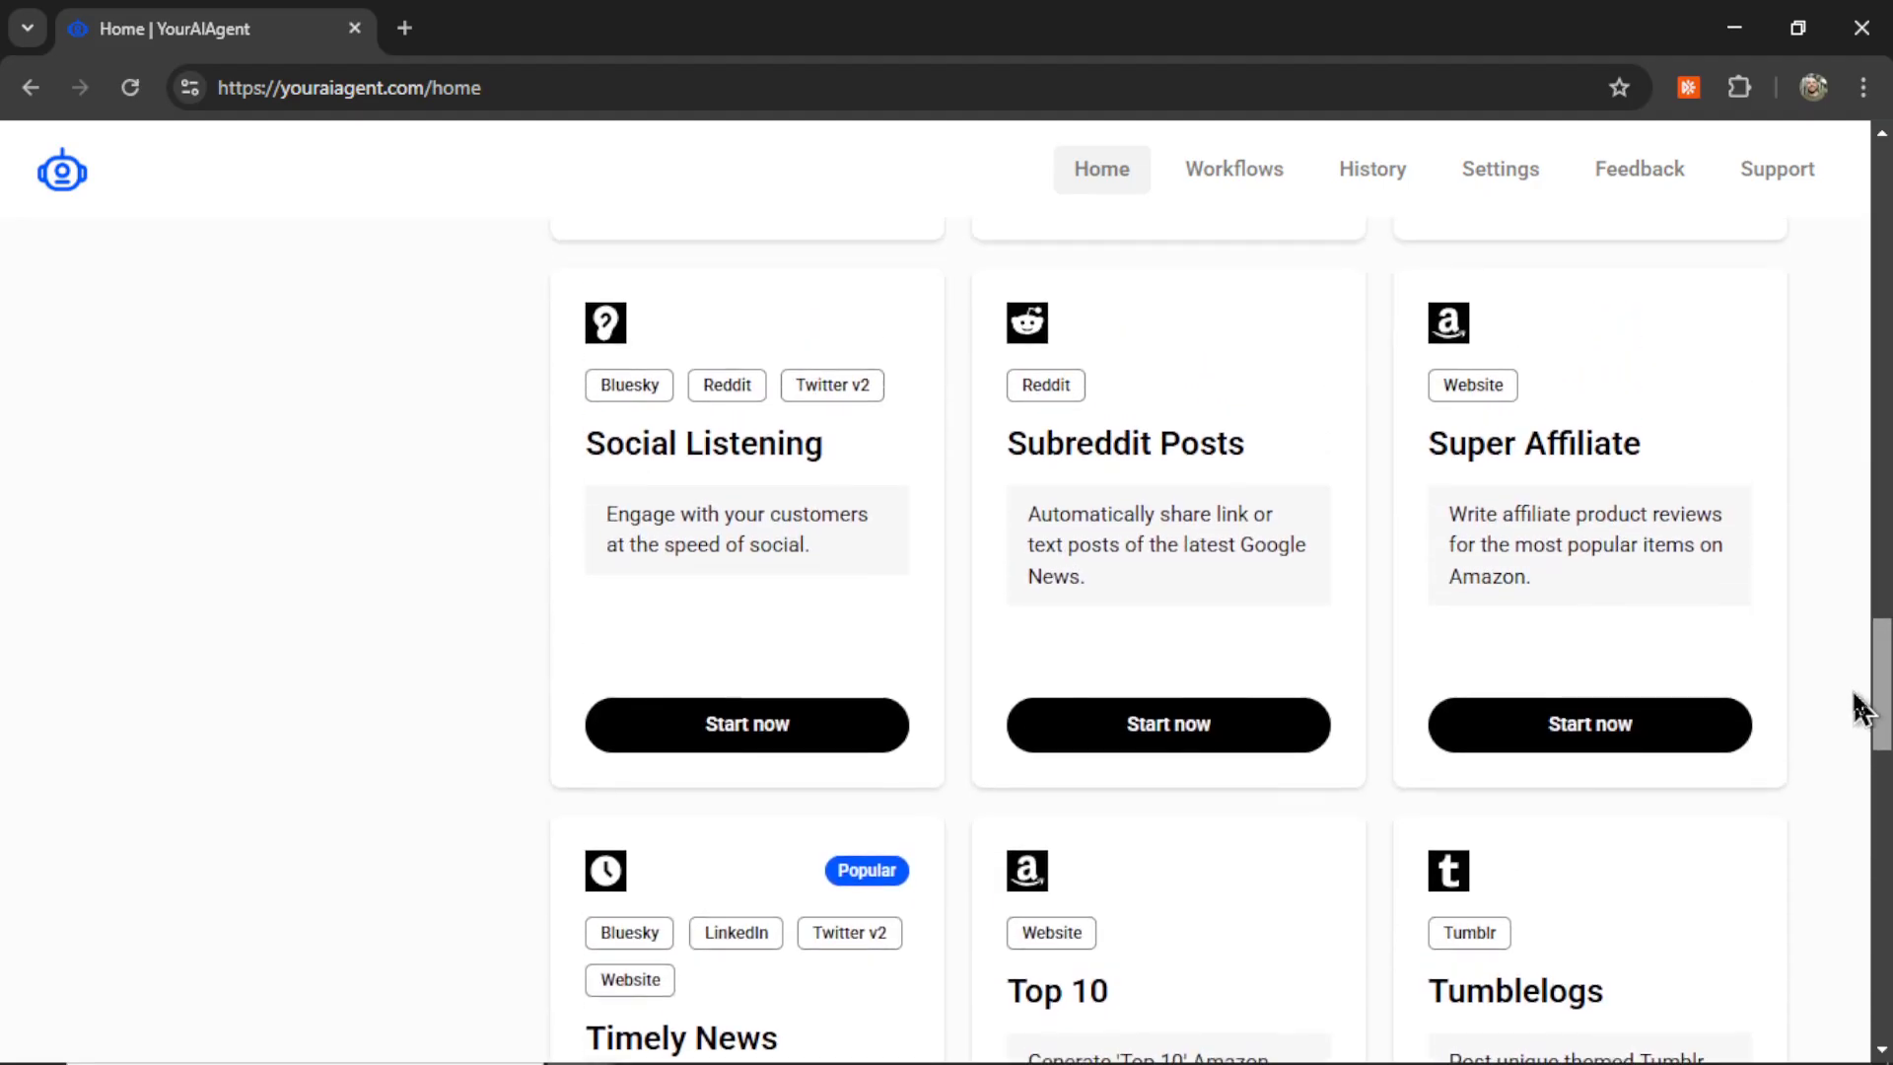
scroll("down", 3)
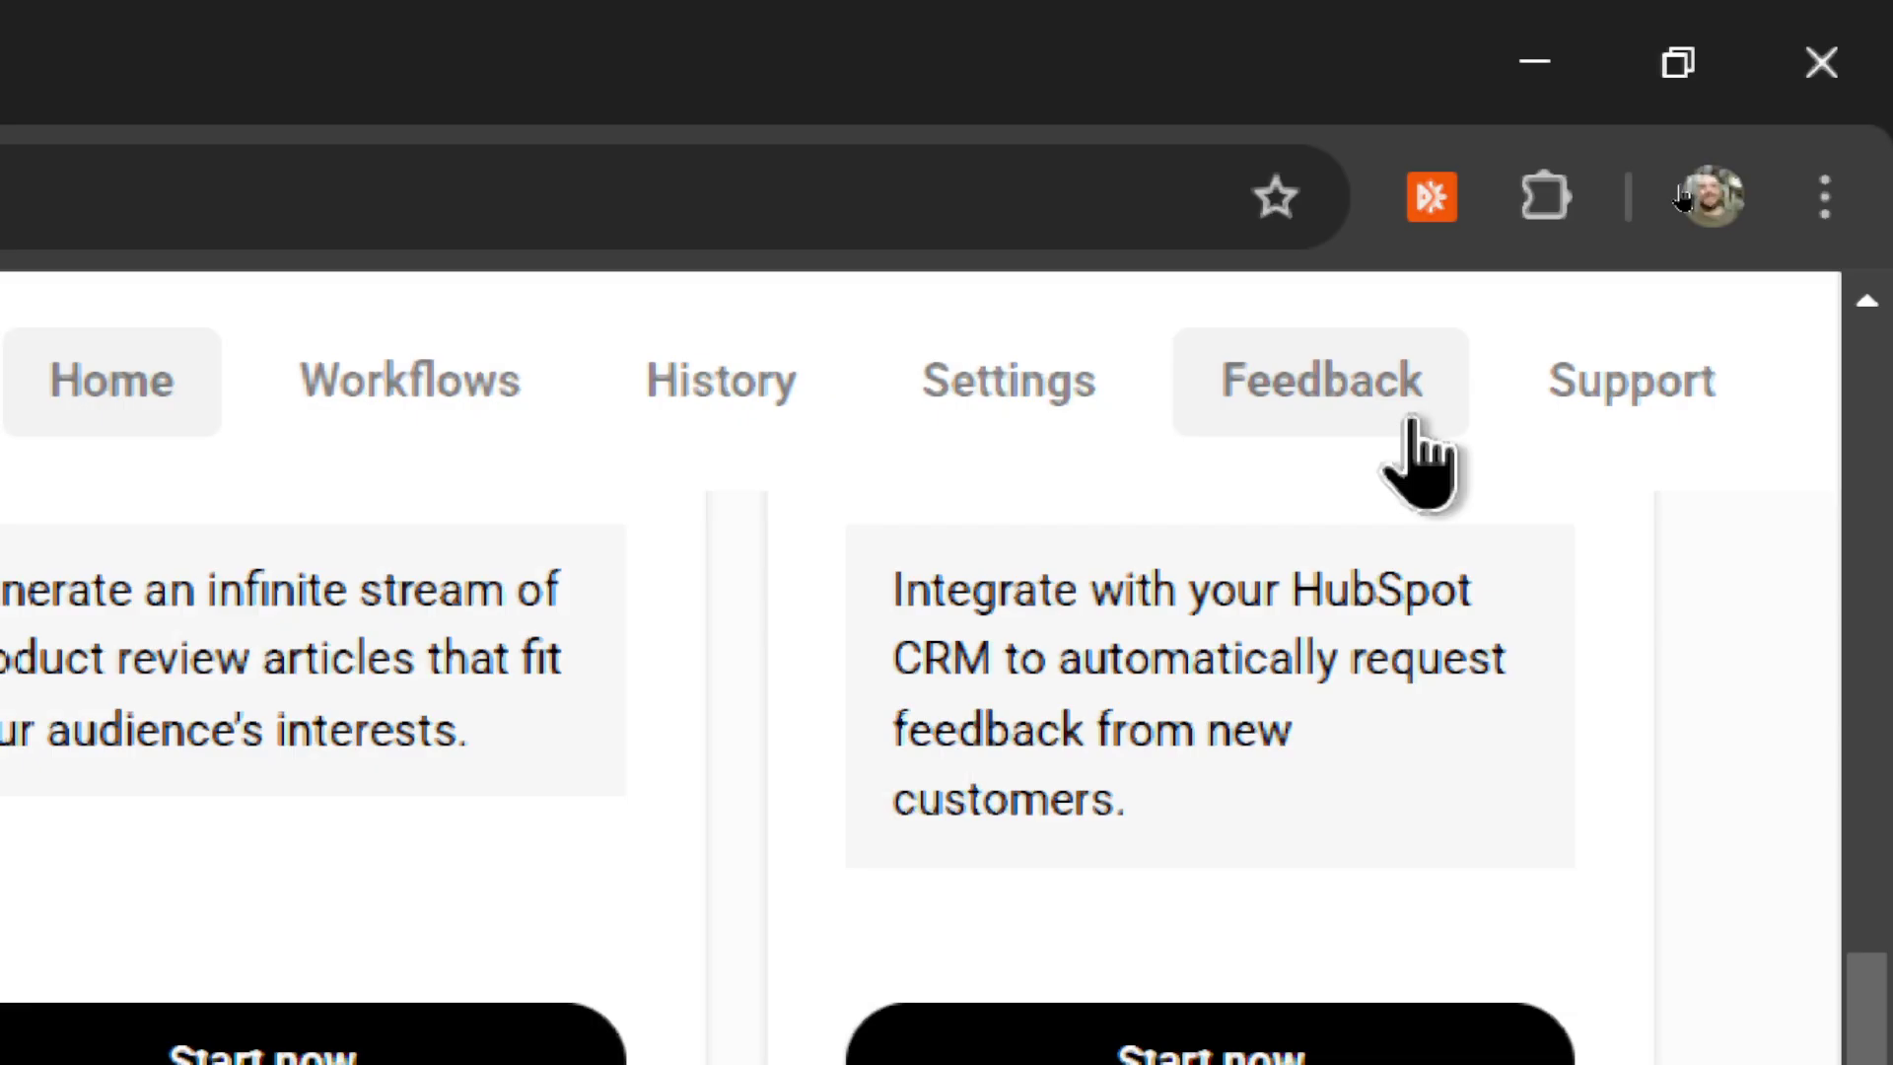
Browse the Featurebase feedback board of top-voted feature requests.
left_click(1322, 381)
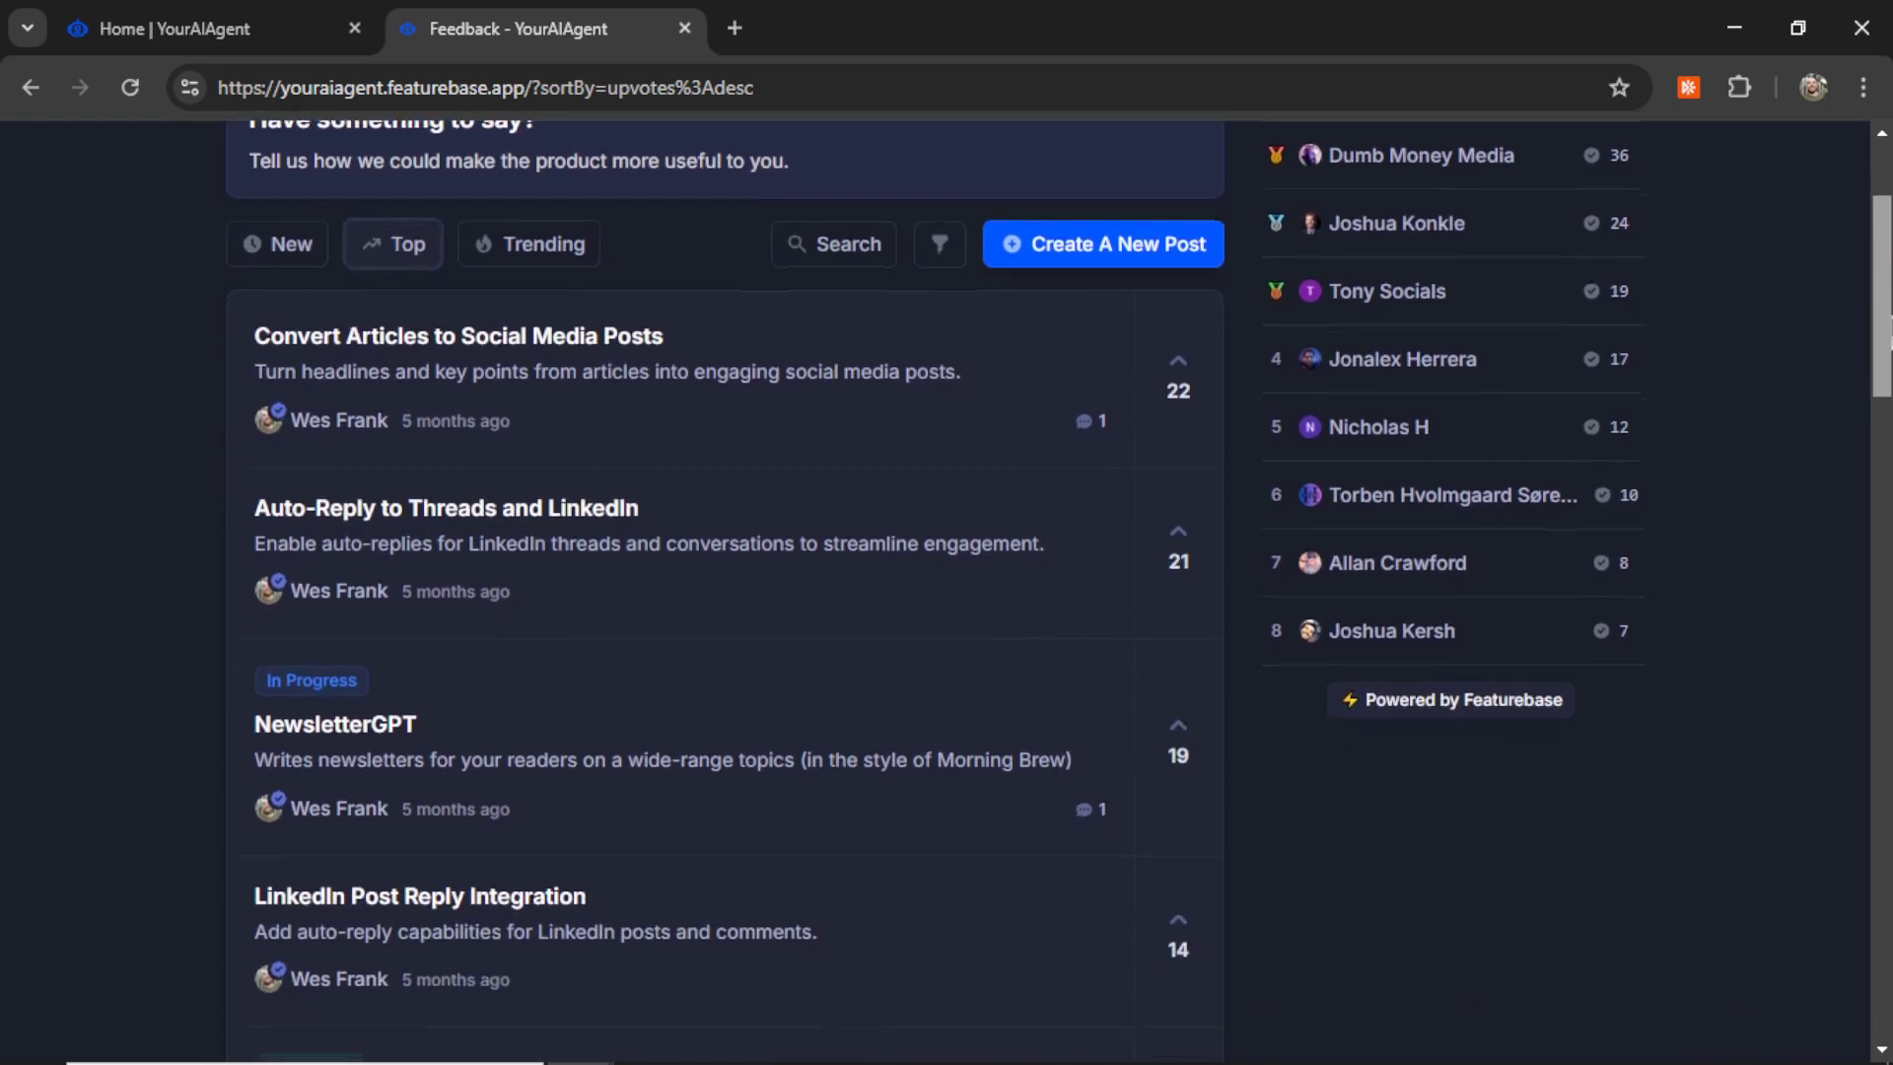
scroll("down", 3)
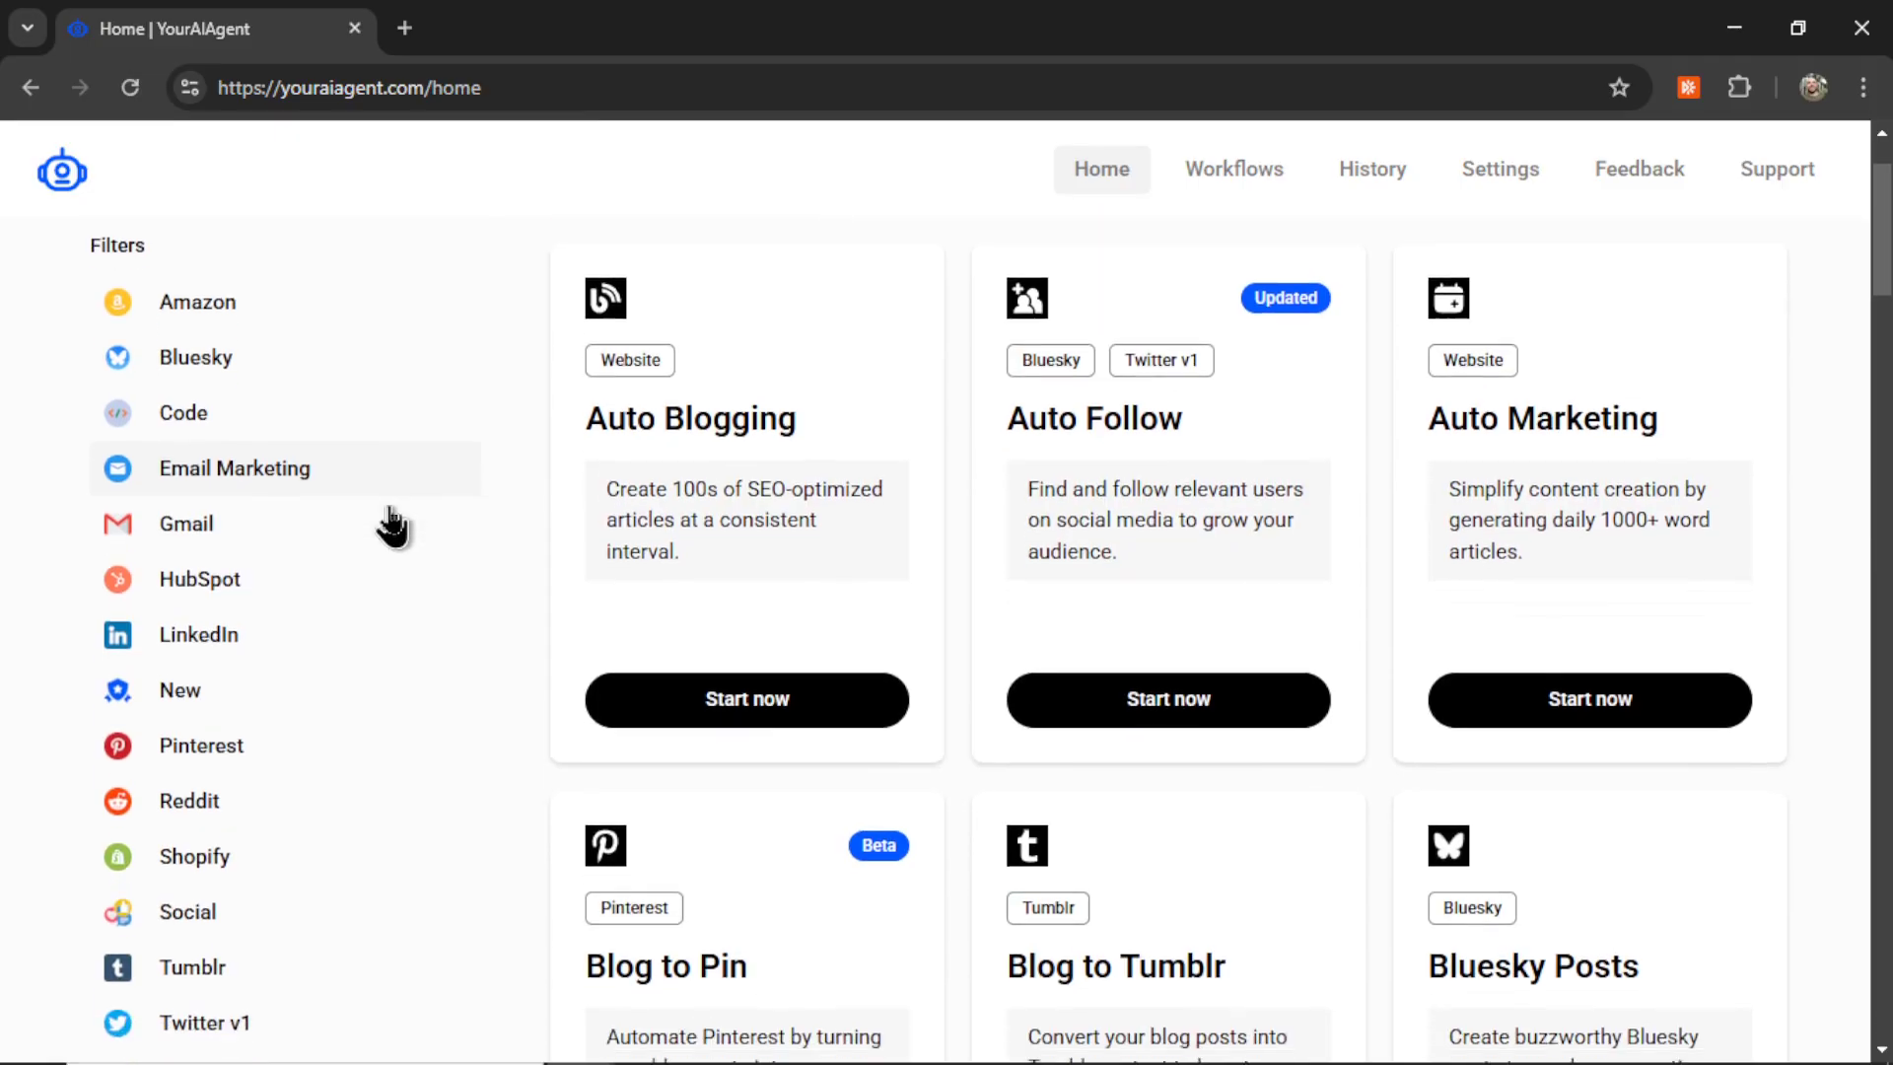
Filter the home page task cards to YouTube tasks.
scroll("down", 3)
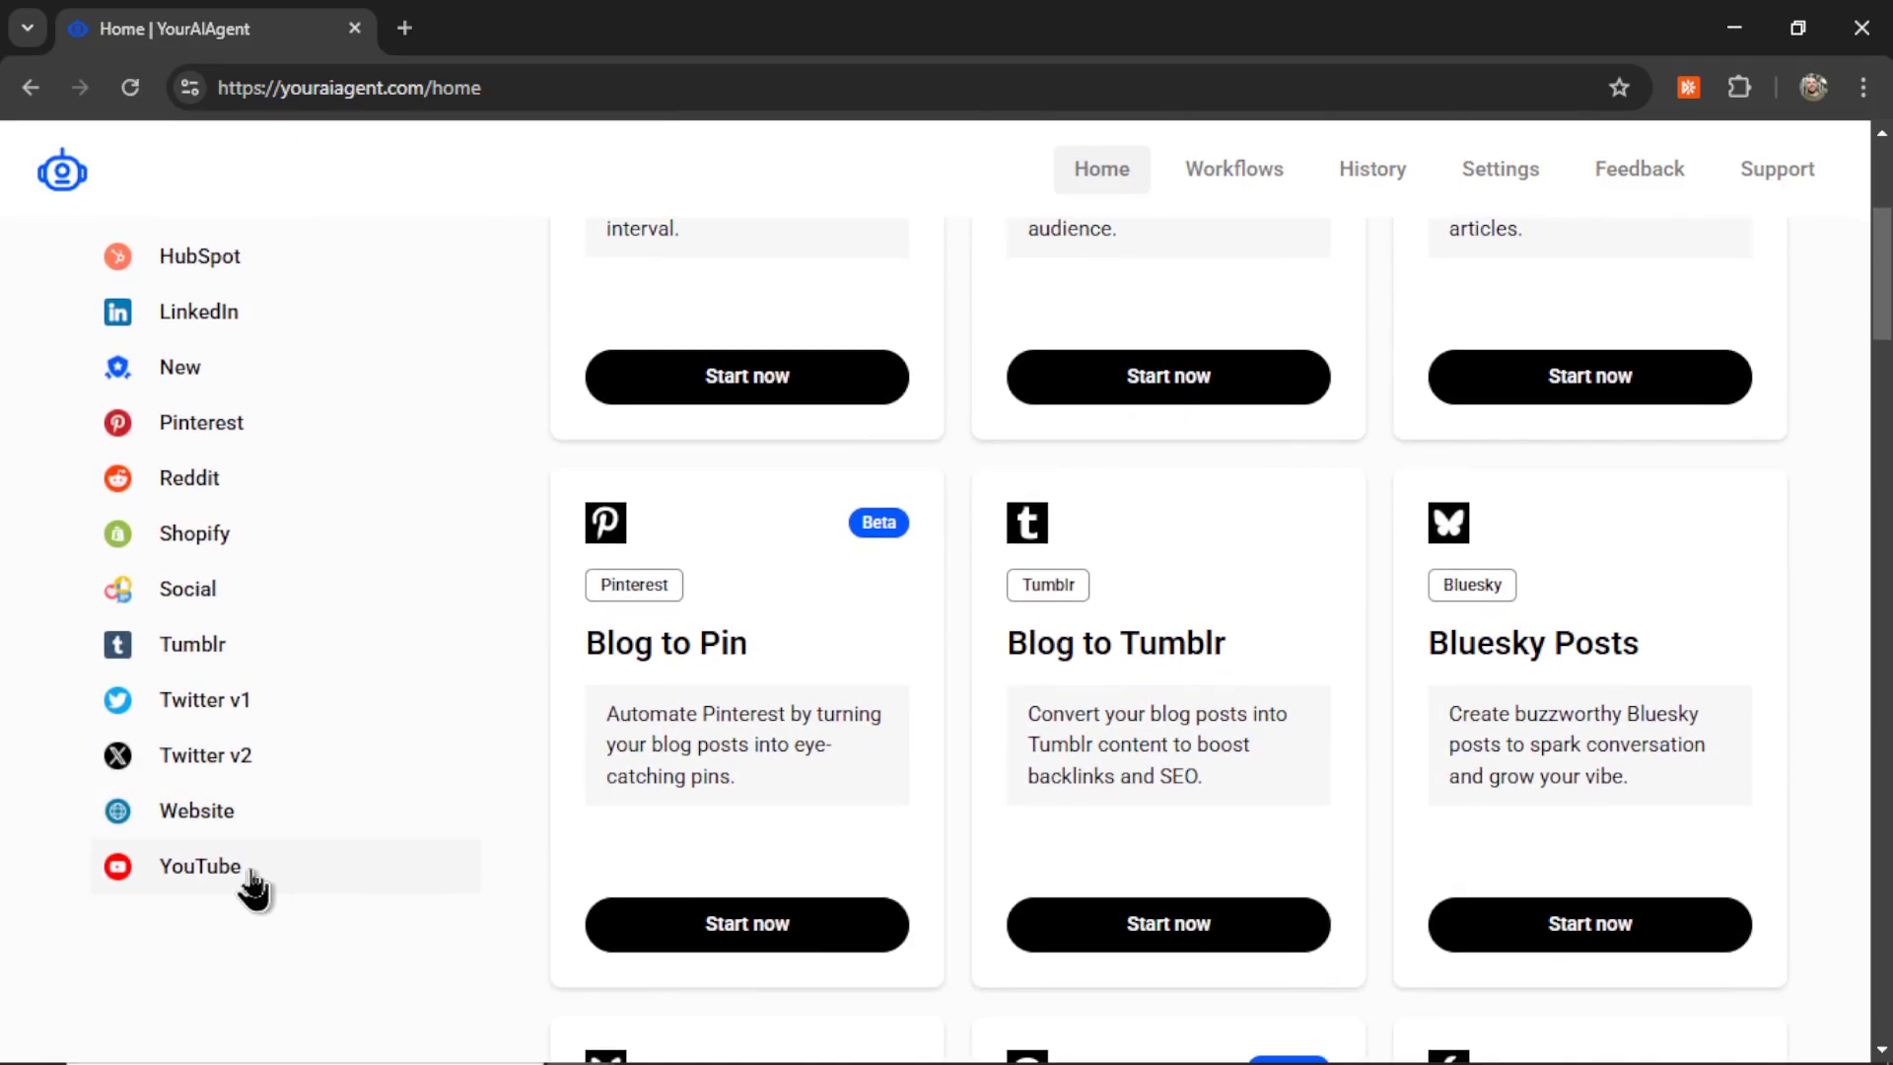
left_click(199, 866)
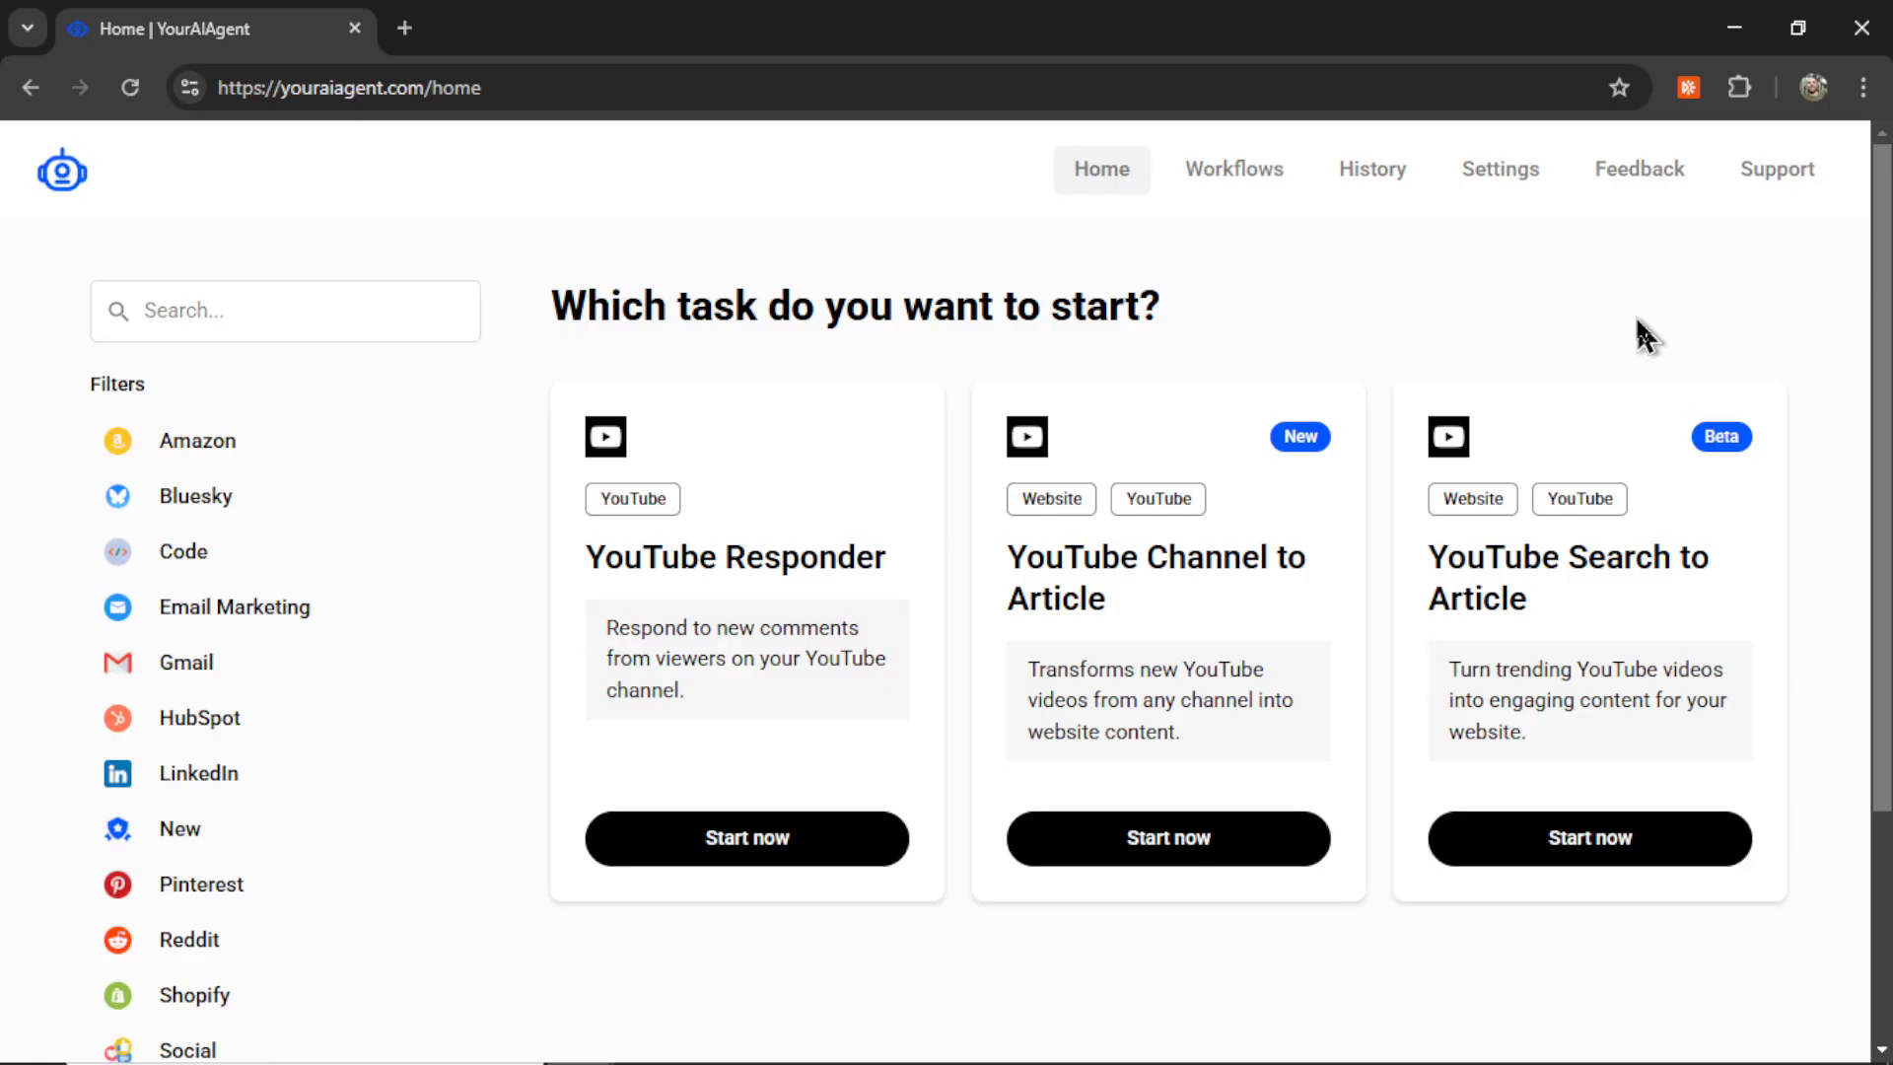
mouse_move(1281, 641)
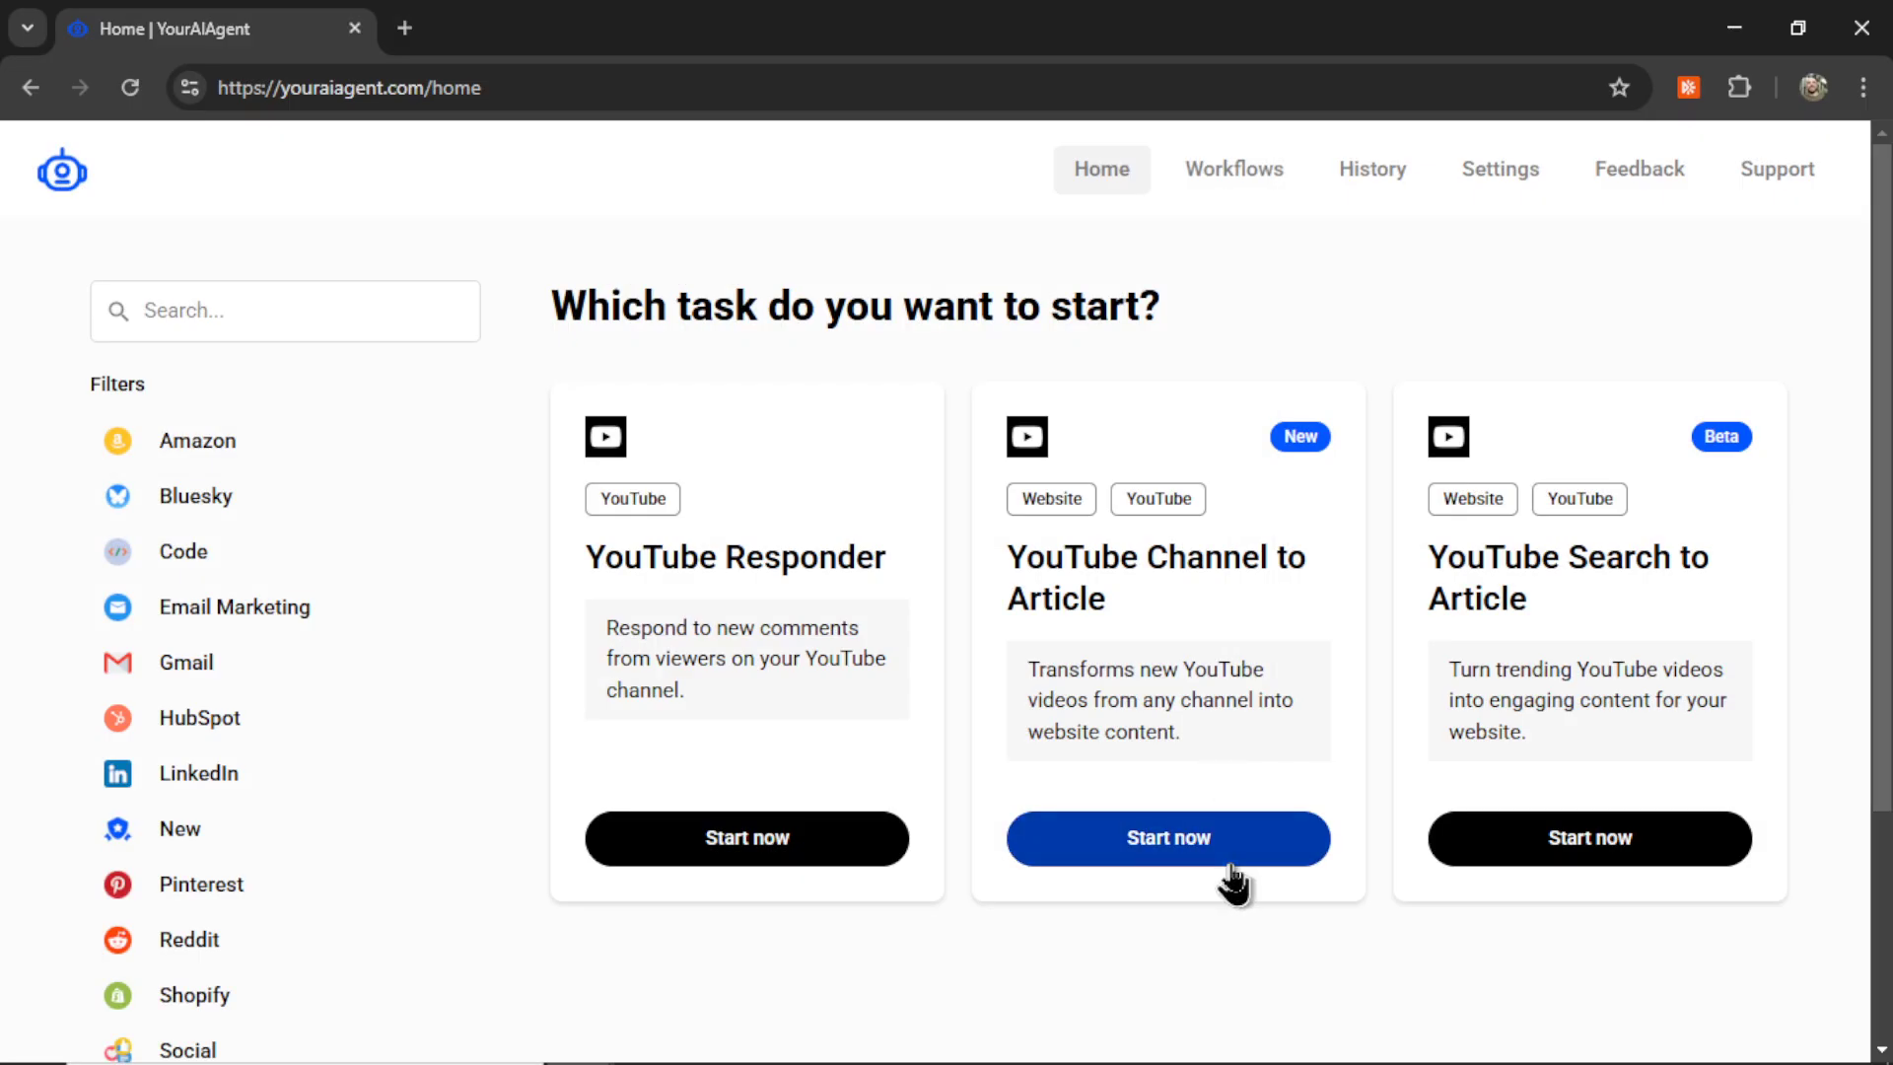
Start the YouTube Channel to Article task and view the connected website choices.
left_click(1168, 837)
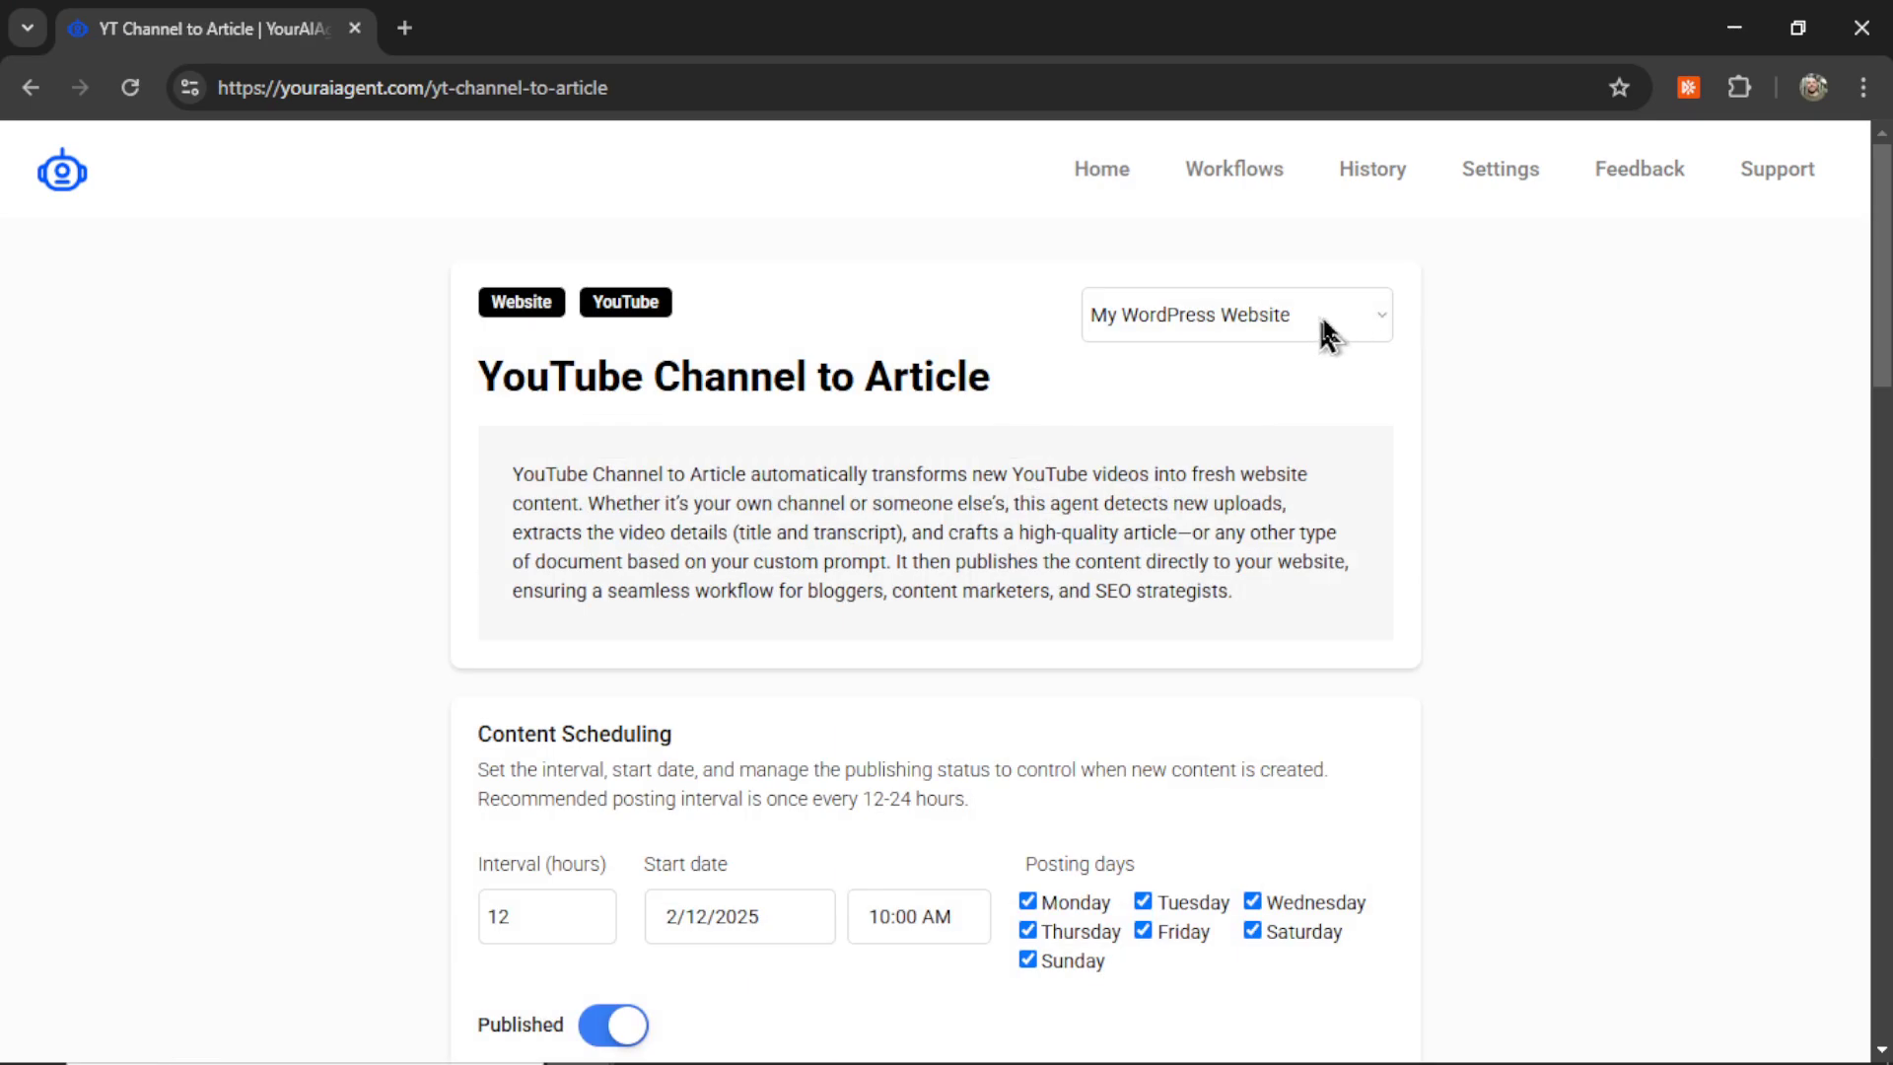
mouse_move(1348, 372)
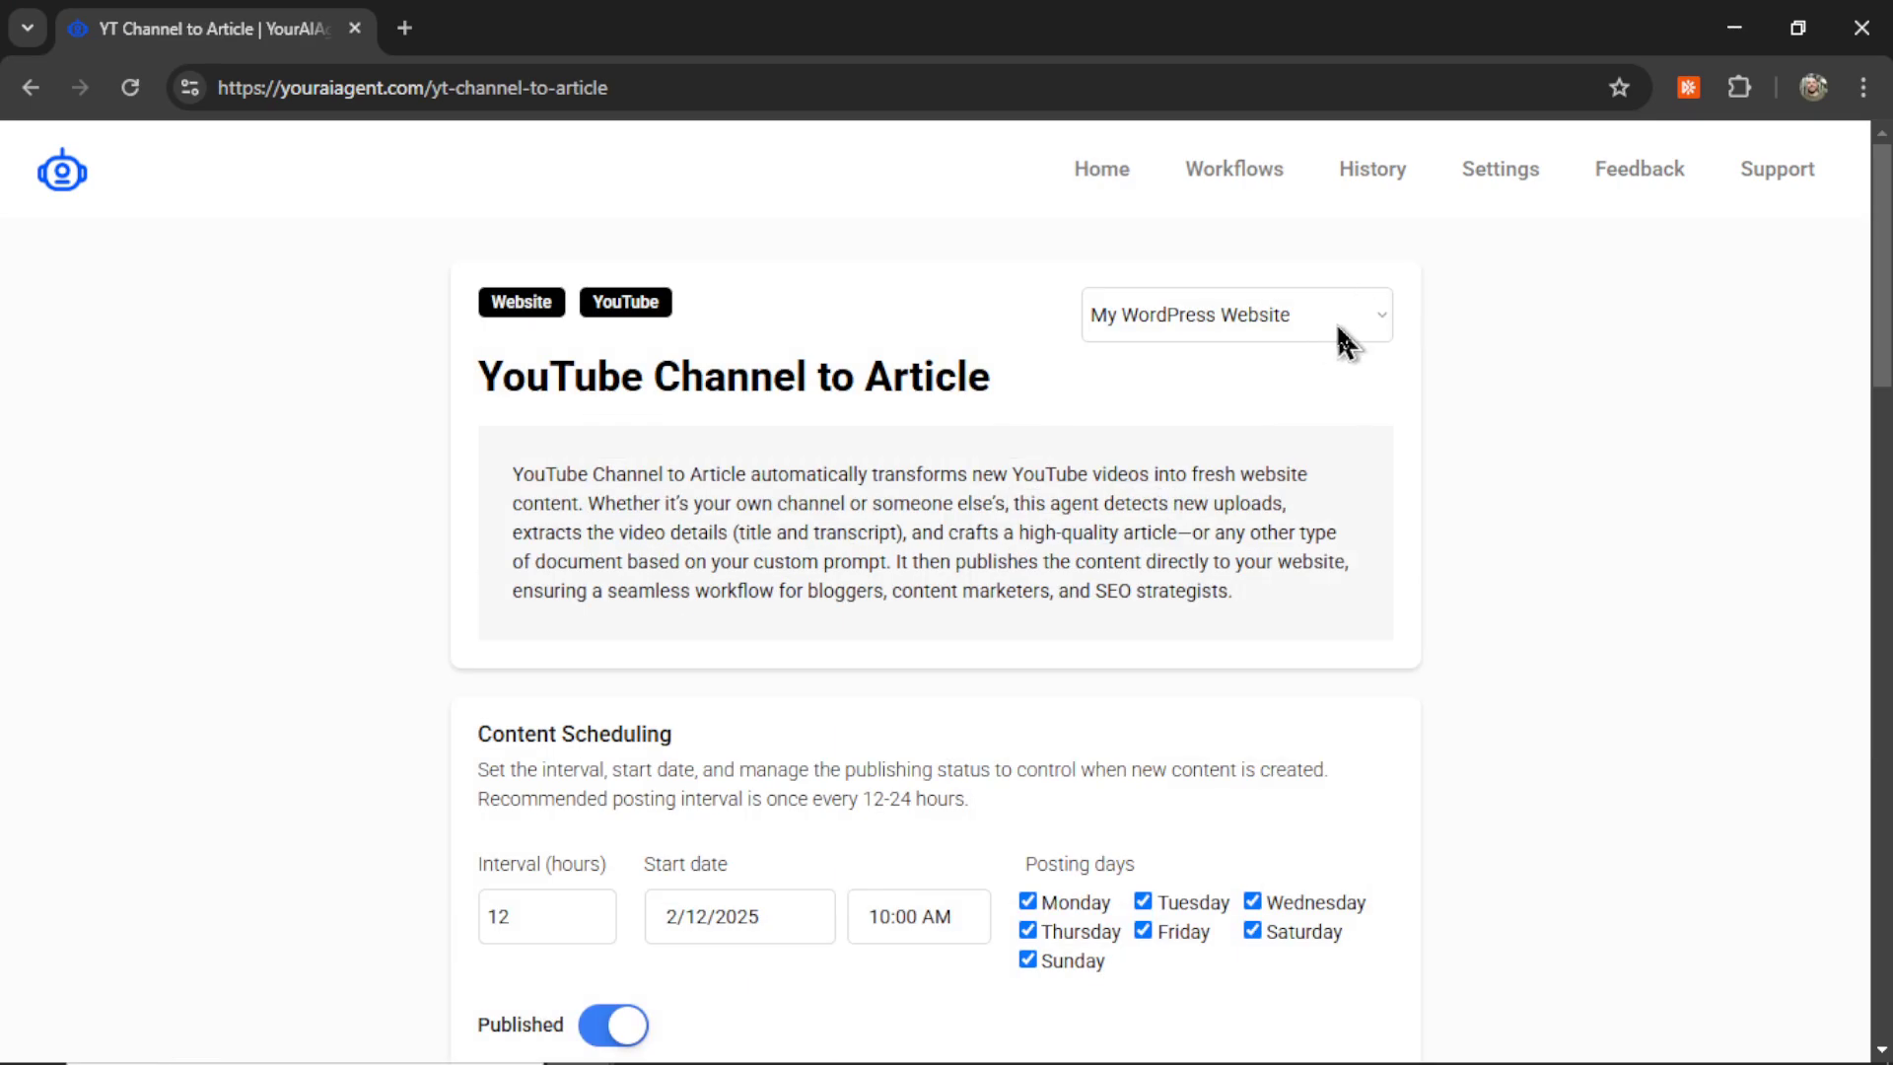
left_click(1236, 315)
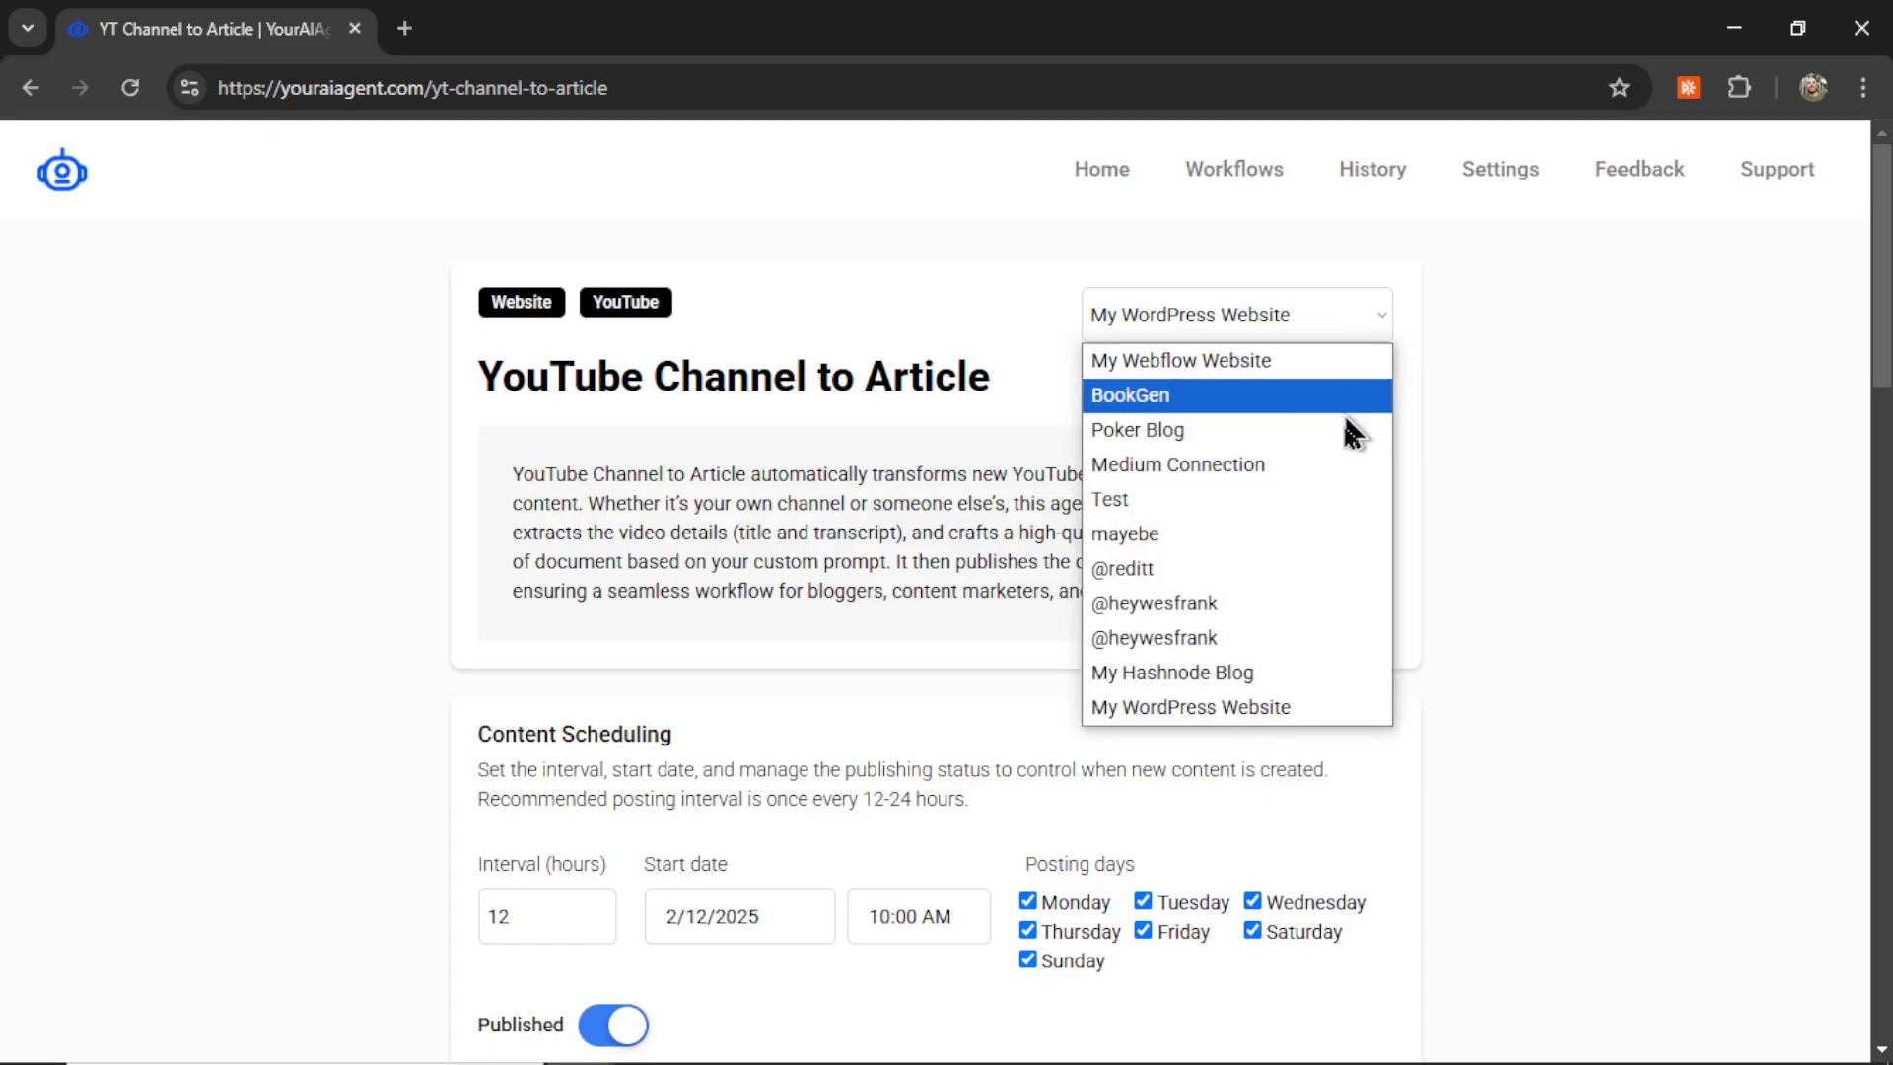
mouse_move(1334, 612)
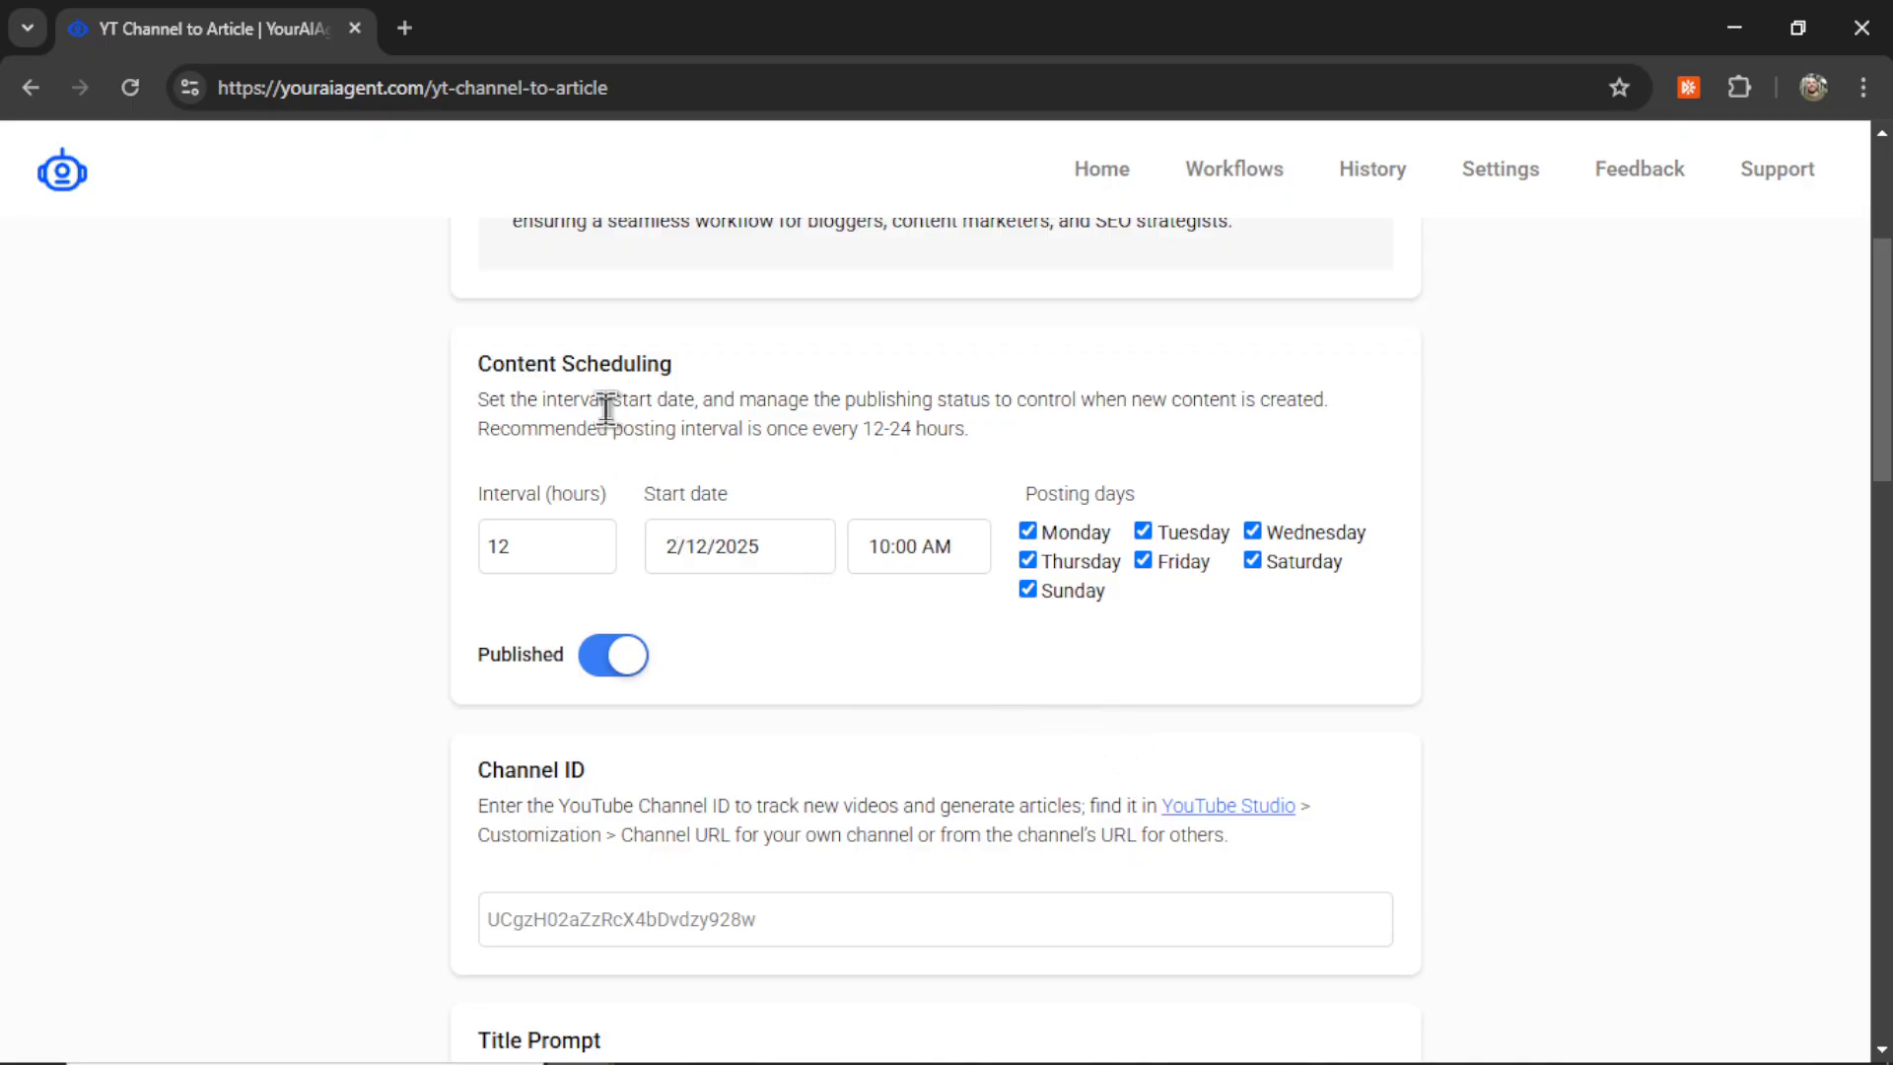
left_click_drag(613, 427, 944, 427)
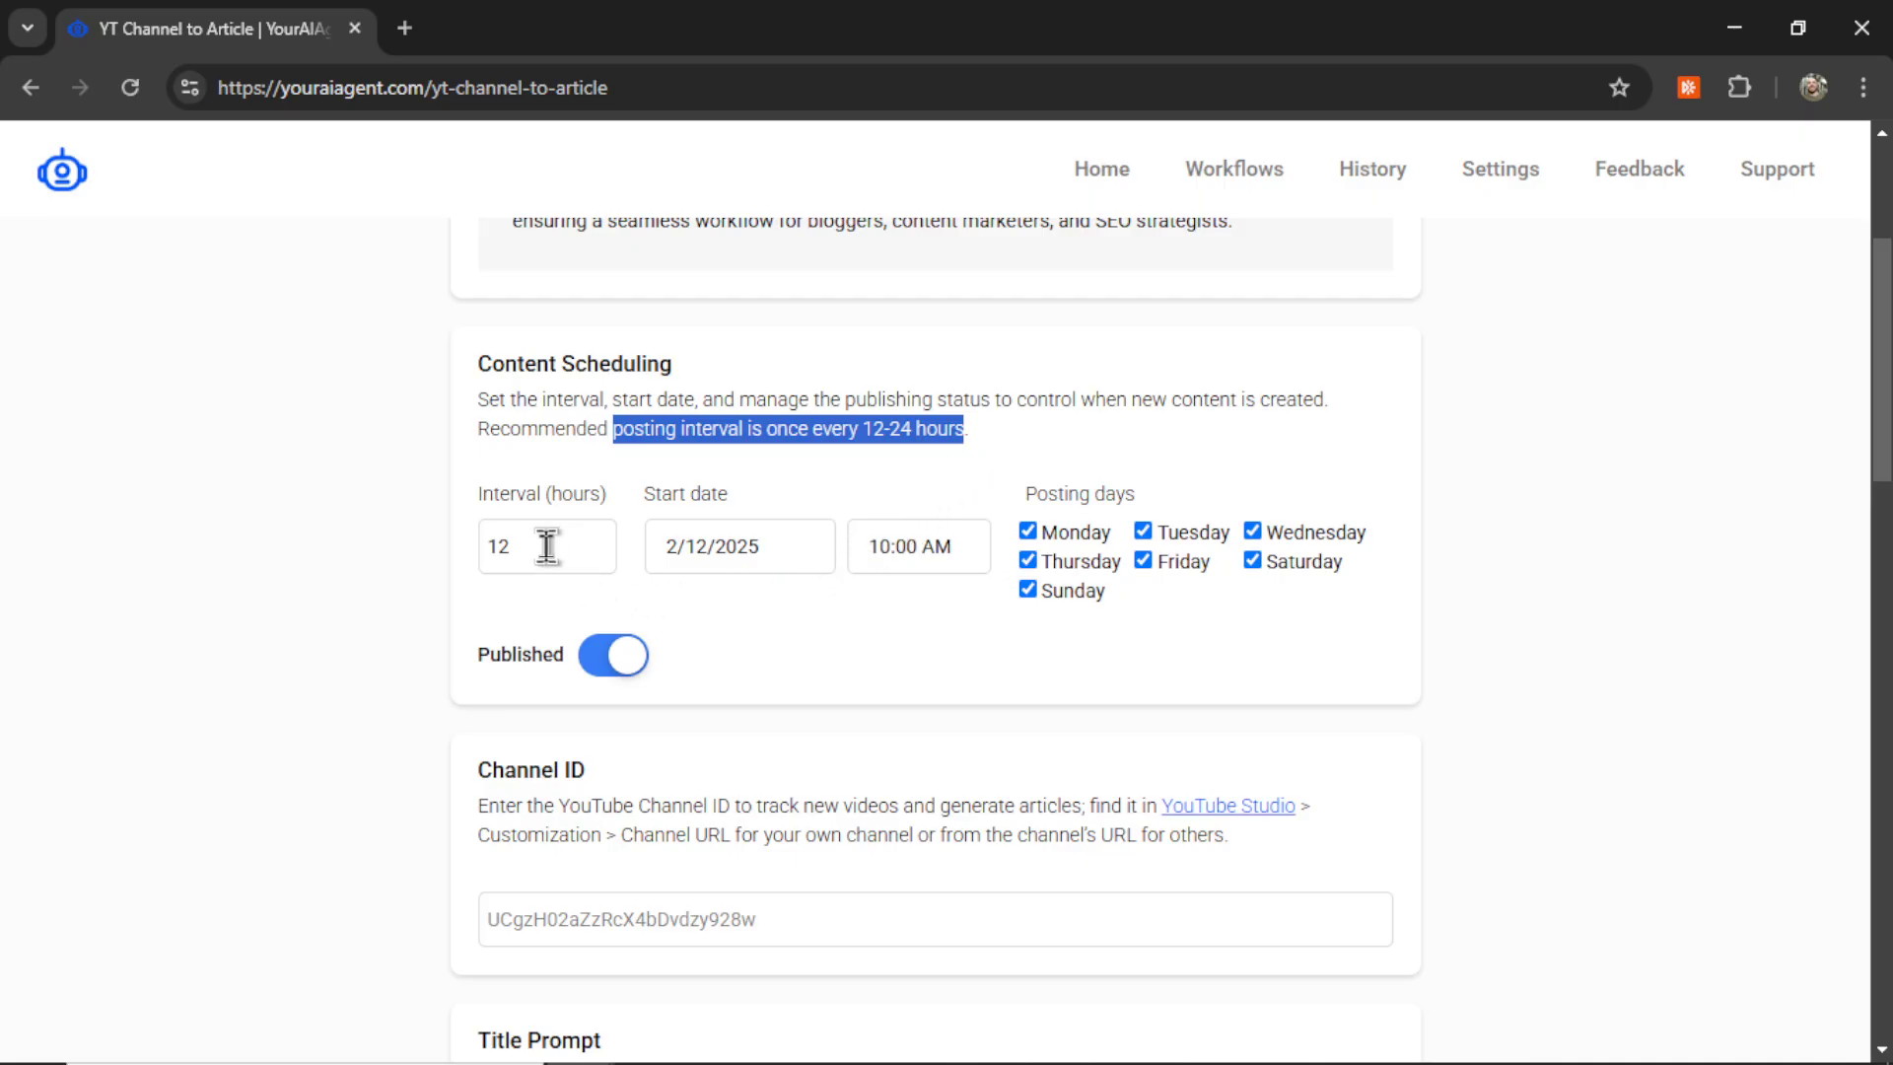
mouse_move(834, 655)
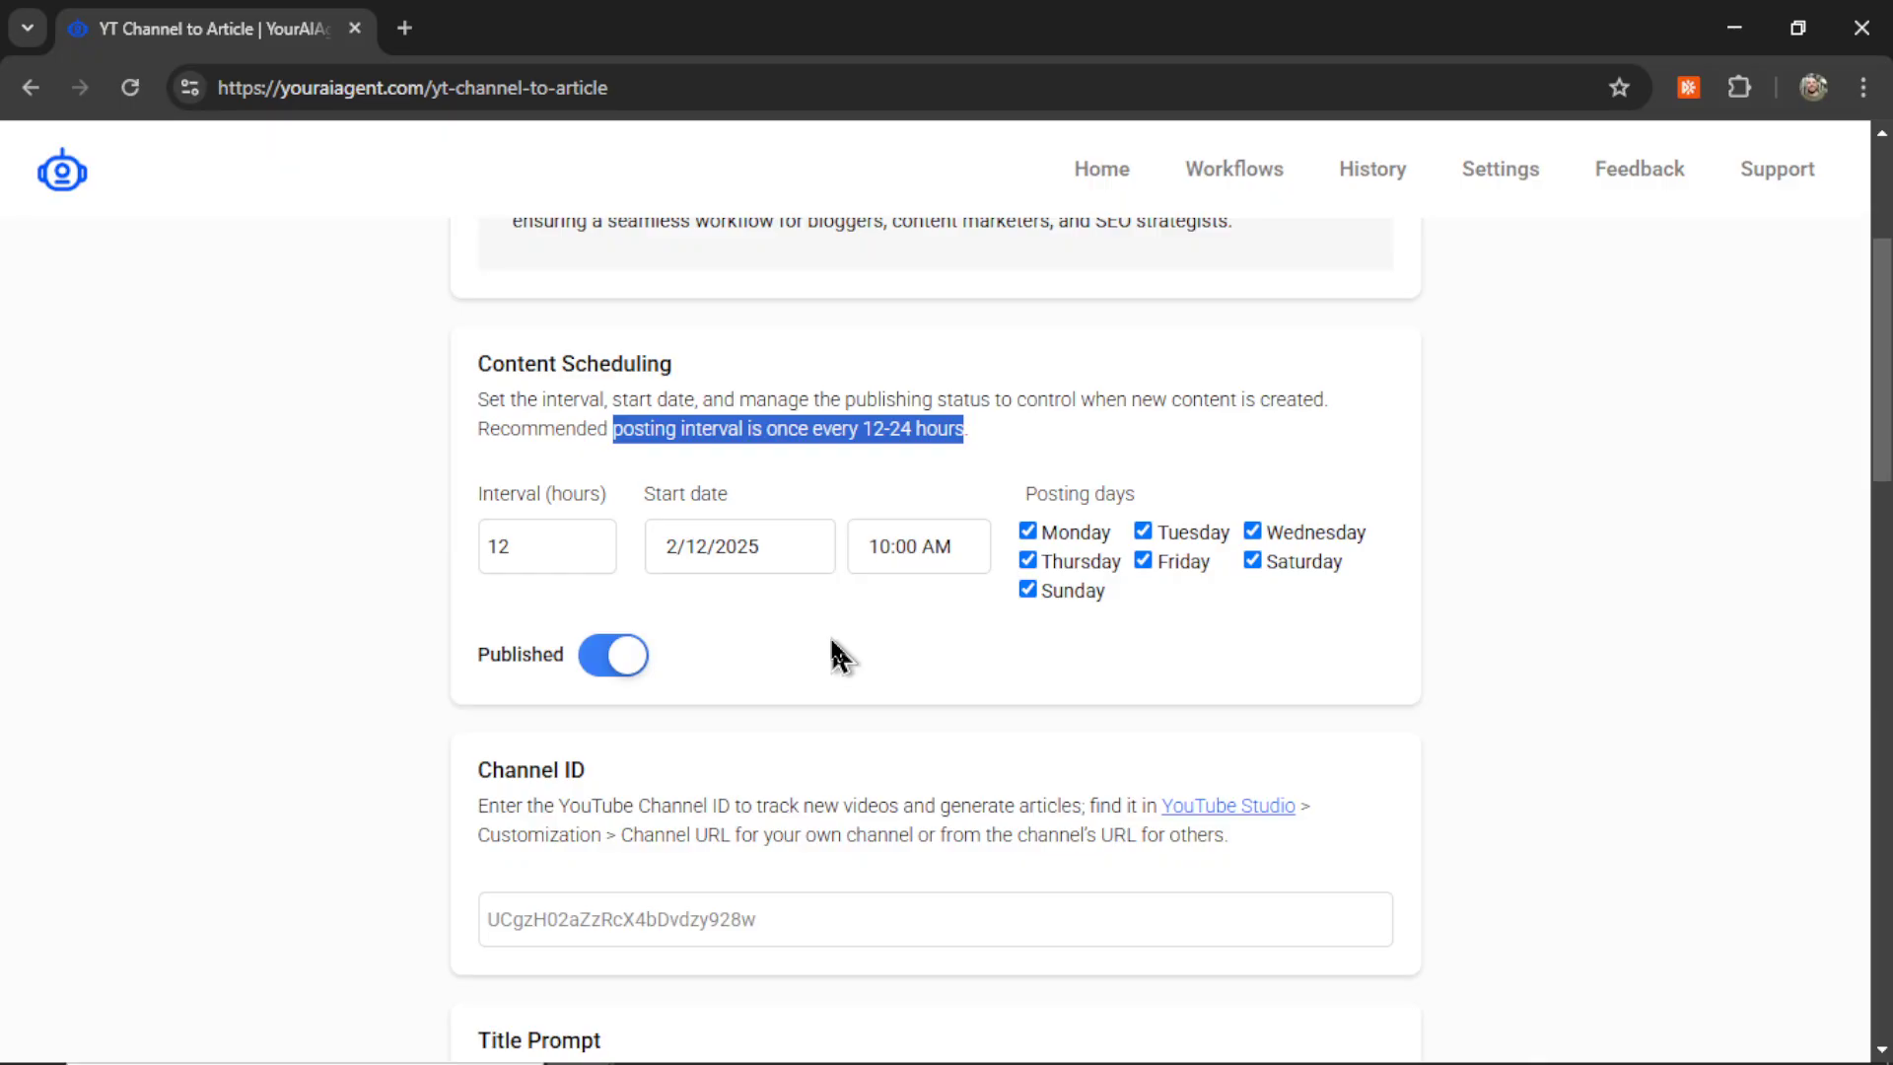
mouse_move(612, 612)
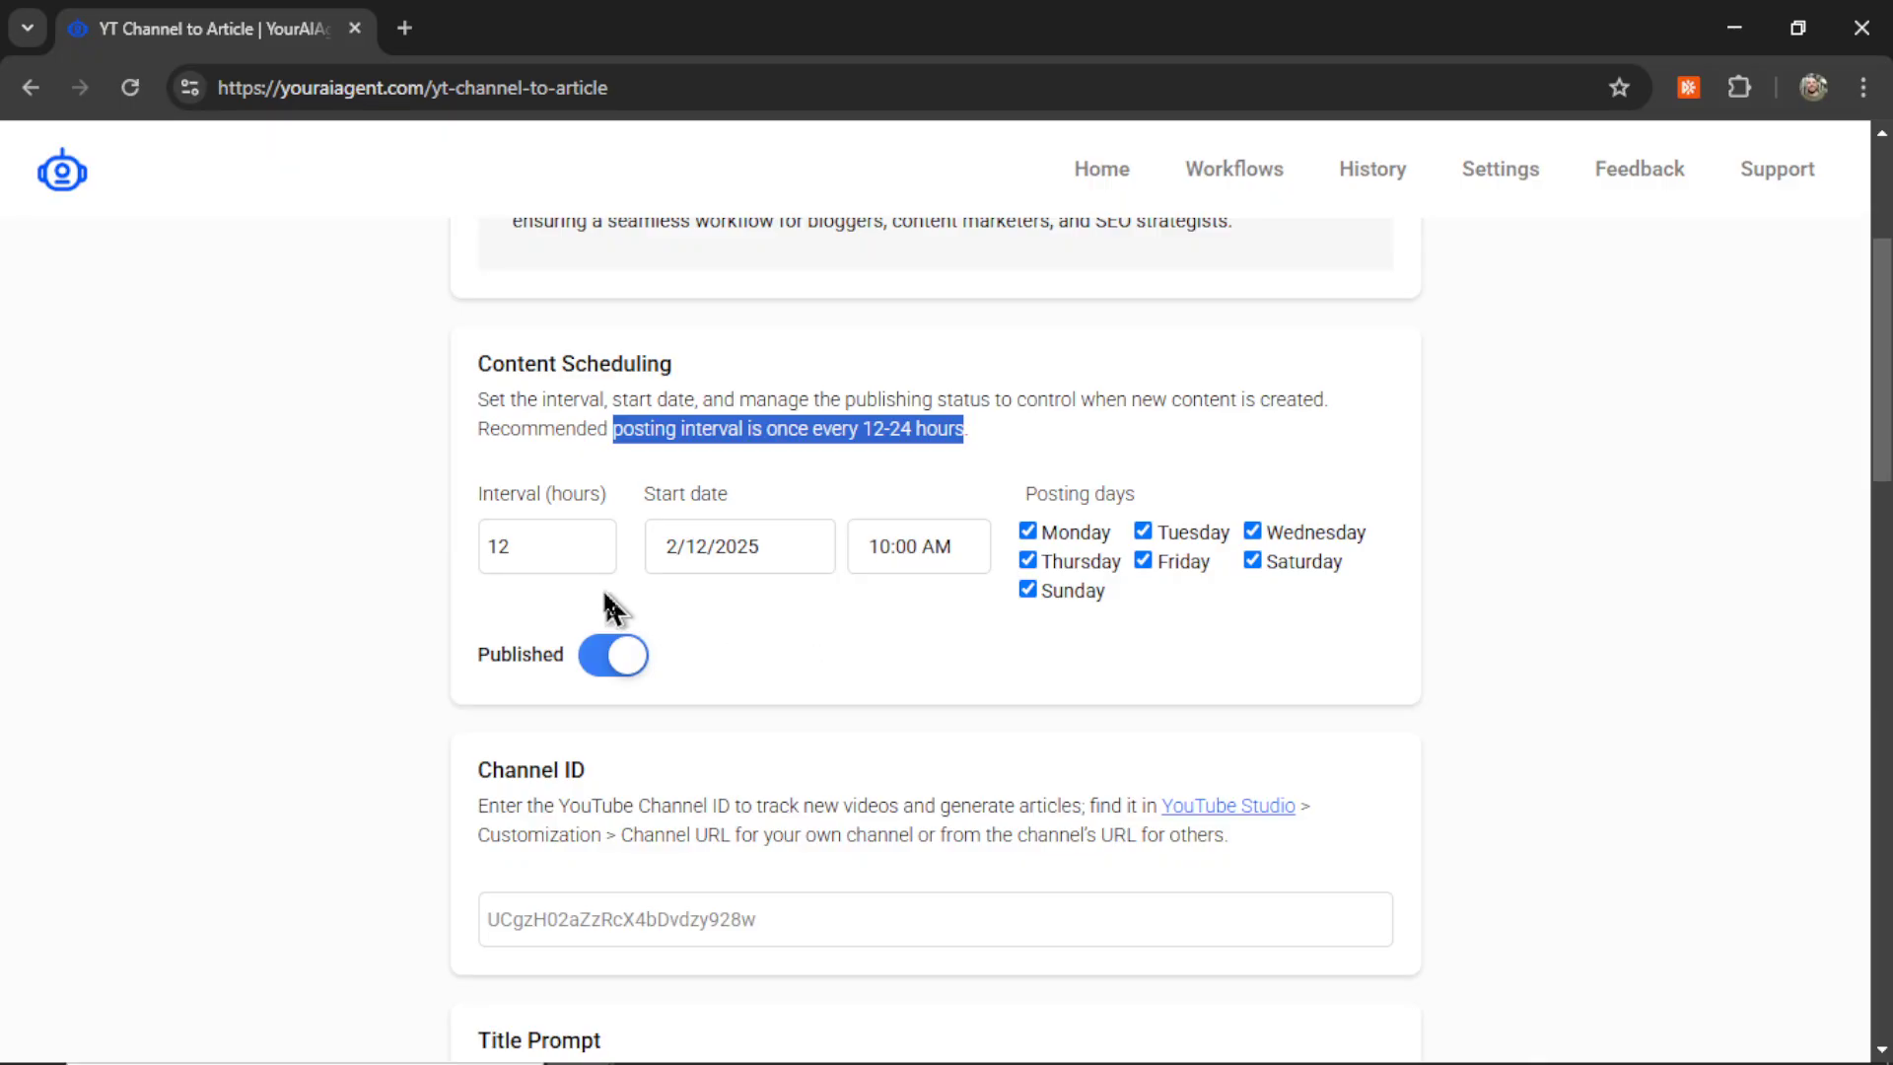
left_click(561, 547)
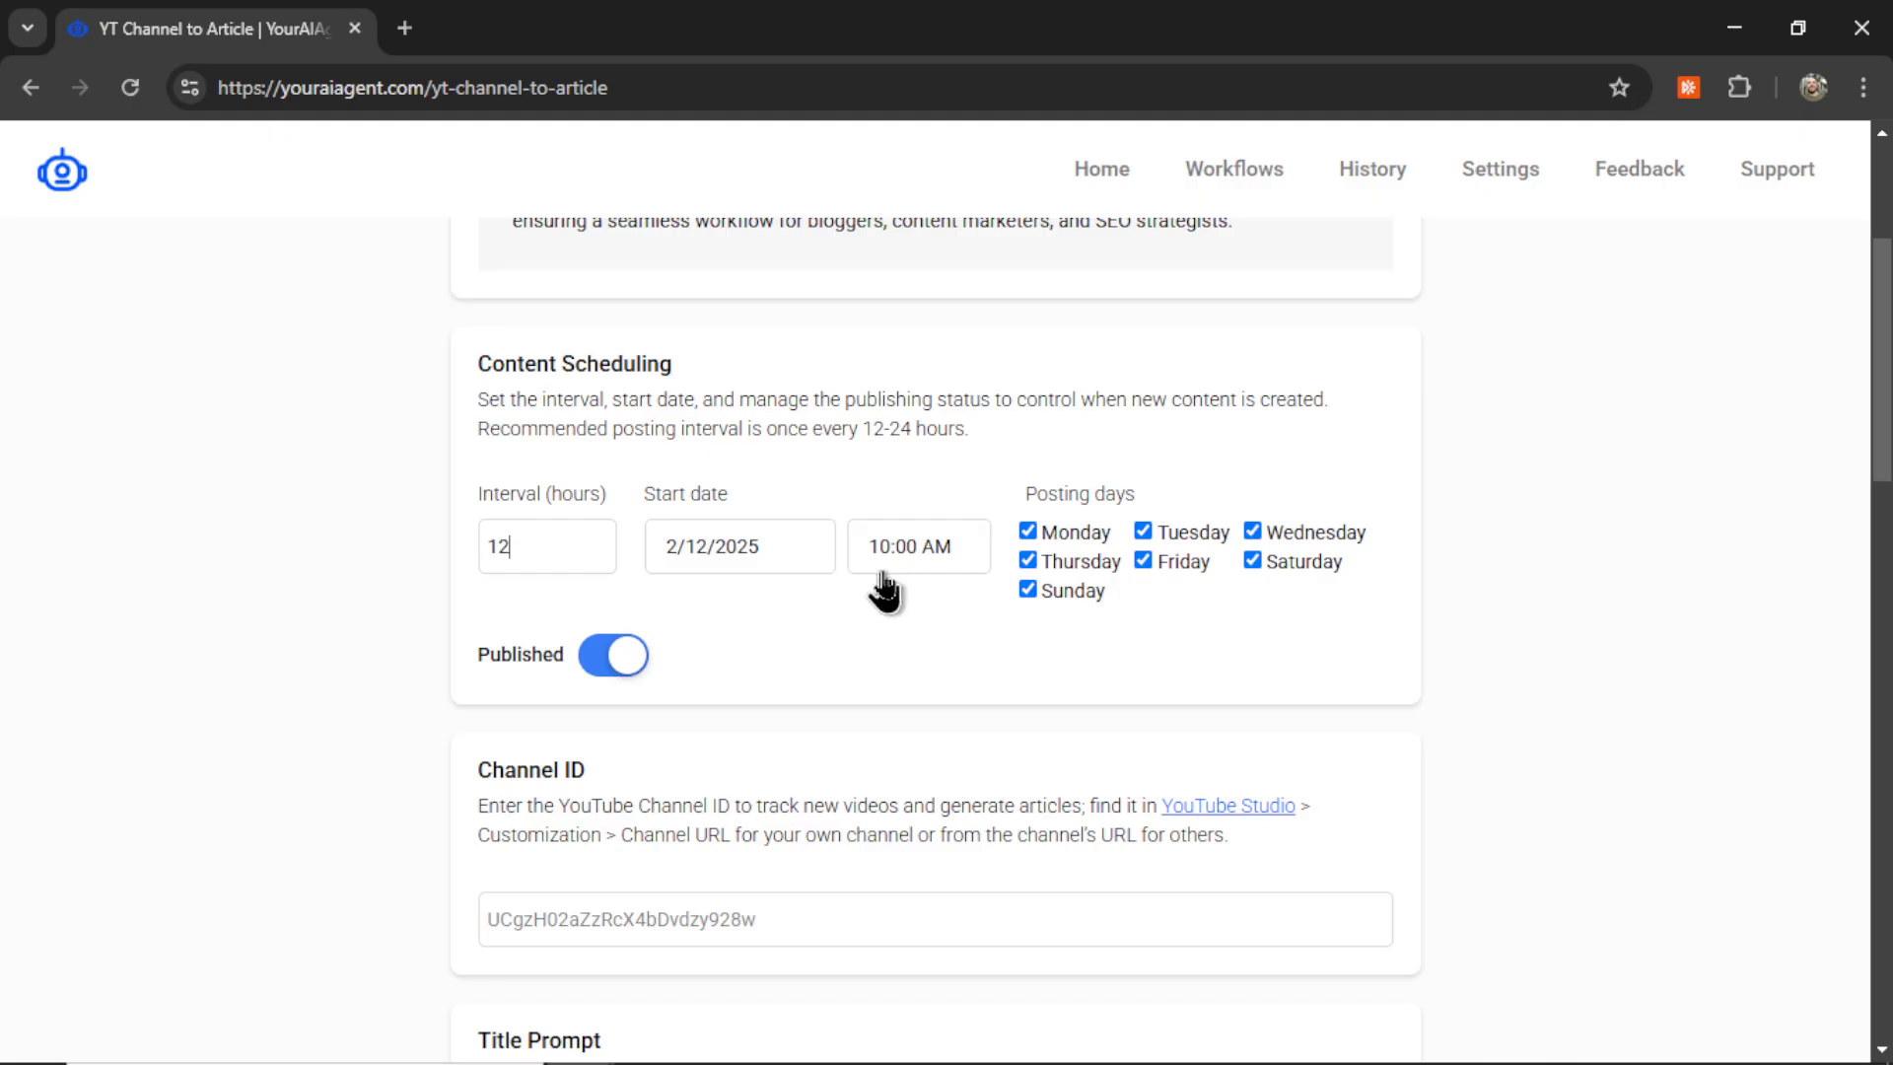
mouse_move(987, 555)
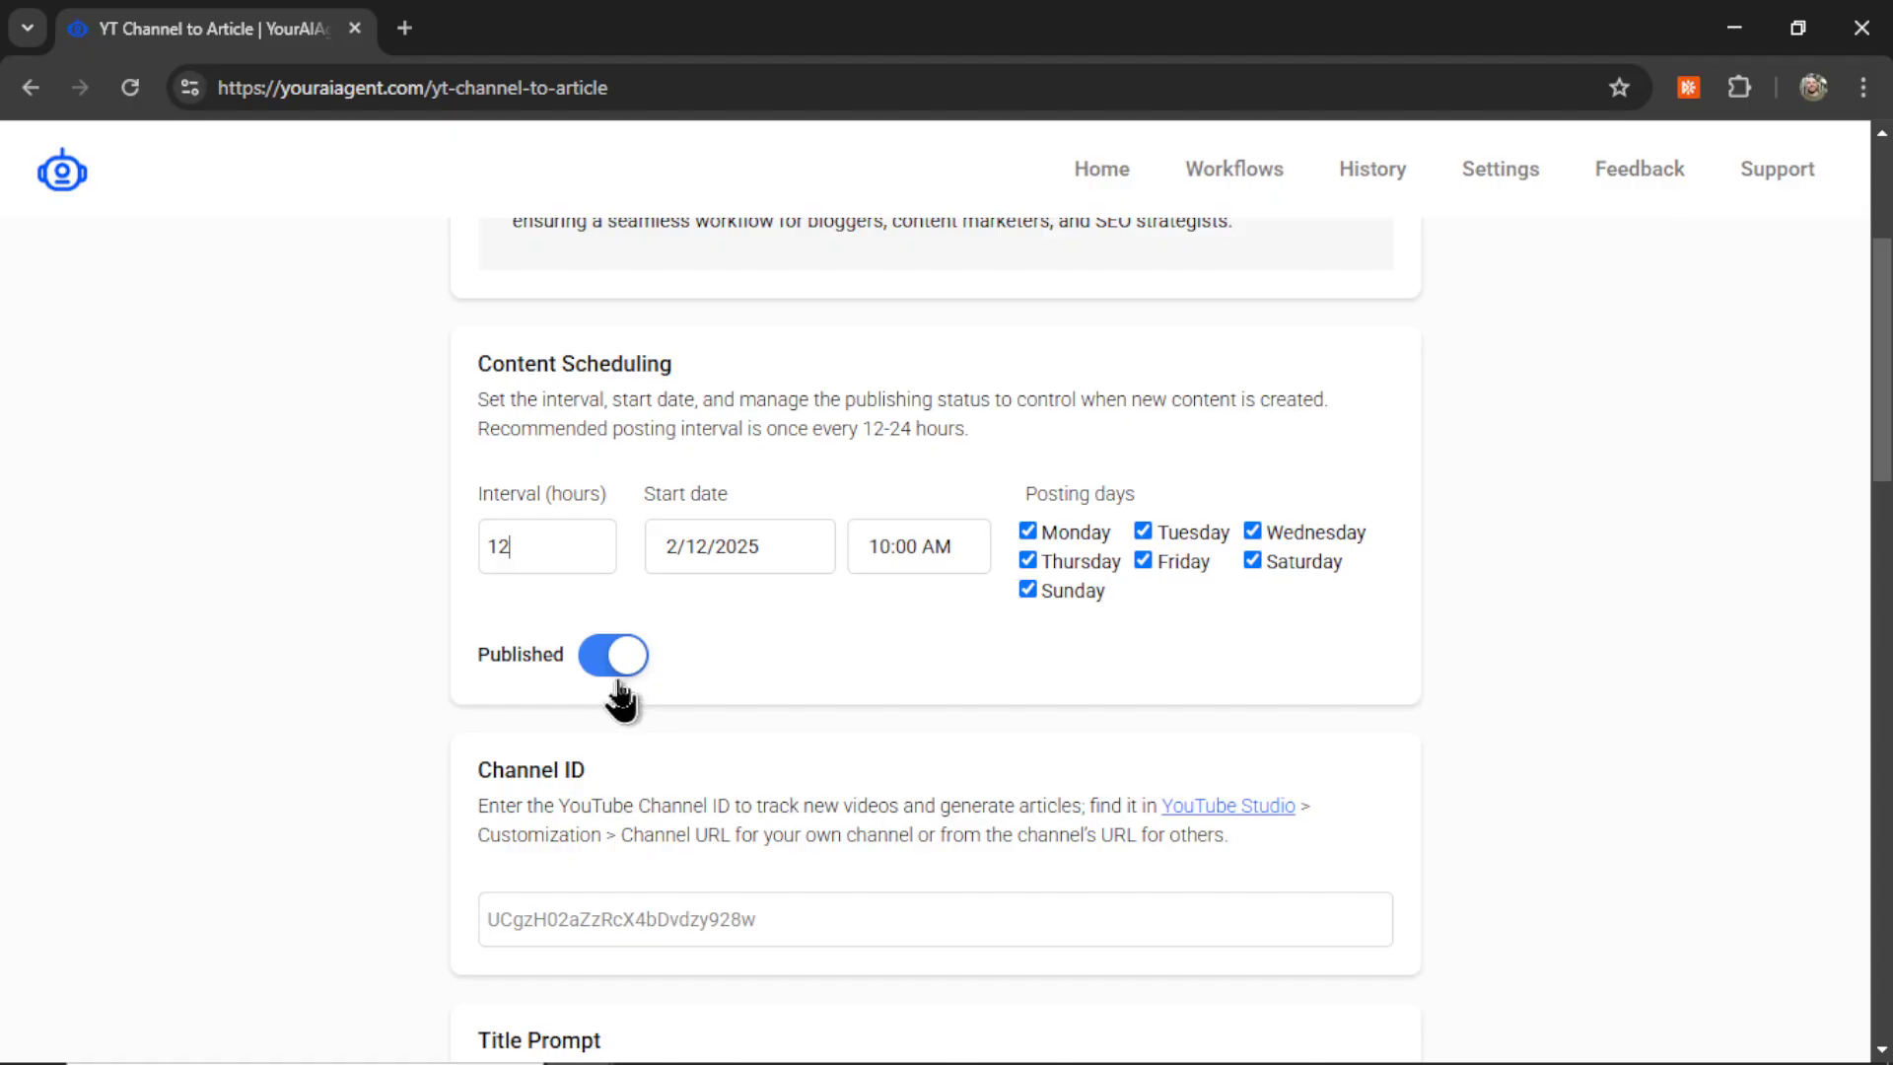
Open YouTube Studio from the Channel ID section's description link.
scroll("down", 3)
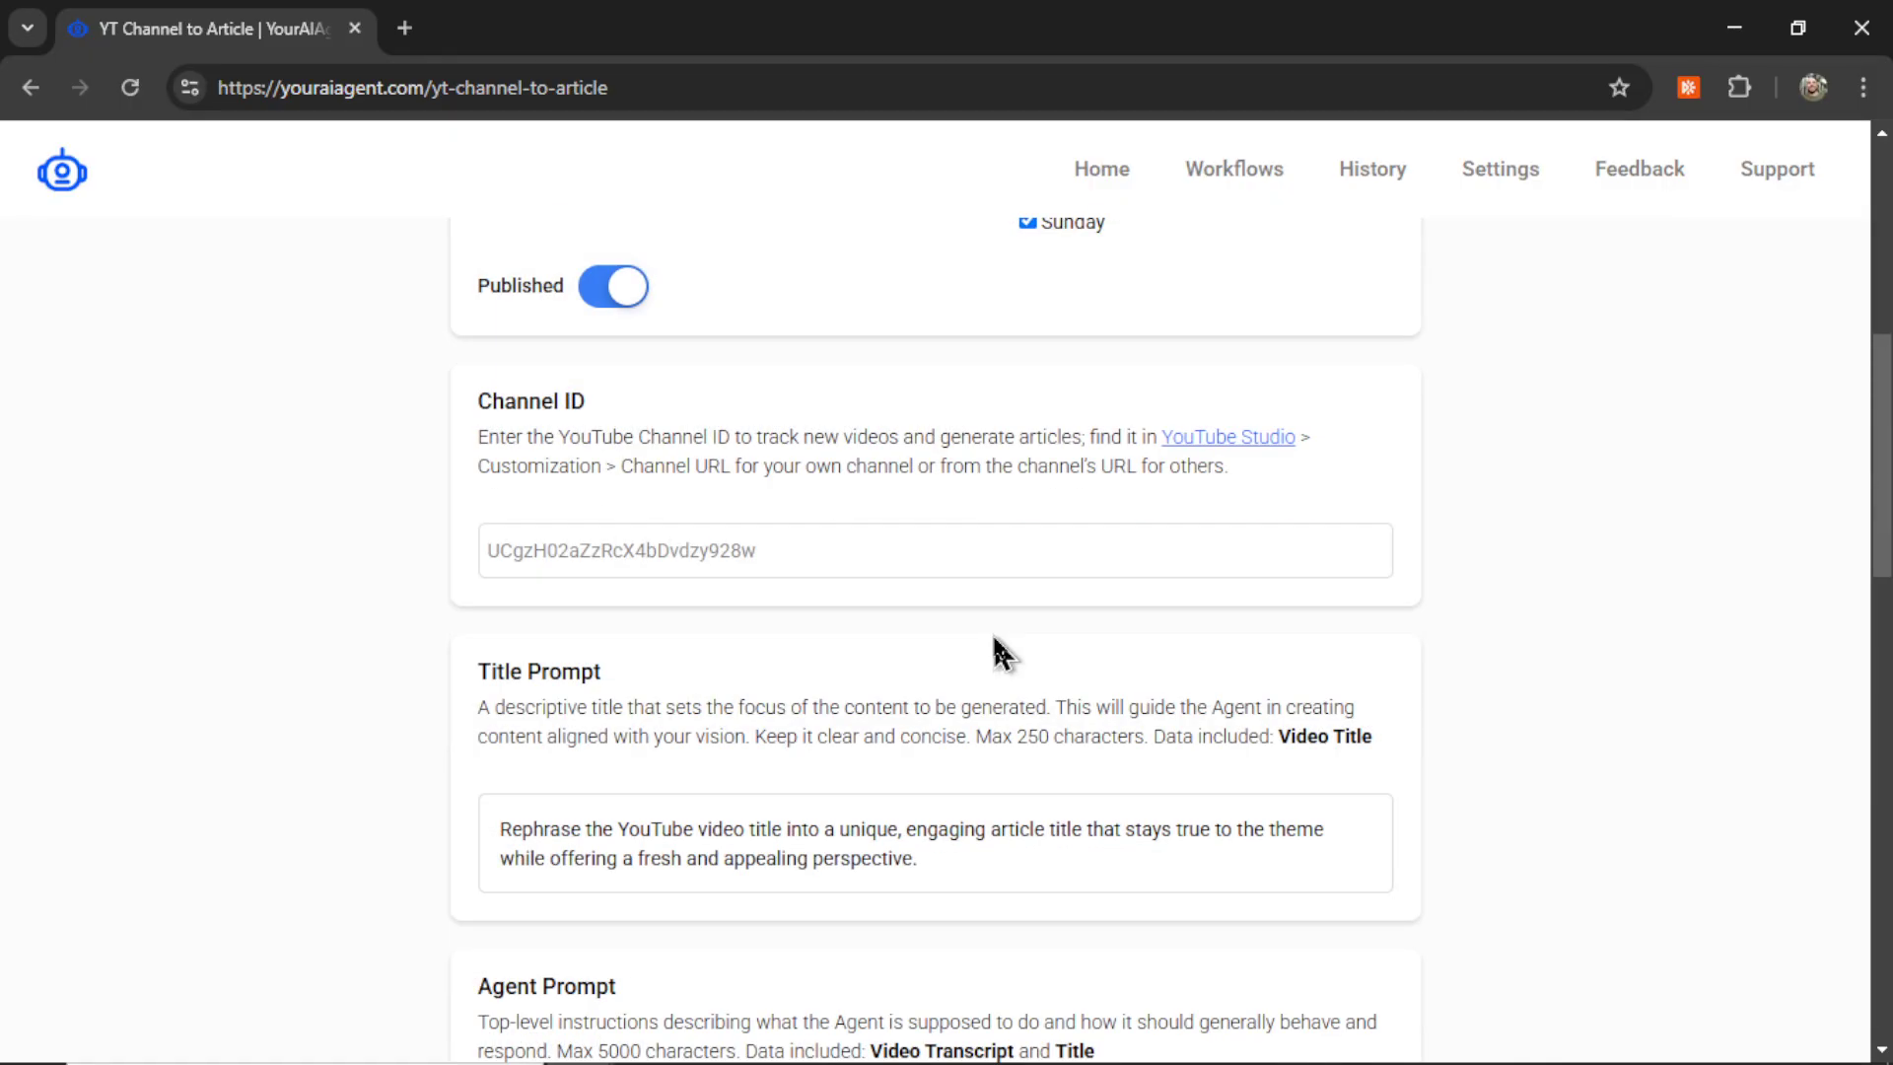
mouse_move(829, 565)
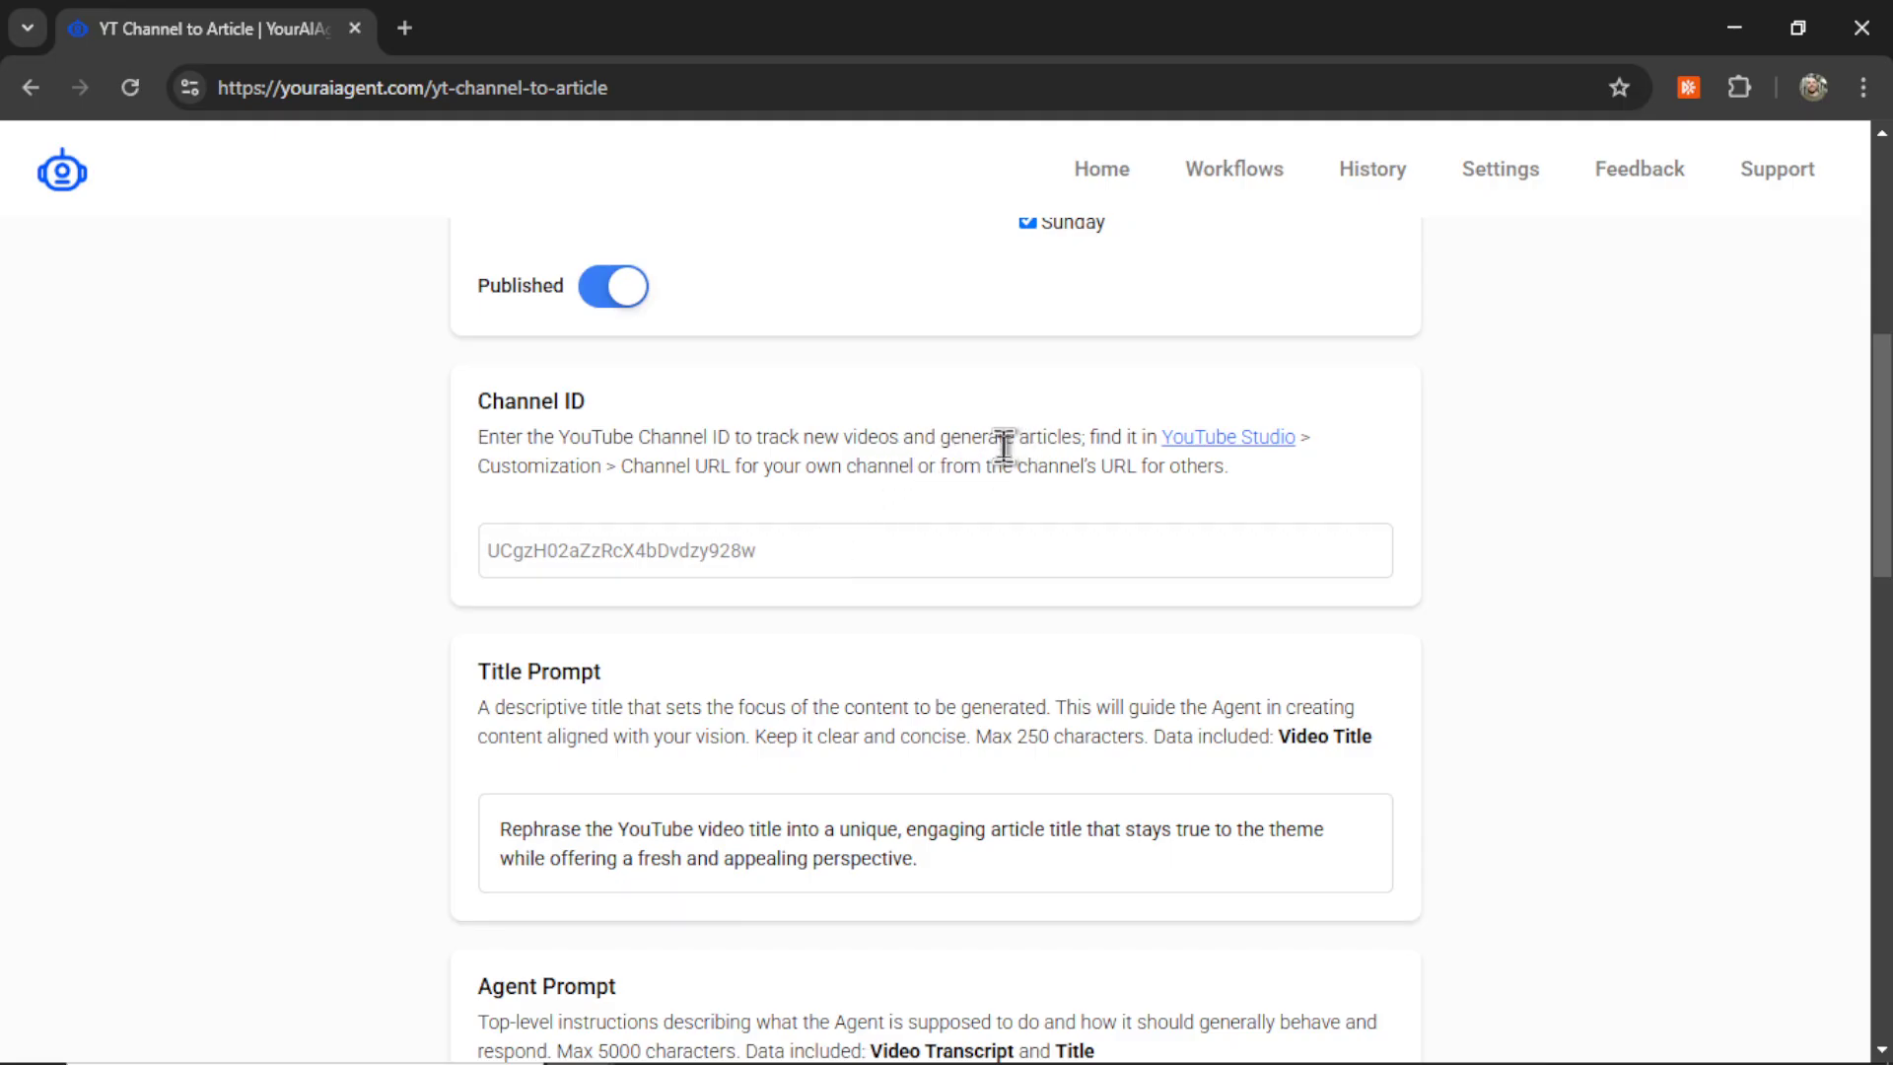
left_click(1227, 436)
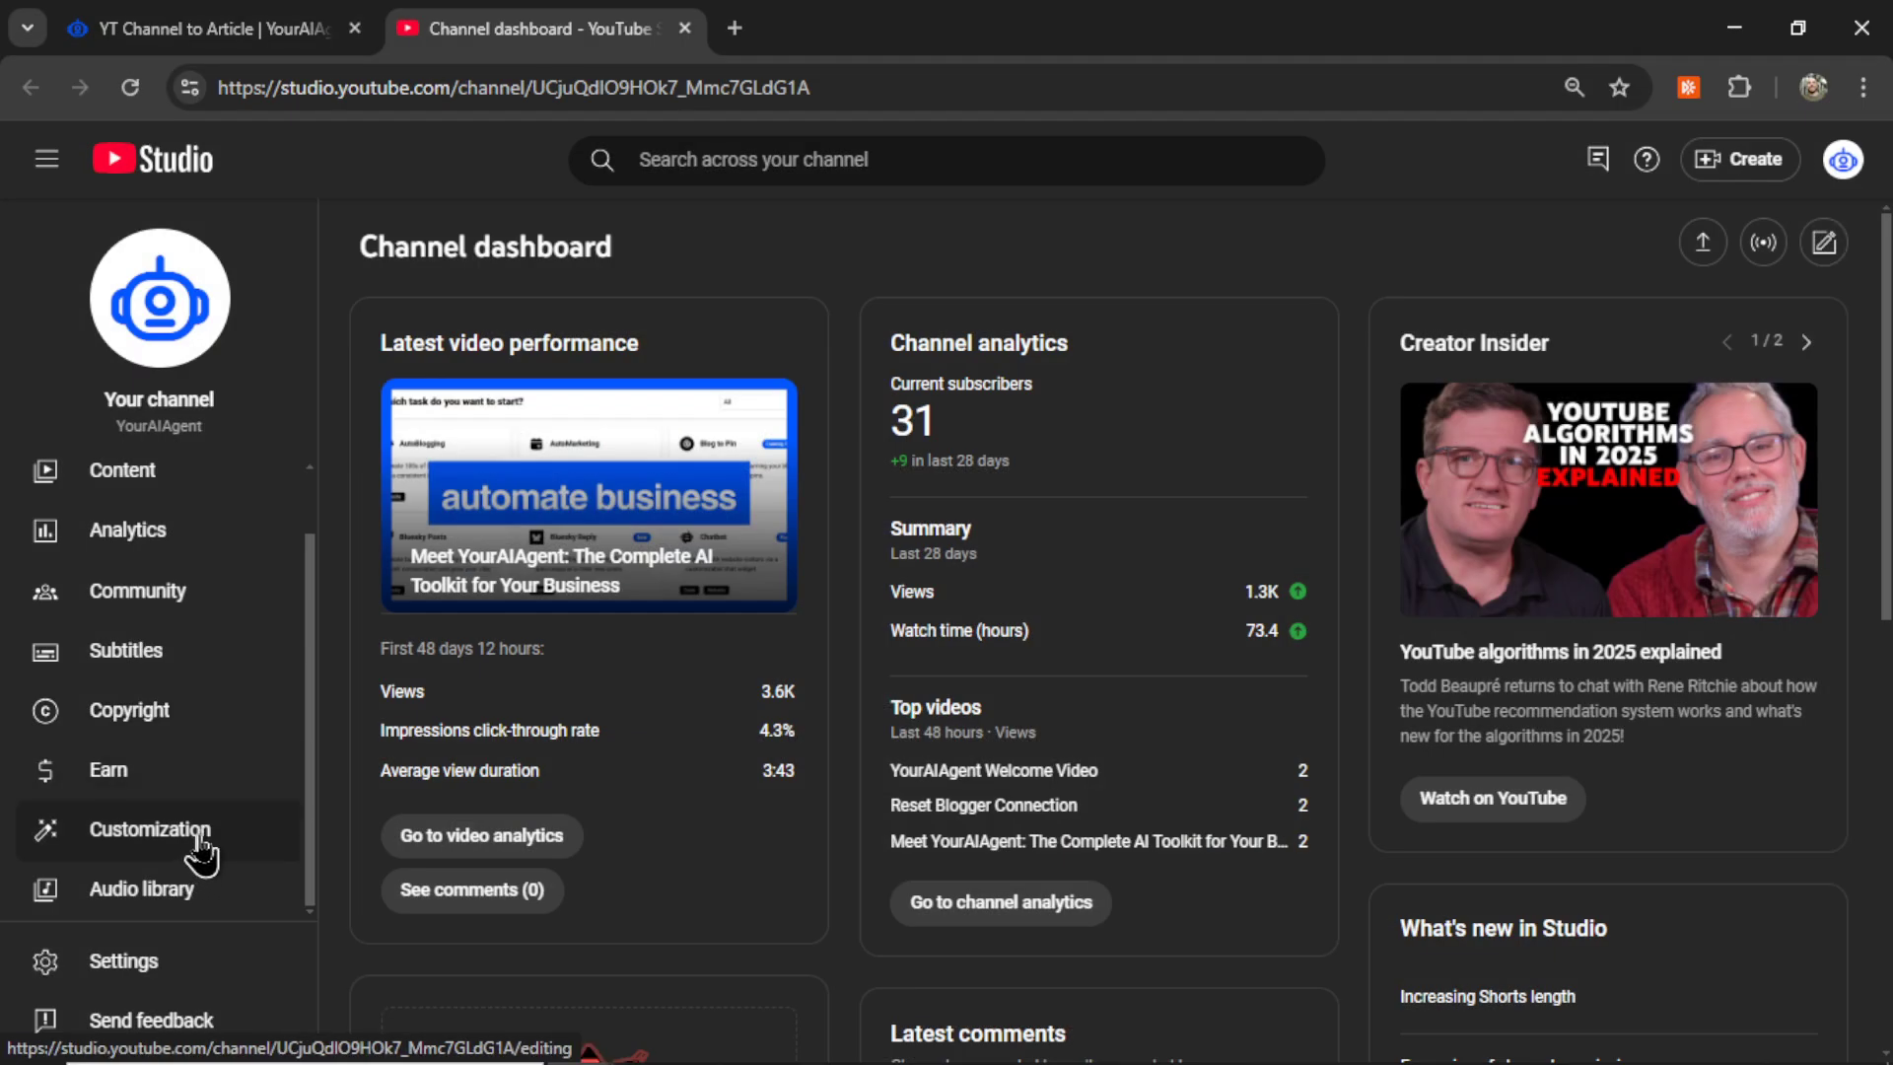
left_click(151, 829)
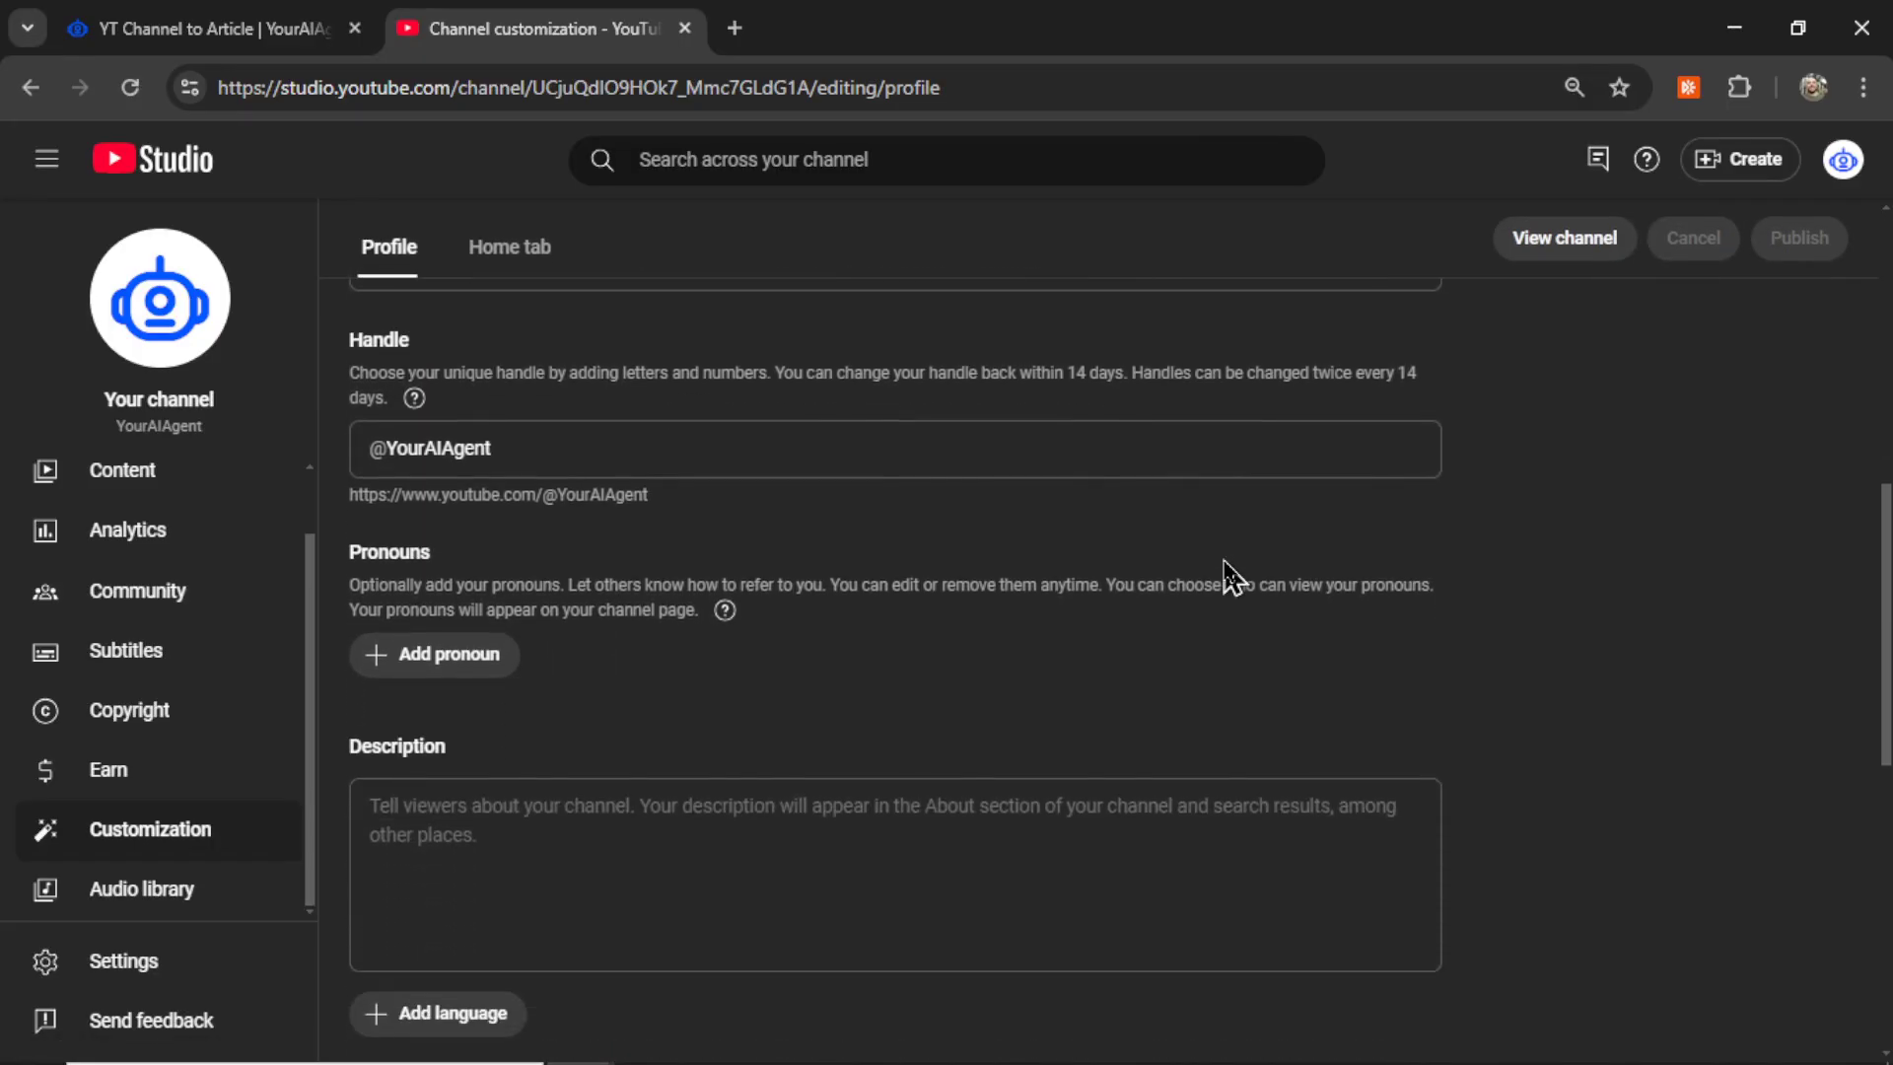
scroll("down", 3)
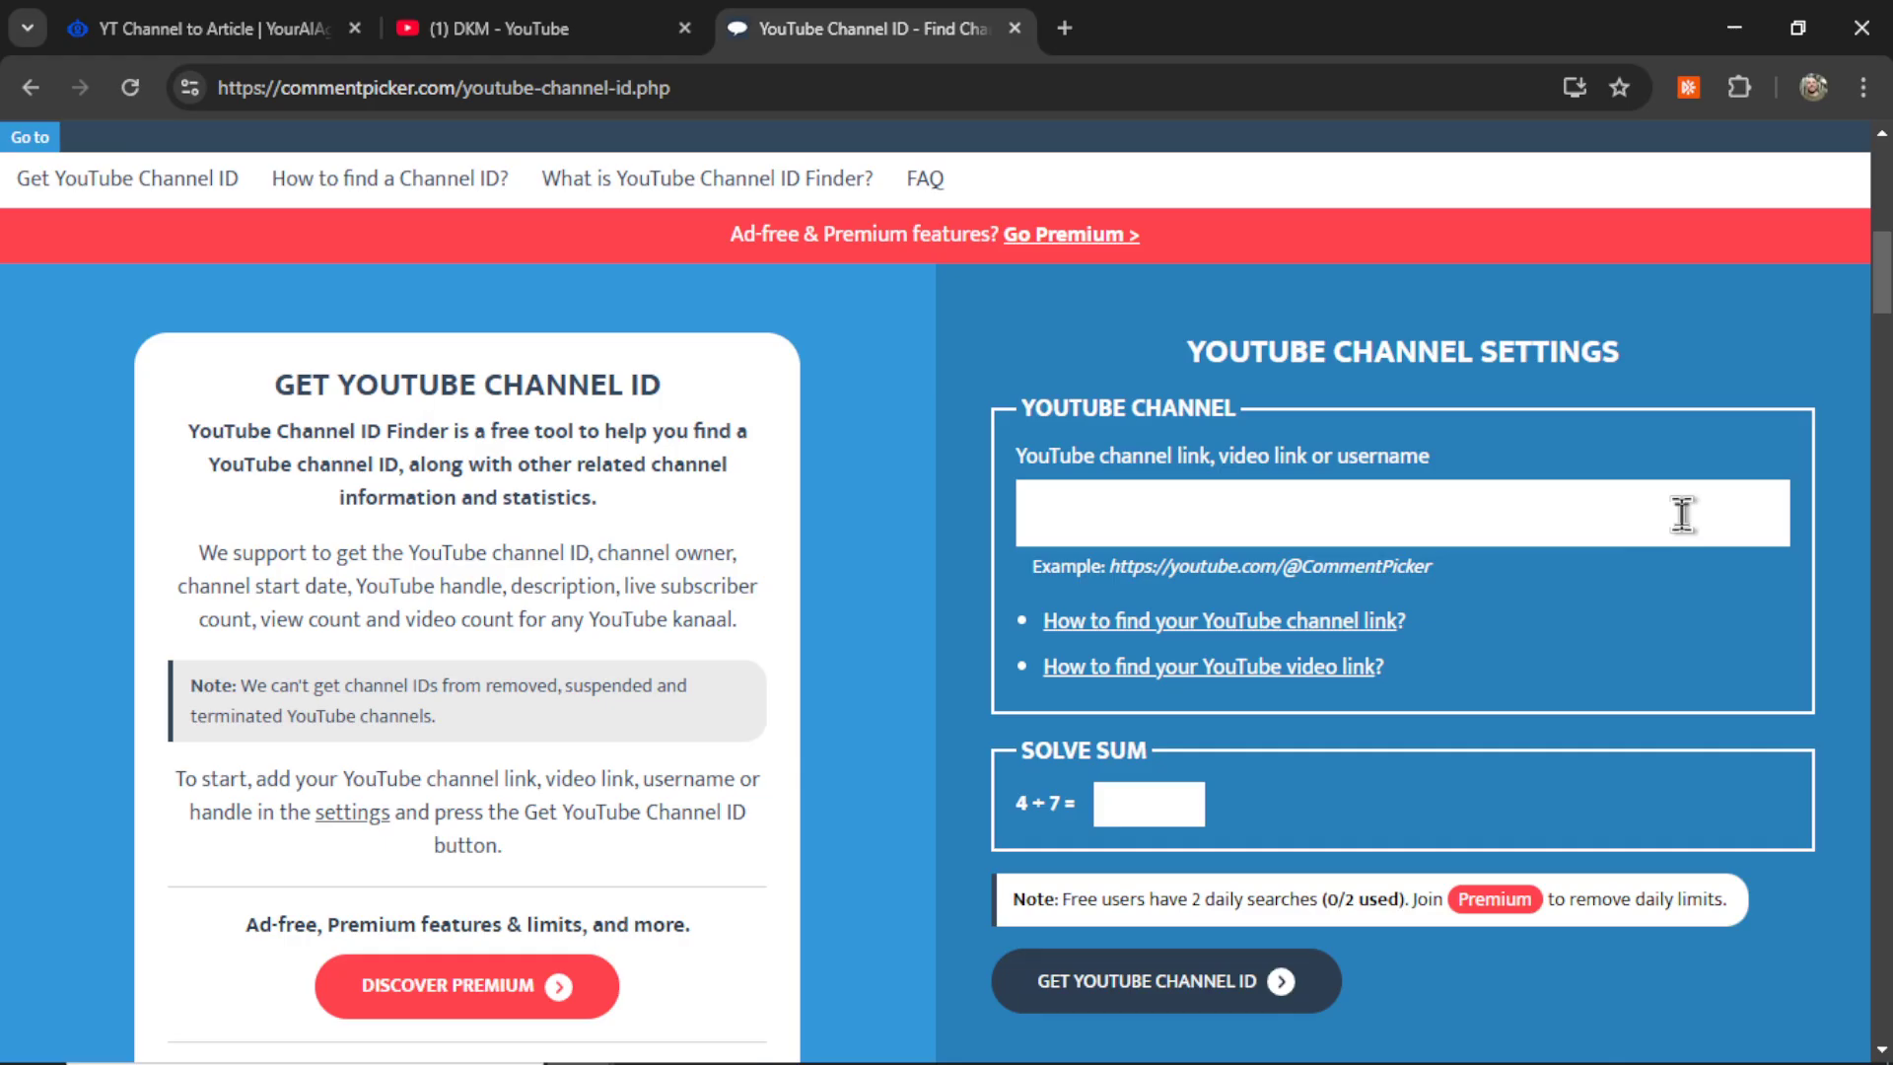
mouse_move(1406, 507)
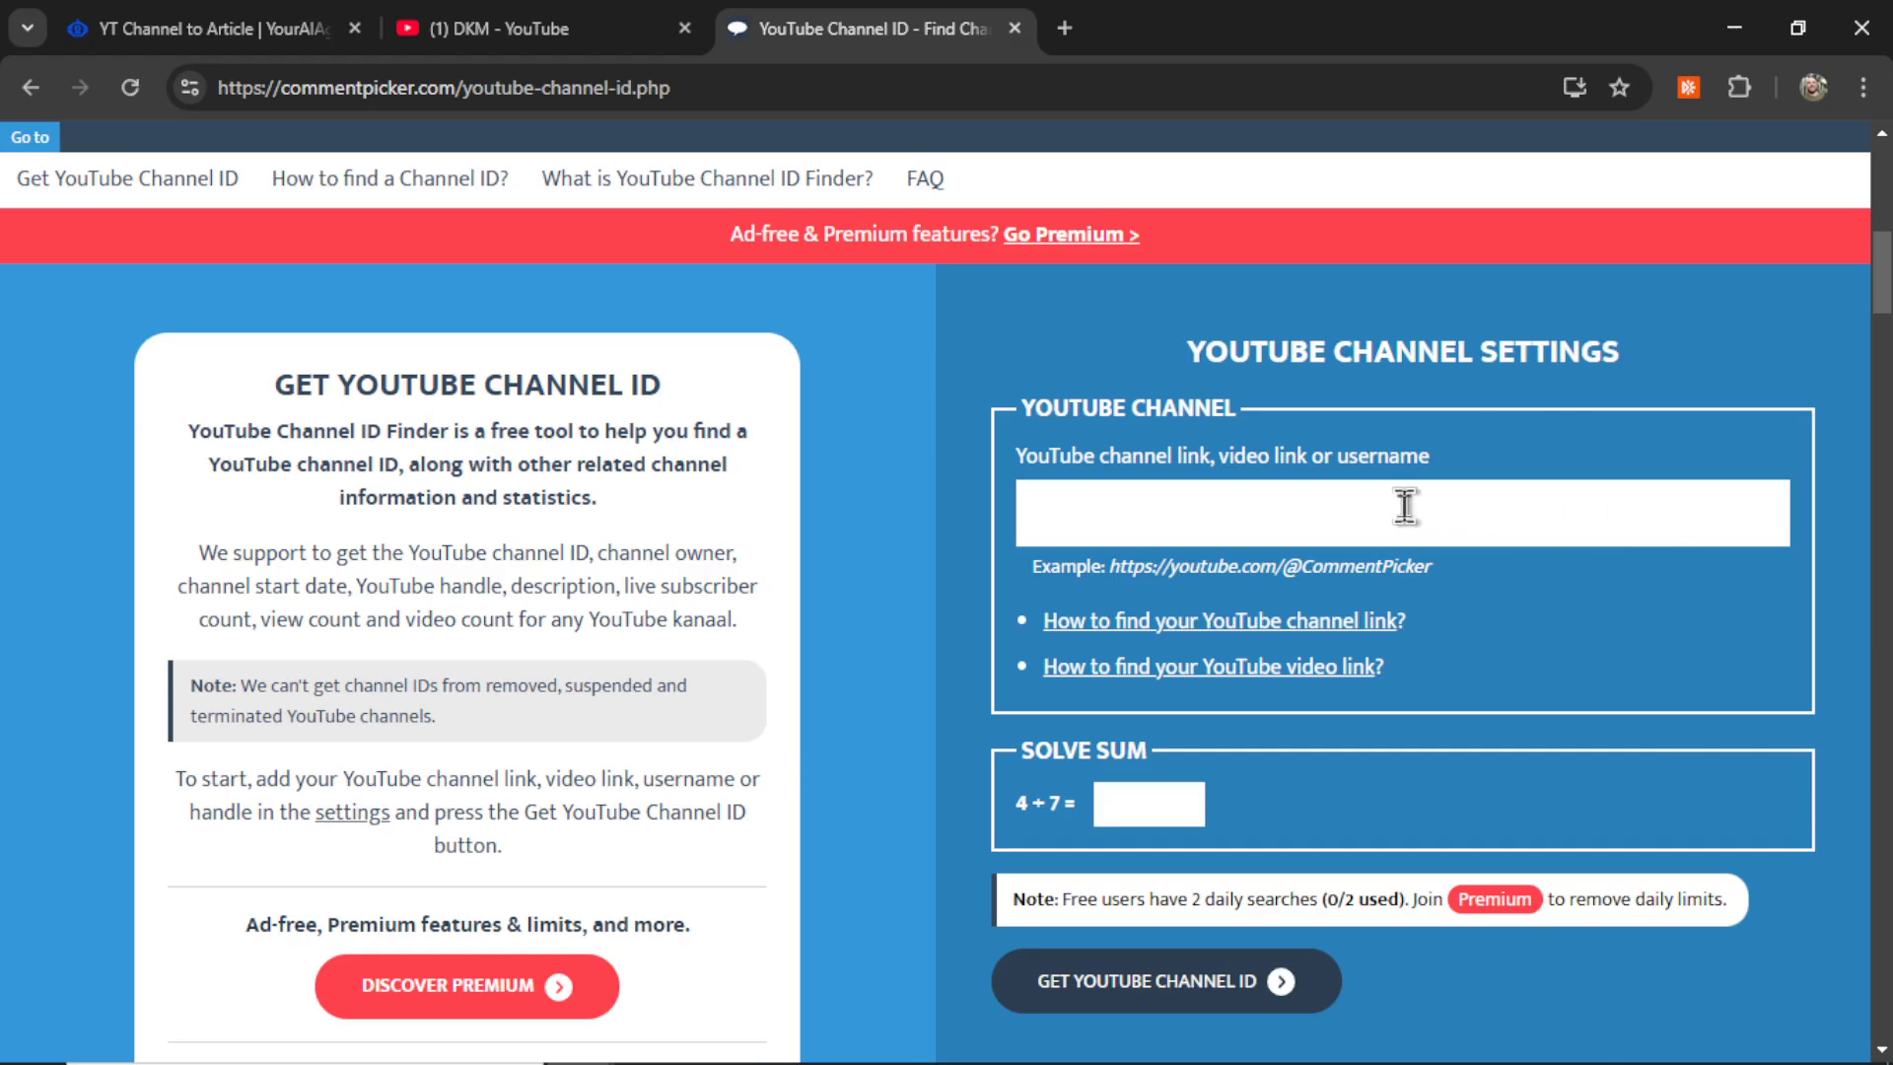
type("@DKM_Sports")
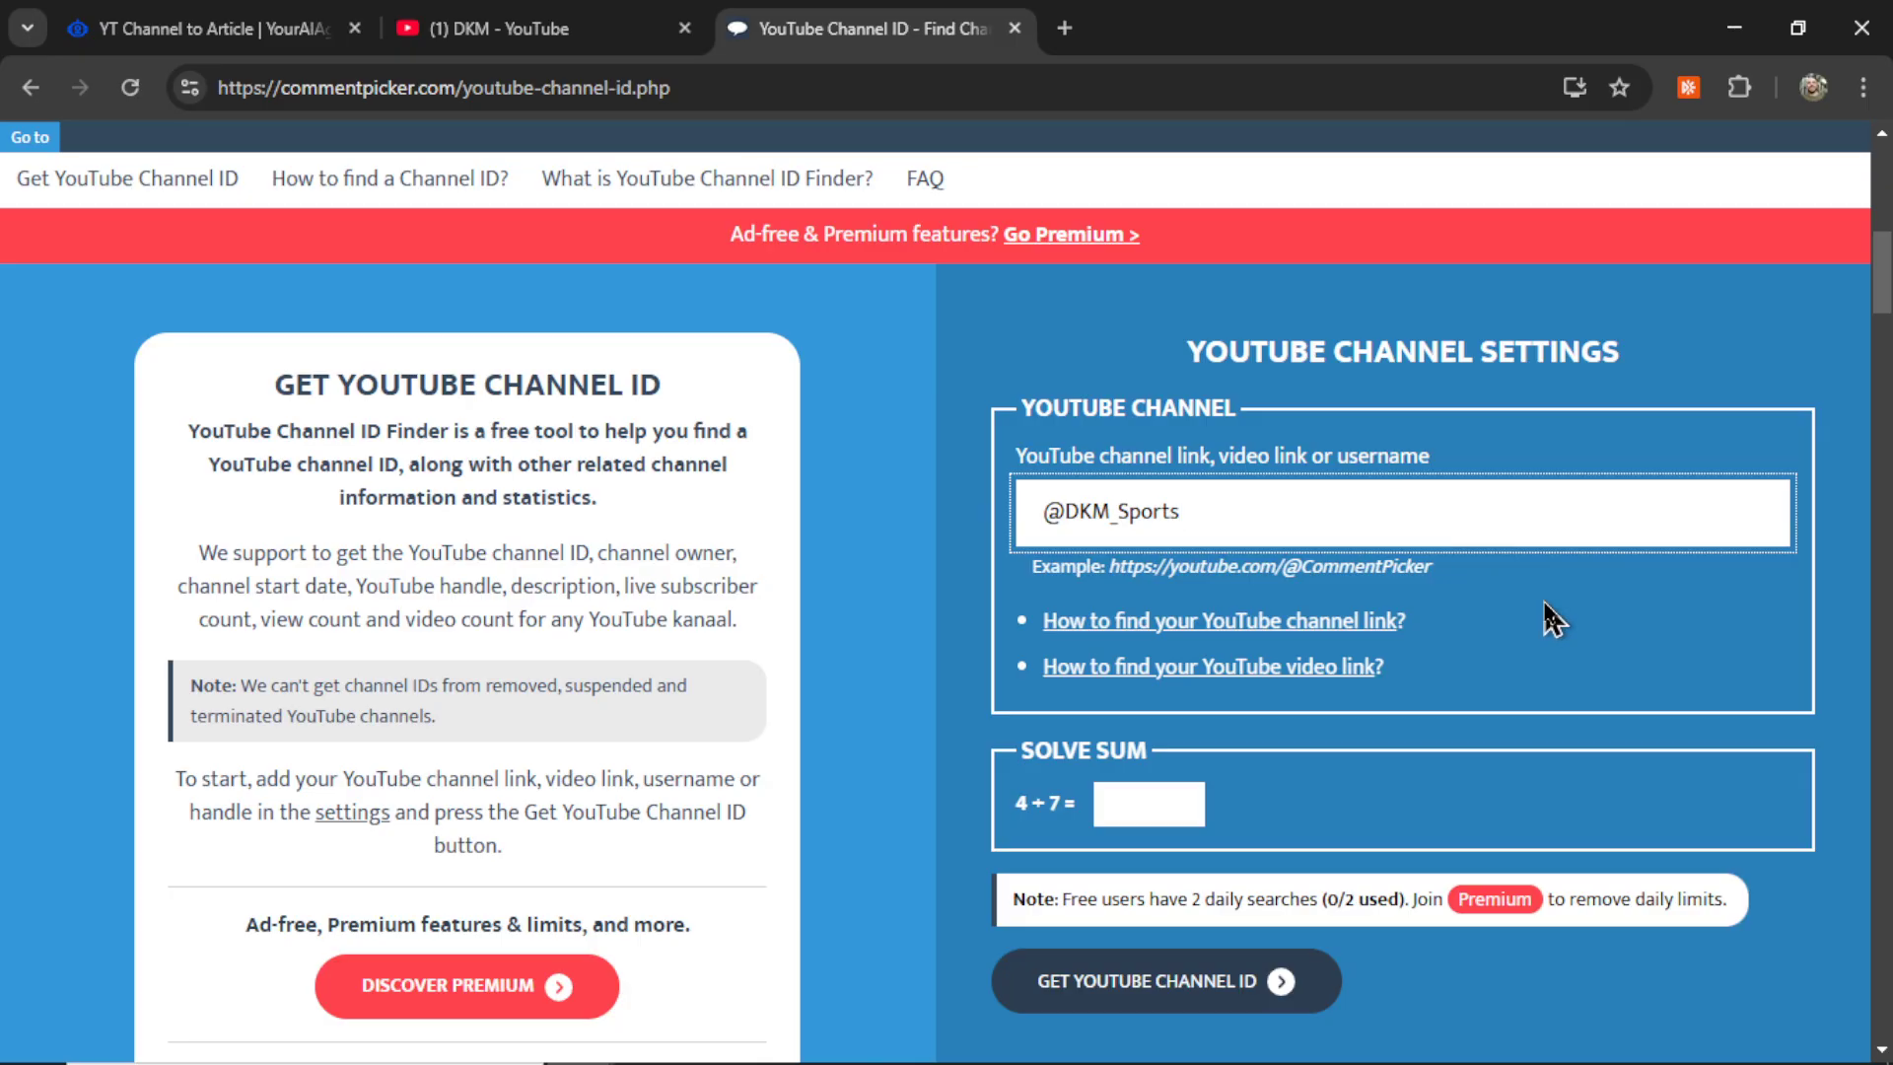
type("11")
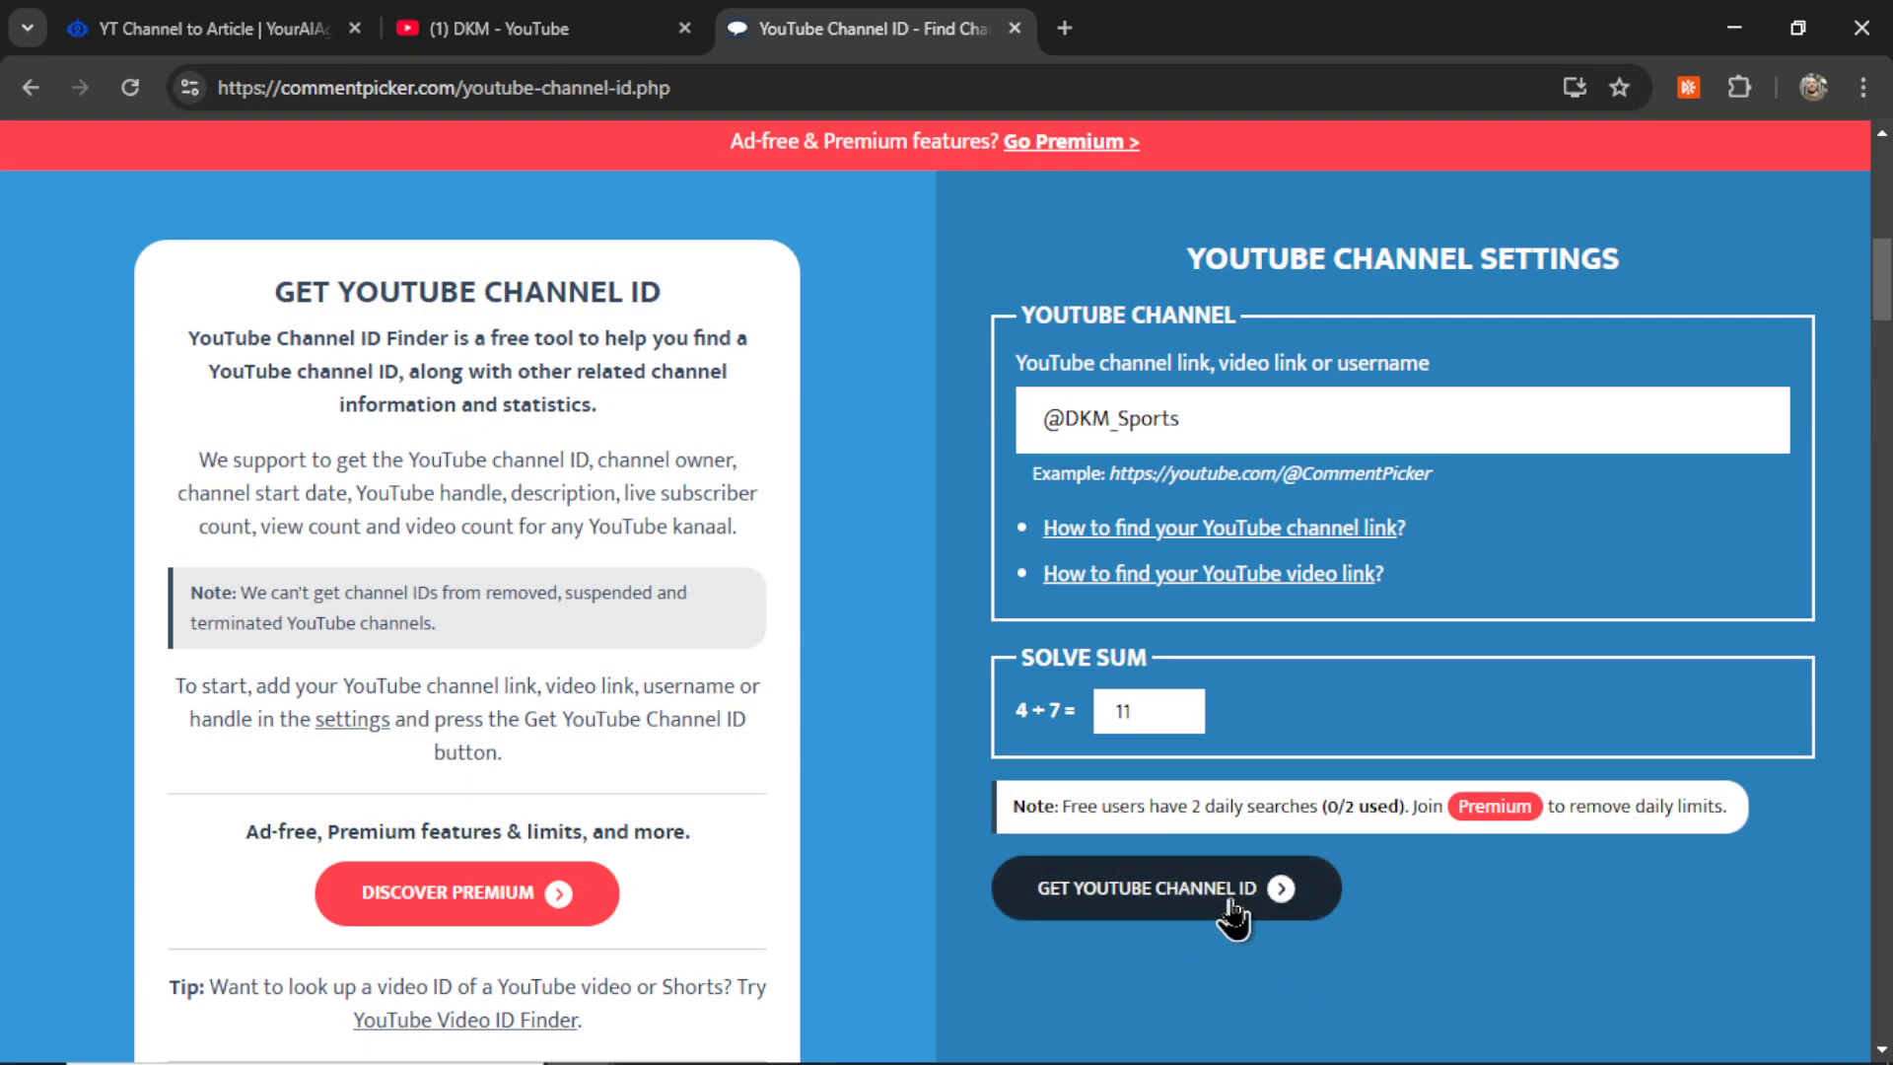
left_click(1166, 888)
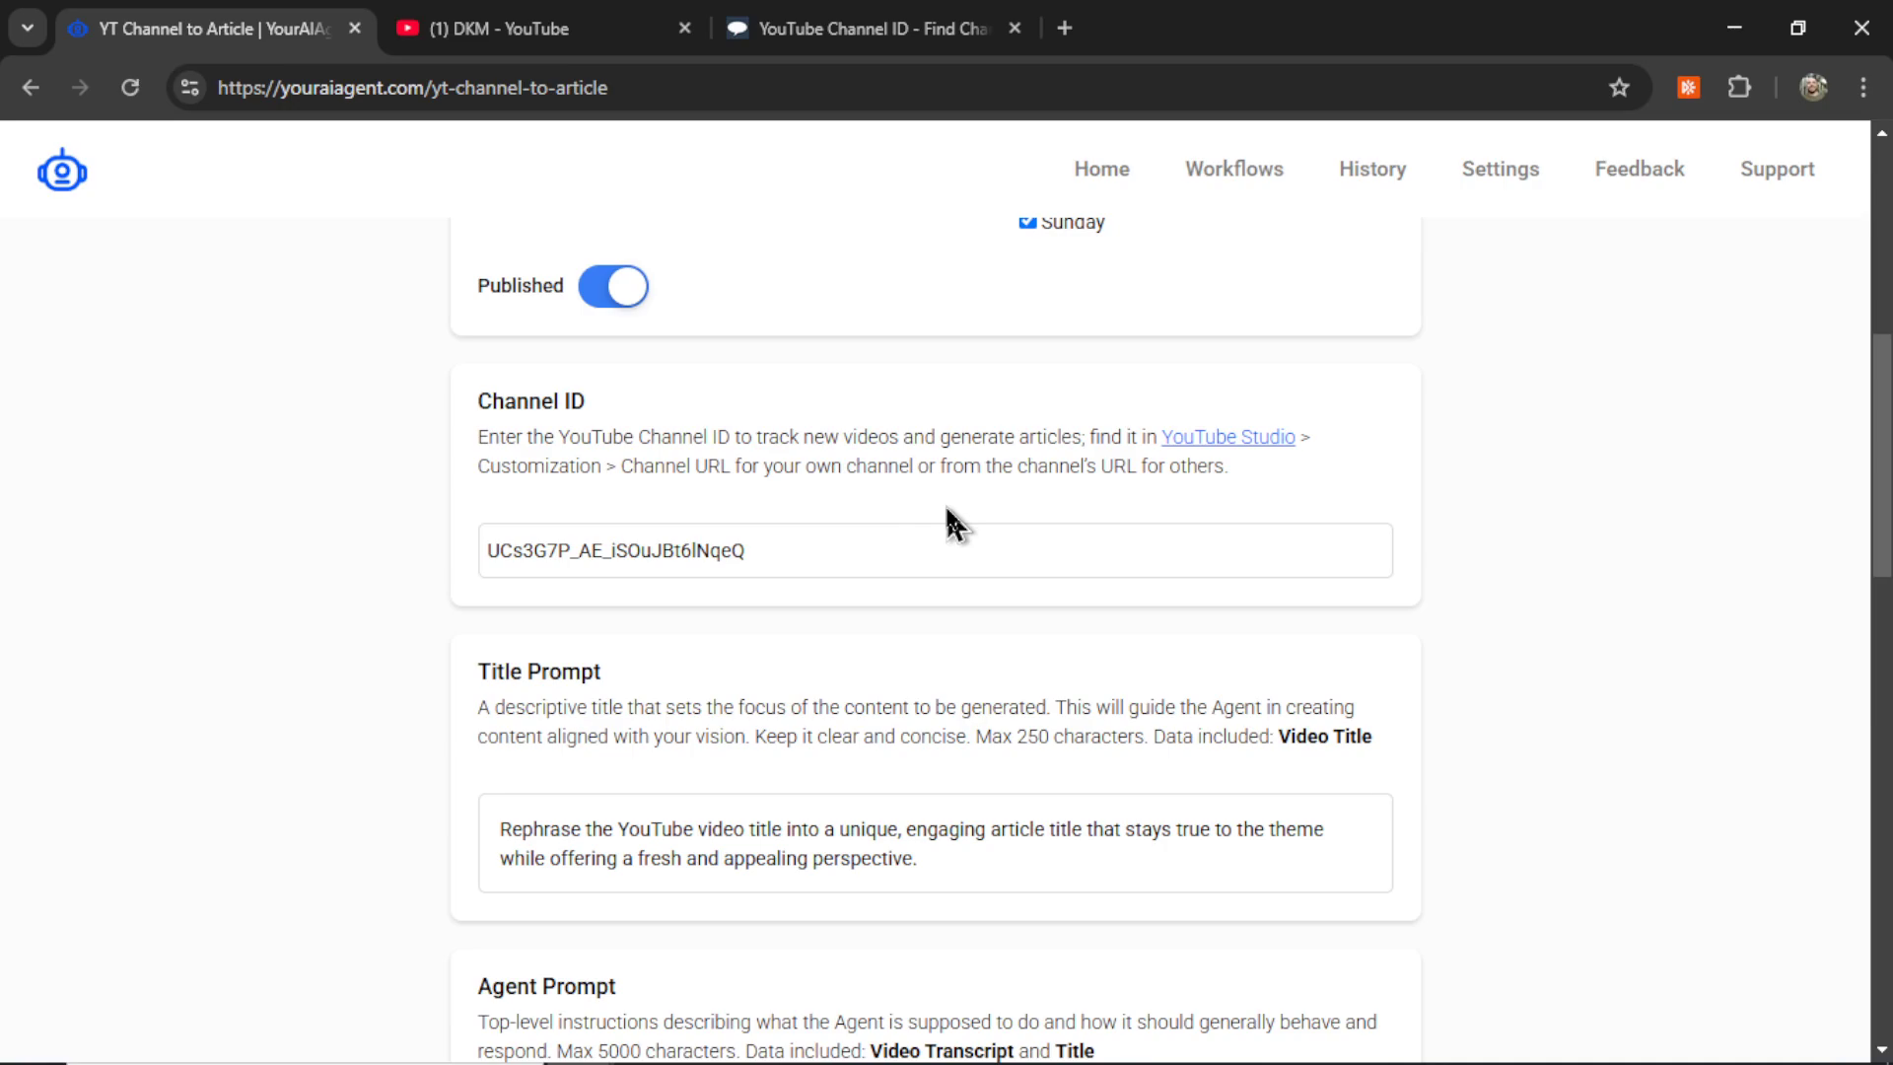
mouse_move(691, 618)
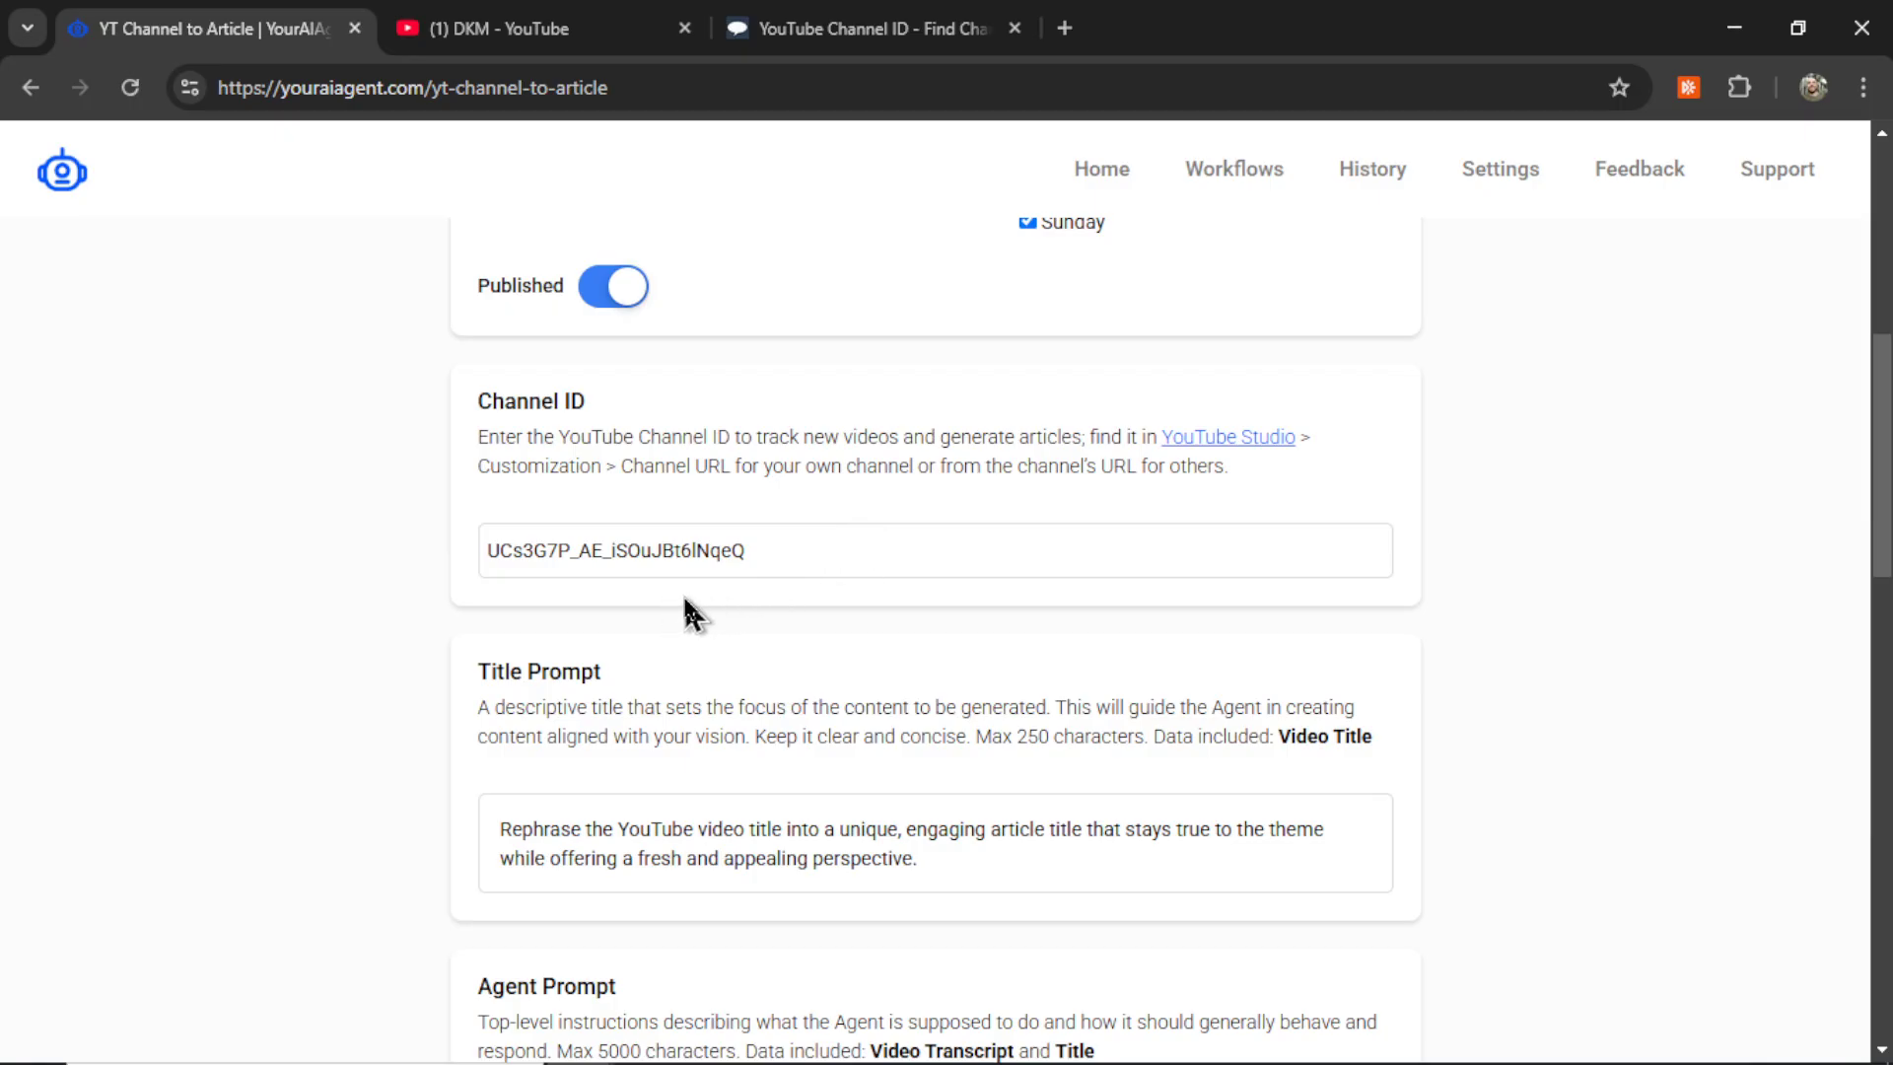
mouse_move(683, 600)
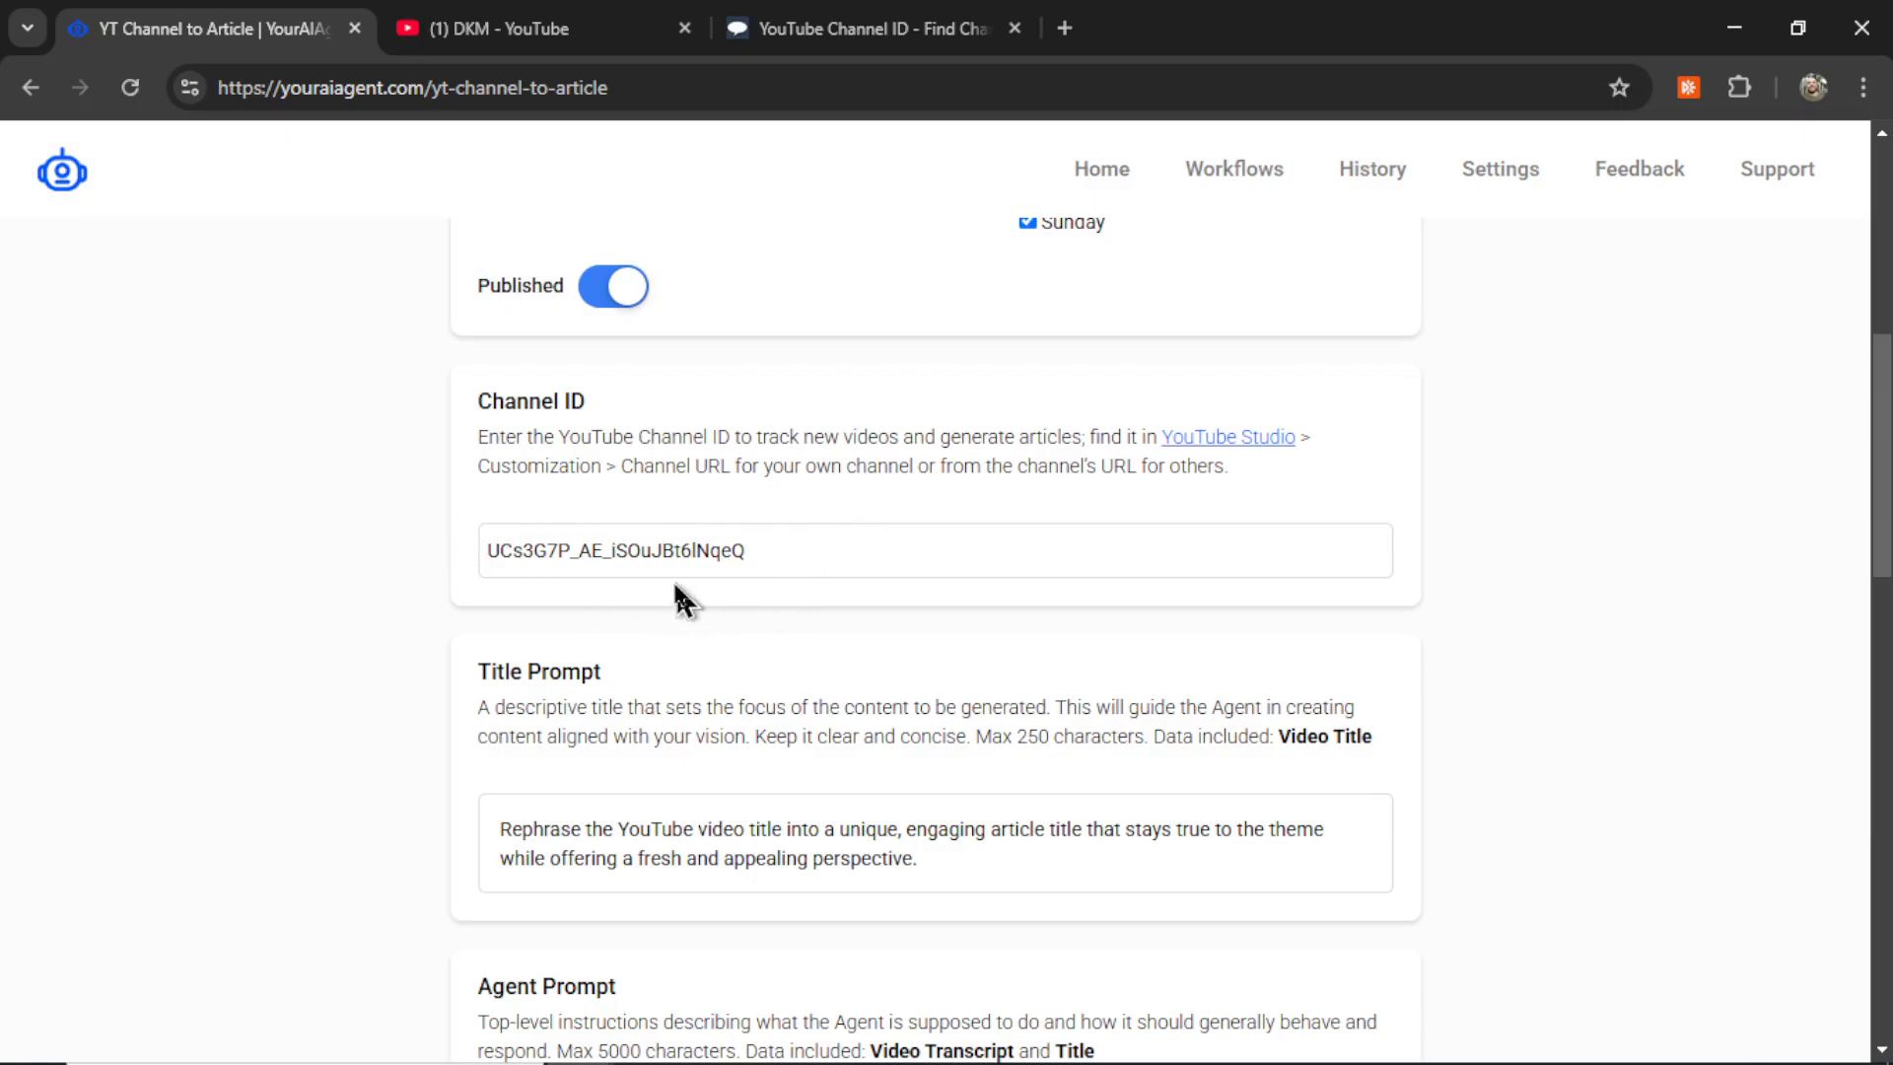
mouse_move(766, 605)
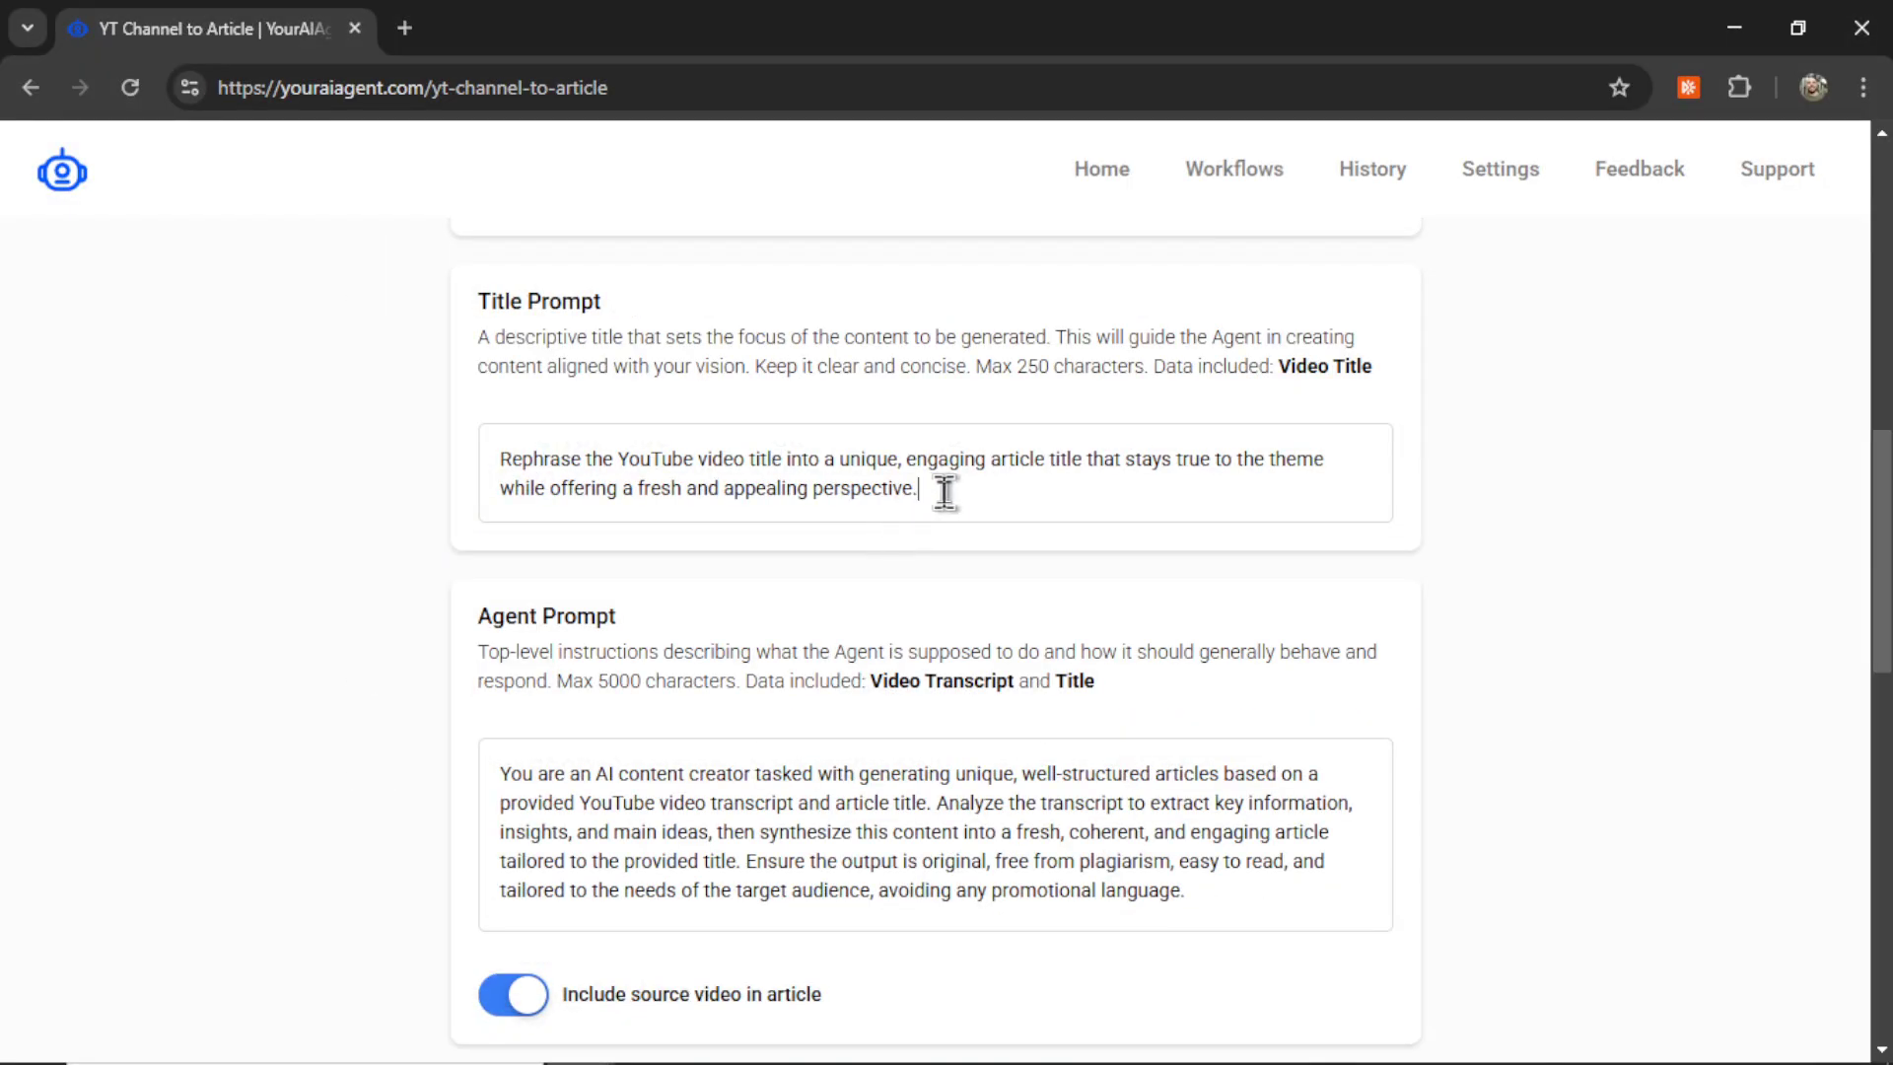
scroll("down", 3)
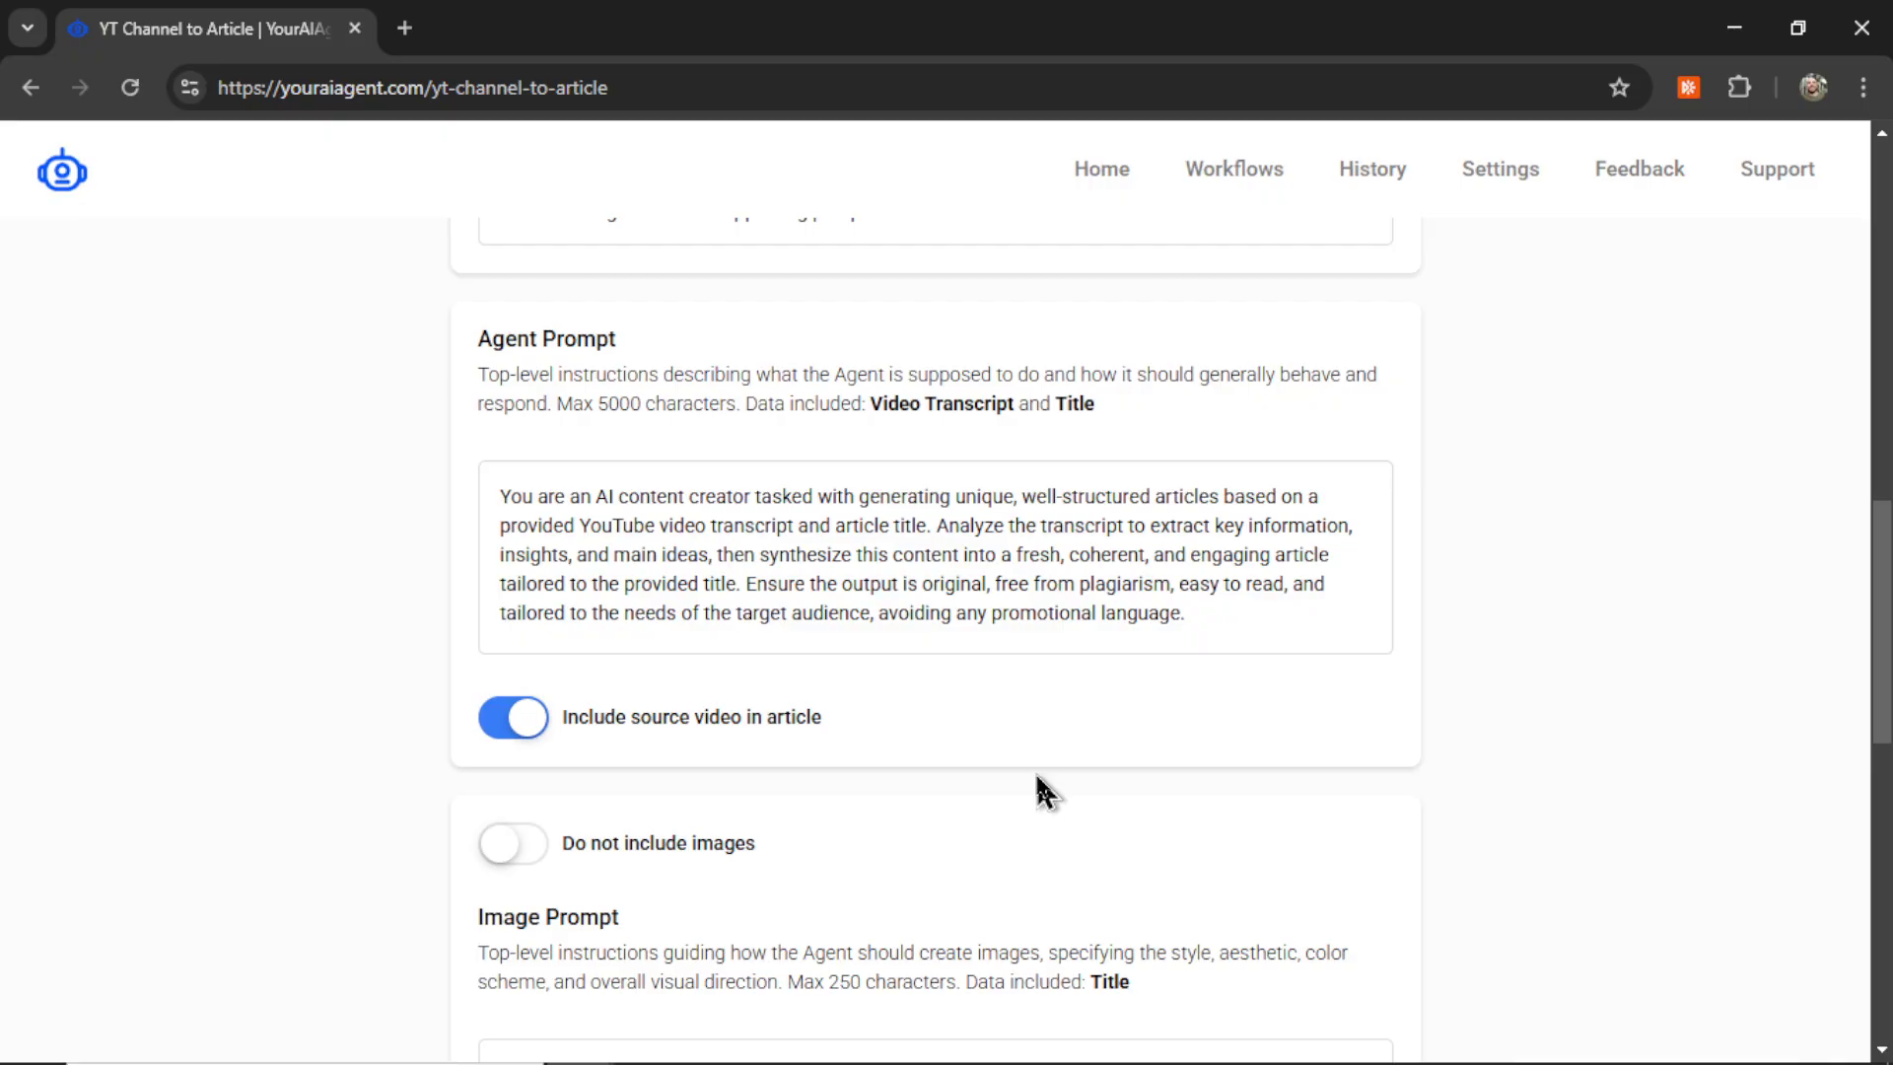
double_click(663, 403)
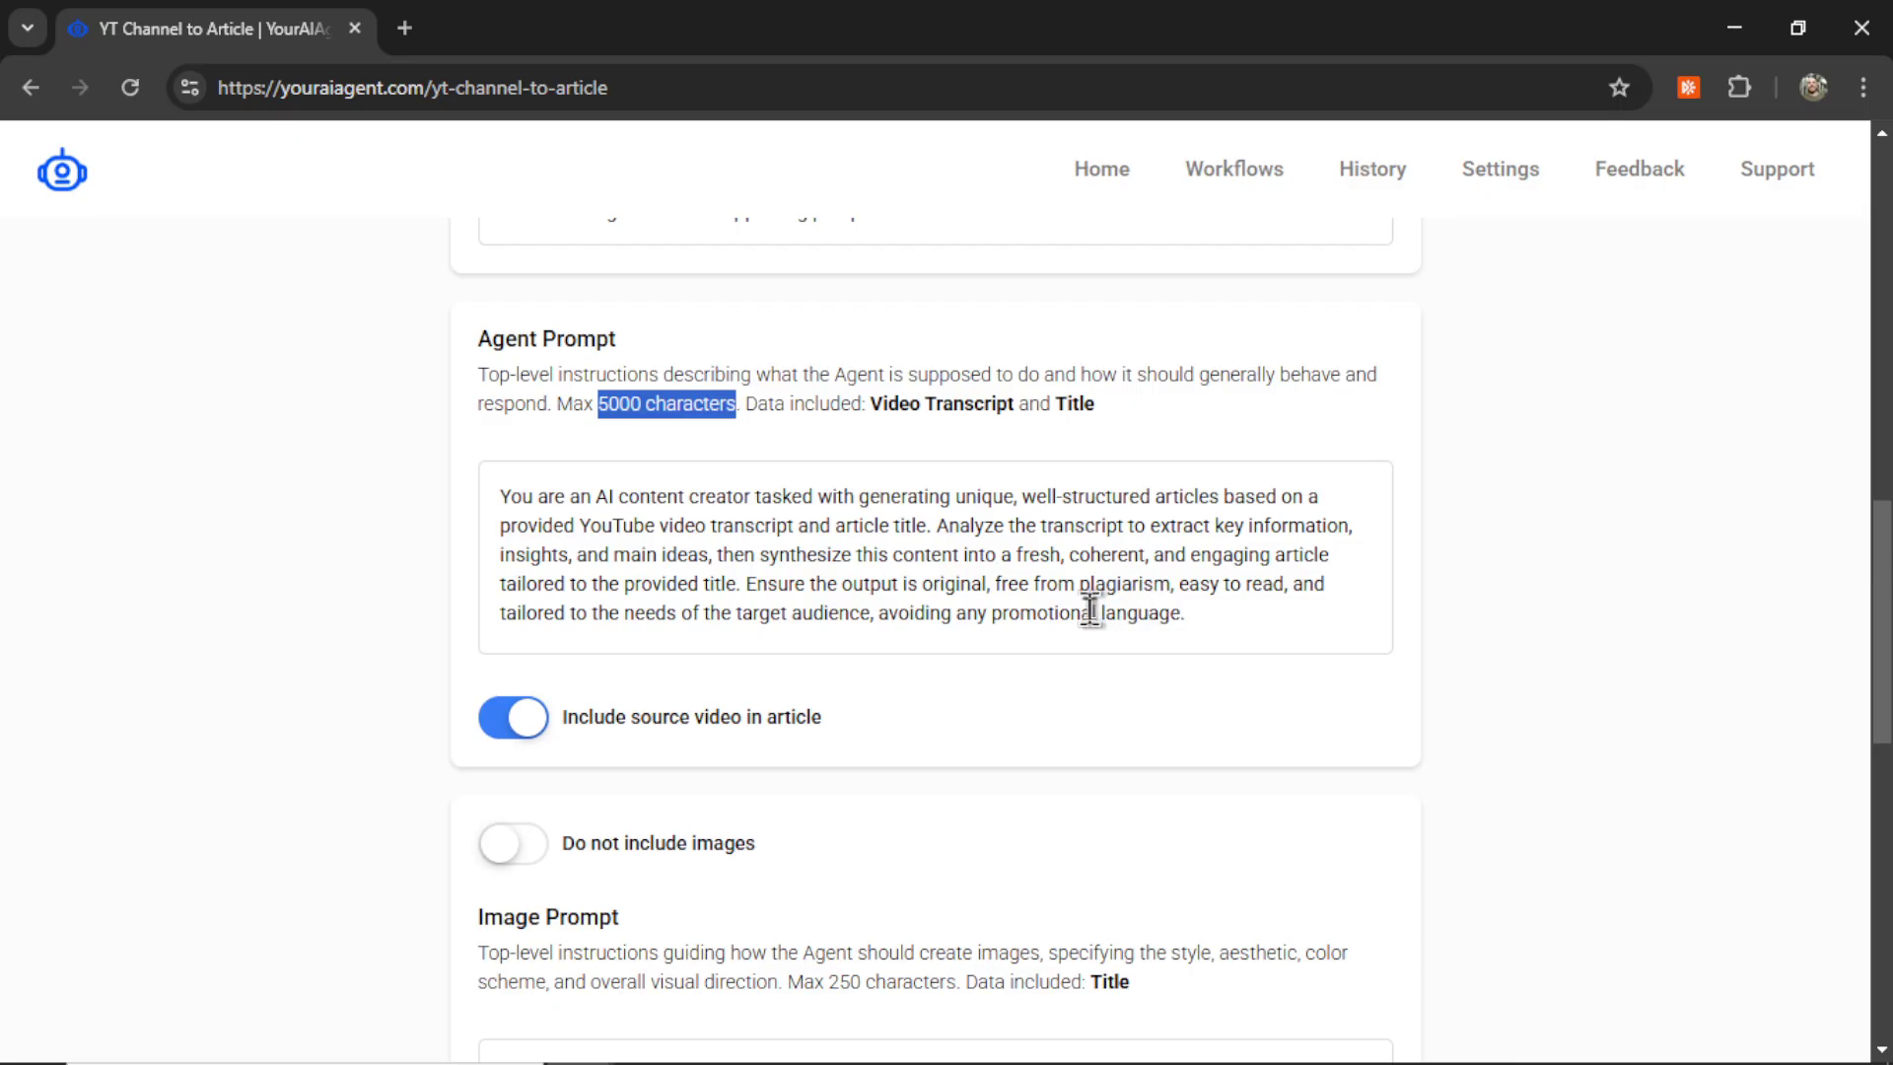
mouse_move(898, 468)
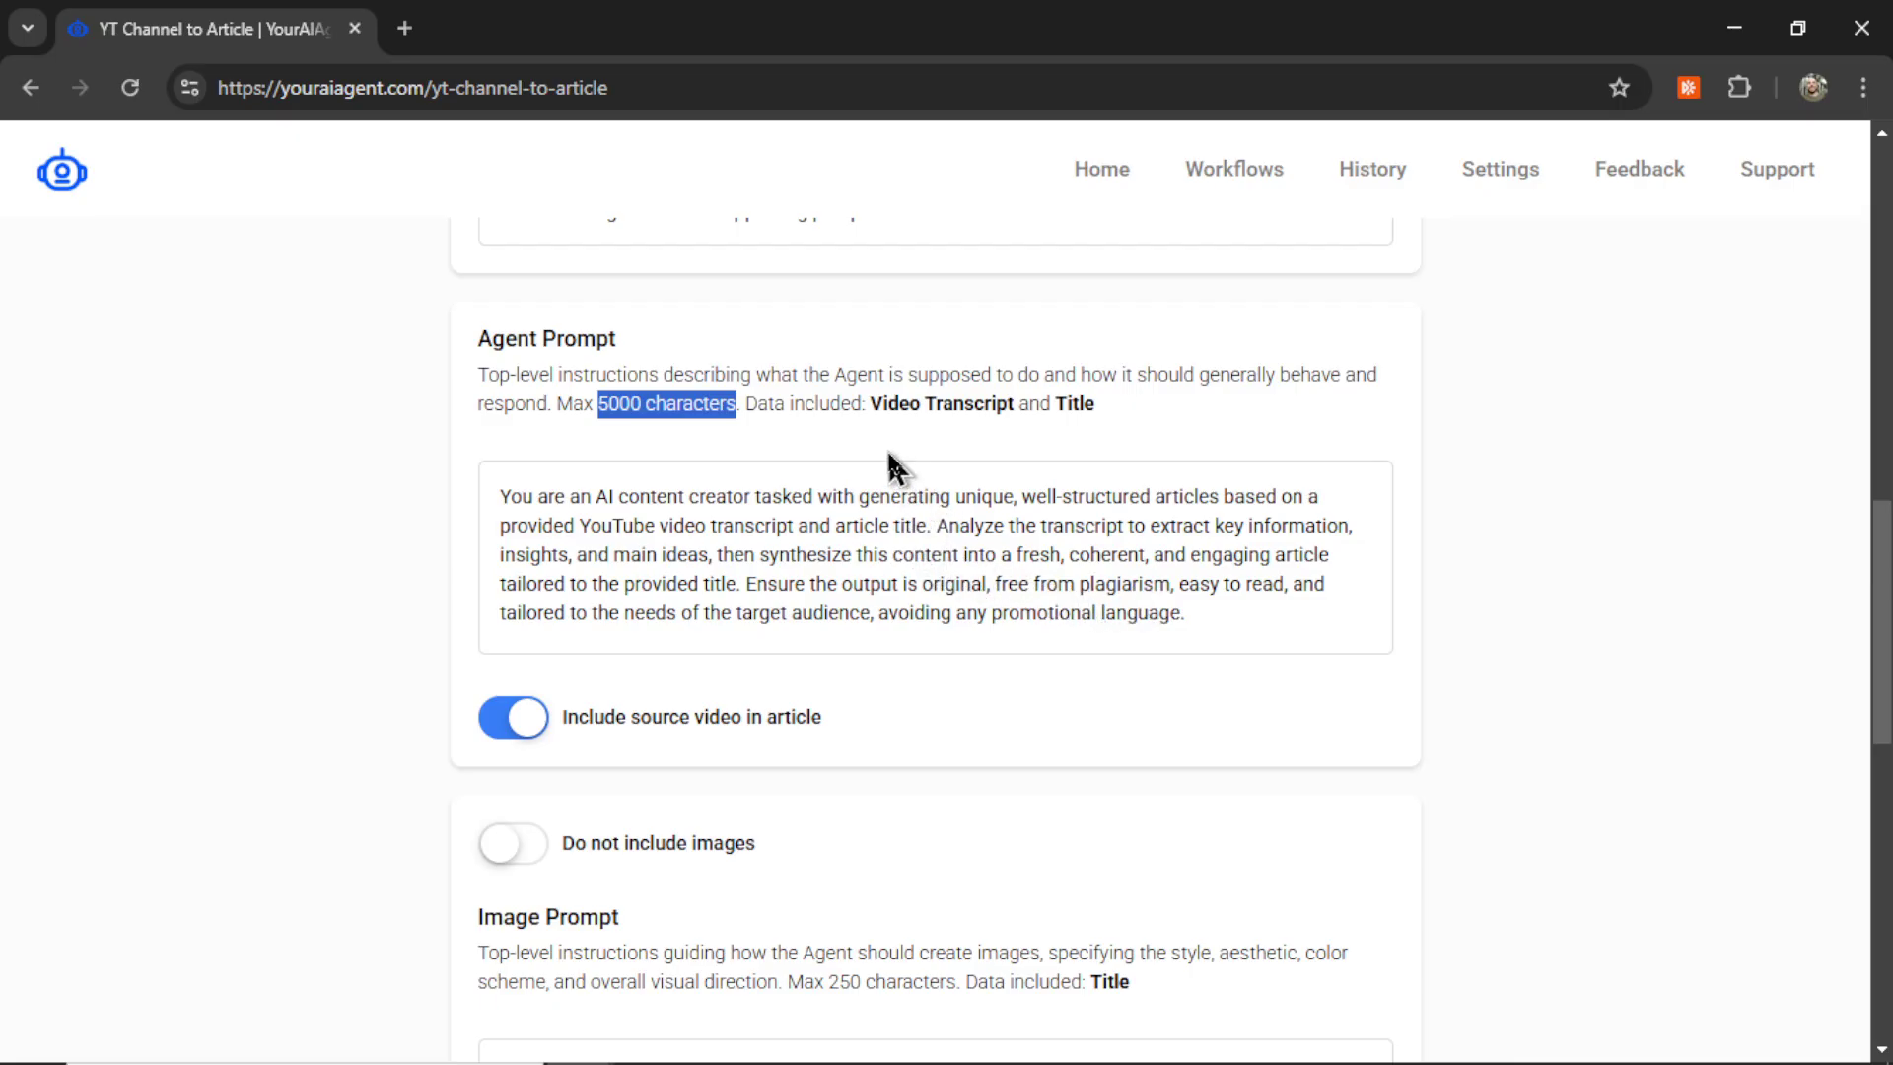
double_click(940, 404)
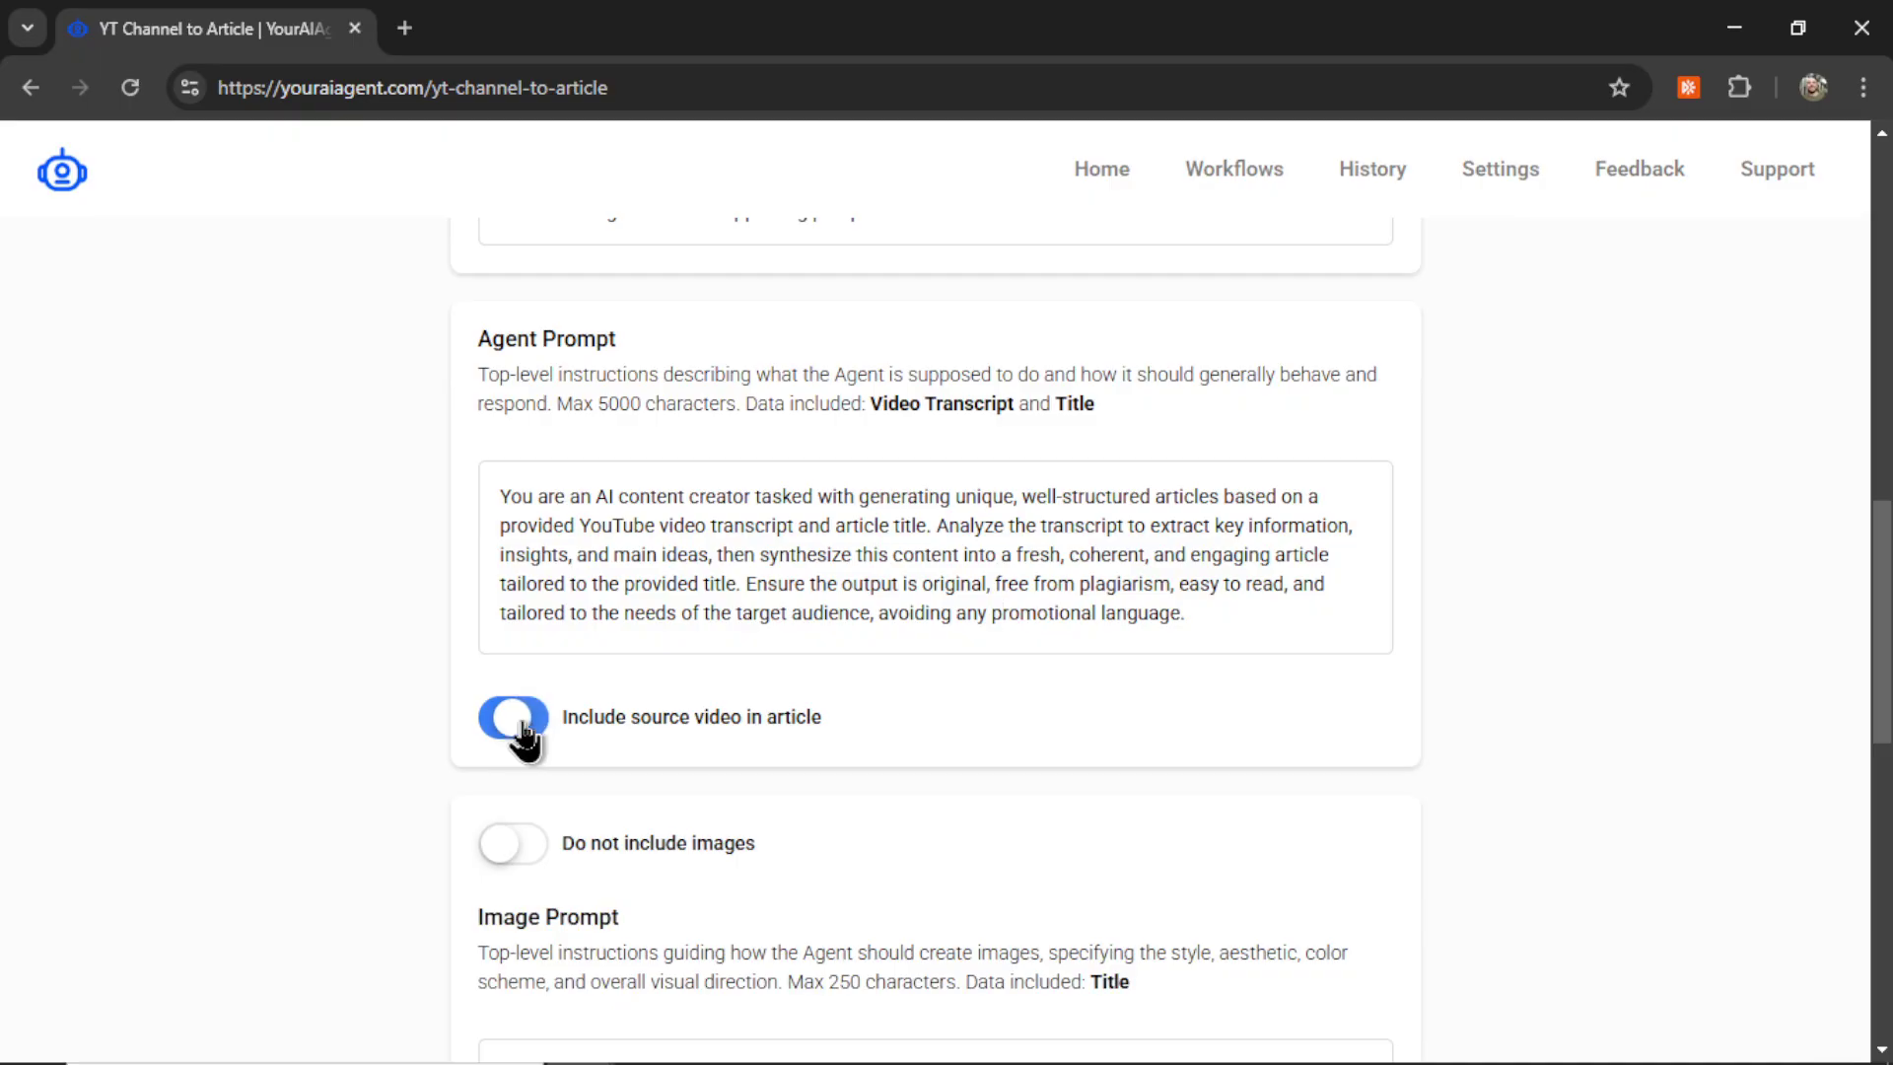
left_click(513, 717)
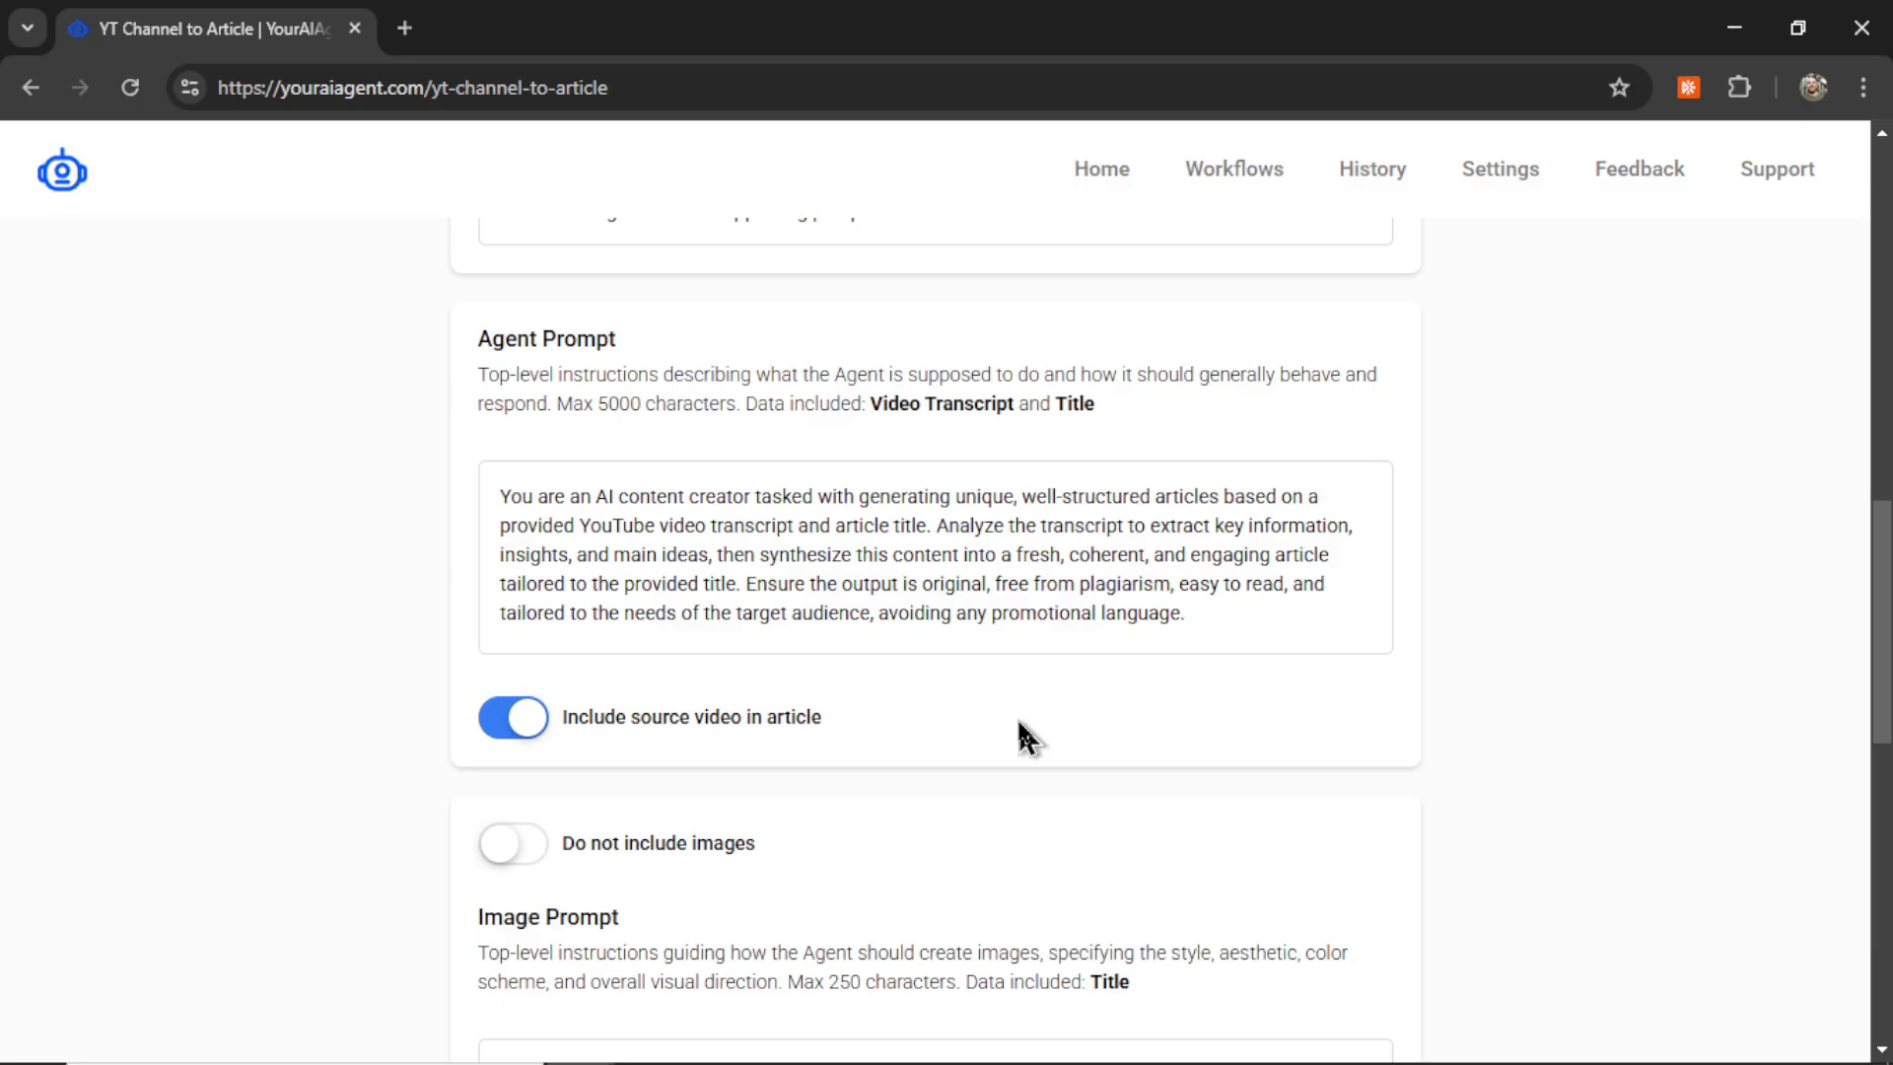
scroll("down", 3)
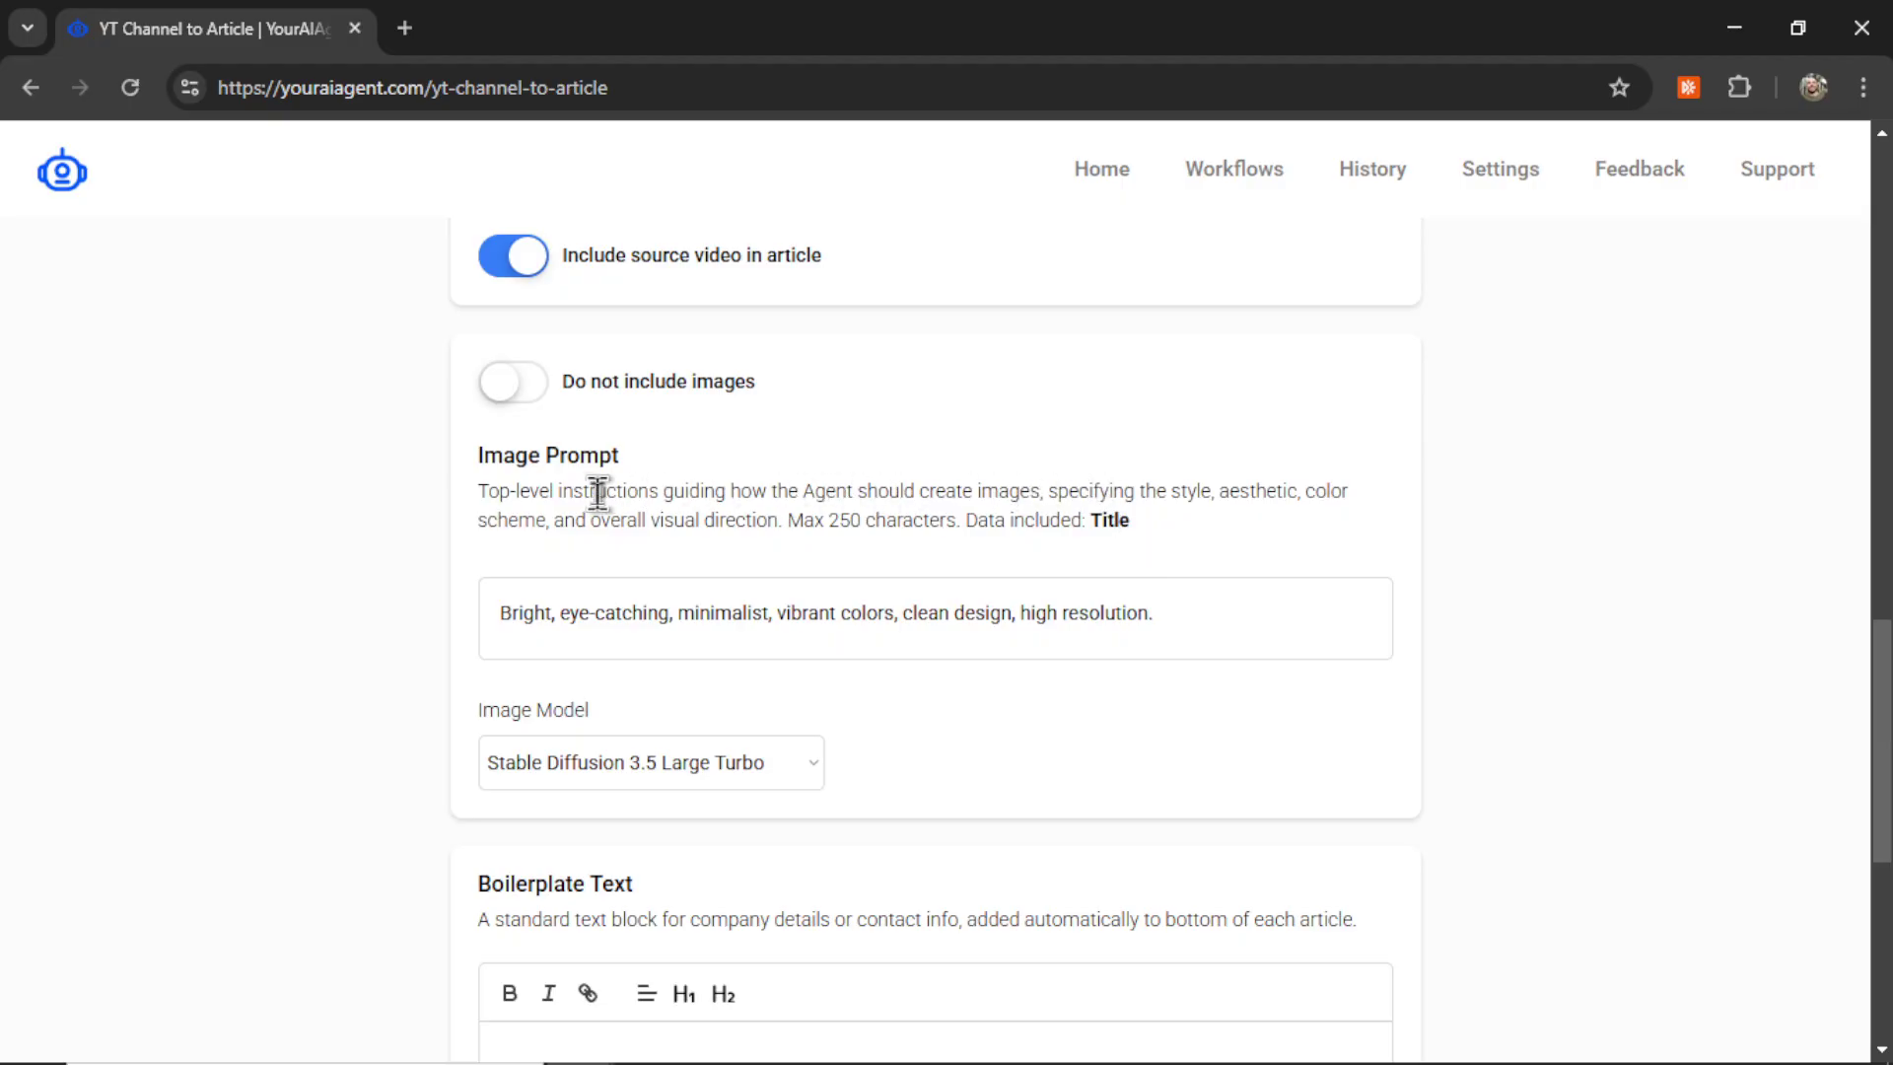
mouse_move(1251, 593)
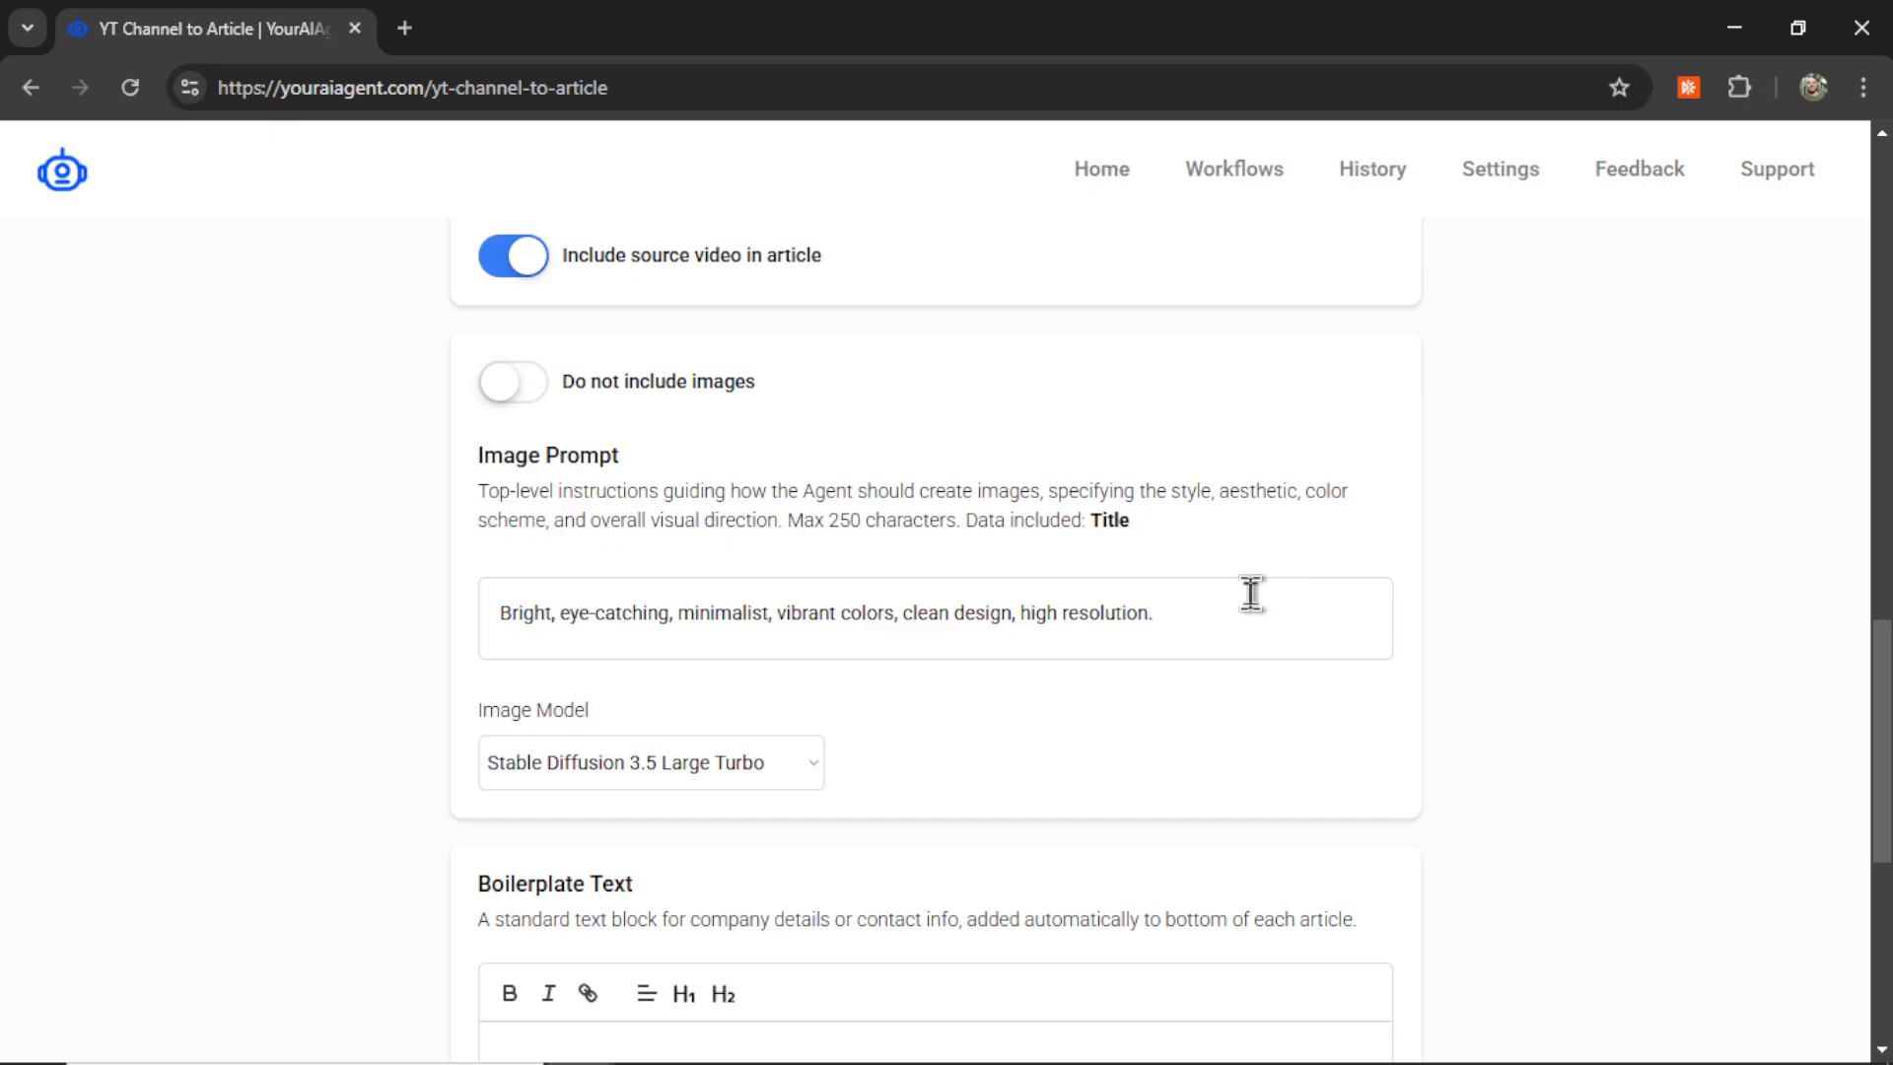
mouse_move(1242, 619)
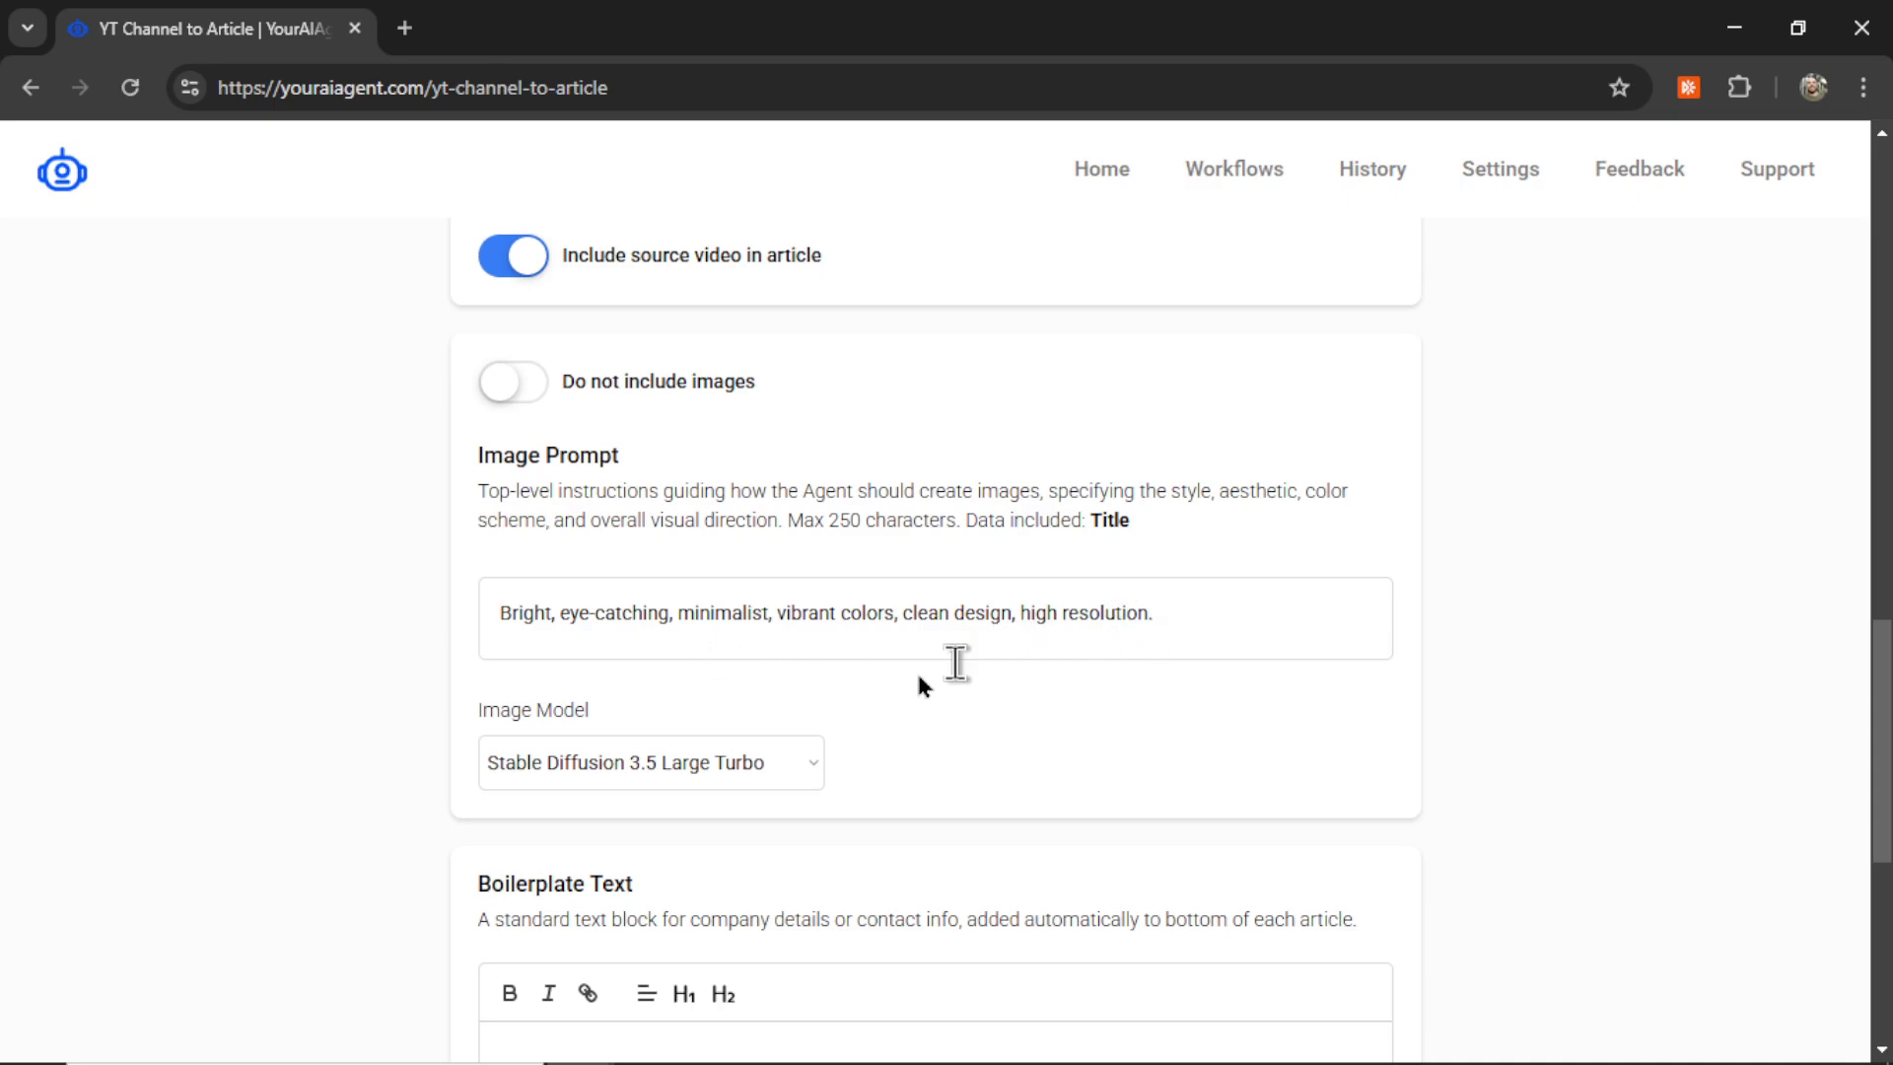
Change the image model from Stable Diffusion 3.5 Large Turbo to Flux Schnell.
double_click(524, 613)
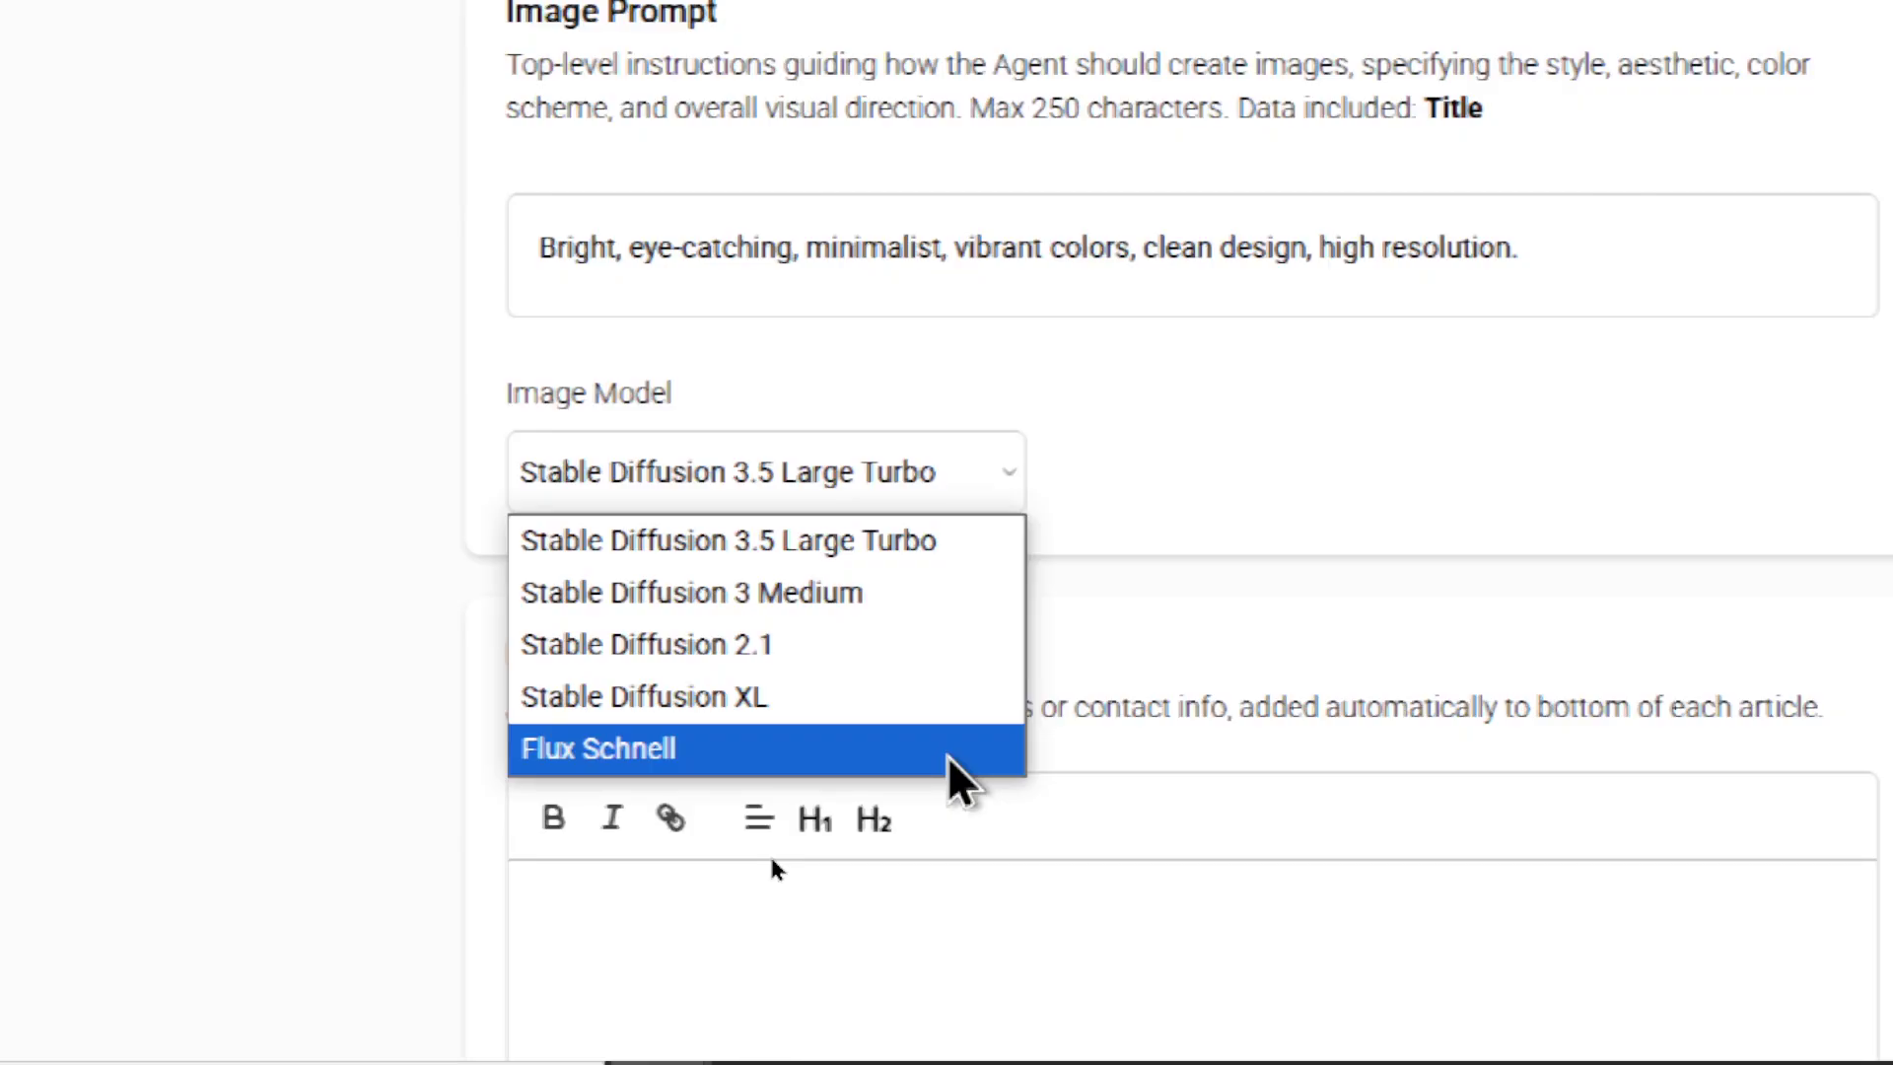
left_click(597, 748)
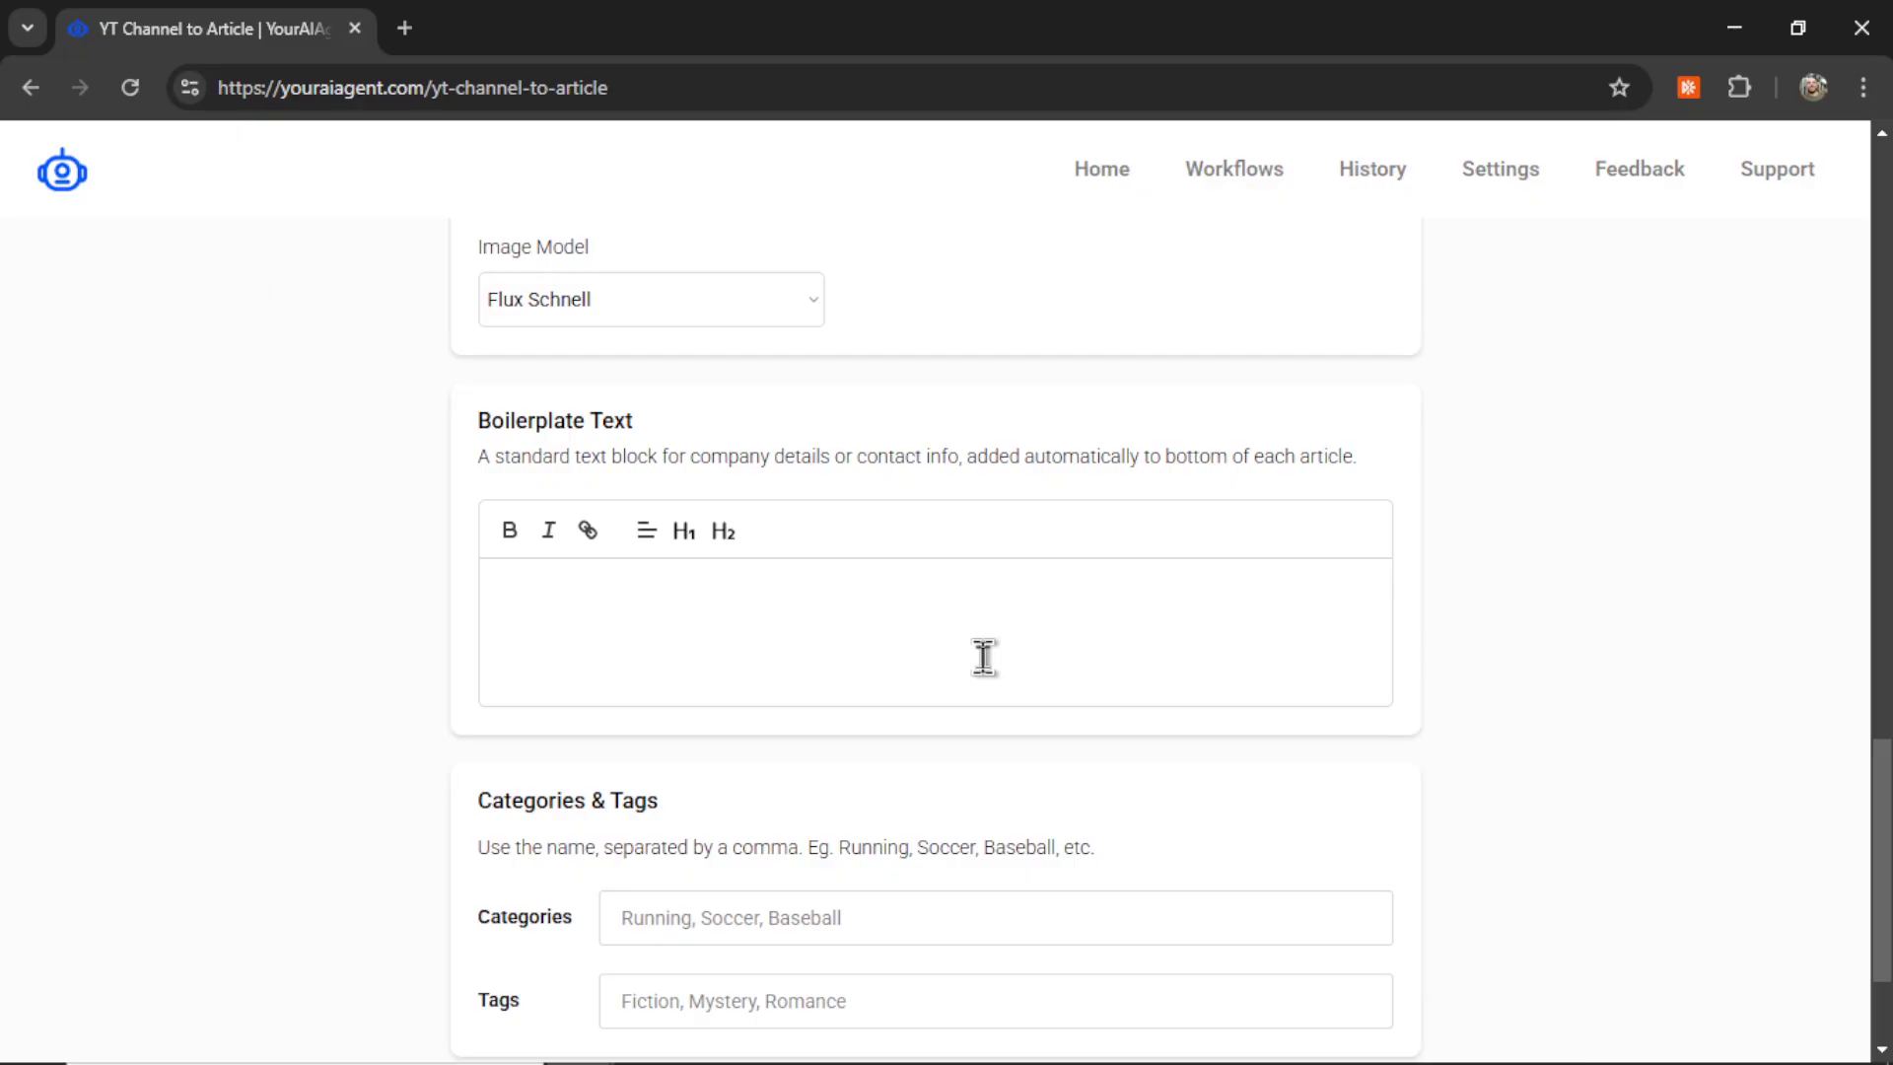
mouse_move(1014, 641)
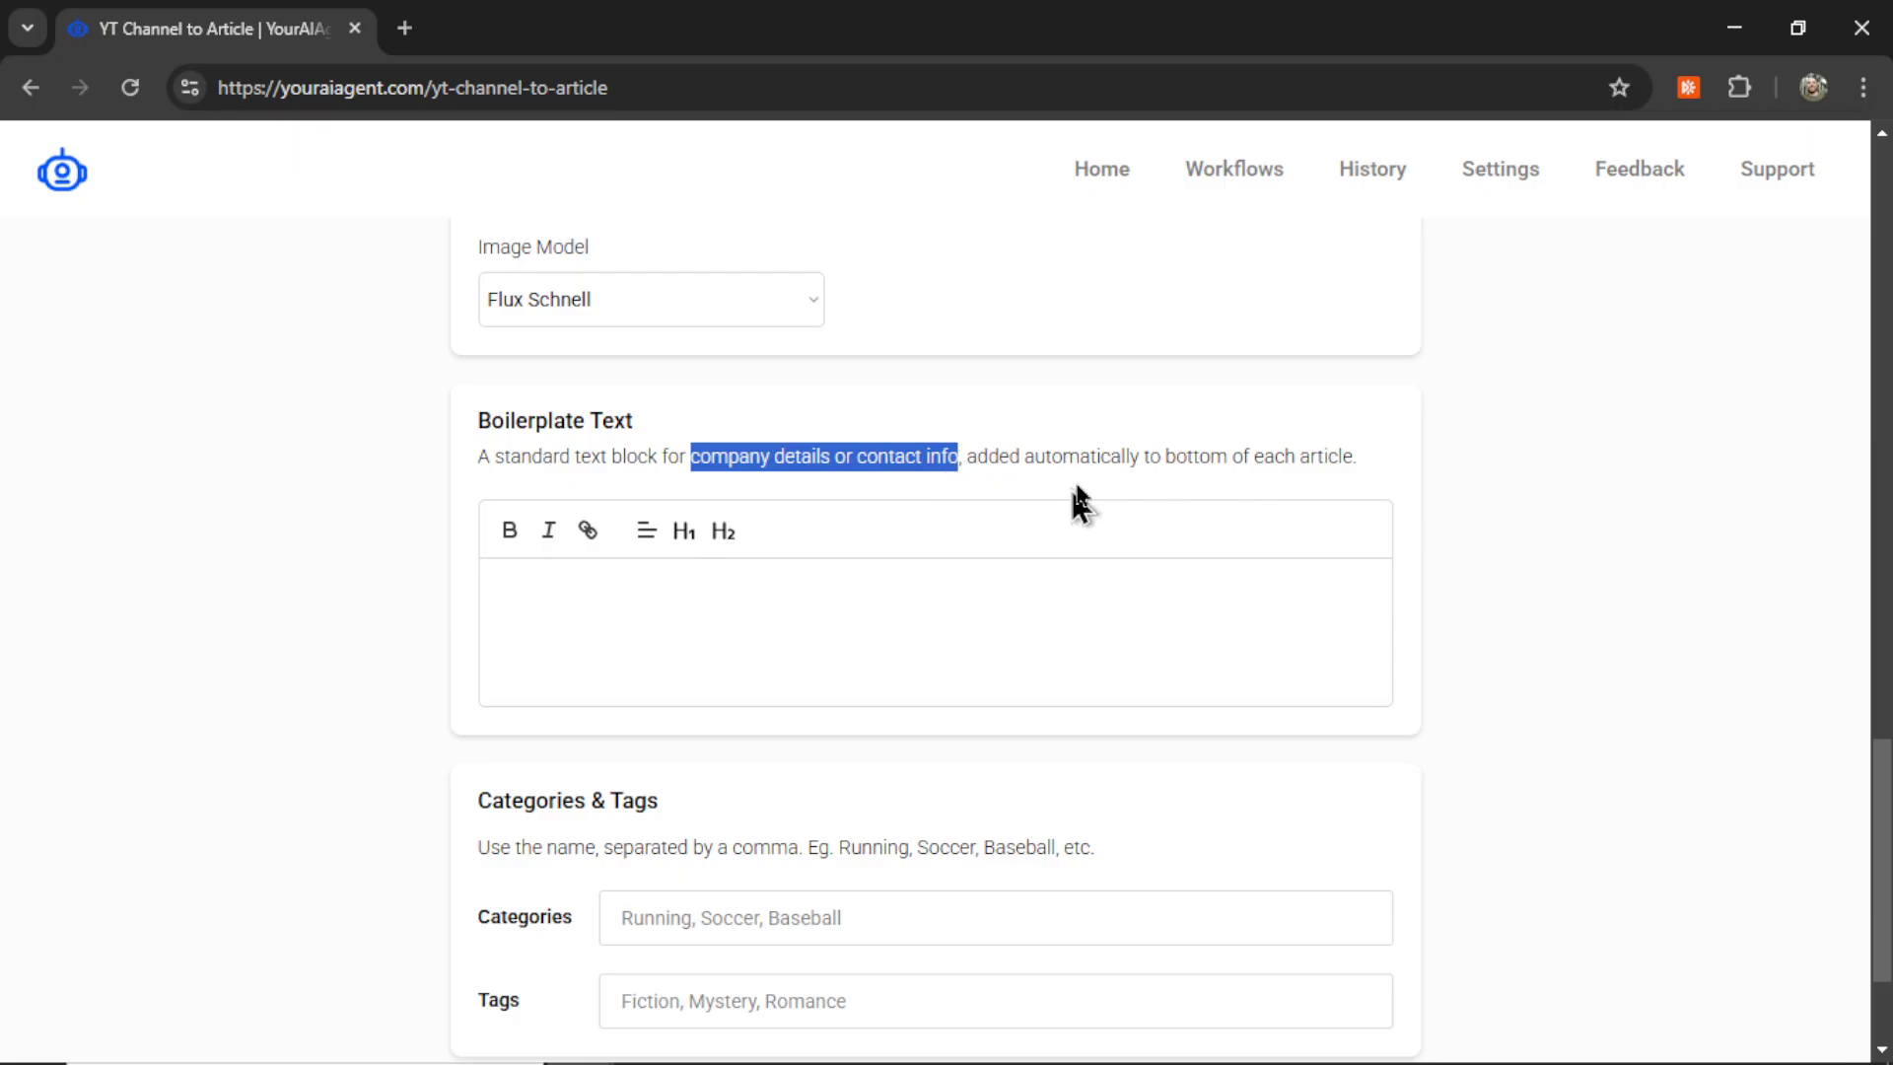
Enter 'basketball, nba, sports' as Categories and leave Tags blank.
scroll("down", 3)
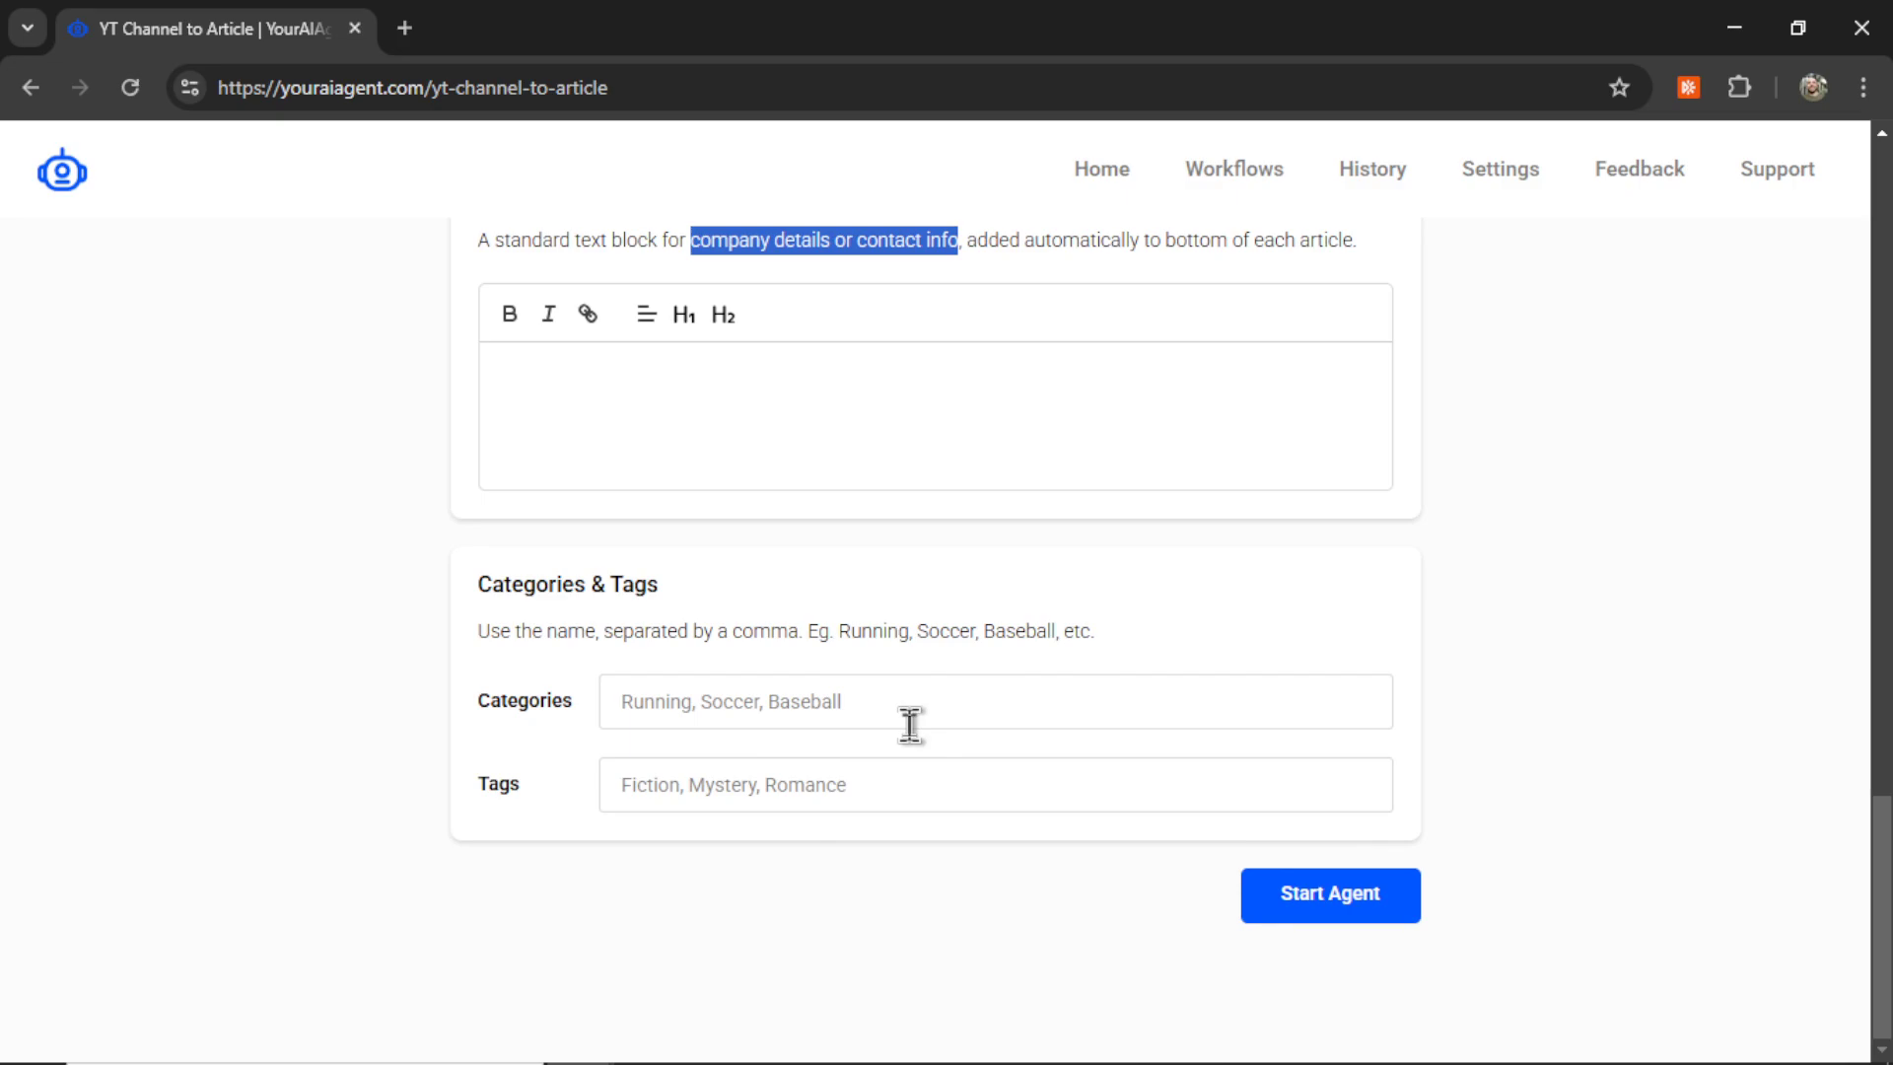
mouse_move(911, 715)
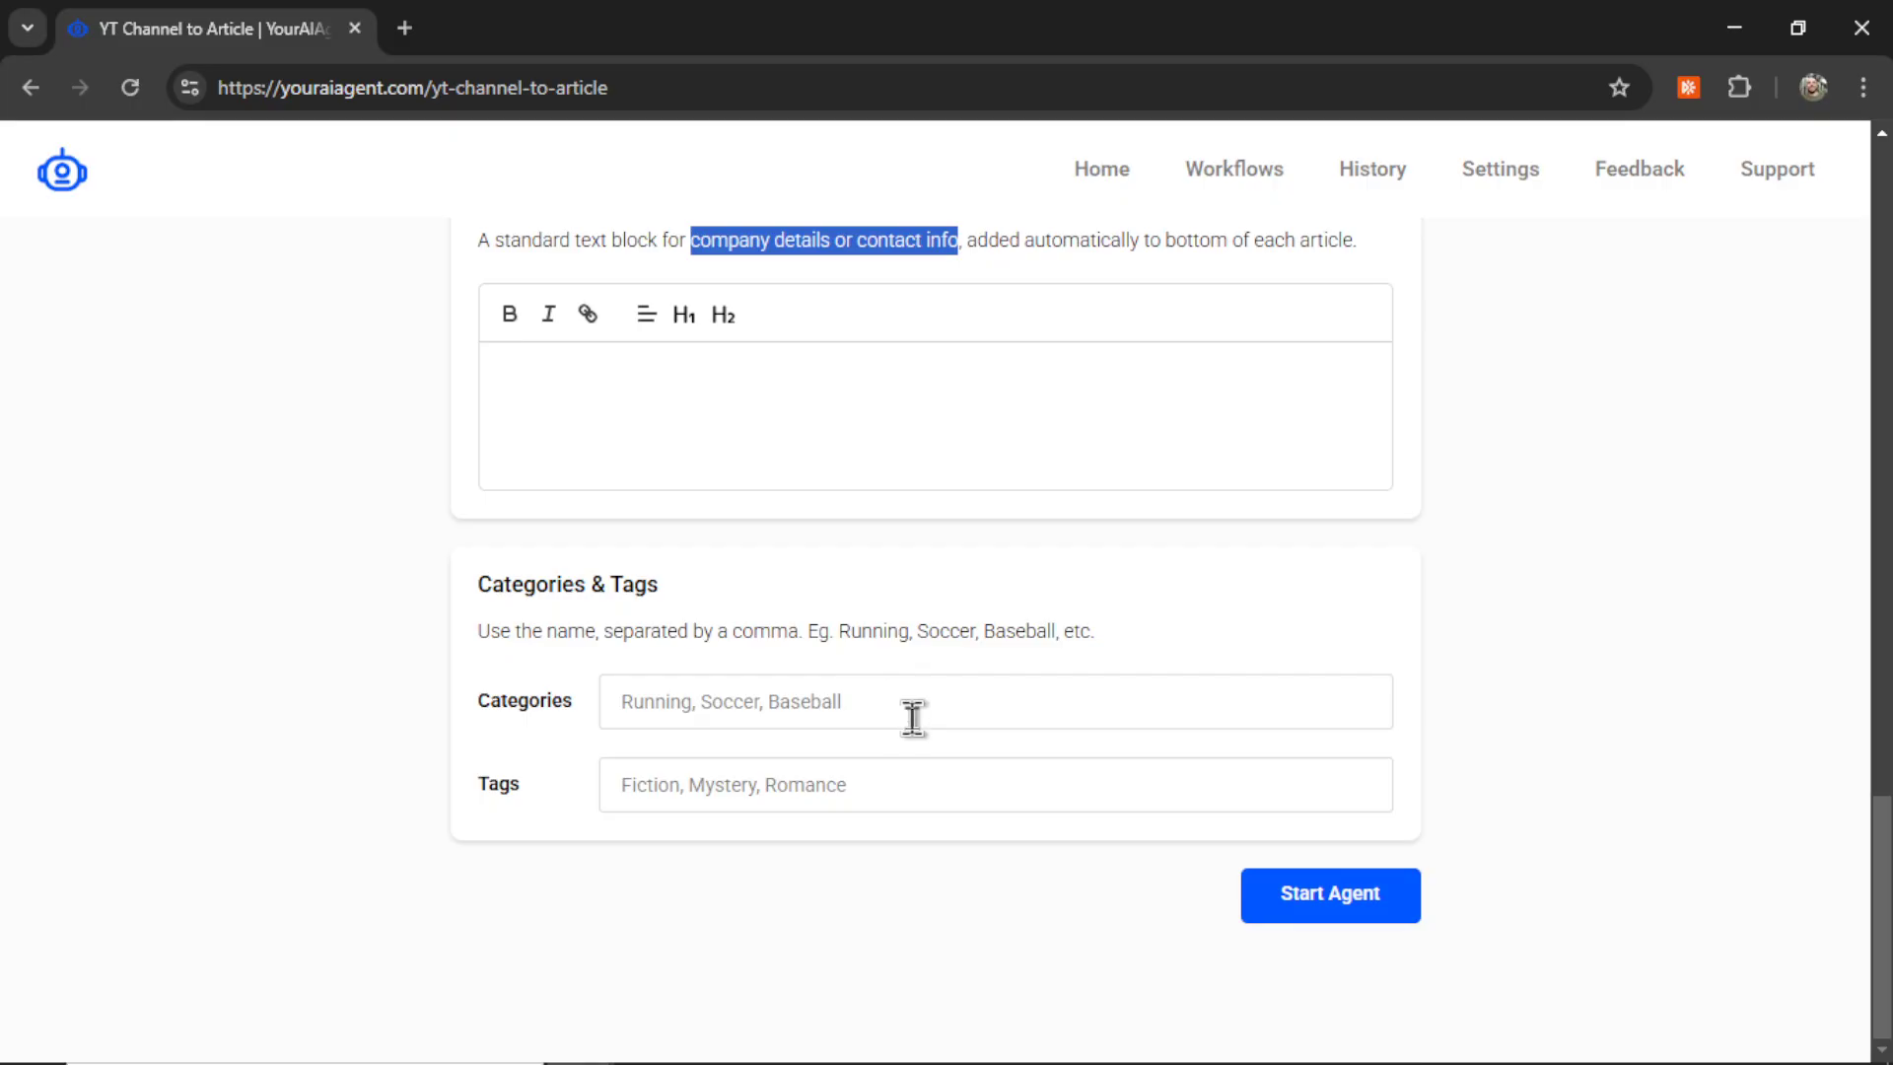
mouse_move(617, 633)
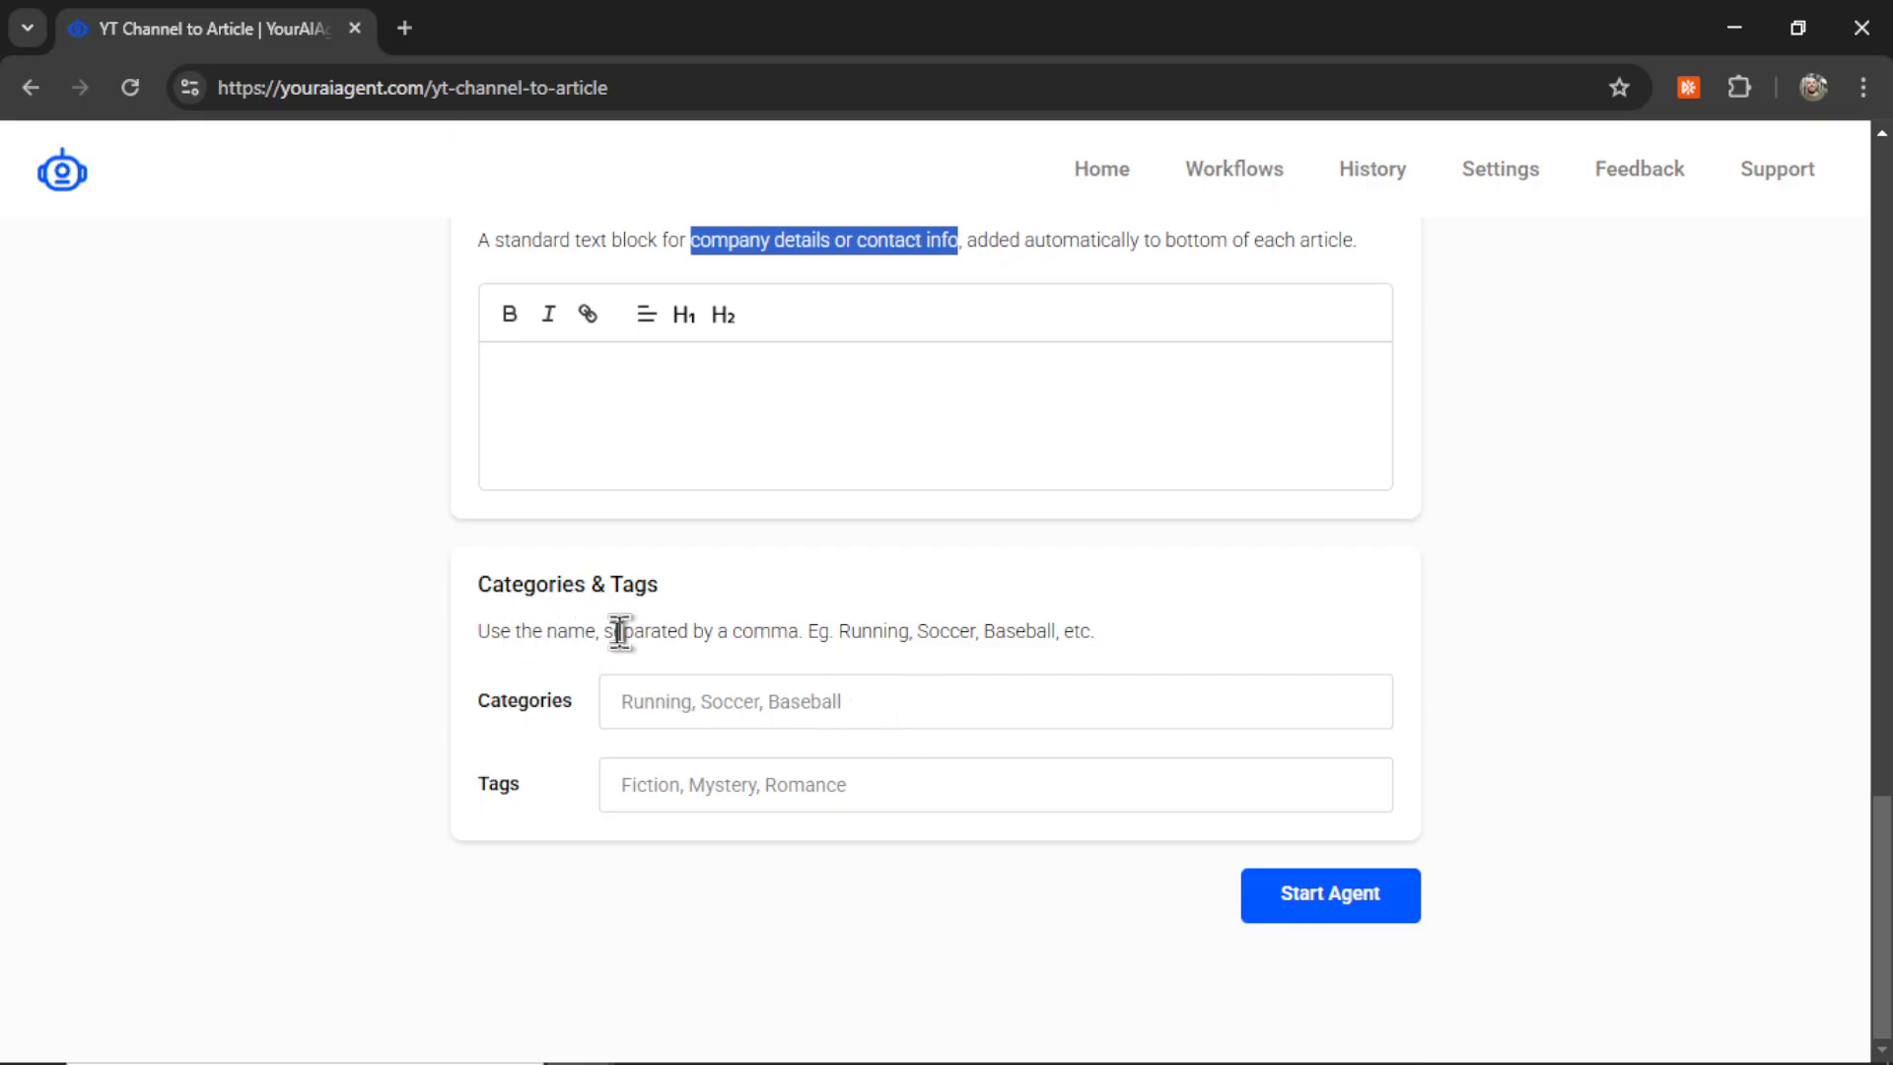
type("basketball, nba")
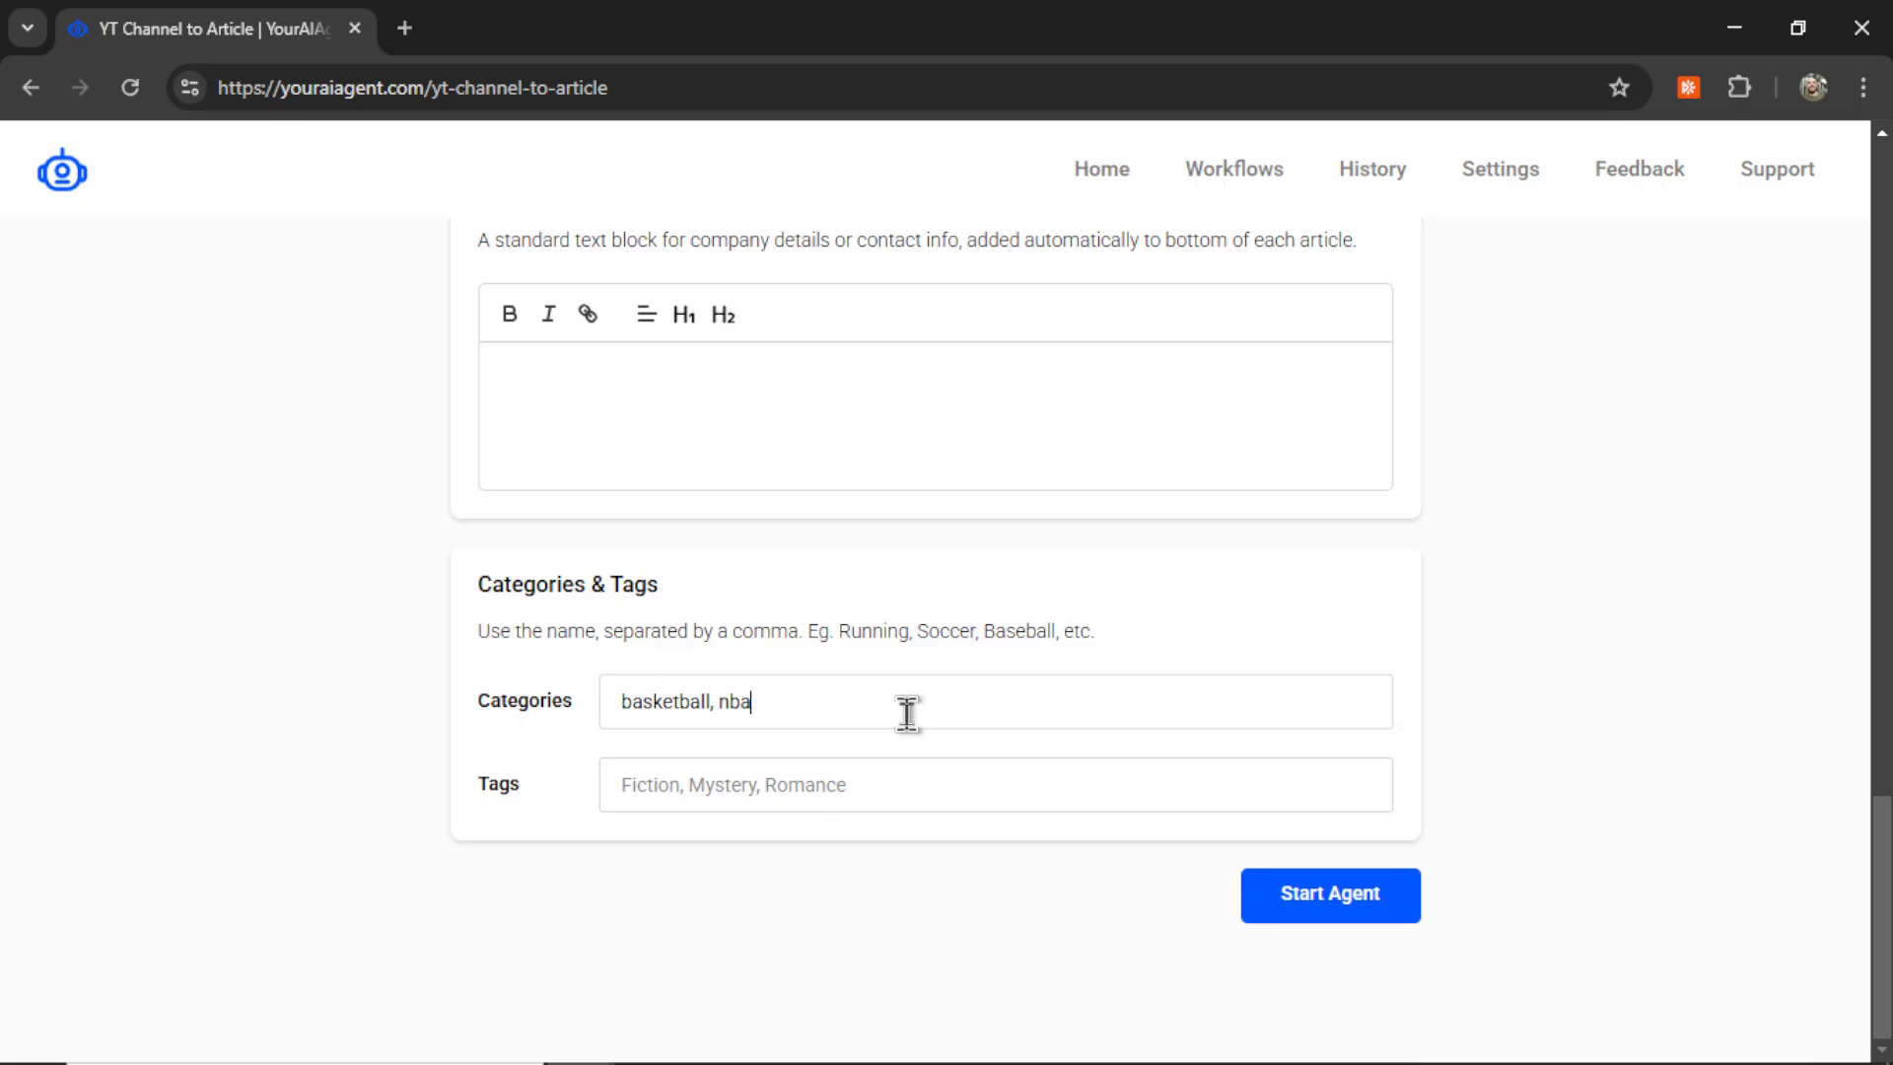
type(", sports")
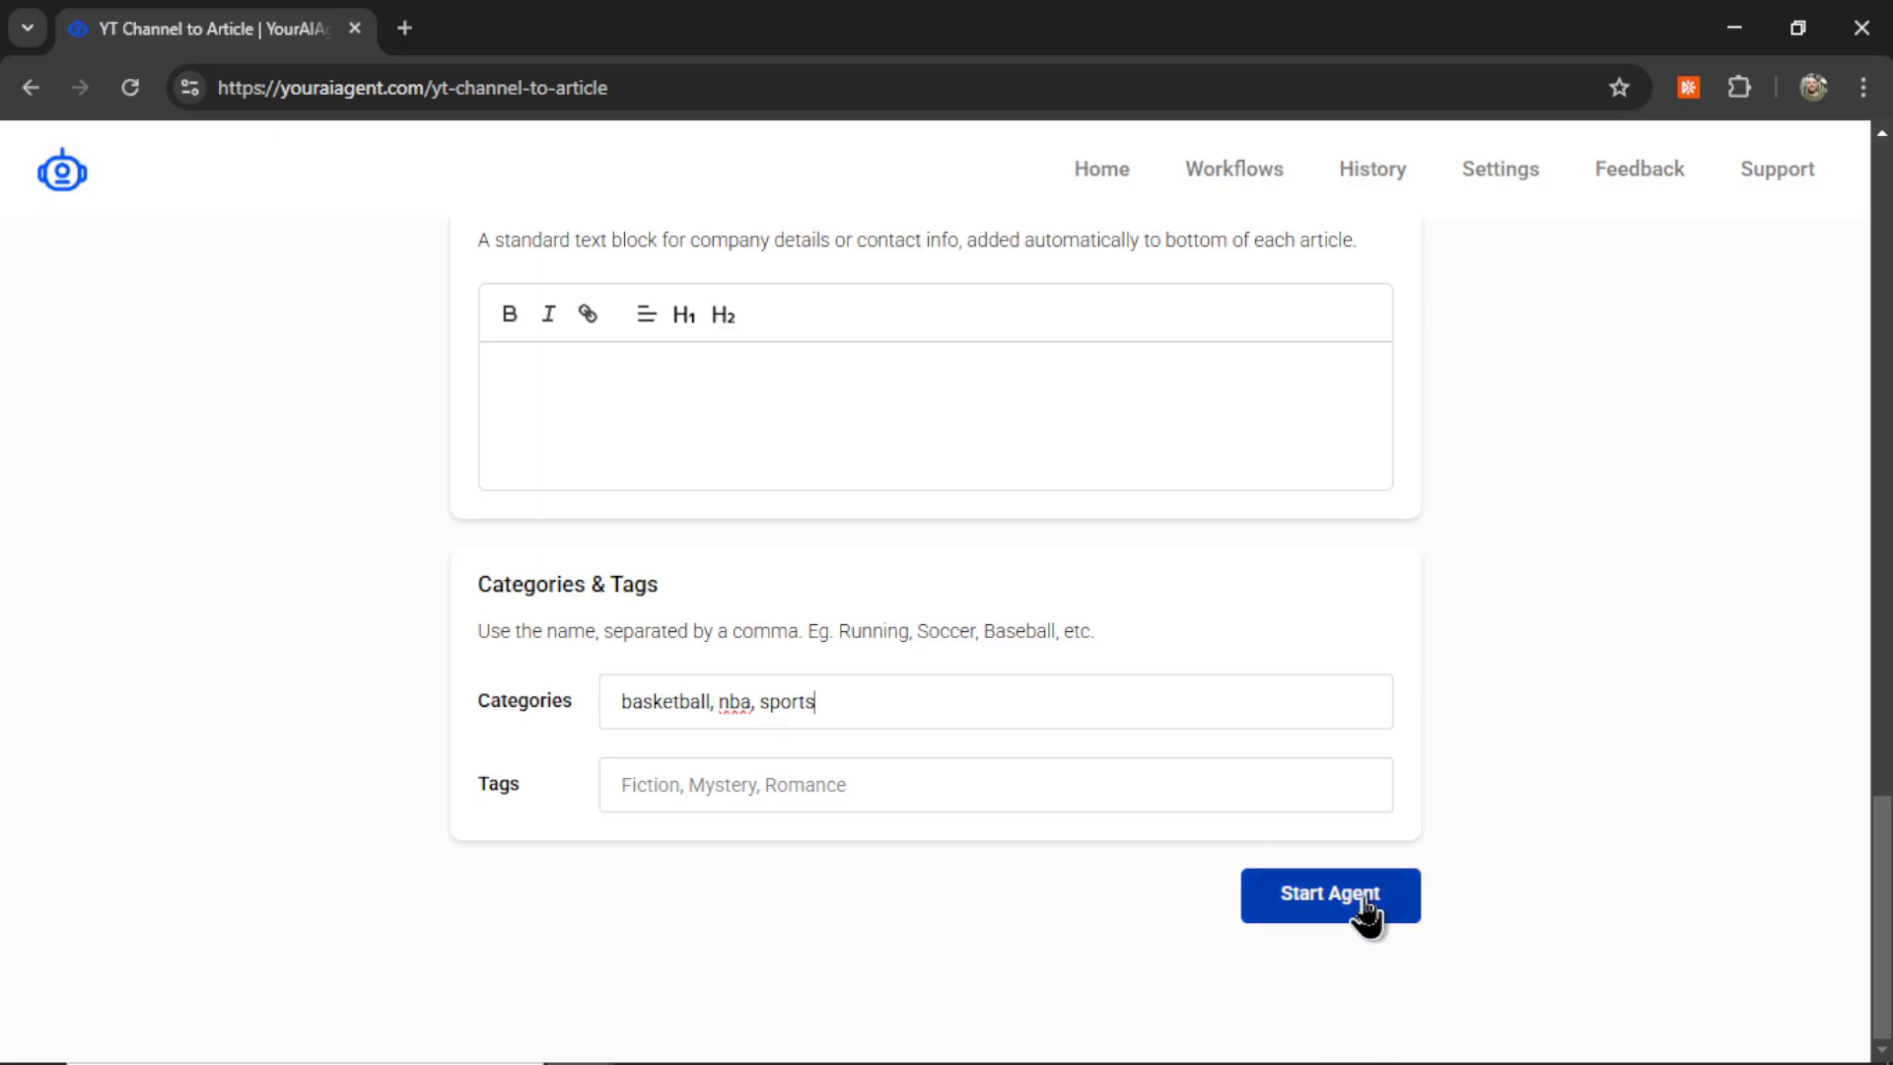
Start the agent and open the new active YT Channel to Article (DKM) workflow.
left_click(1331, 895)
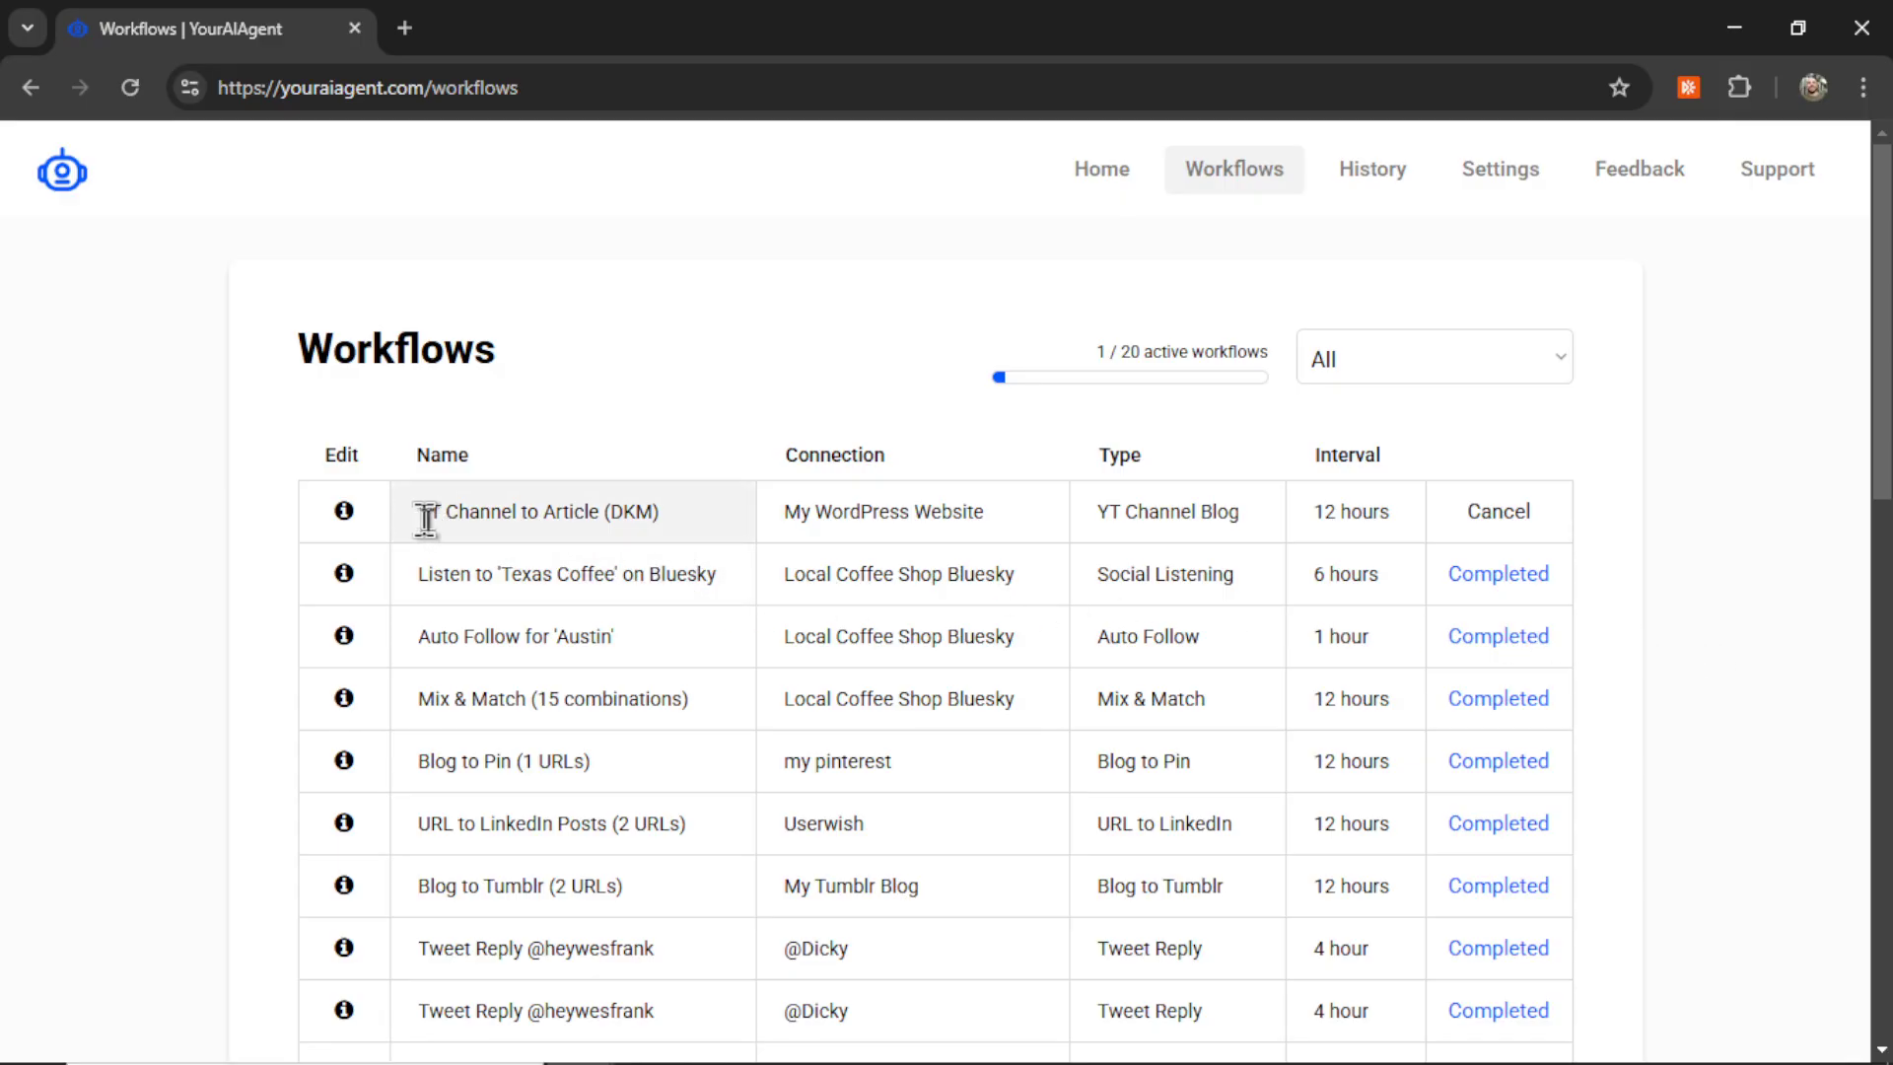
double_click(637, 512)
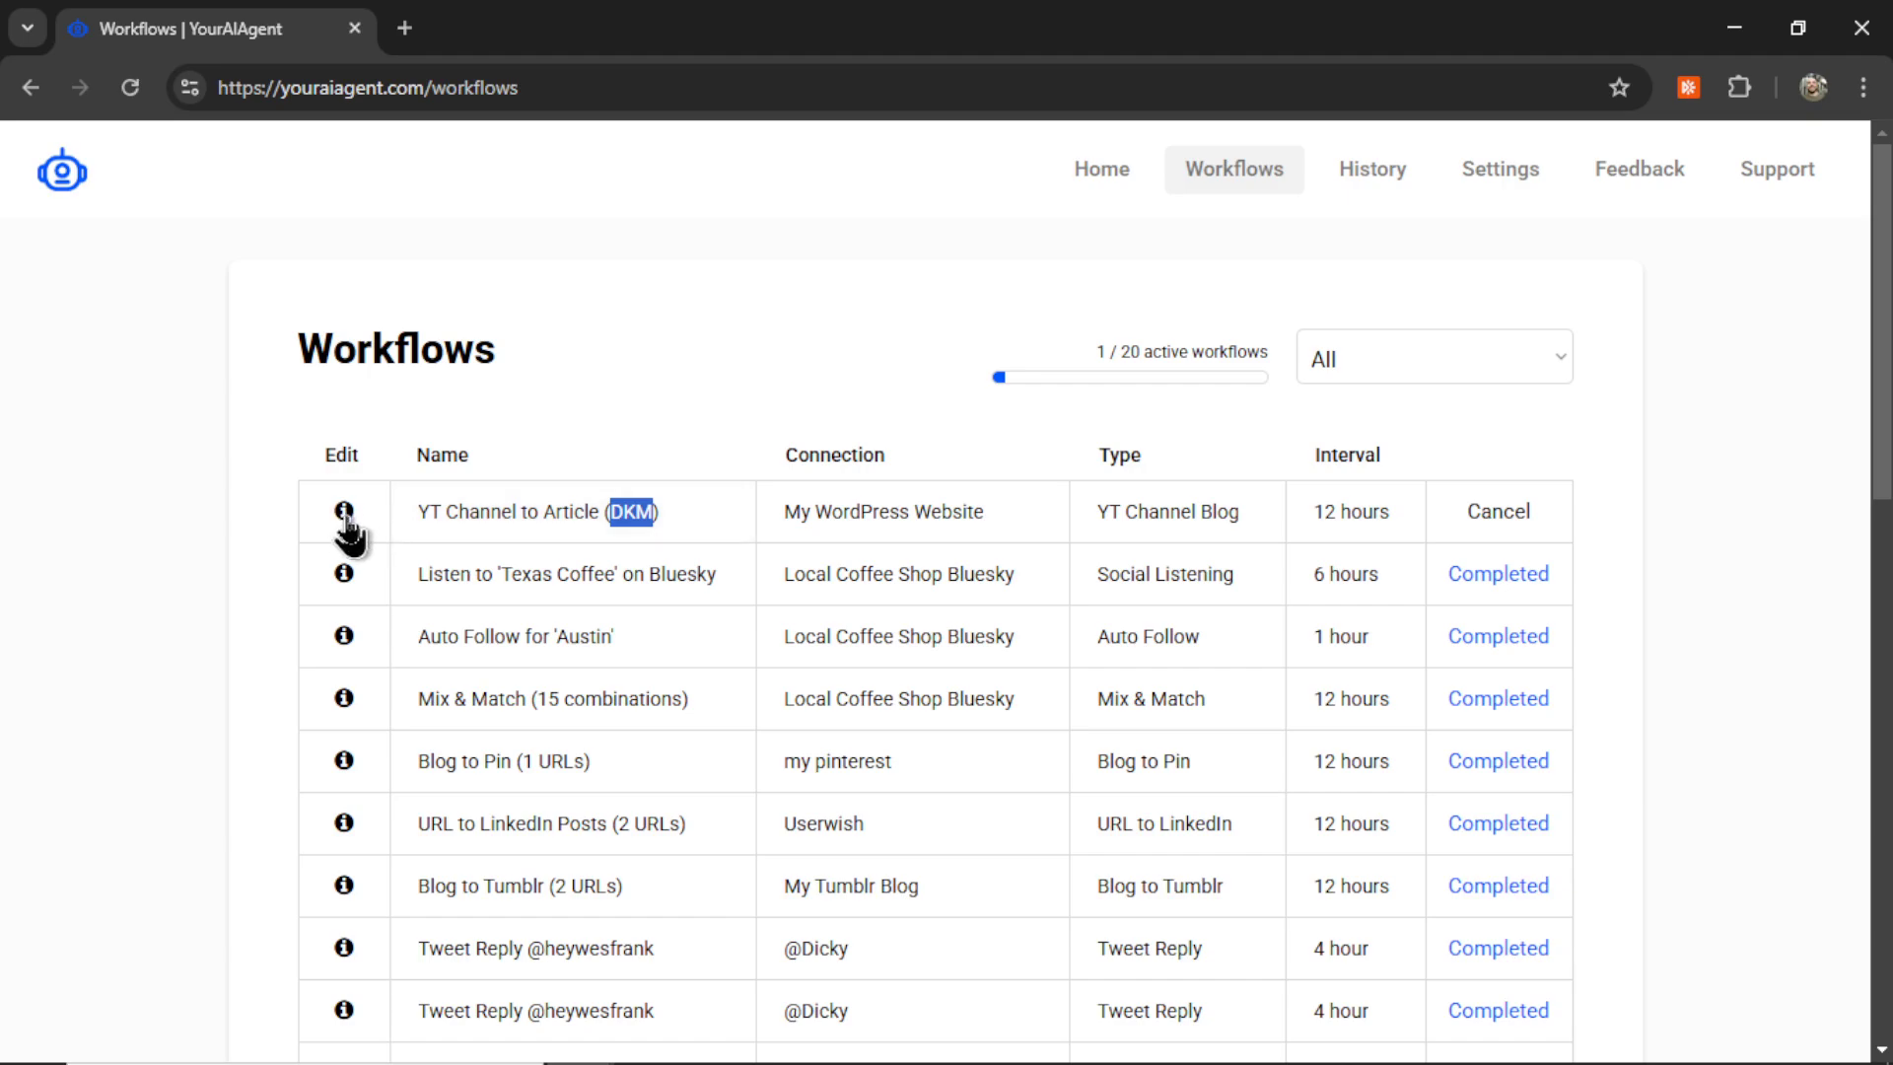
left_click(343, 510)
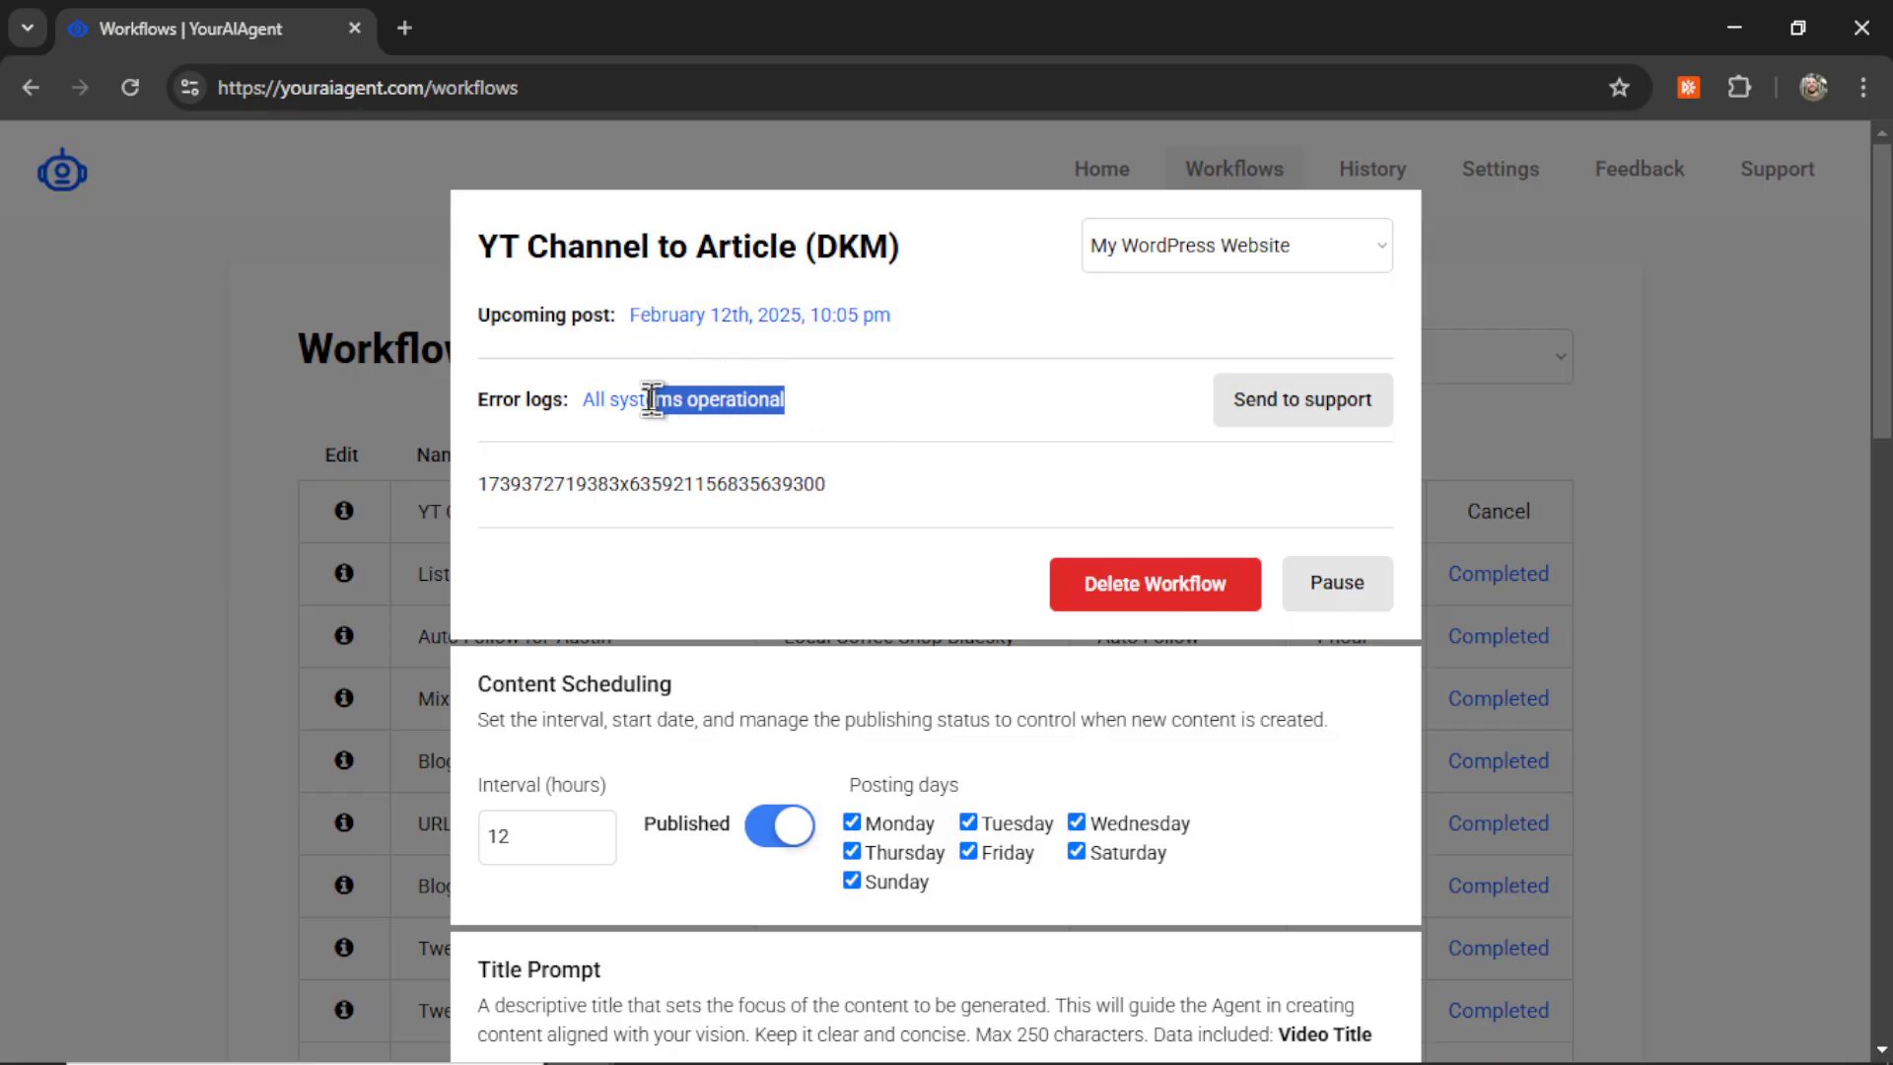
Open the workflow's last published article, about the Luka Doncic trade debacle.
scroll("down", 3)
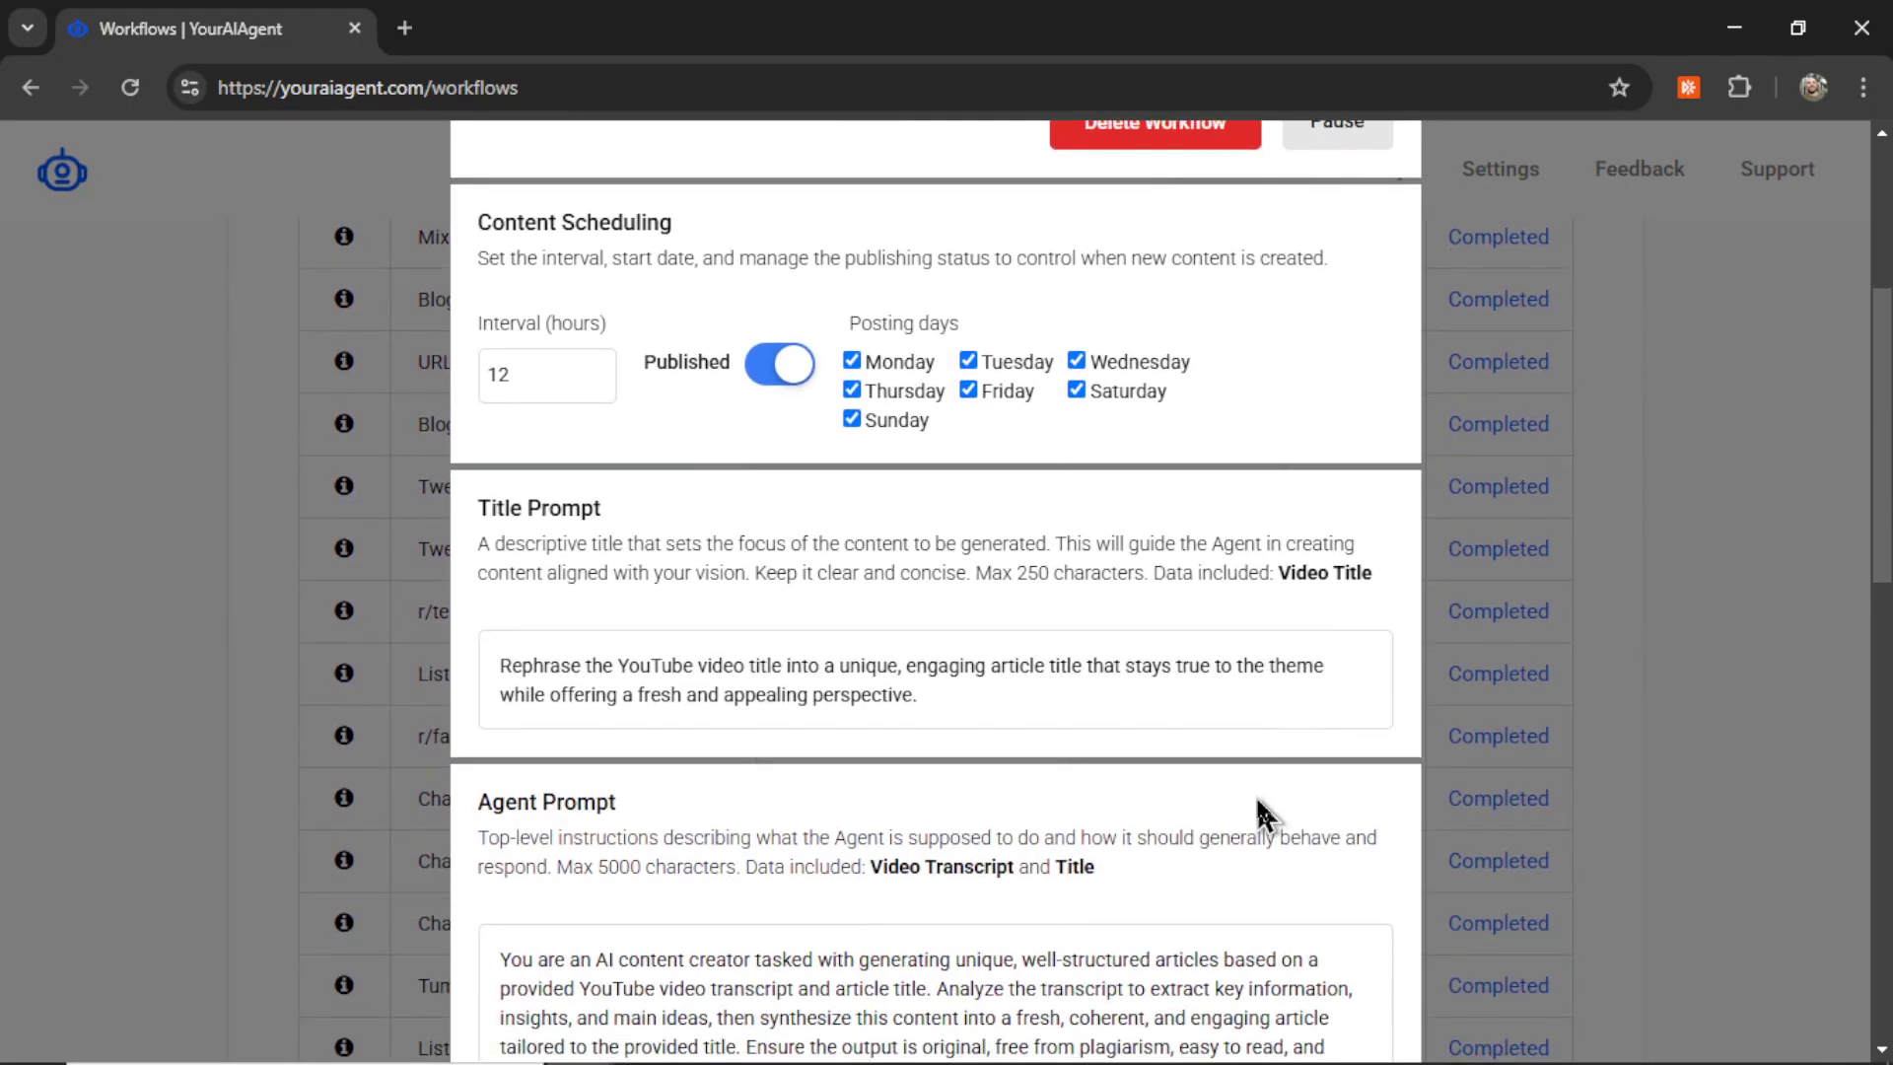
scroll("down", 3)
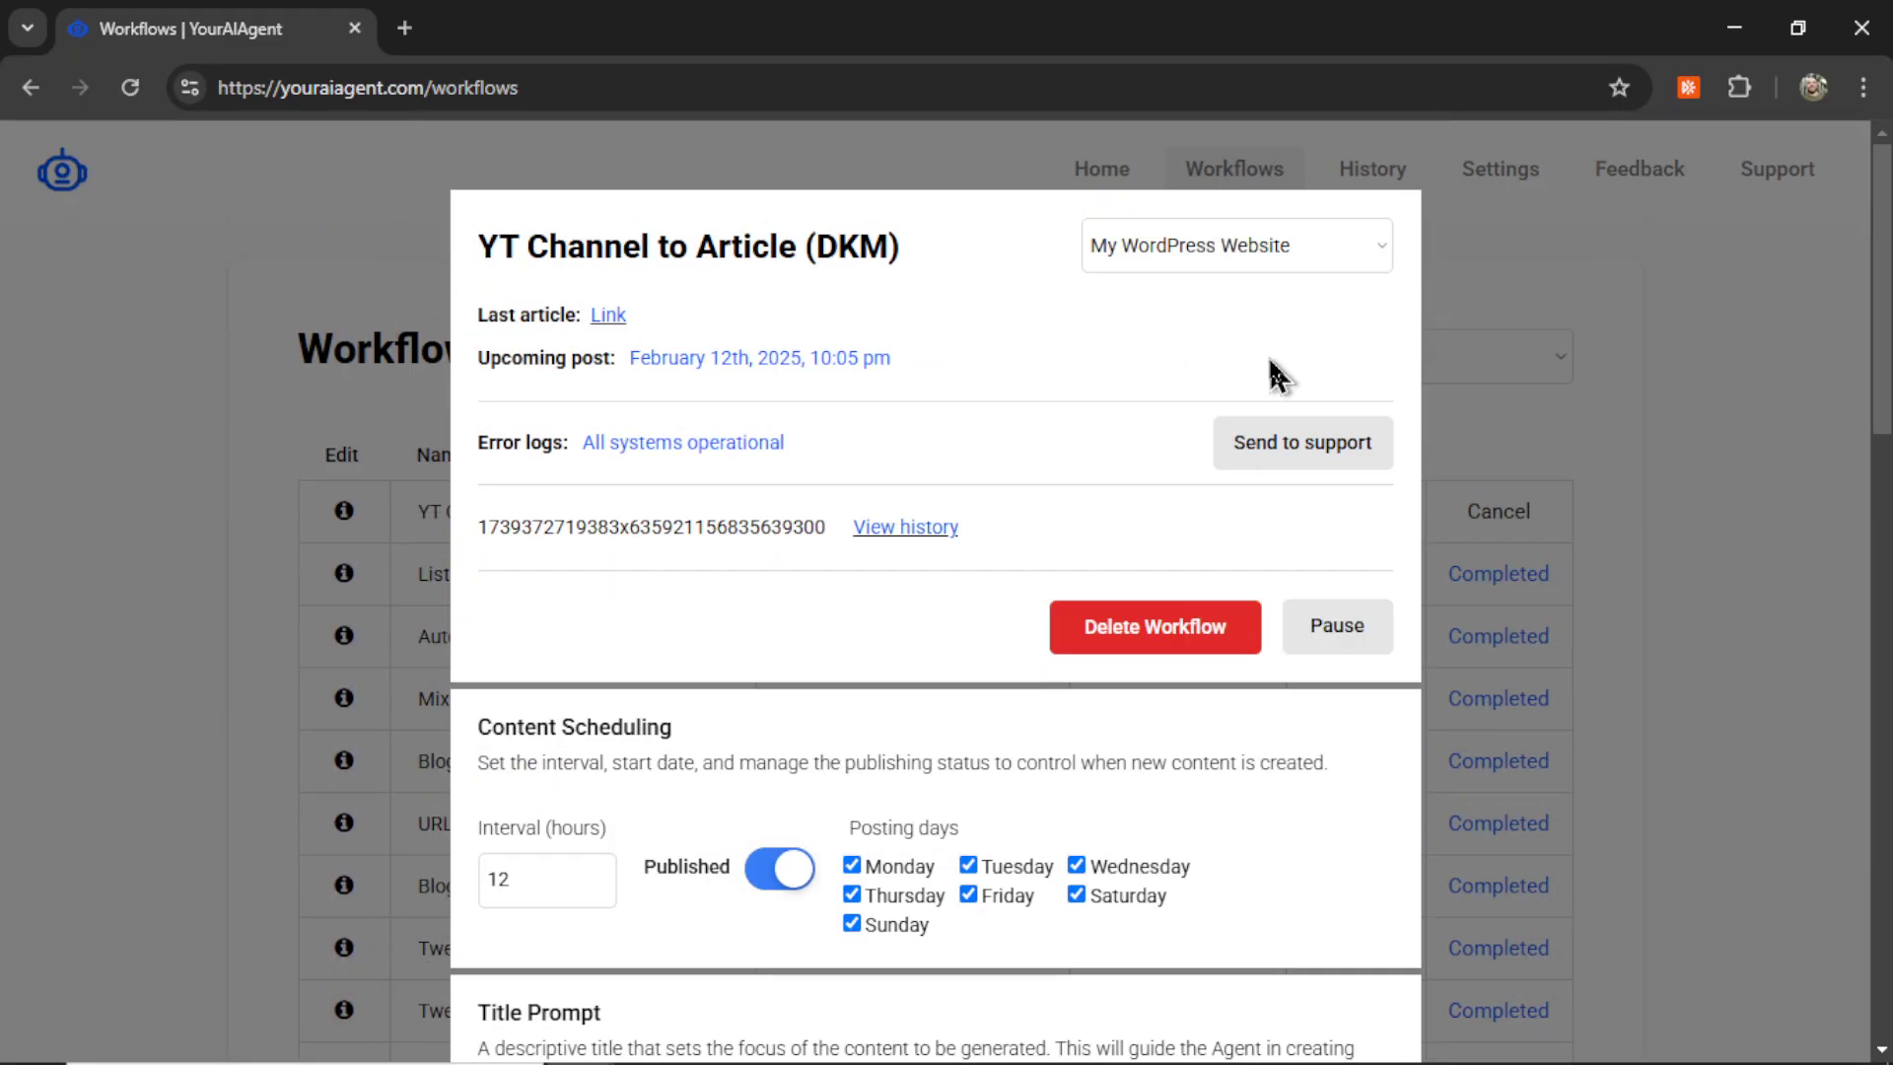
mouse_move(862, 486)
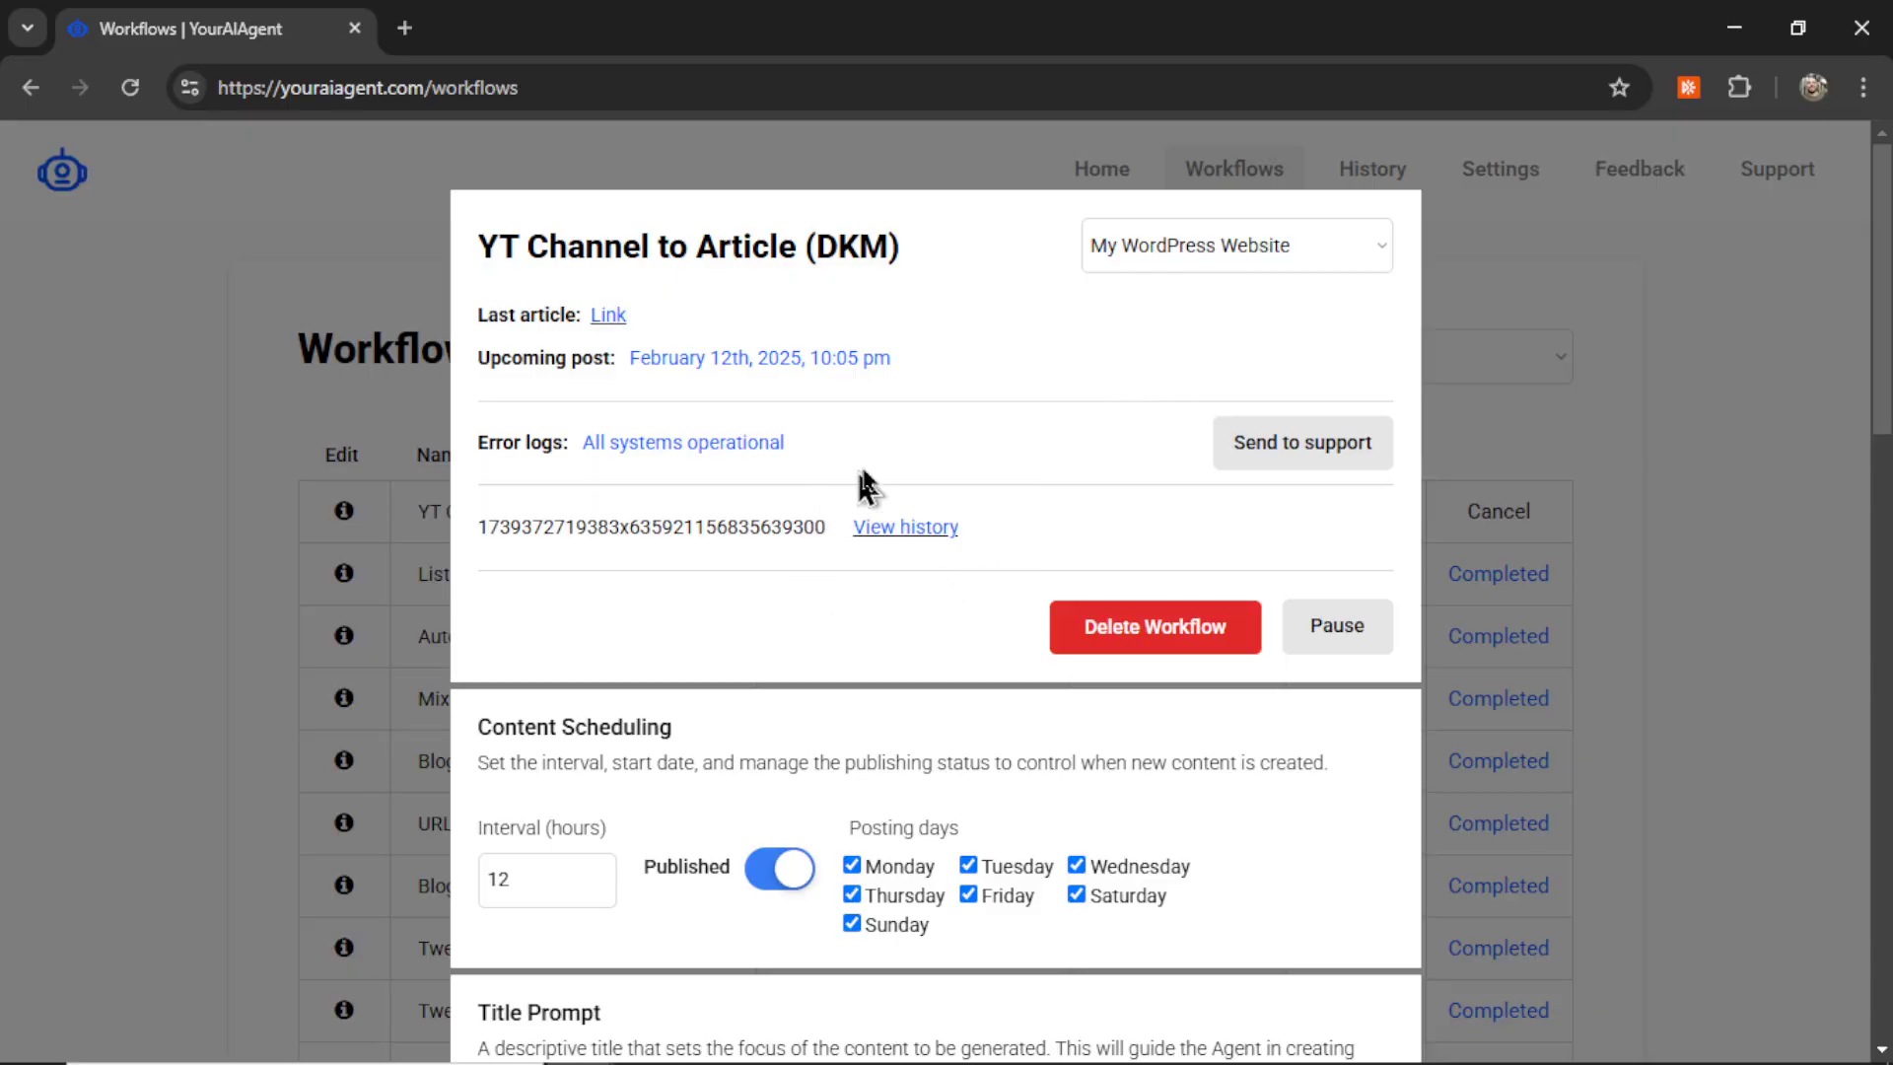
mouse_move(1003, 568)
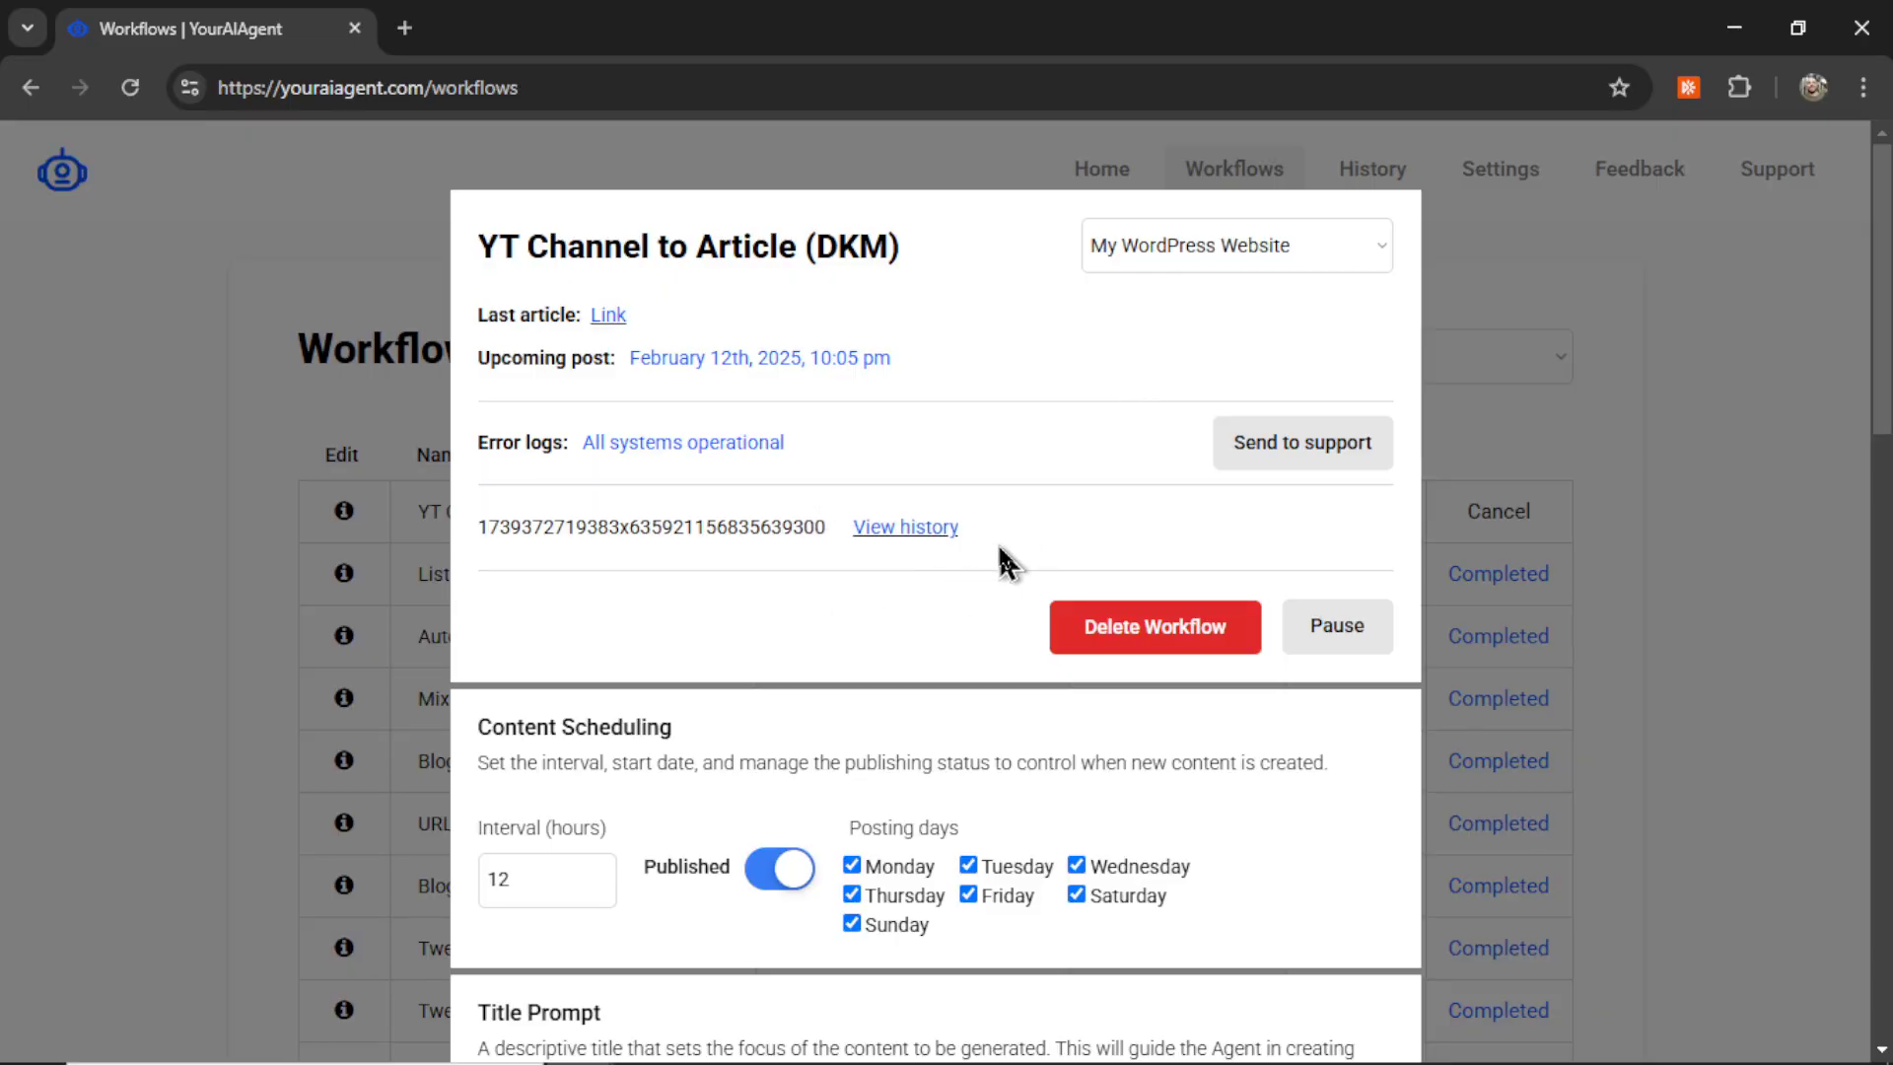
mouse_move(609, 316)
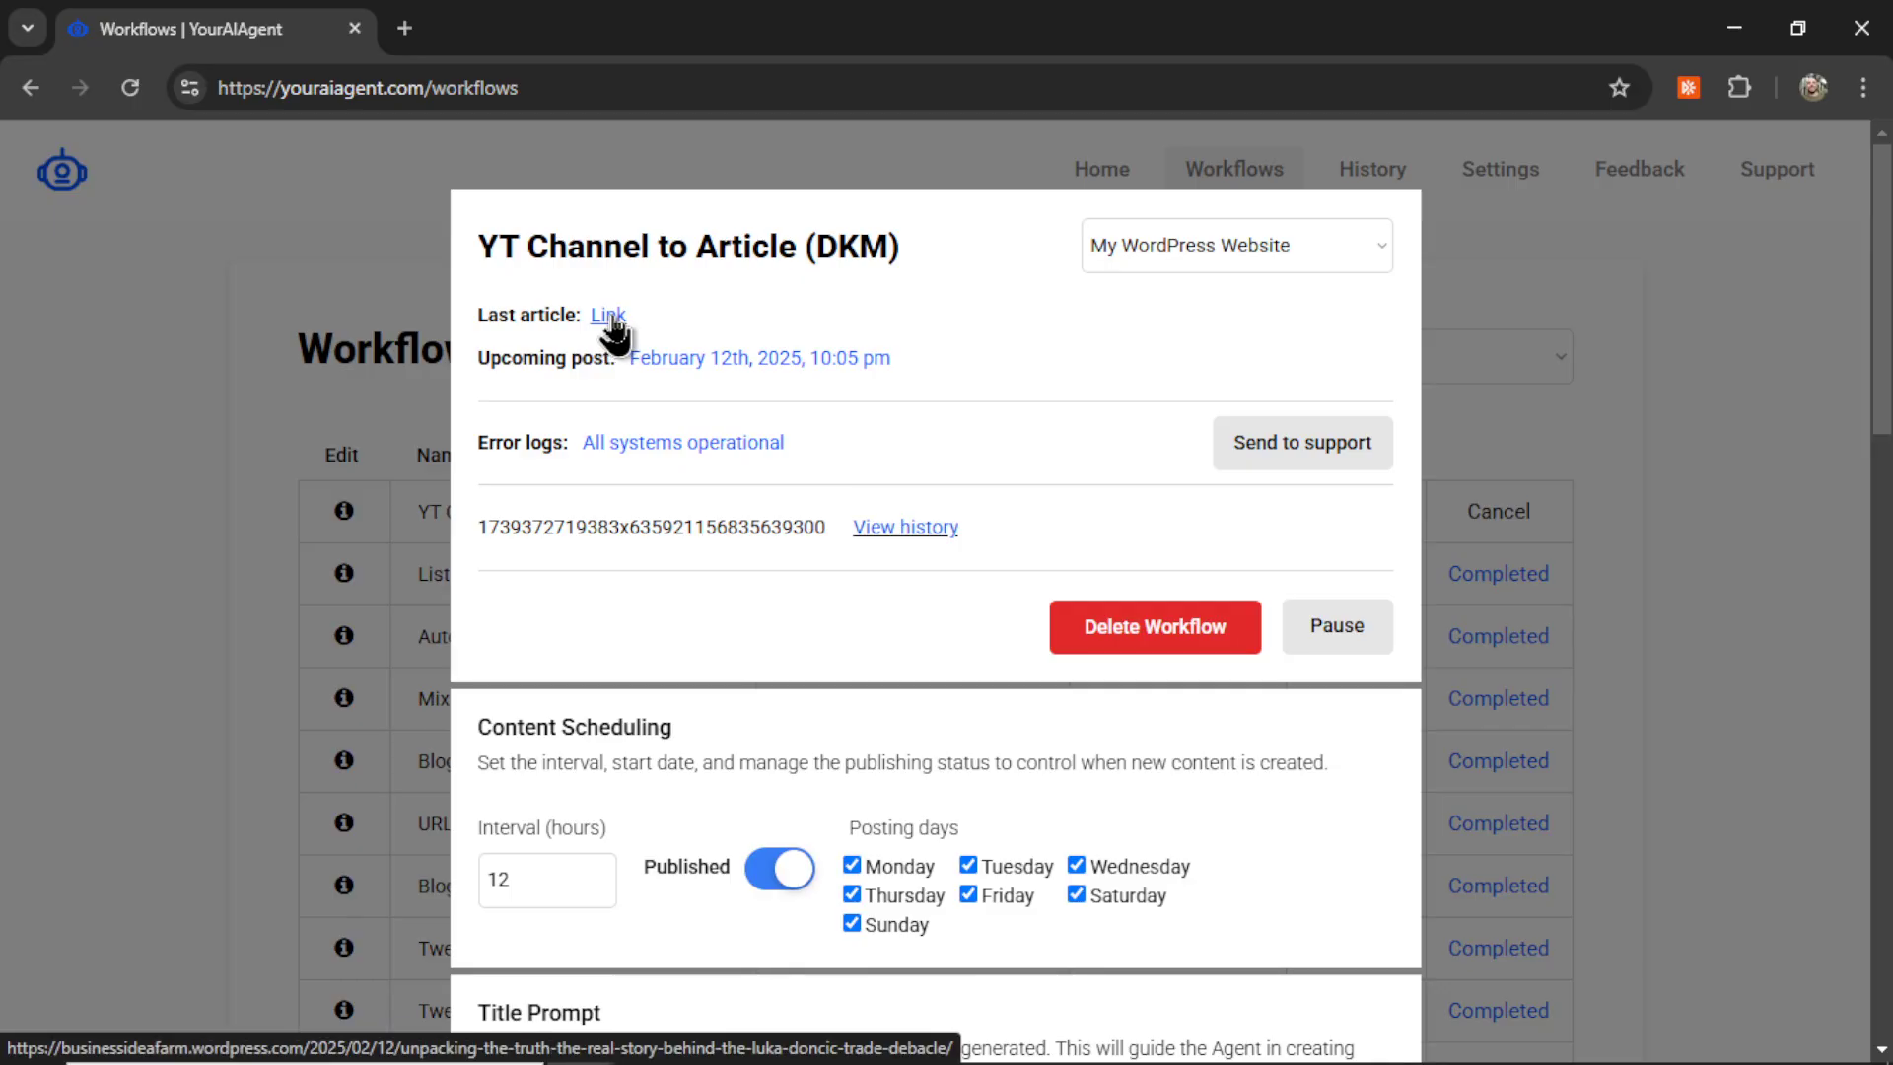
left_click(607, 316)
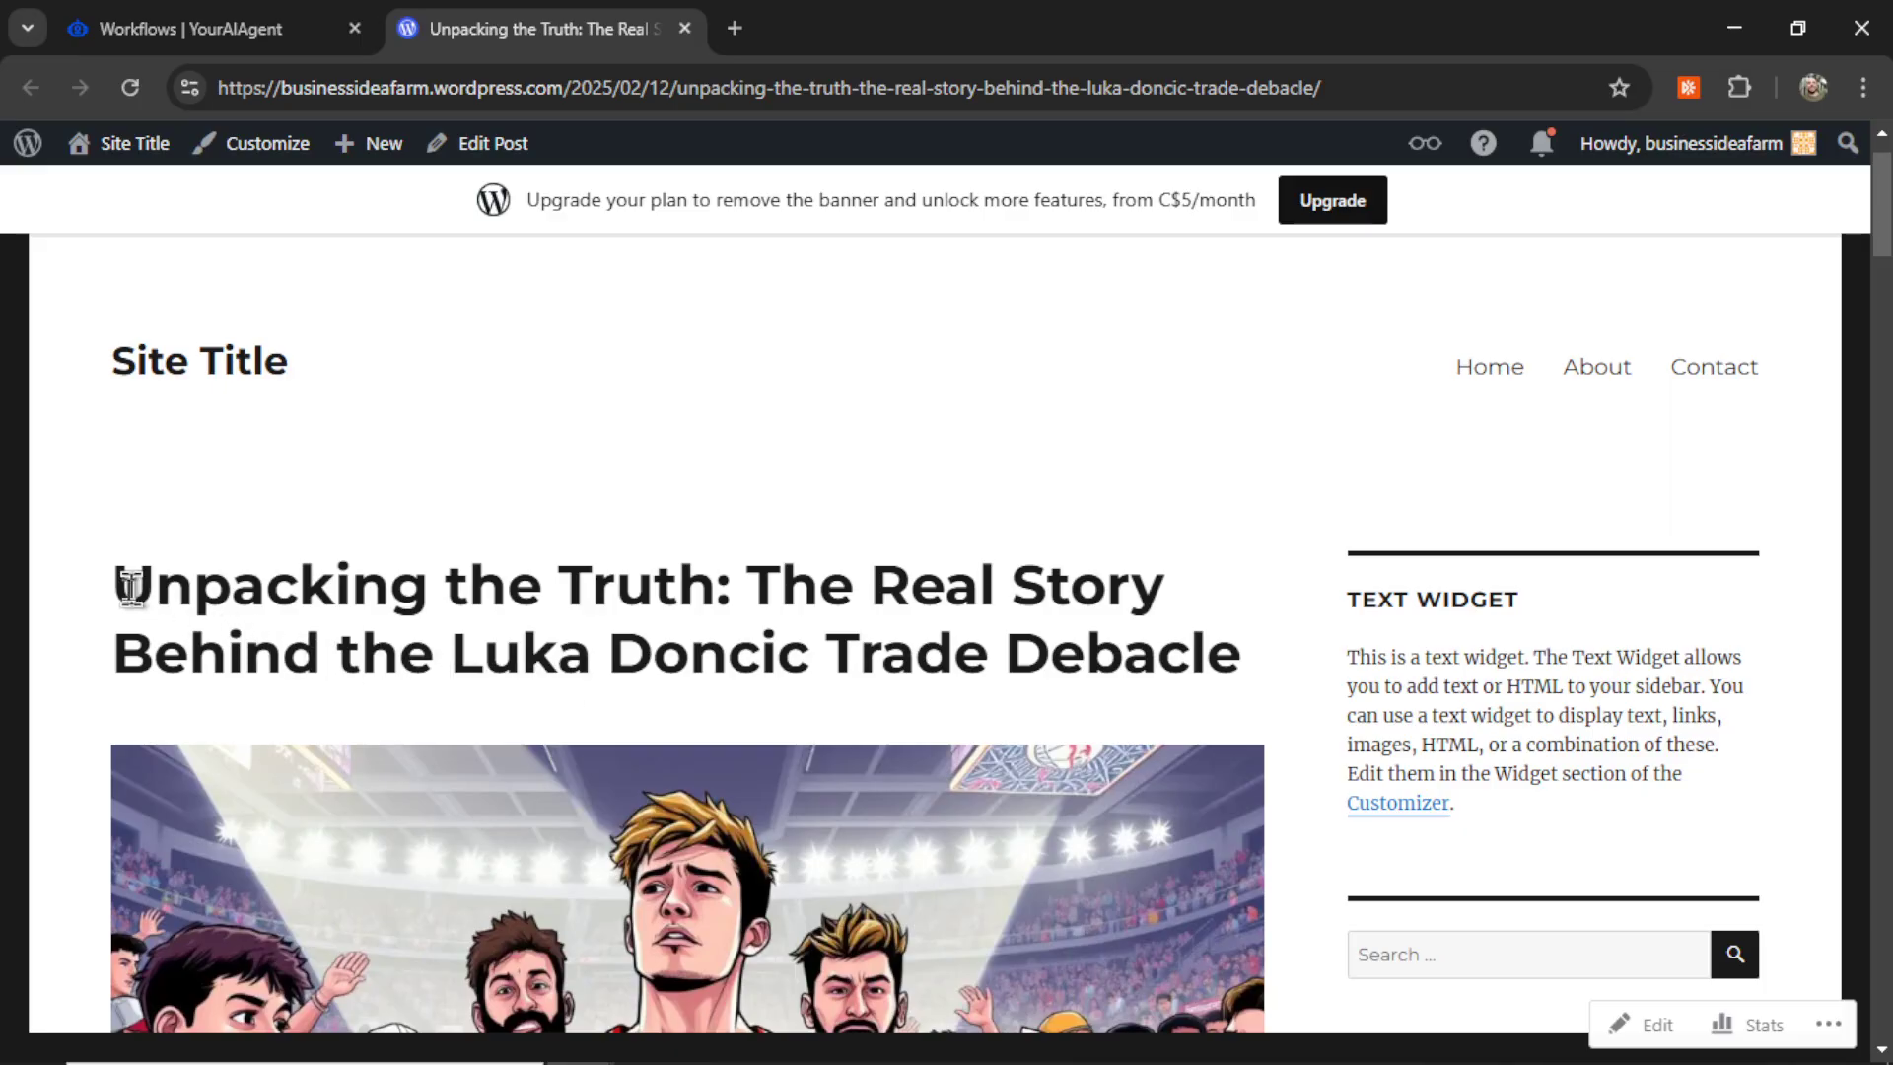
left_click_drag(114, 586, 715, 586)
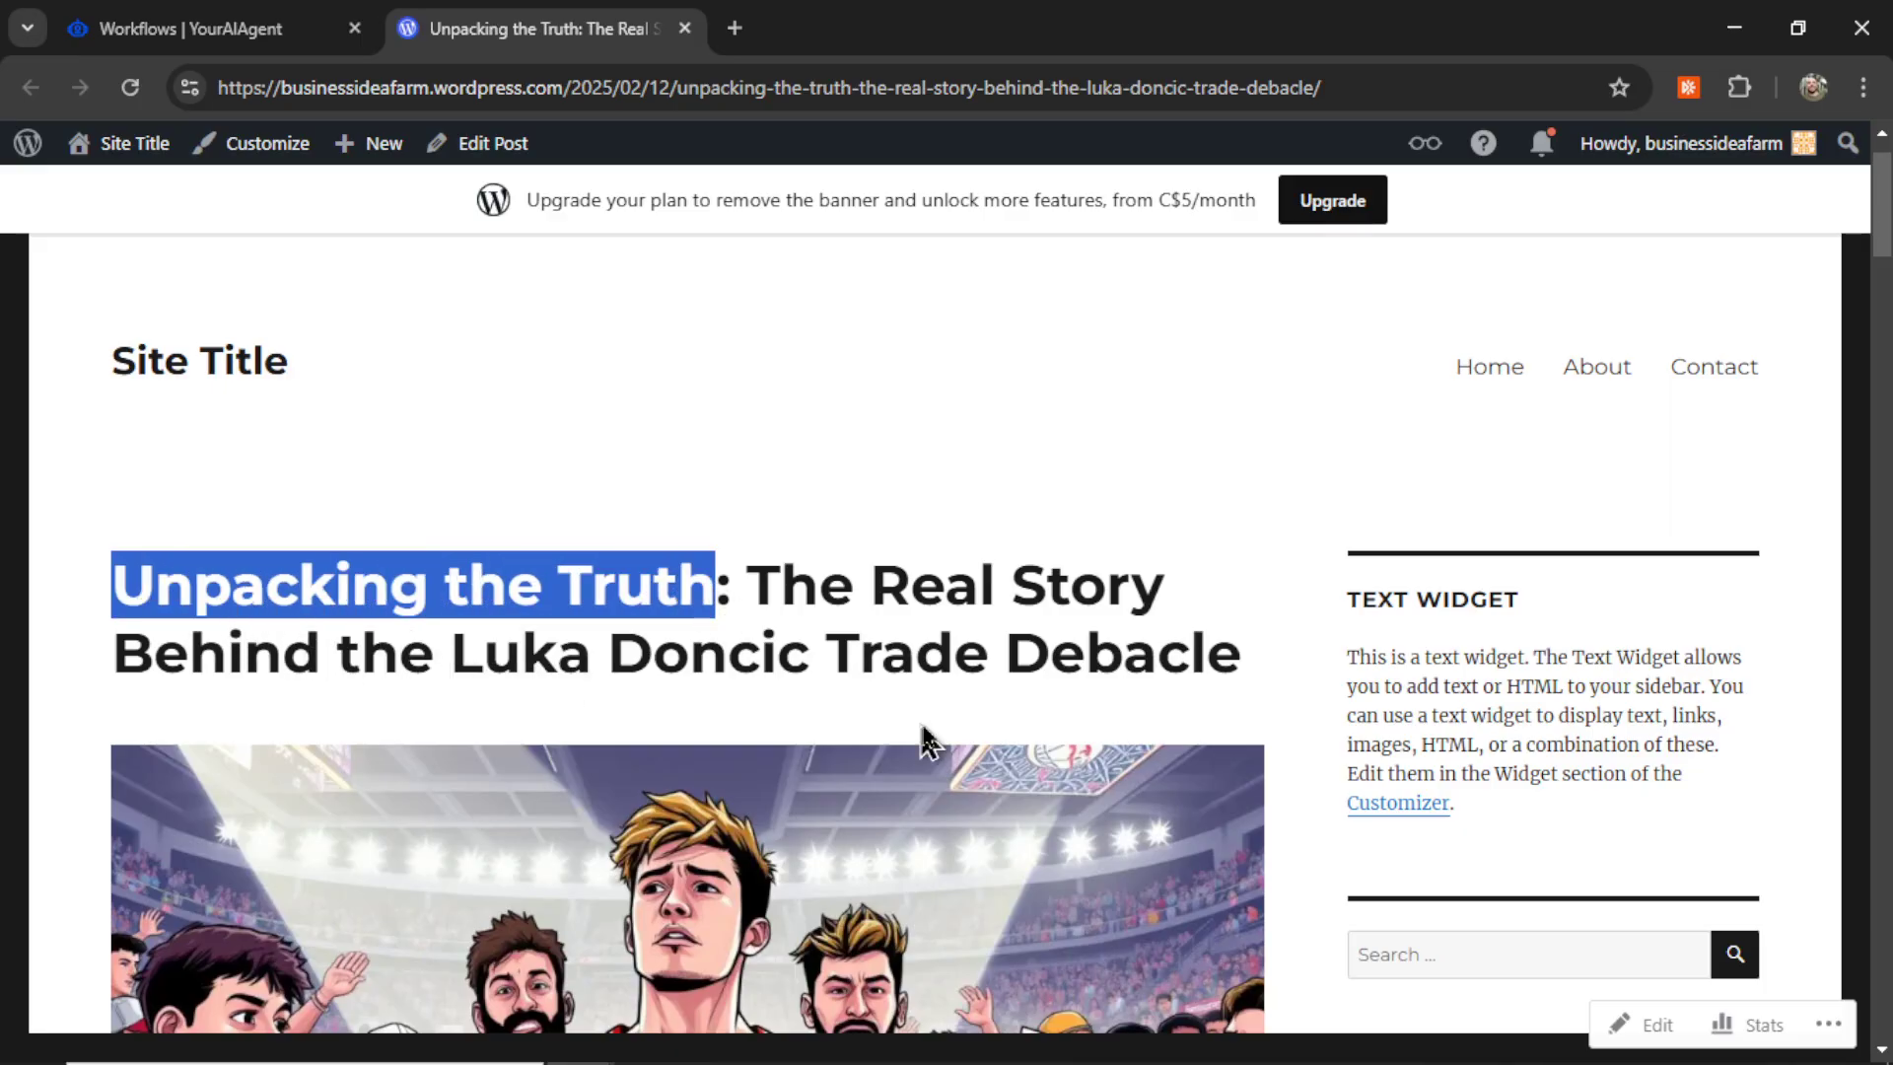
left_click(934, 737)
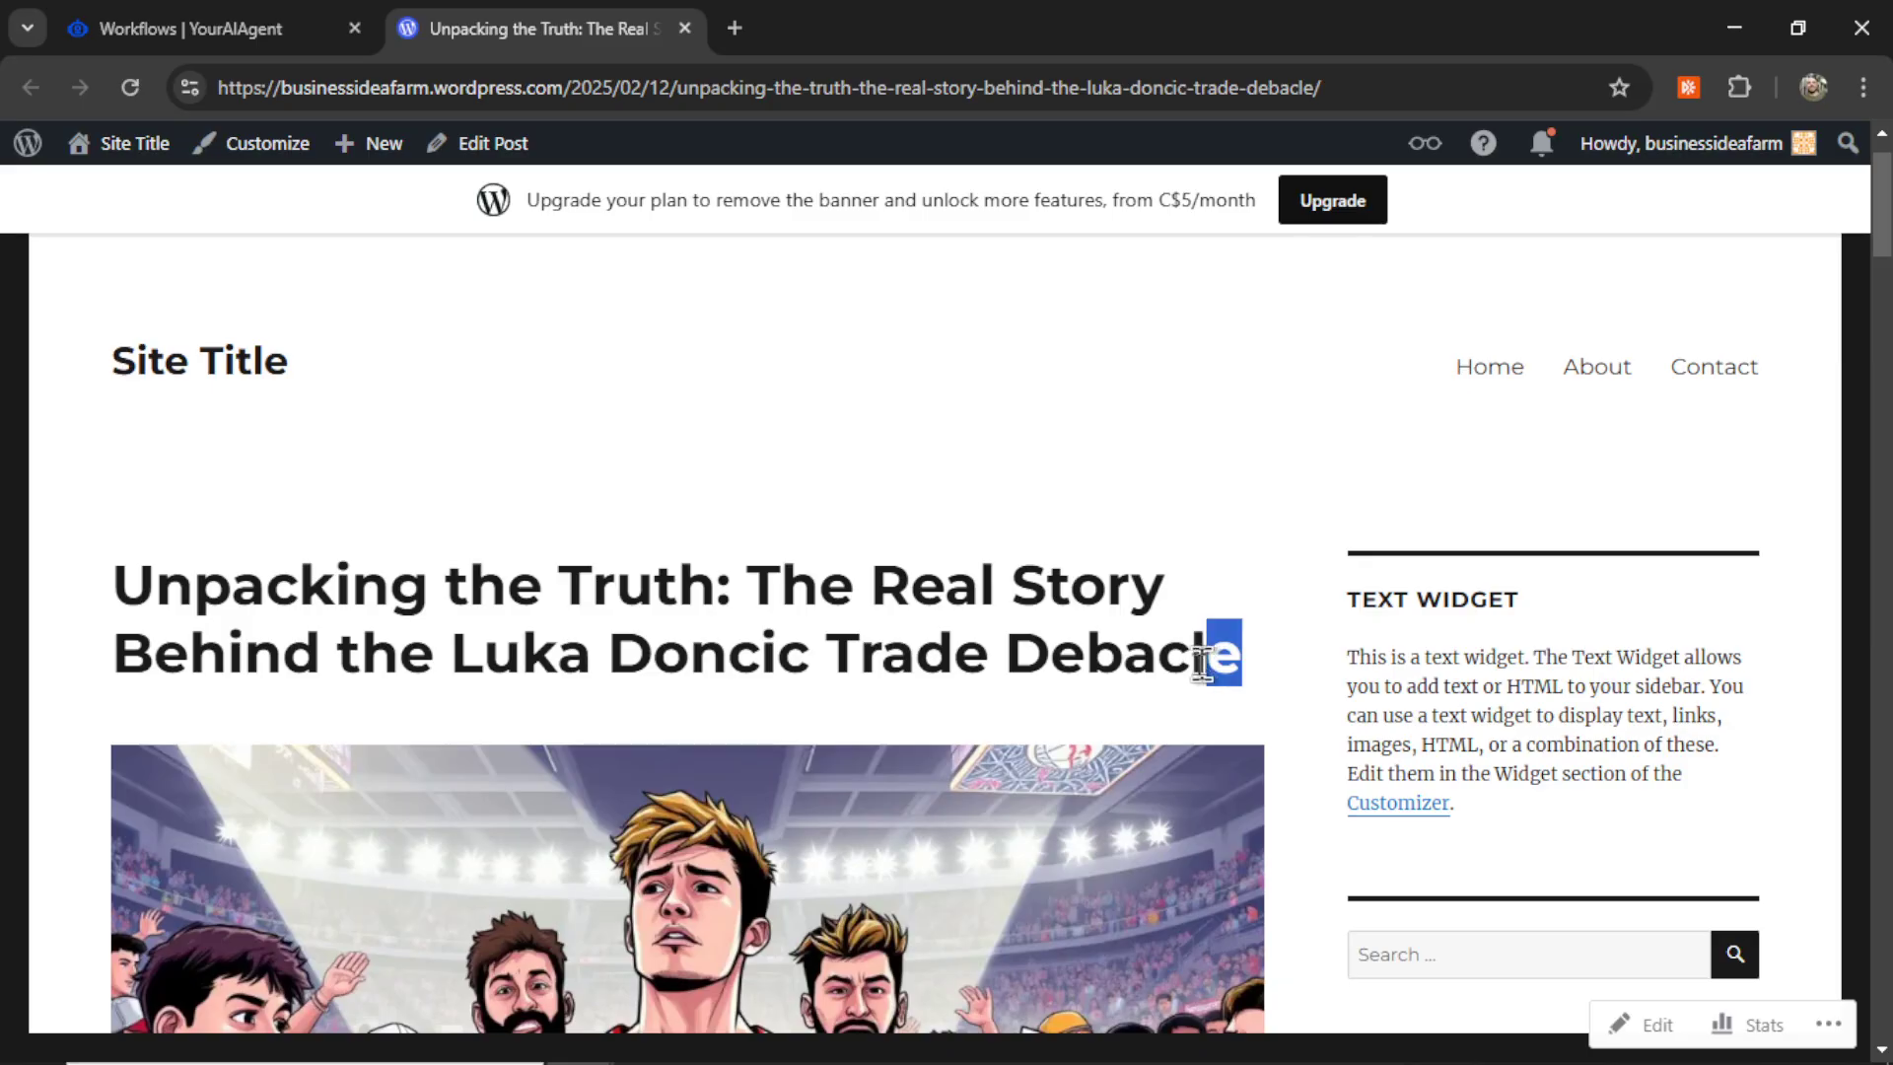
scroll("down", 3)
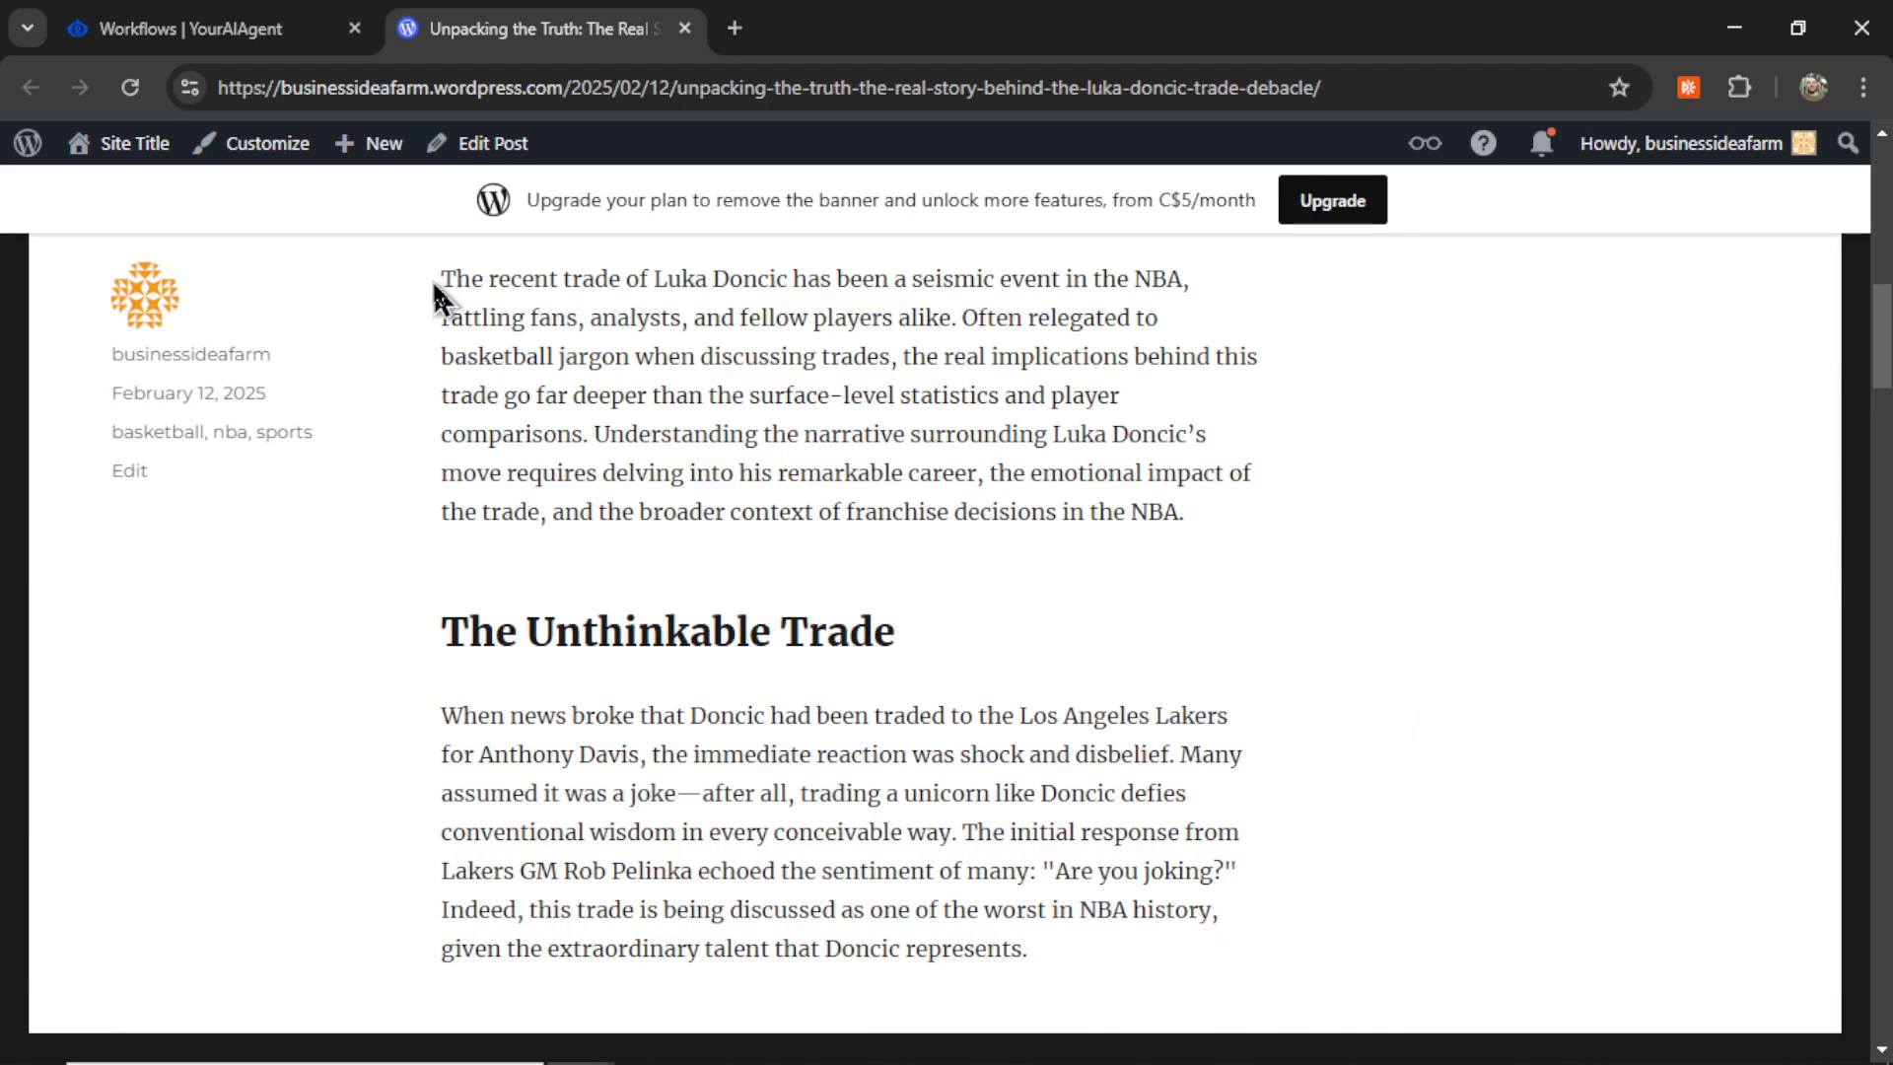
left_click_drag(441, 279, 909, 279)
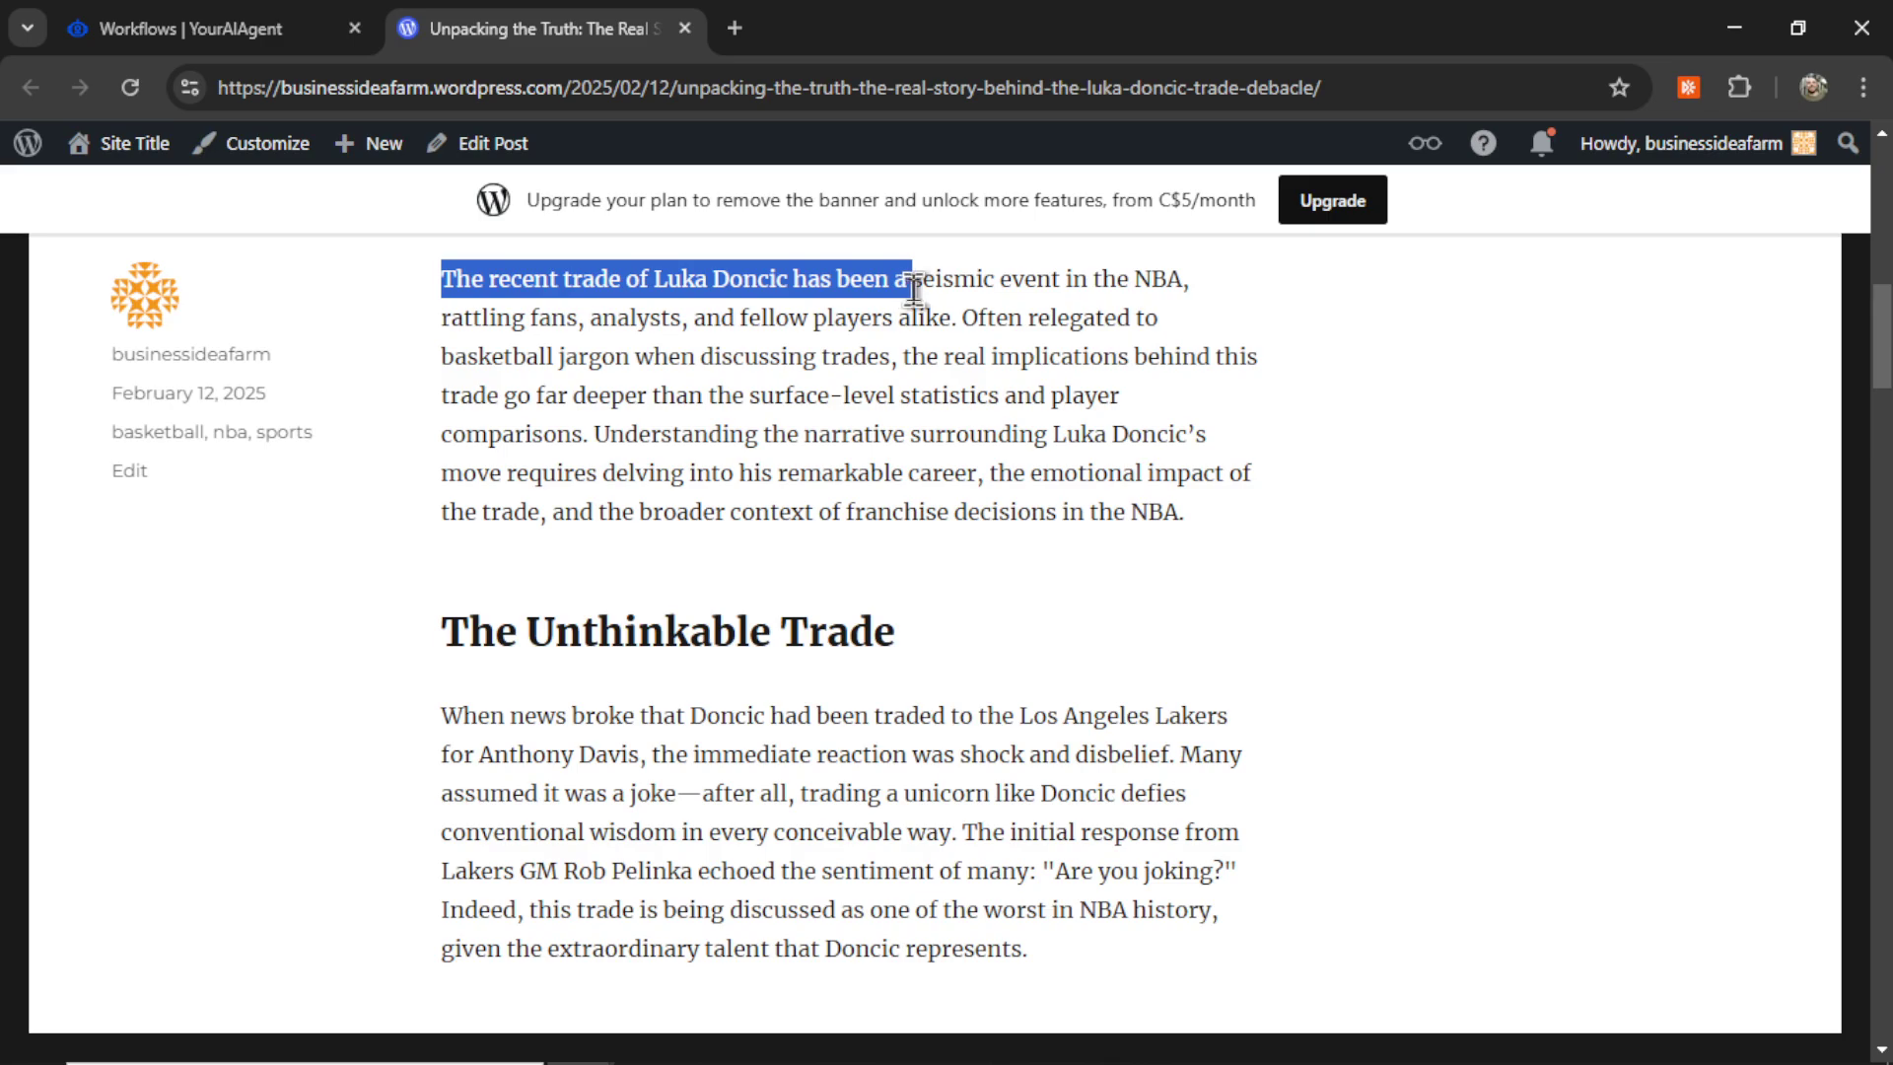
left_click_drag(914, 279, 1183, 279)
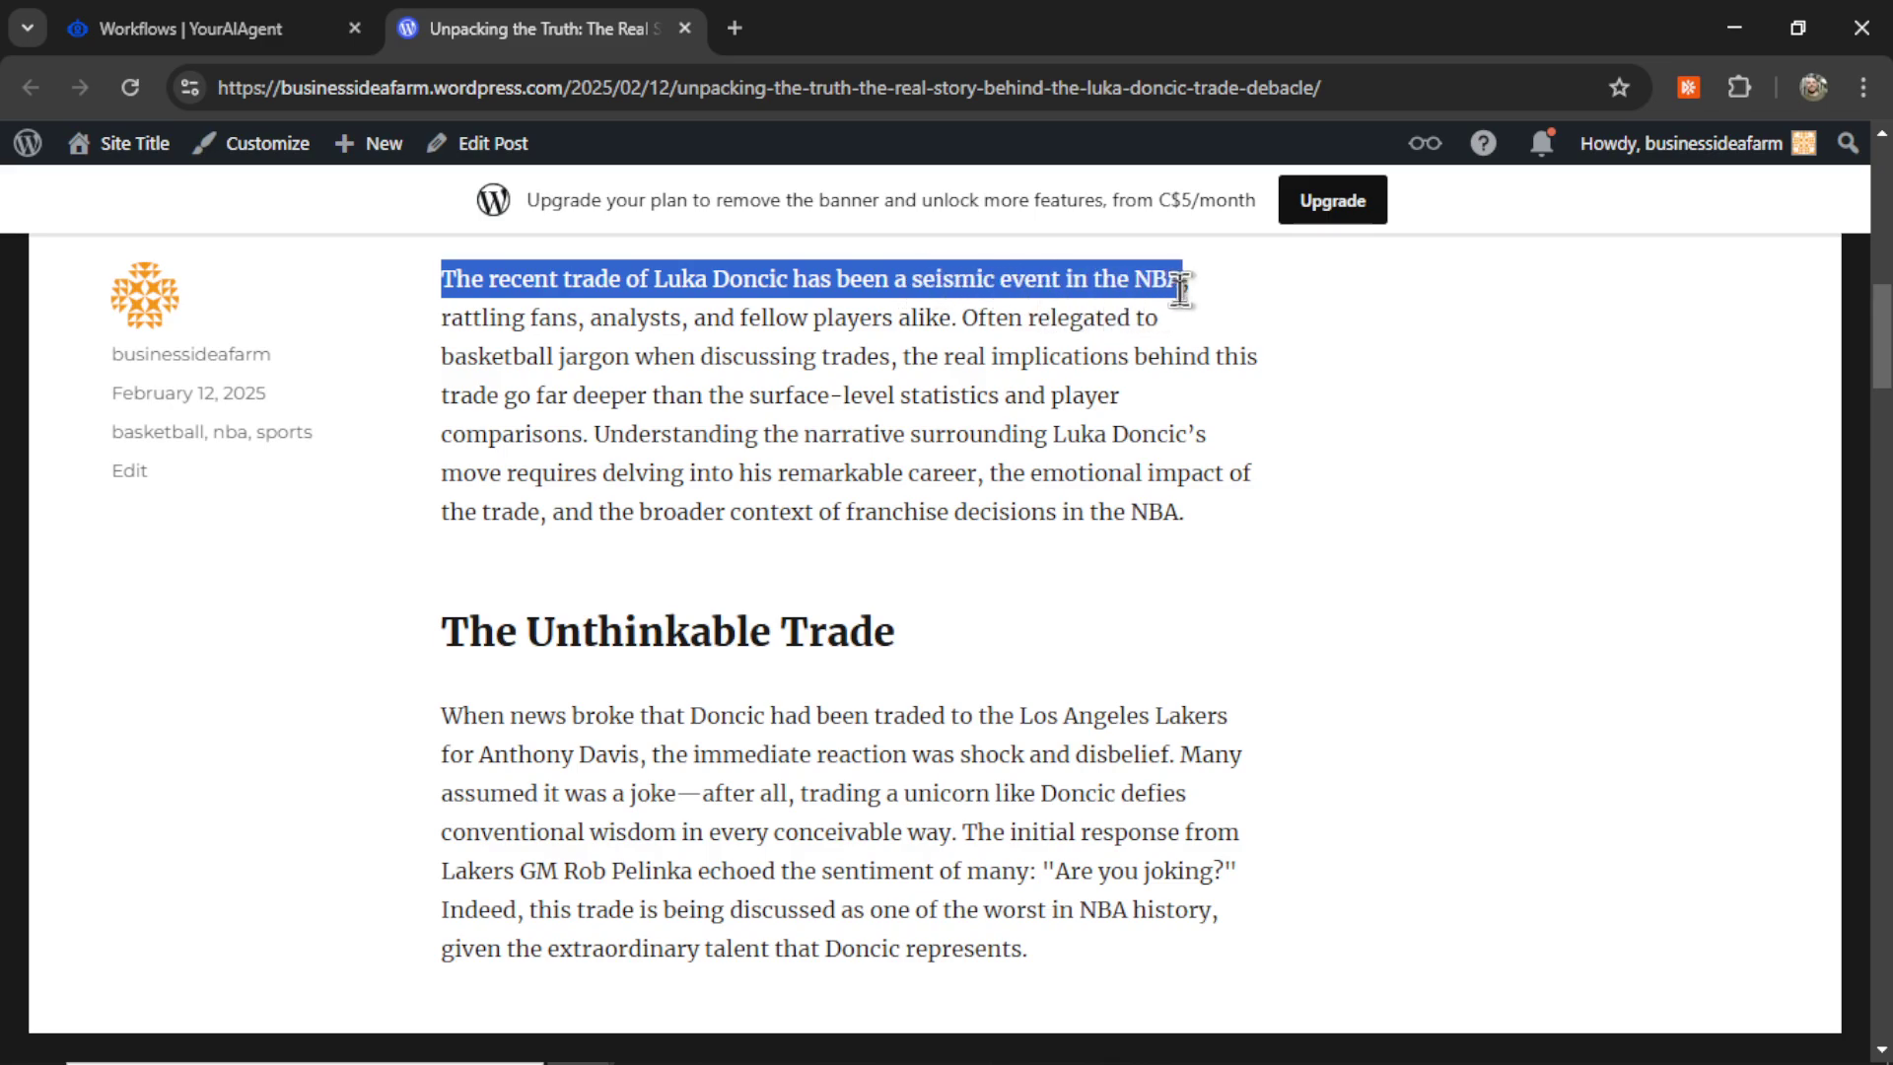
scroll("down", 3)
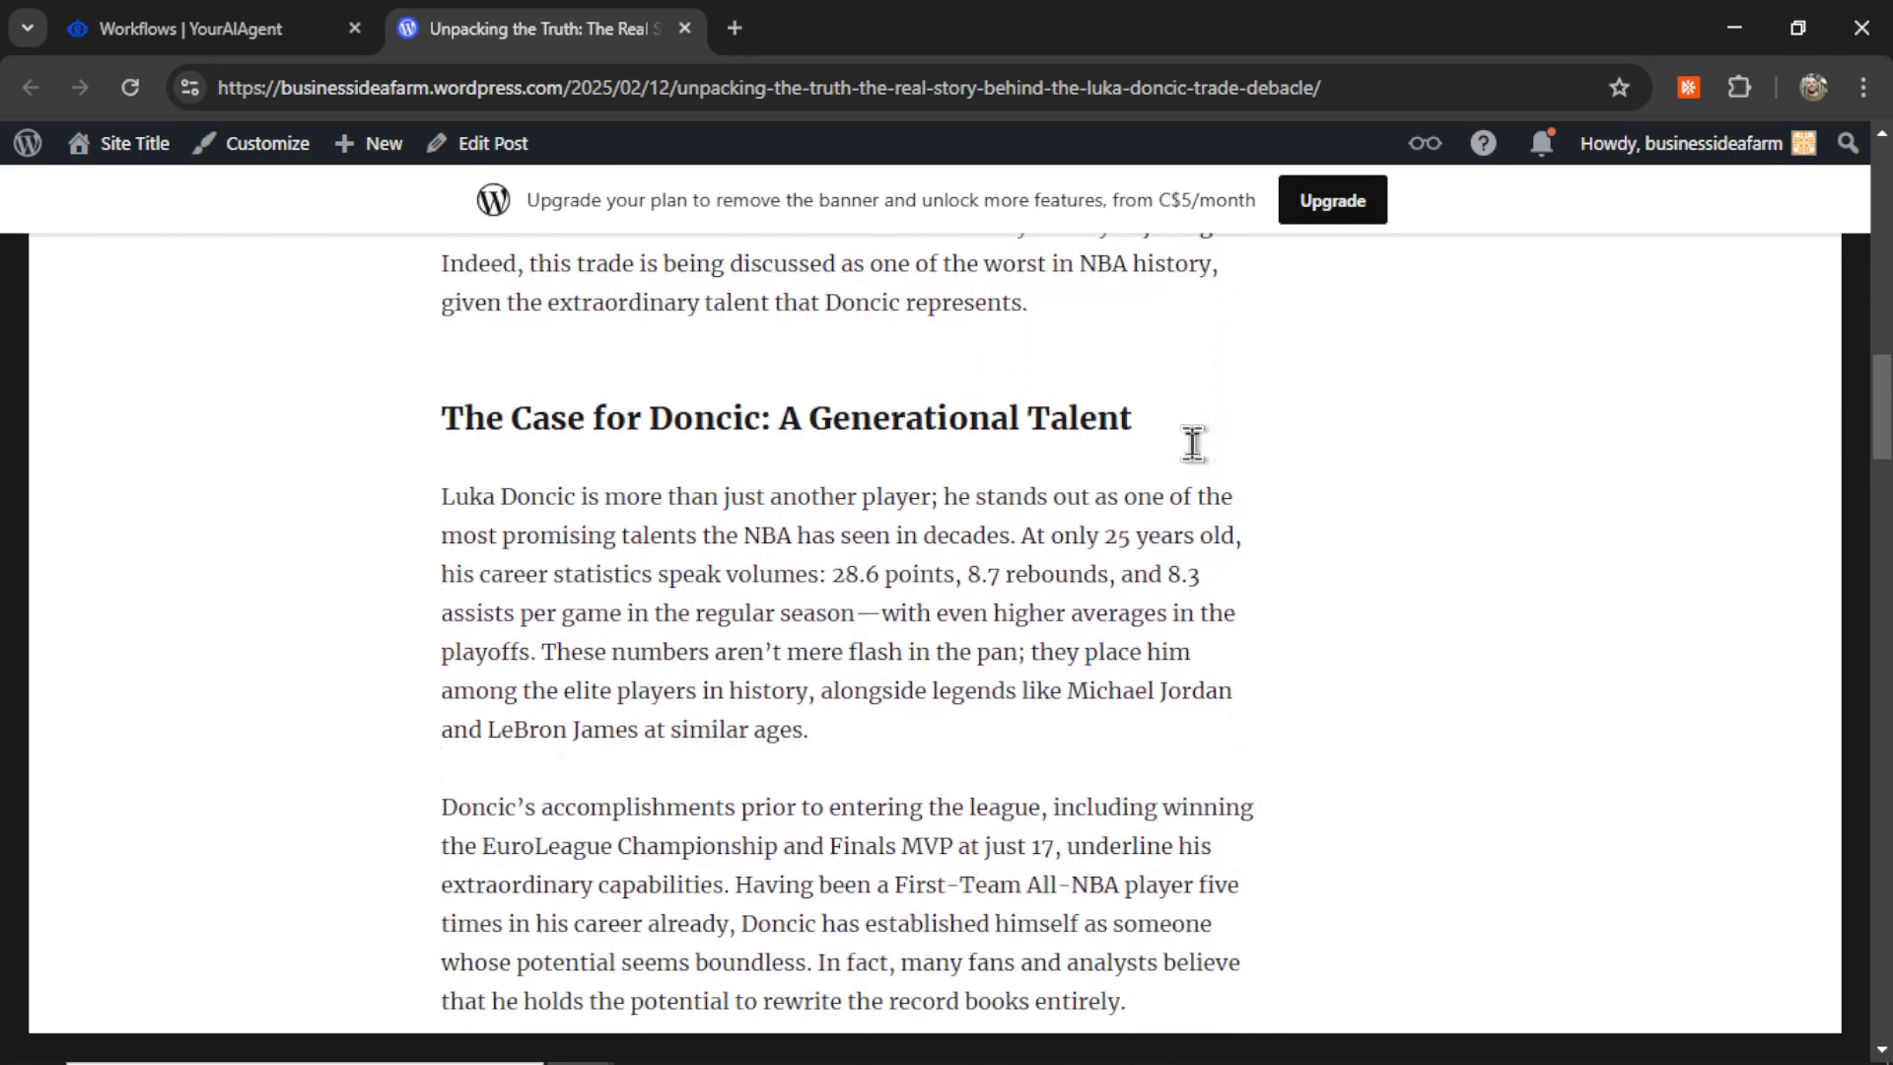
Play the embedded DKM YouTube video in the WordPress article.
scroll("down", 3)
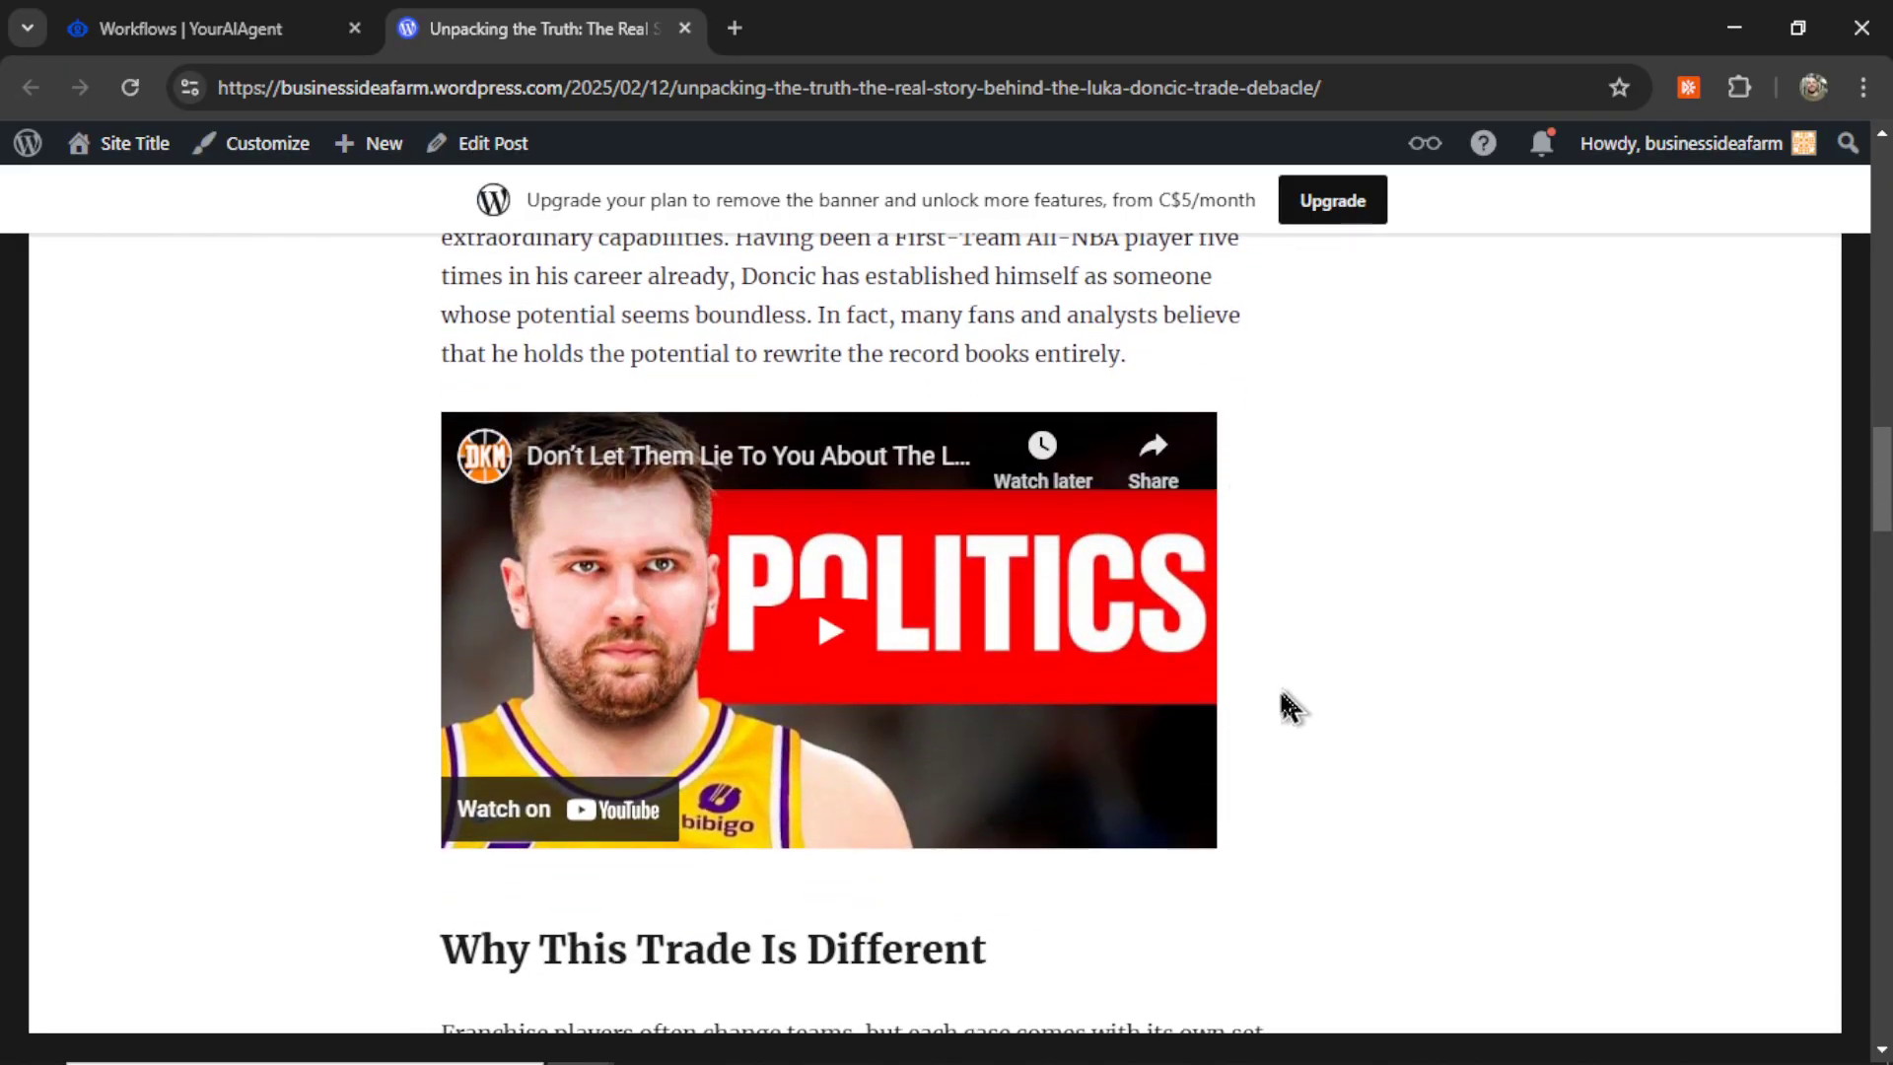
mouse_move(1361, 689)
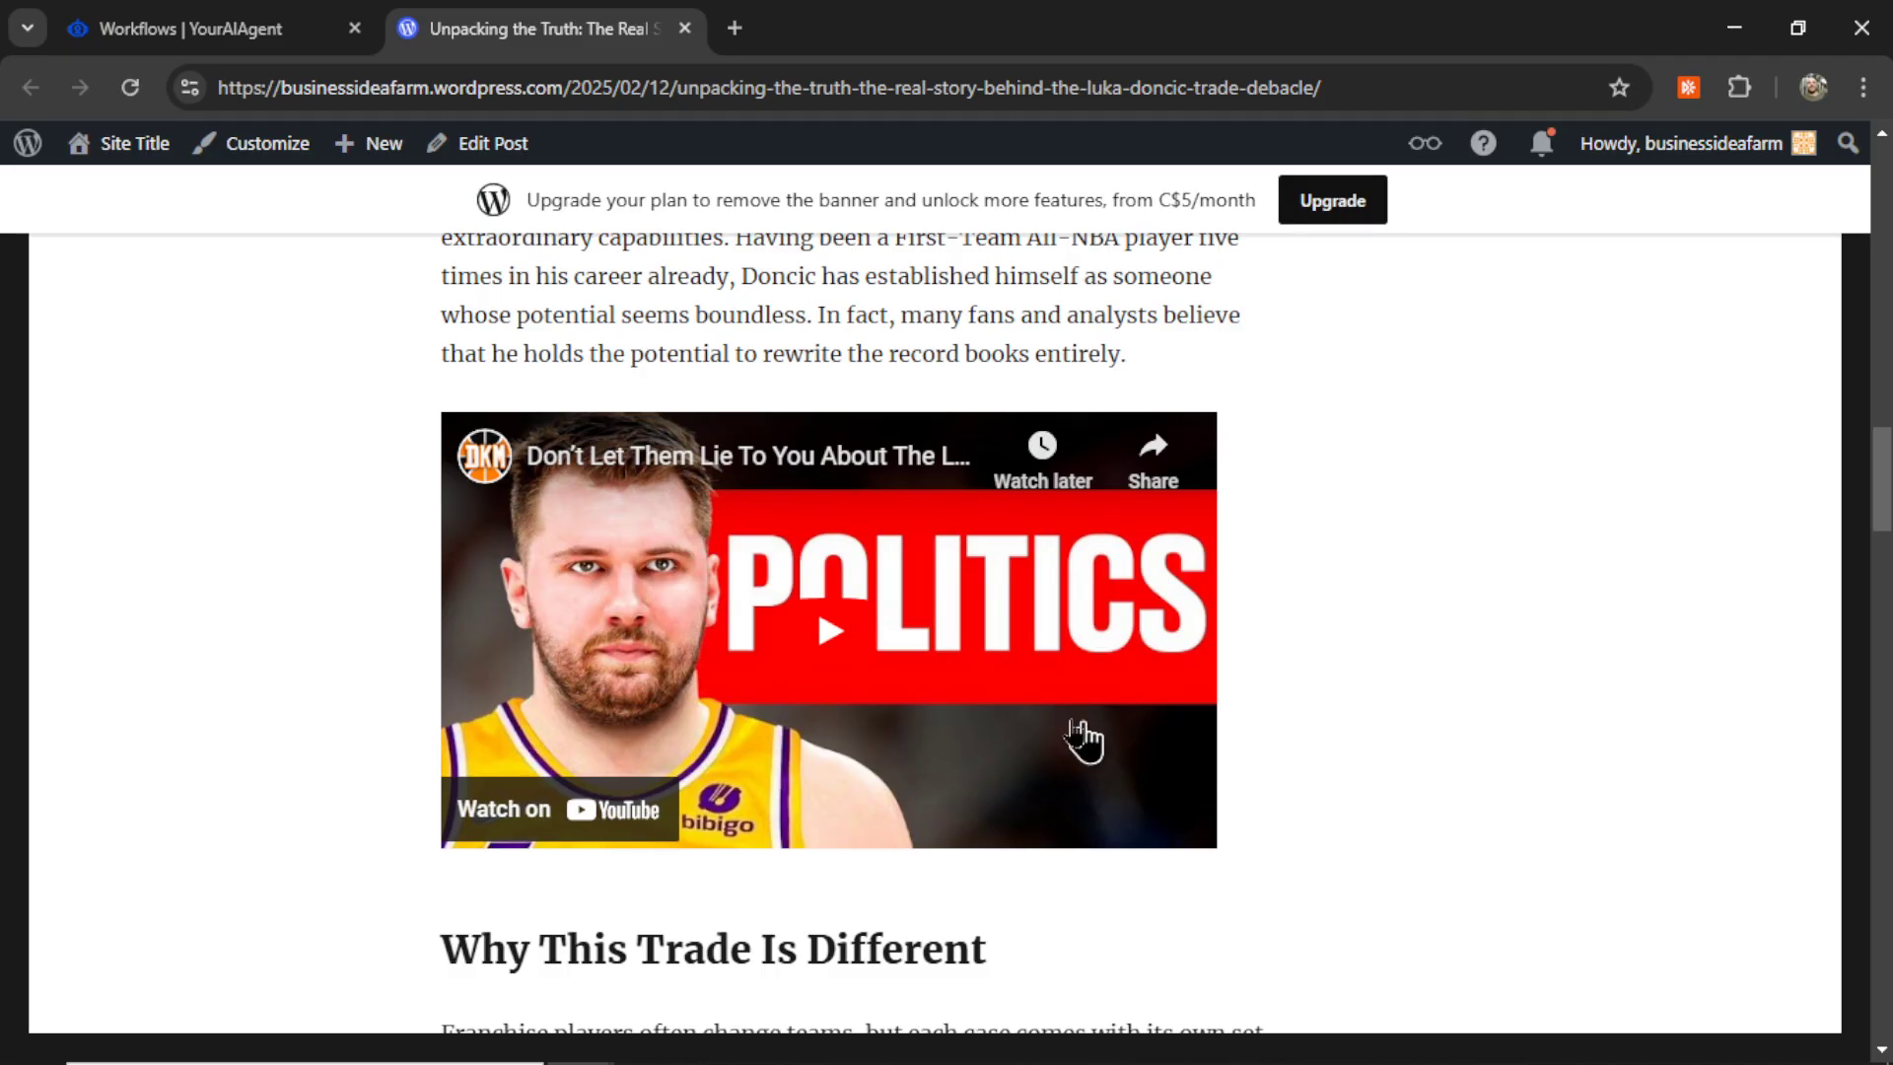
mouse_move(1314, 540)
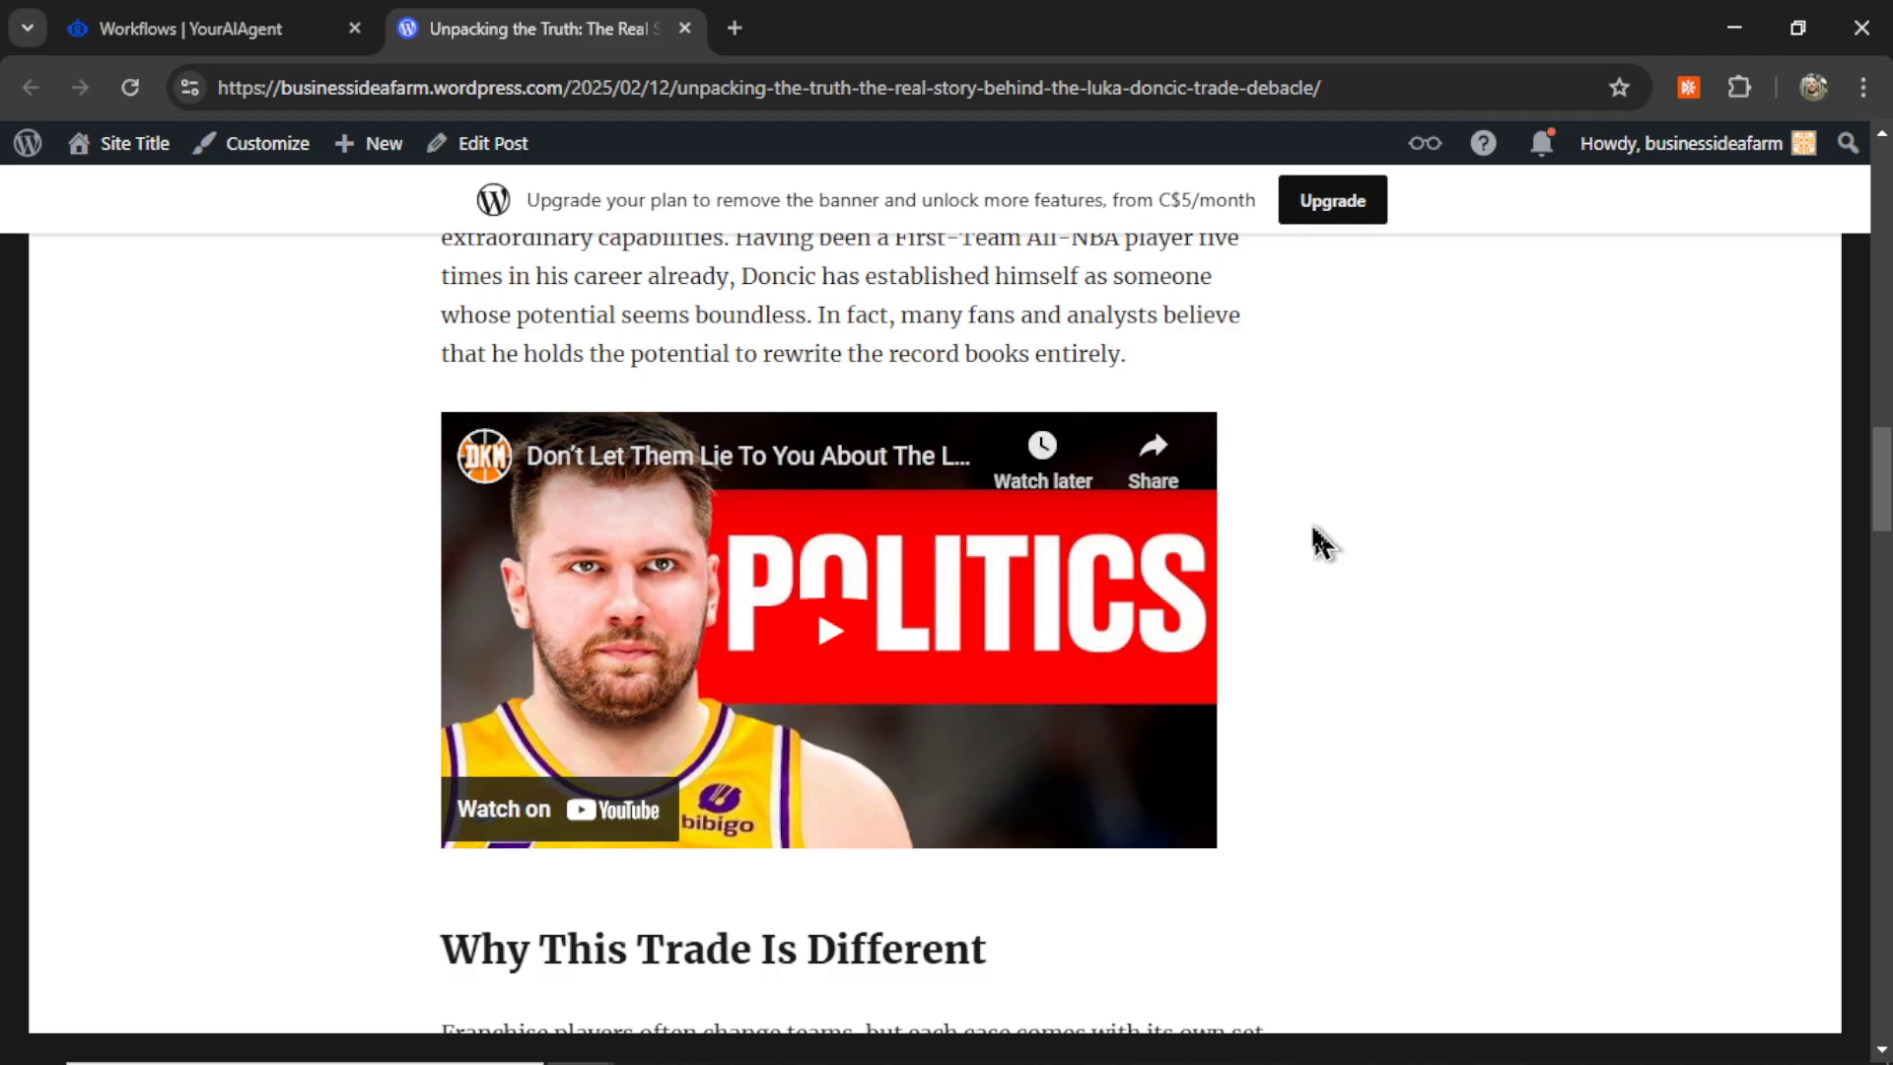
mouse_move(870, 668)
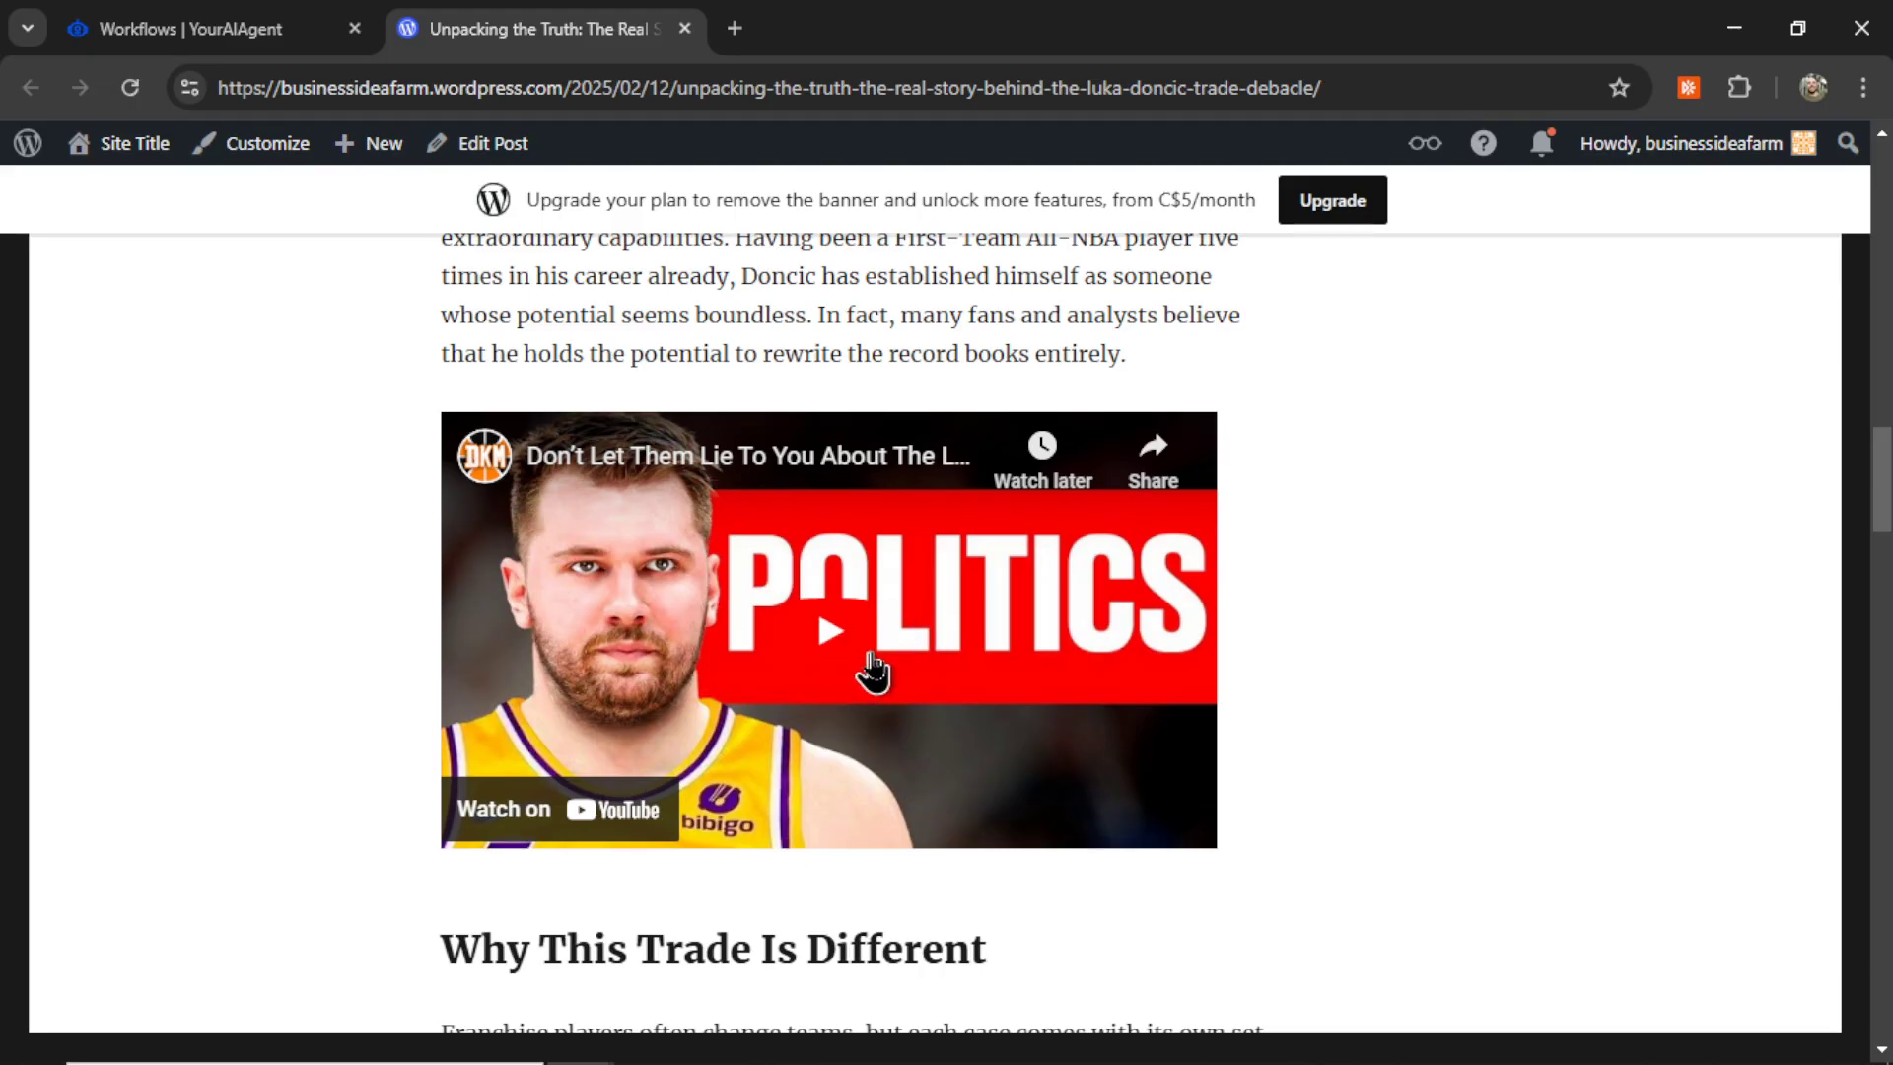
mouse_move(1345, 635)
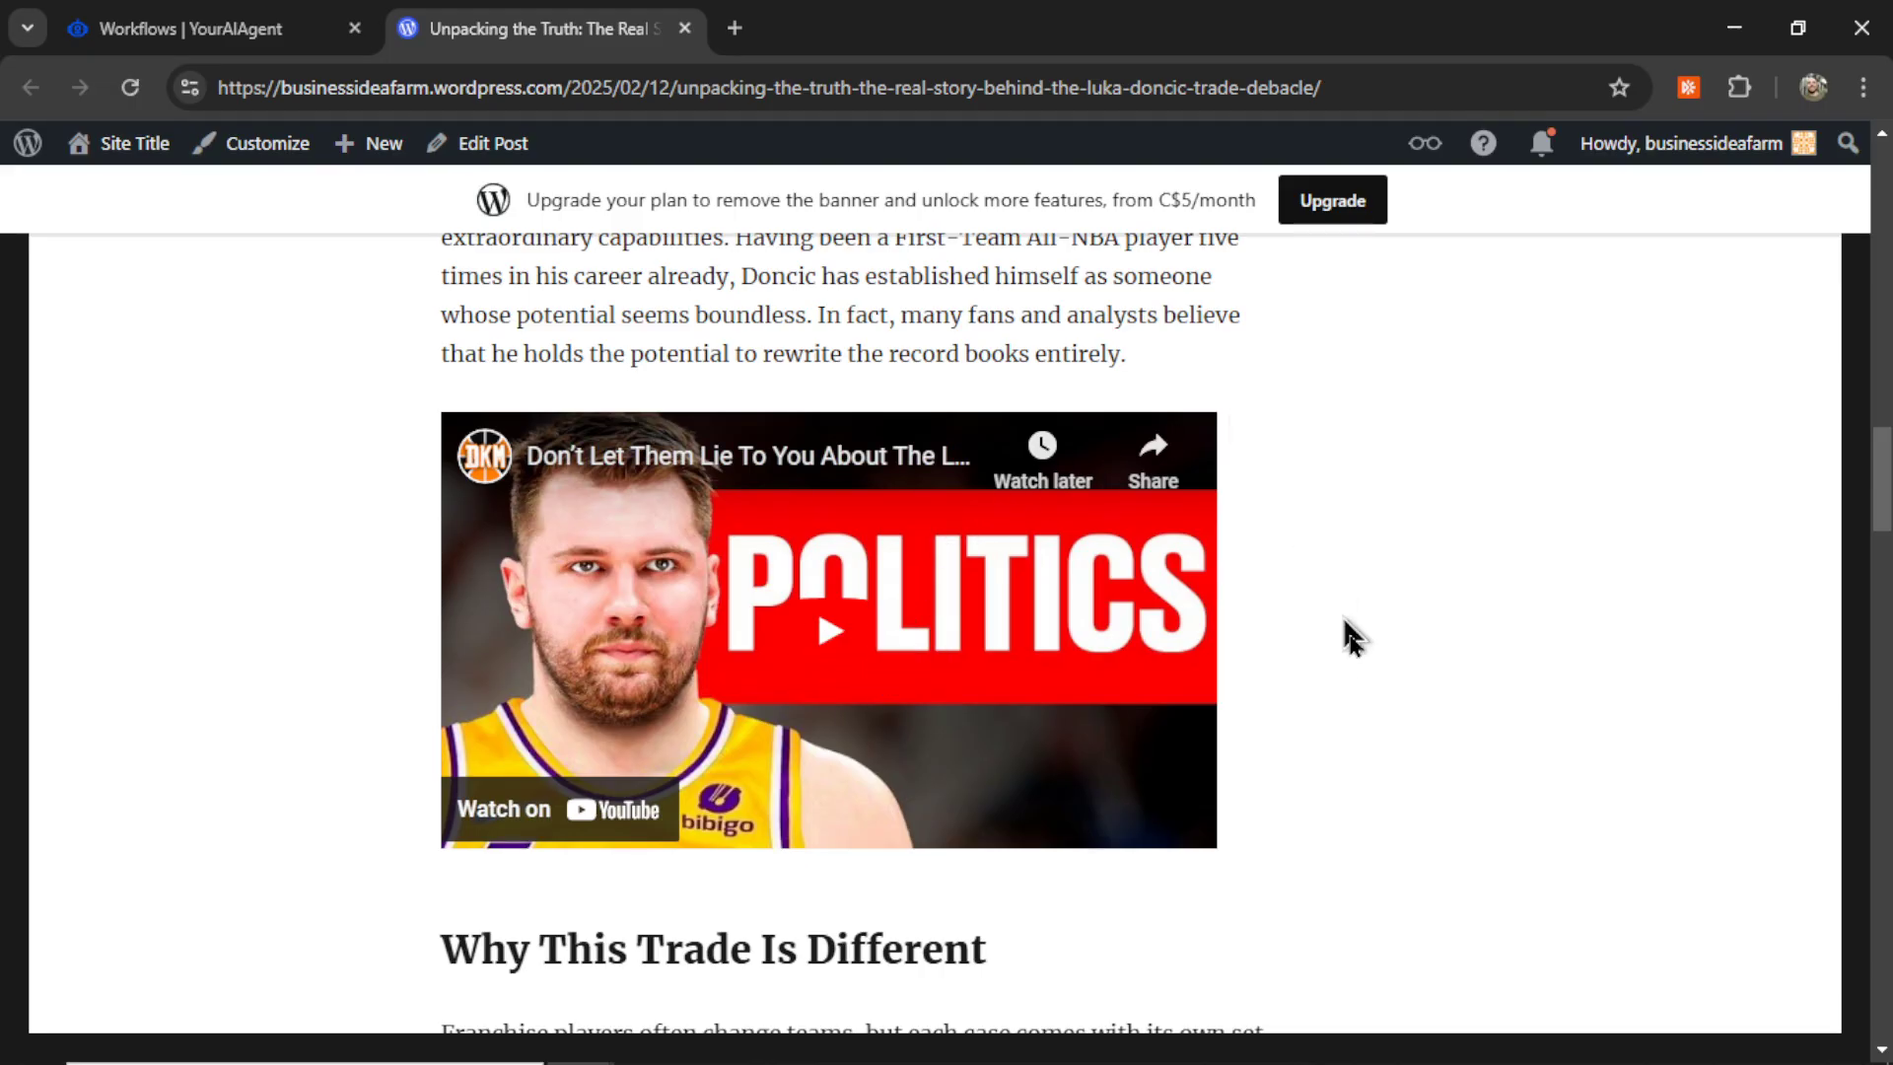
mouse_move(1365, 728)
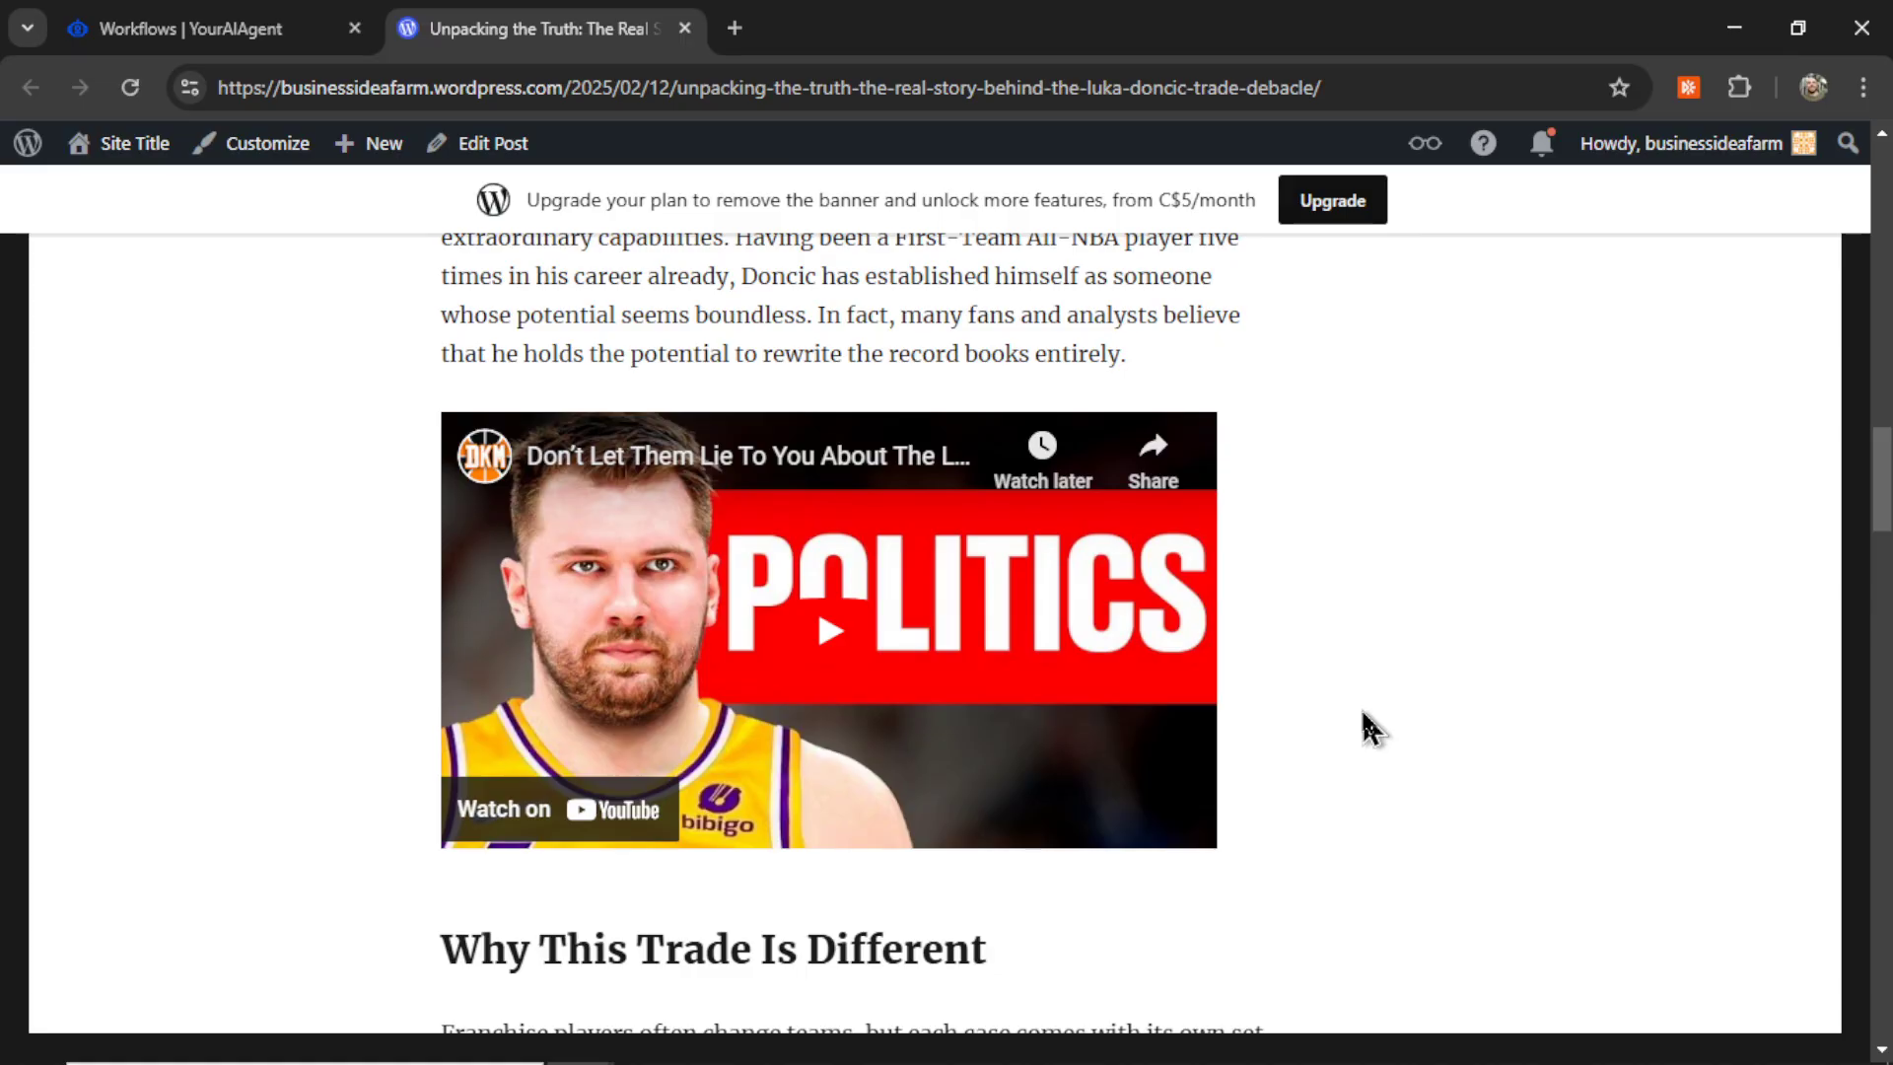
left_click(826, 630)
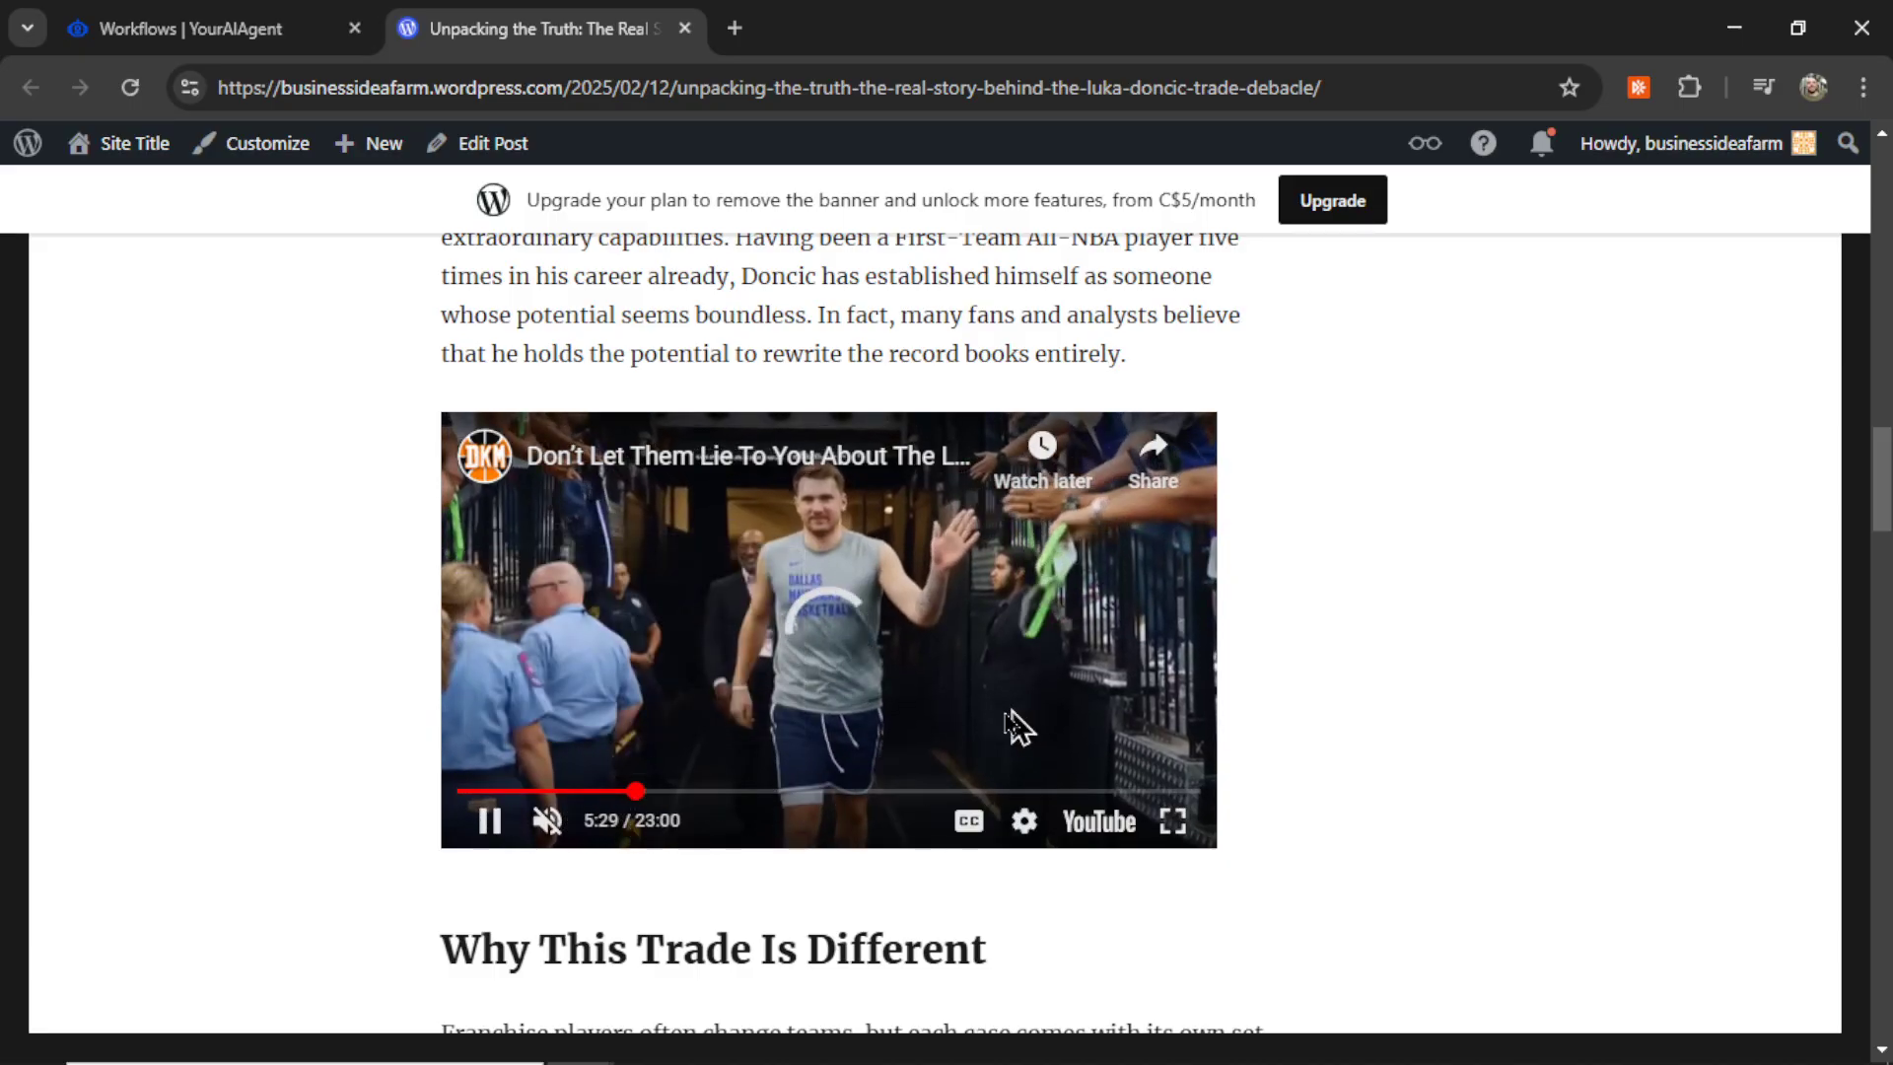
scroll("down", 3)
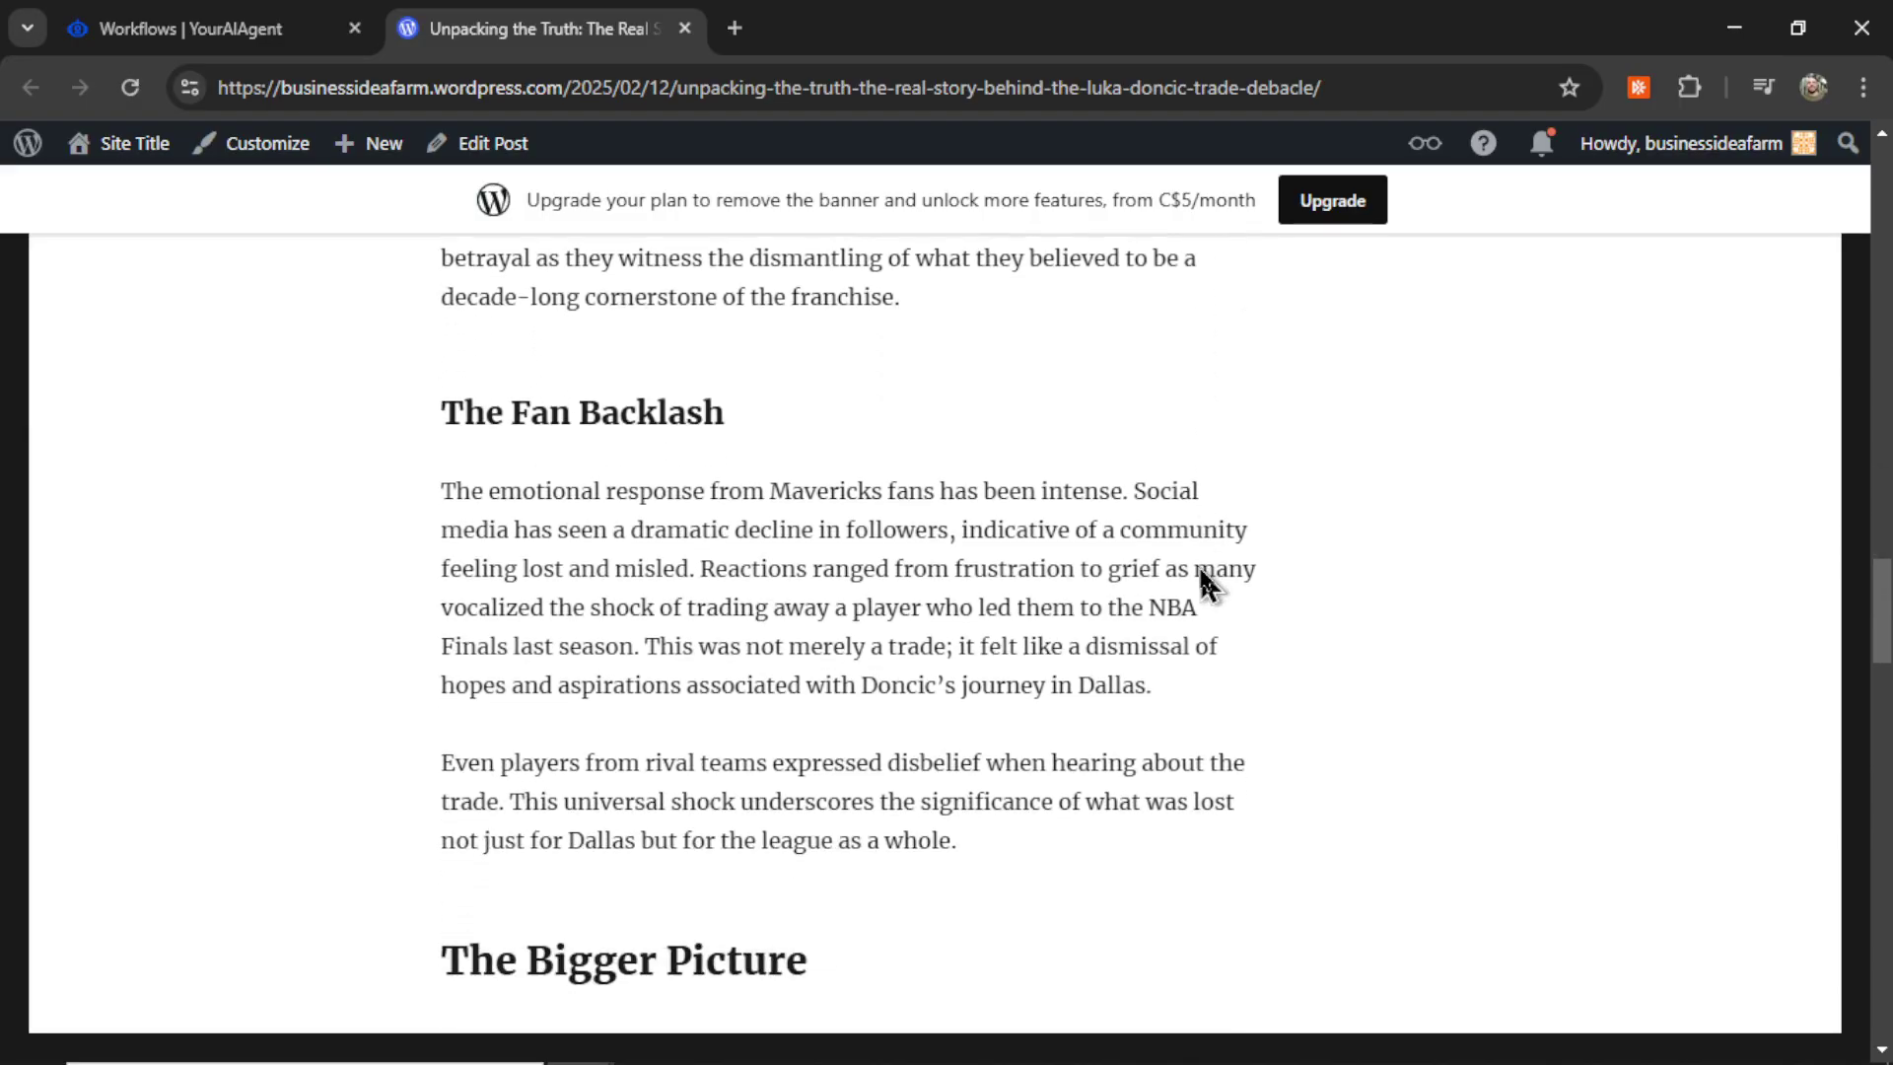
scroll("down", 3)
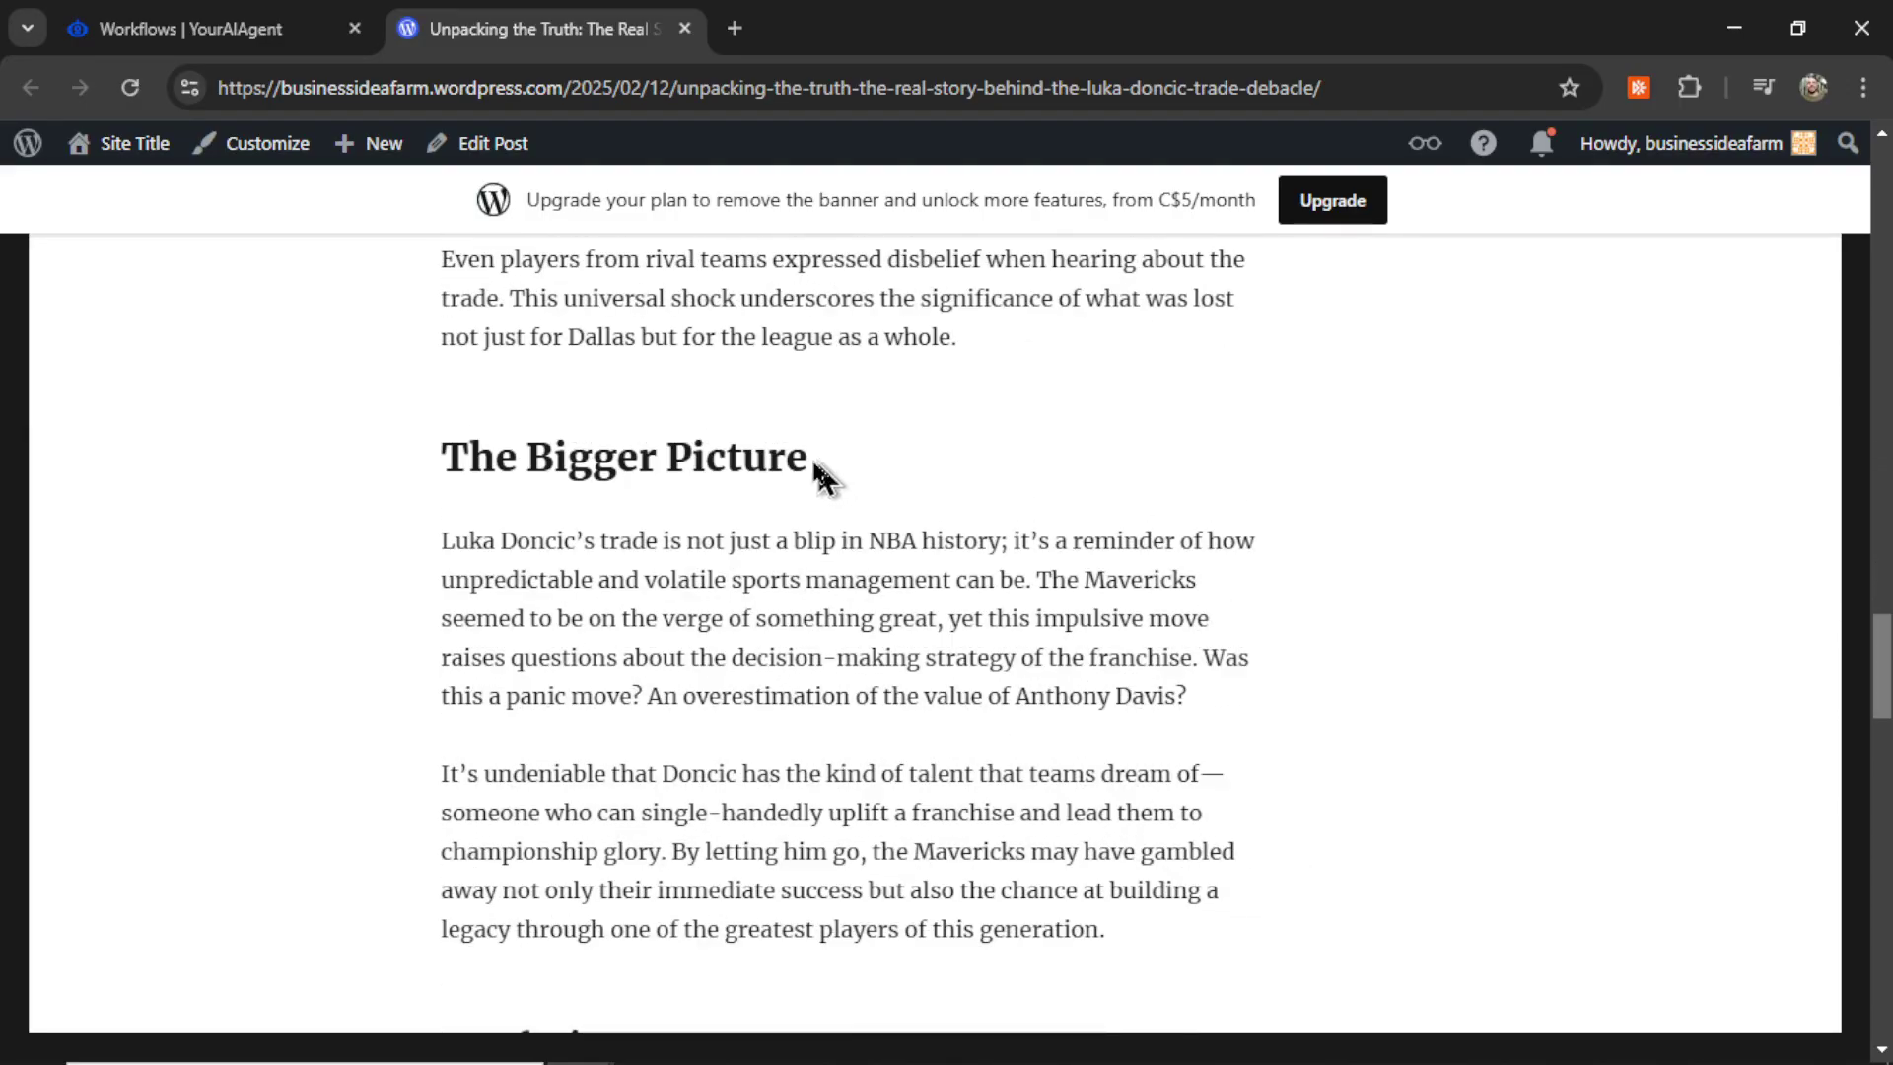